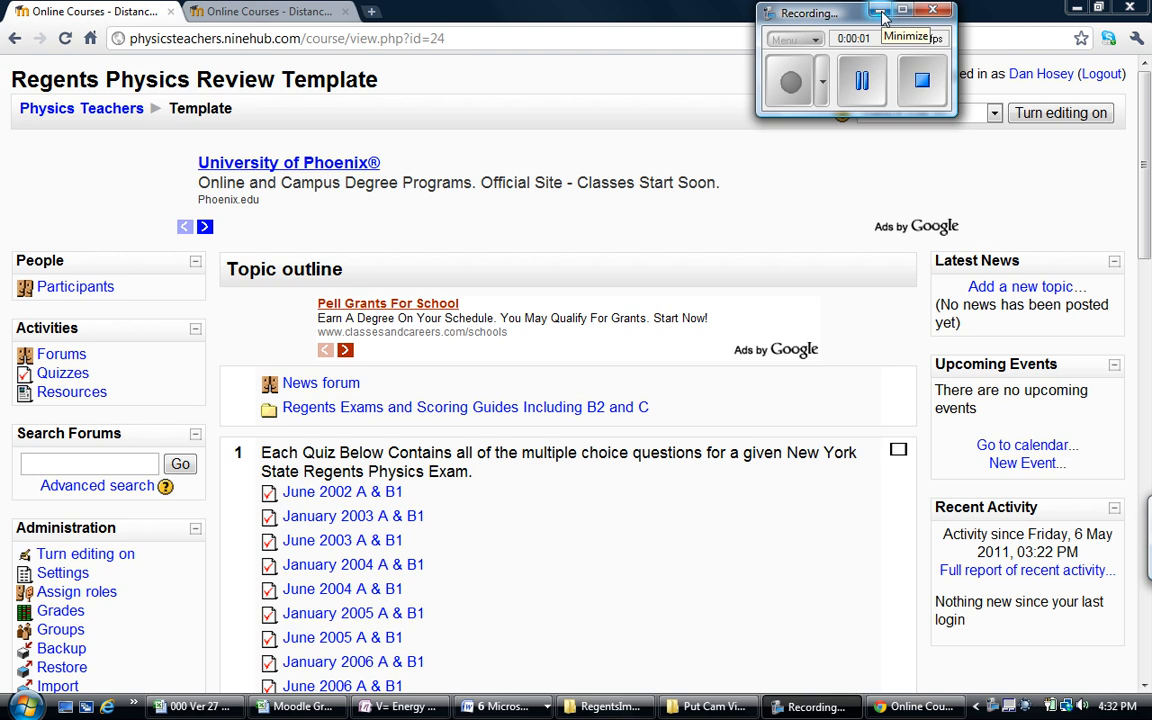
Open the June 2002 A & B1 quiz from the course page.
left_click(880, 12)
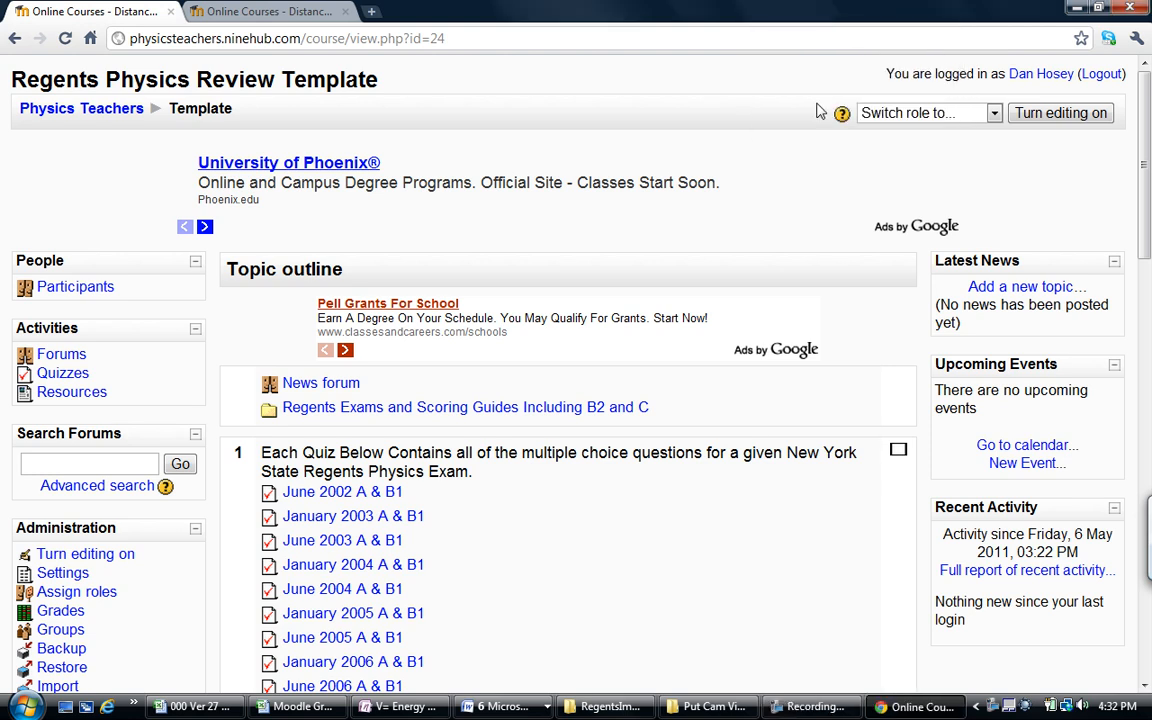
mouse_move(672, 236)
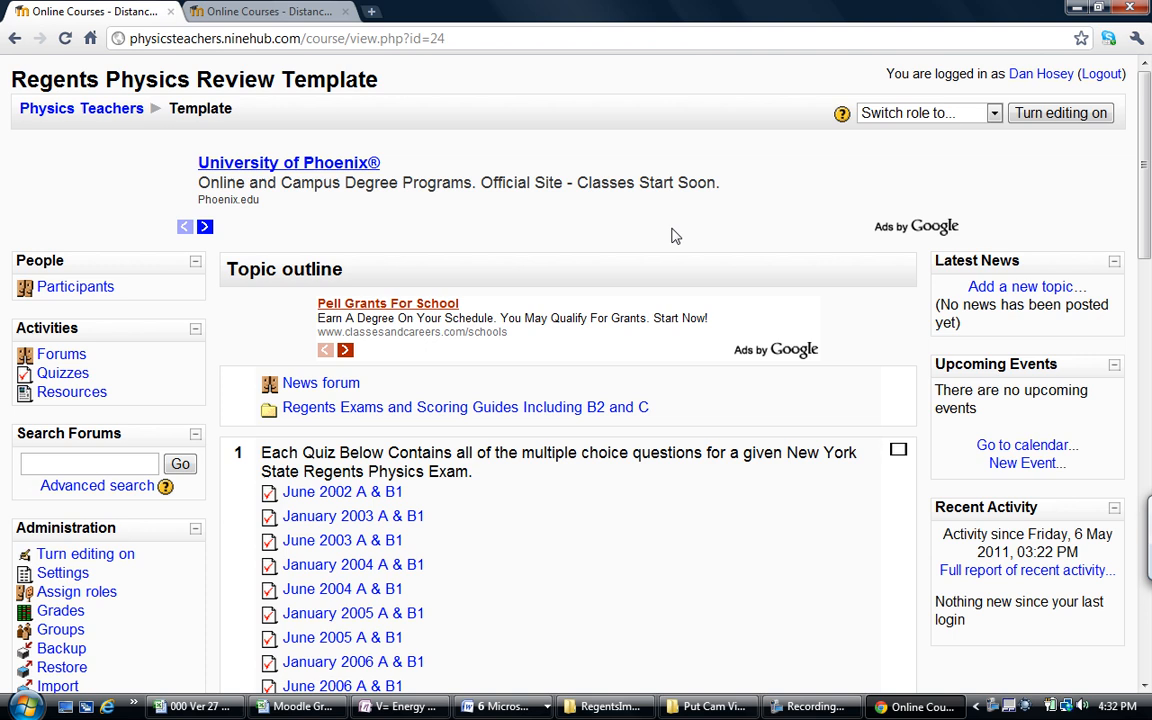
mouse_move(628, 648)
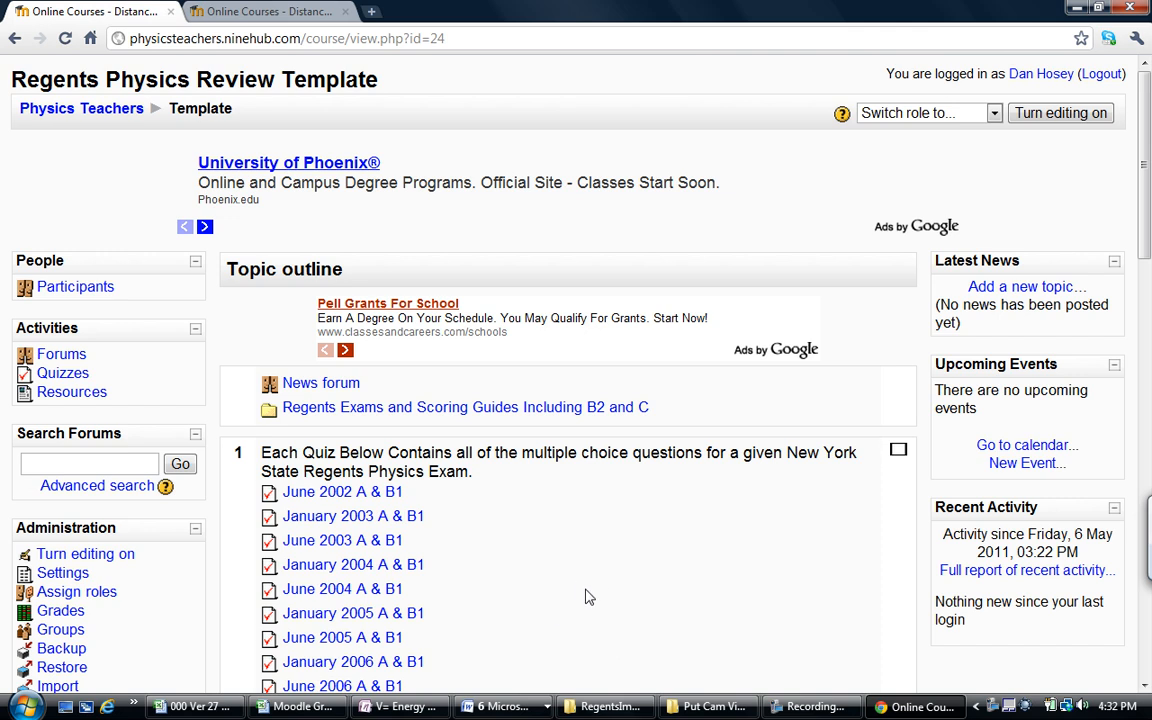
mouse_move(504, 560)
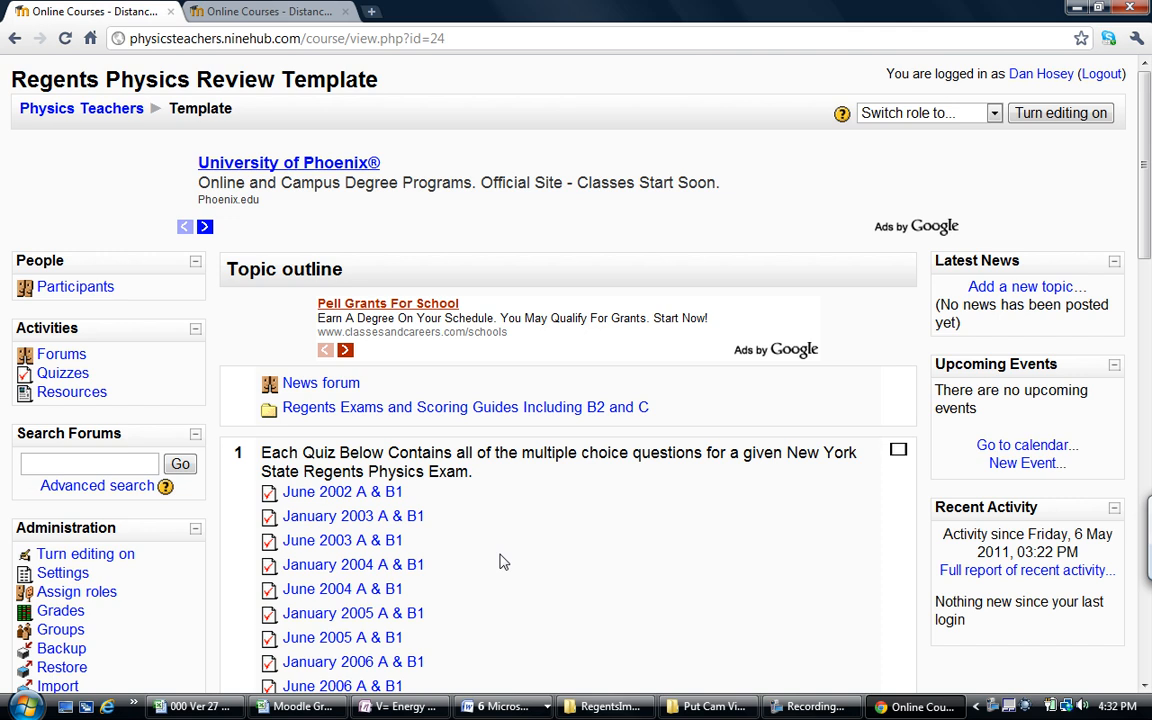
mouse_move(516, 524)
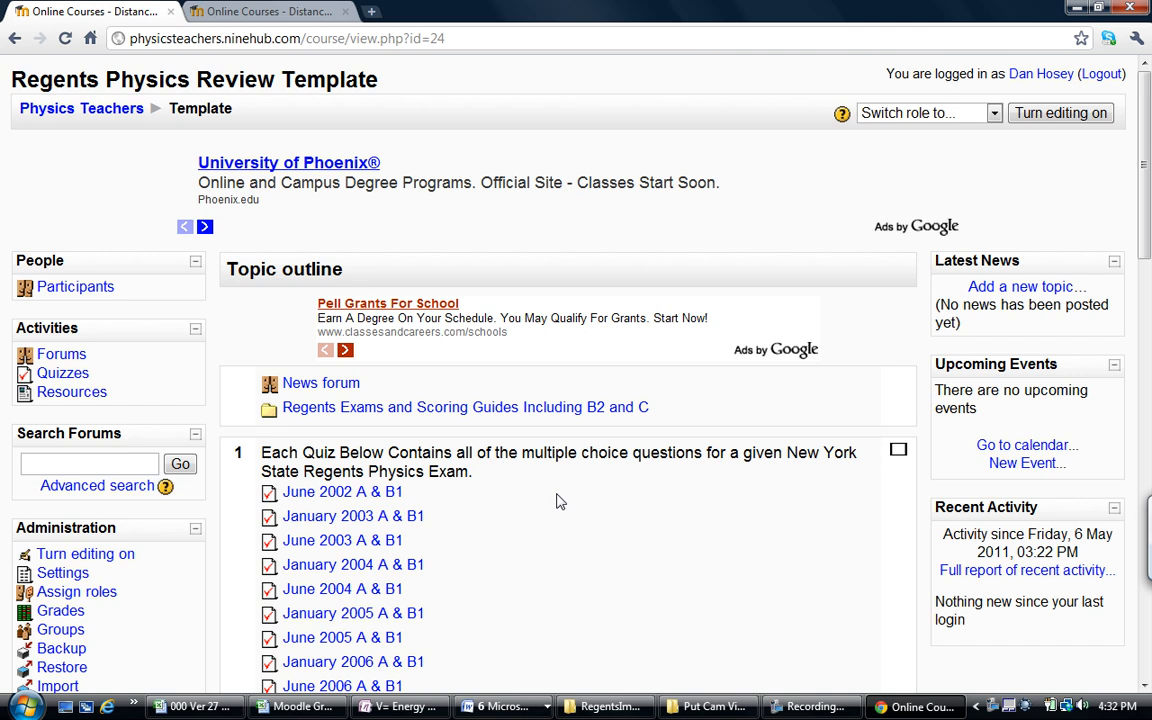
scroll("down", 3)
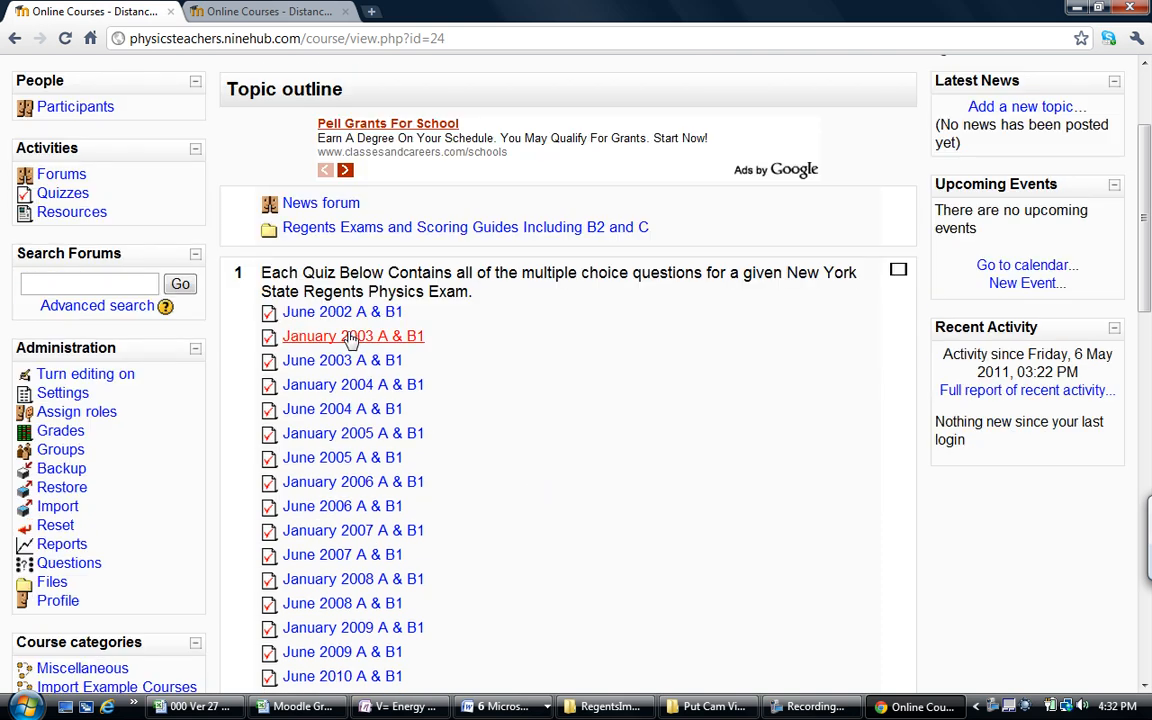
mouse_move(600, 448)
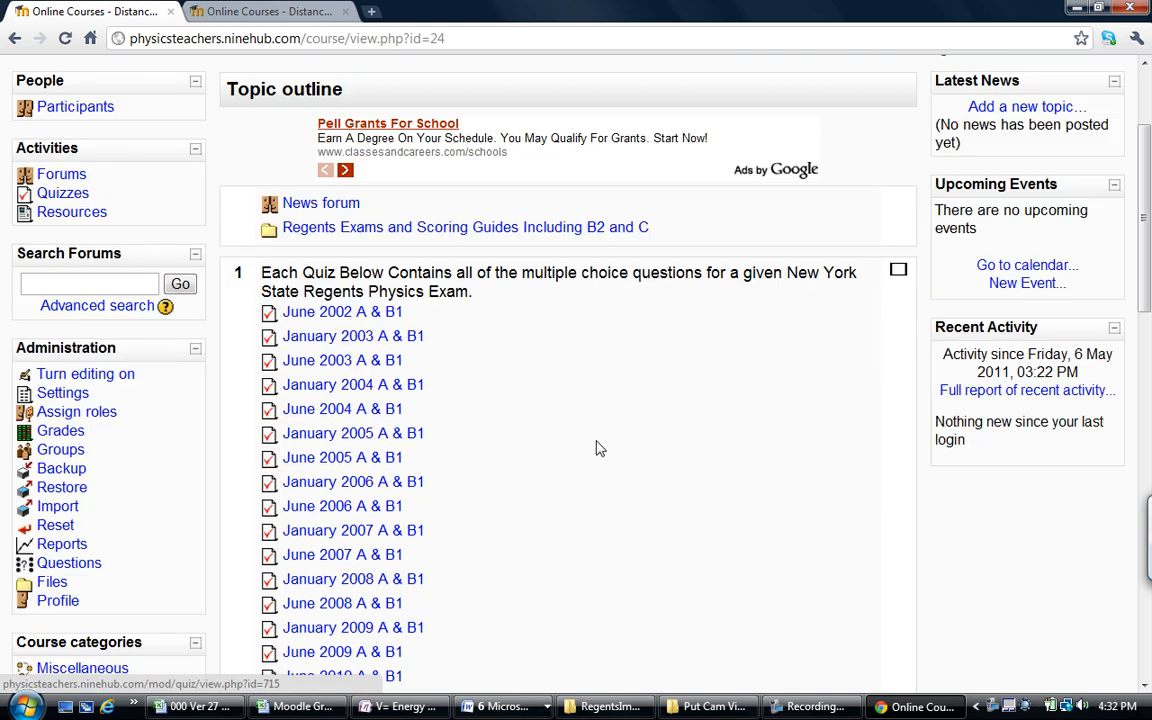
scroll("up", 3)
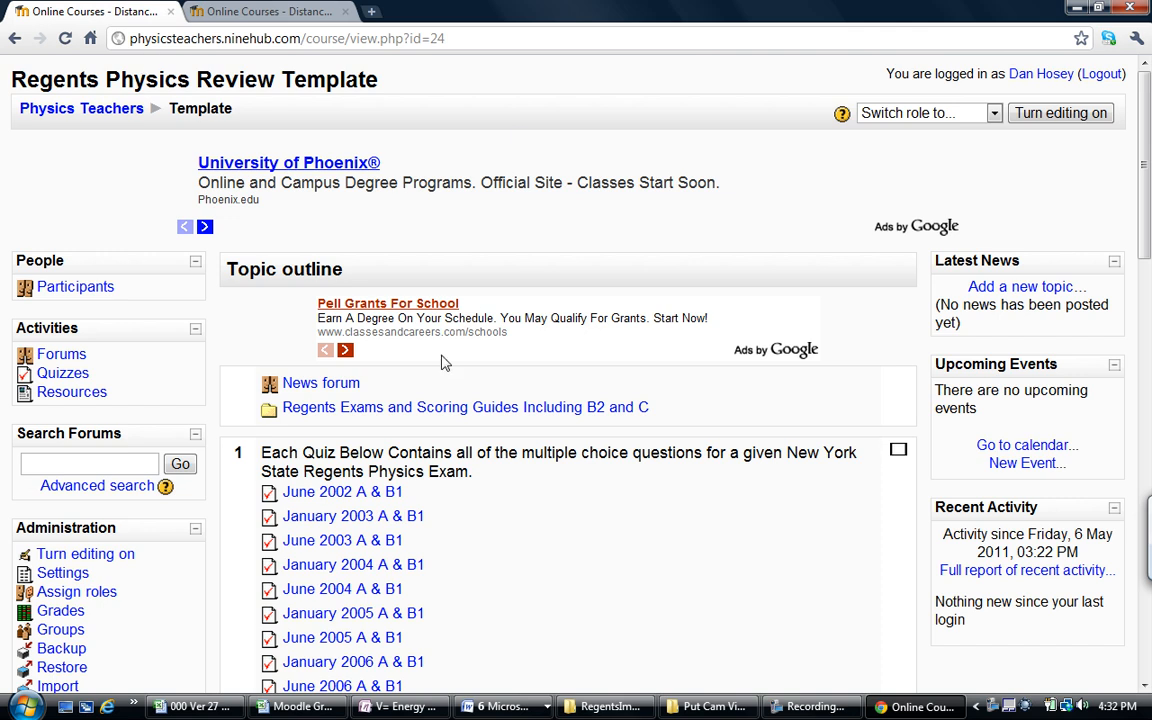
mouse_move(460, 496)
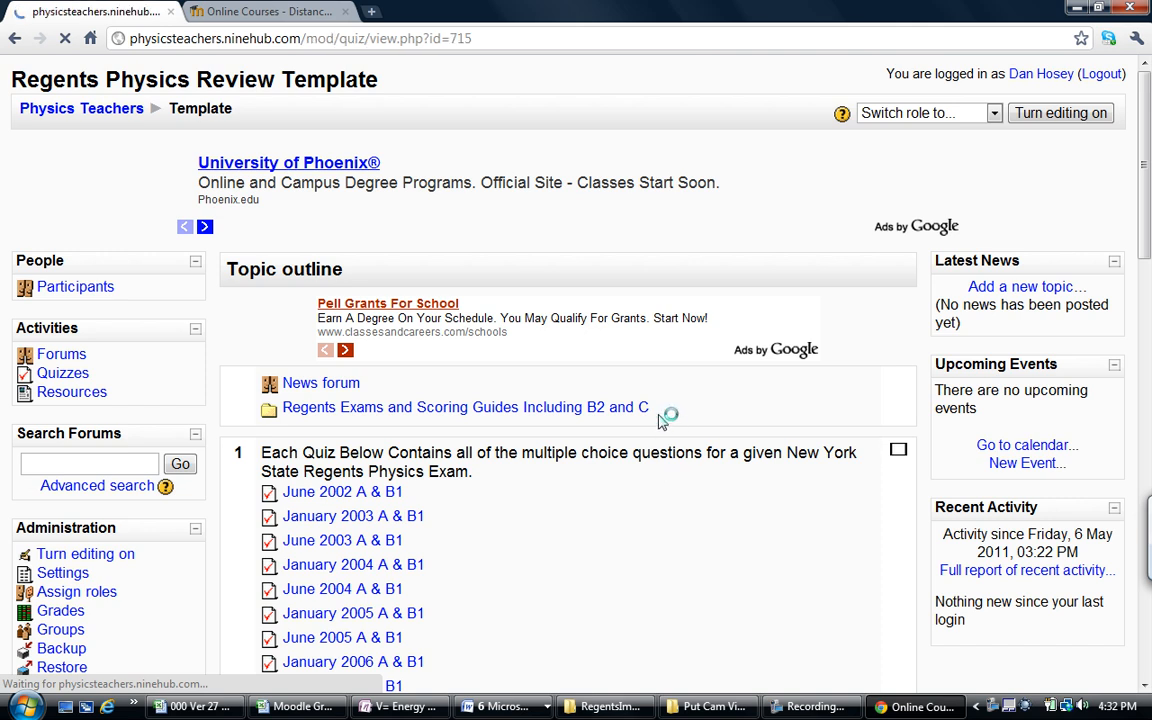
left_click(342, 492)
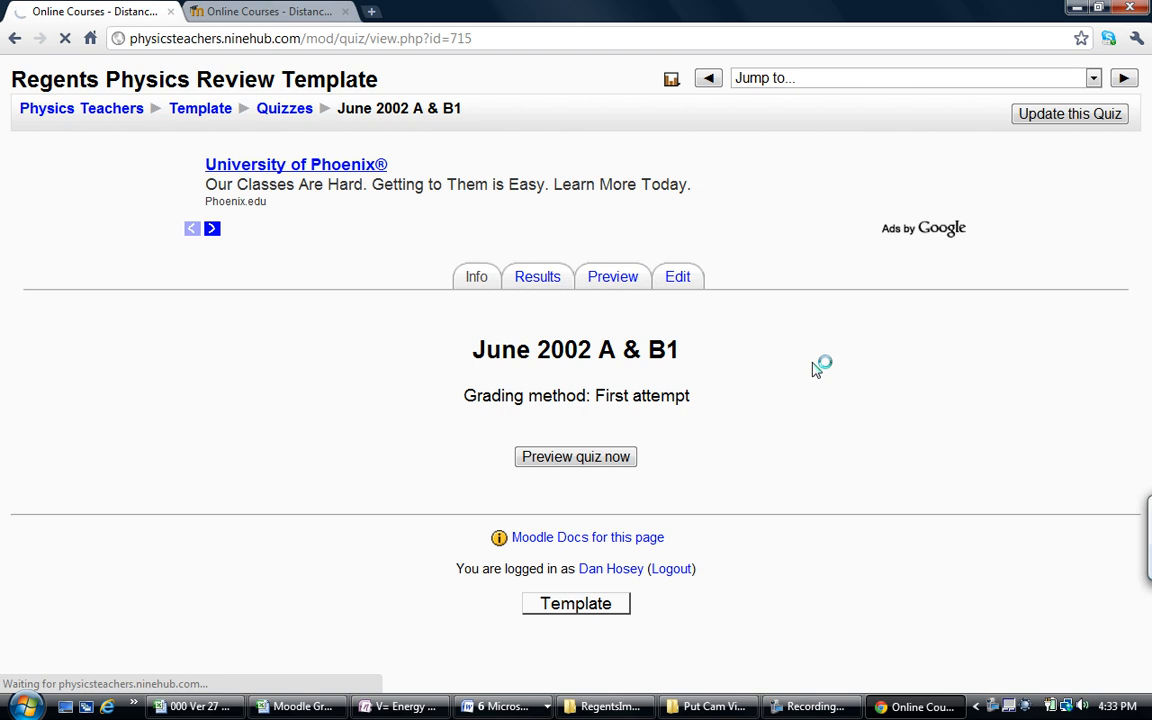
Start a student preview of the quiz and scroll through its questions.
left_click(576, 456)
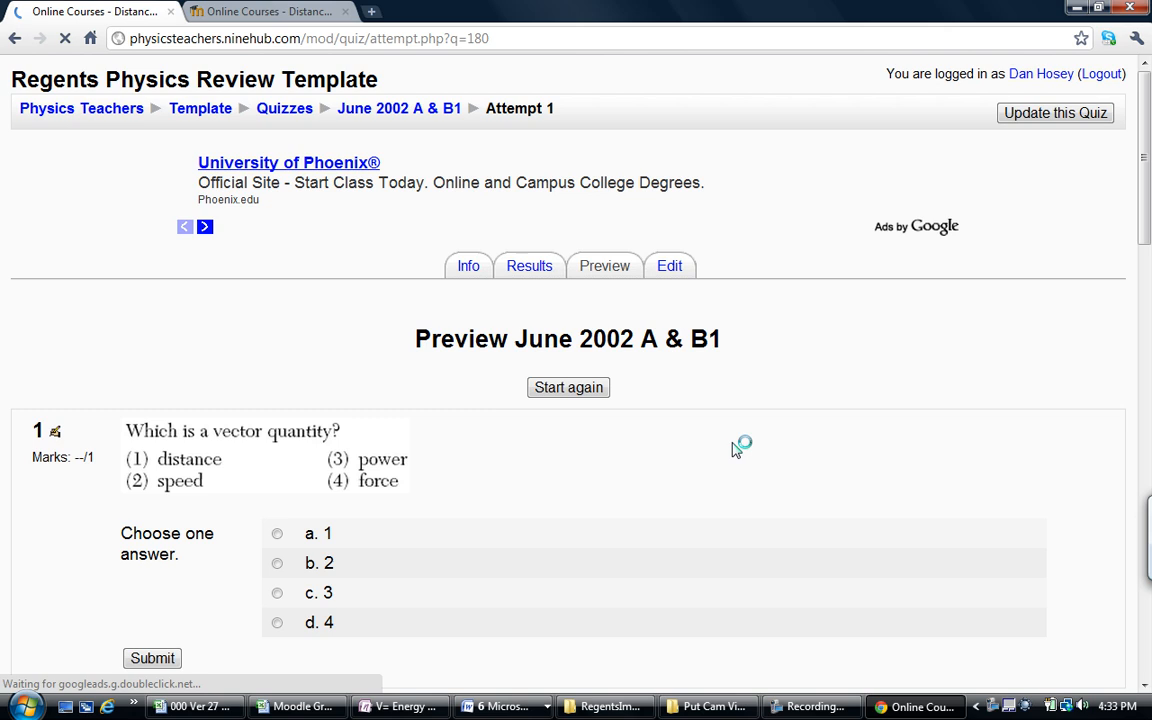
scroll("down", 3)
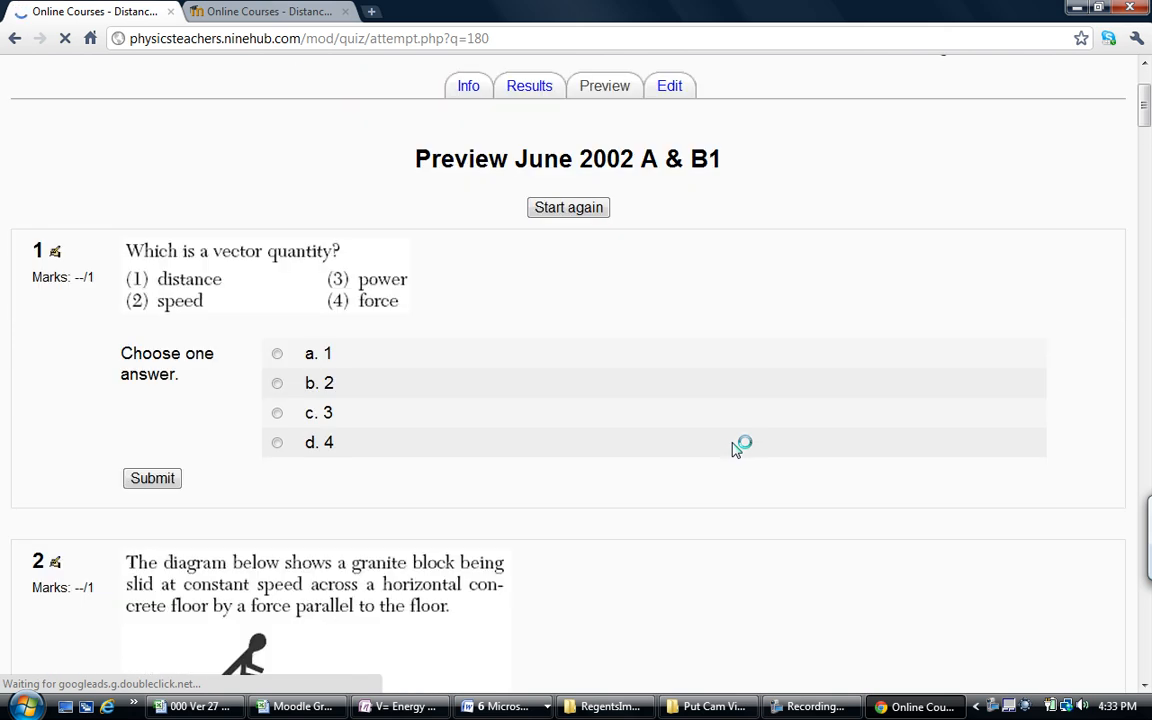
mouse_move(610, 370)
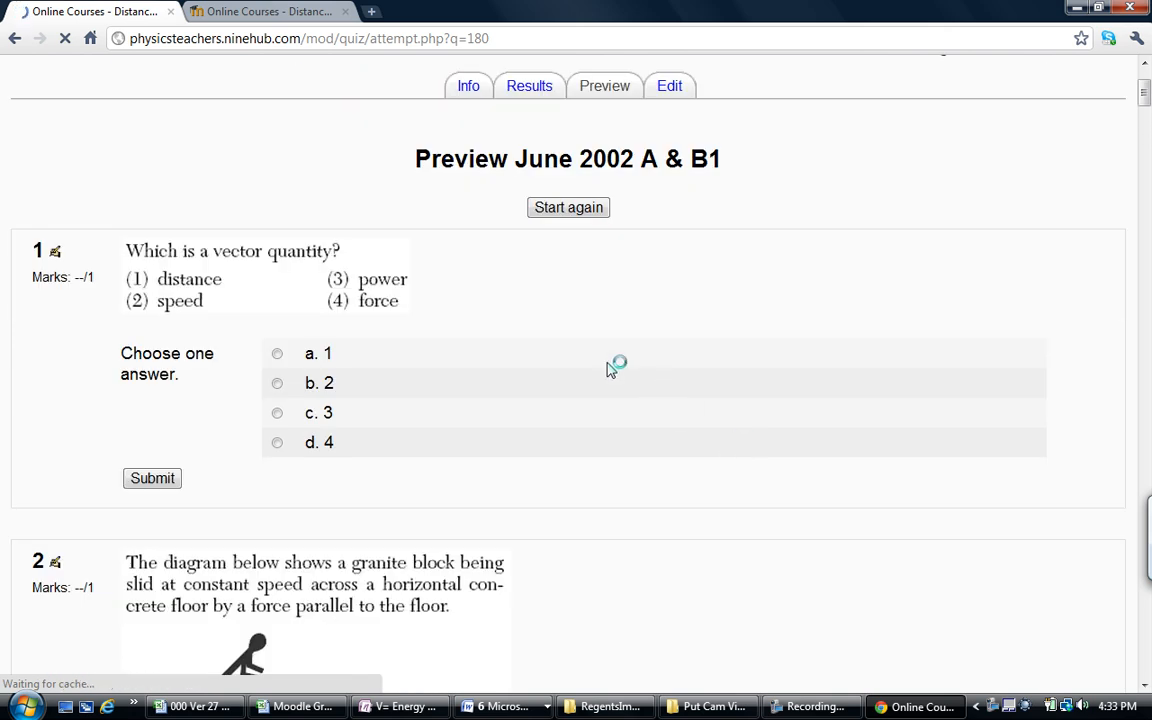
mouse_move(540, 332)
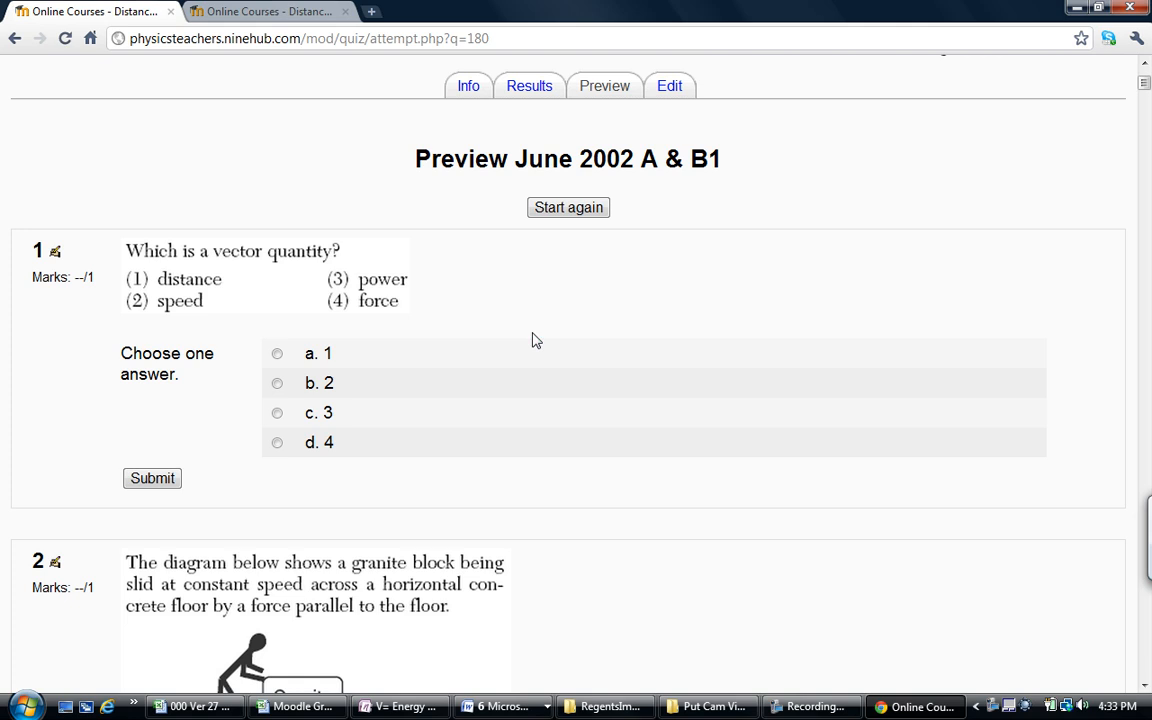
mouse_move(400, 360)
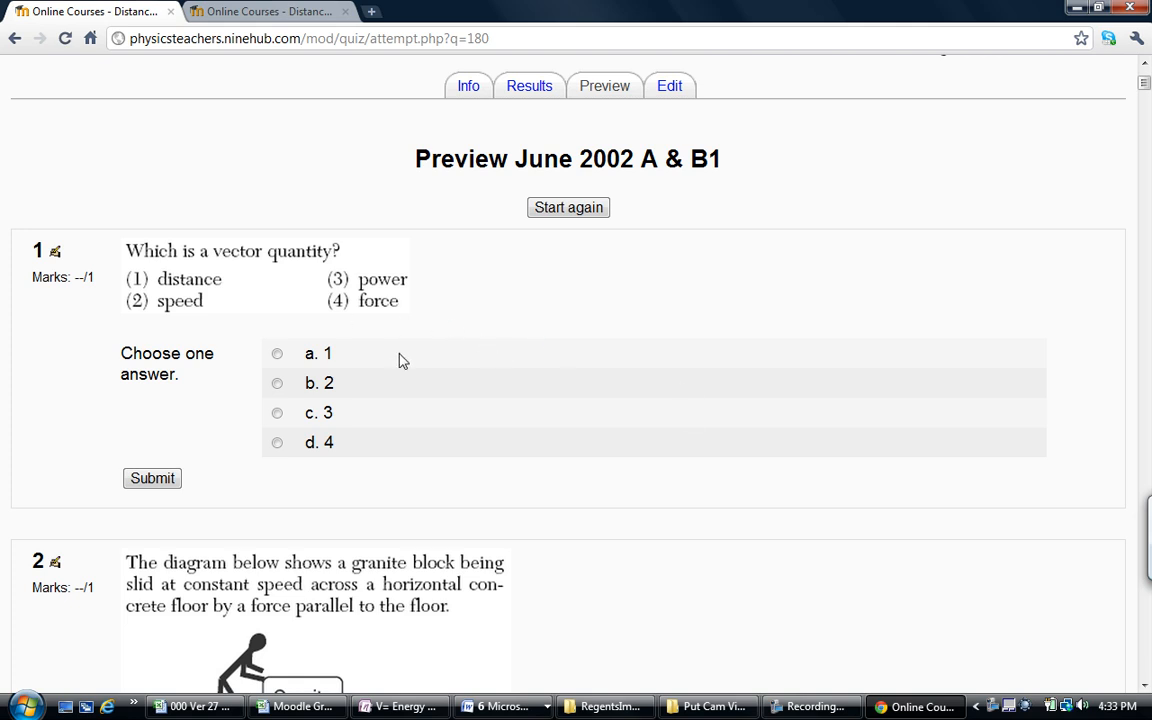
scroll("down", 3)
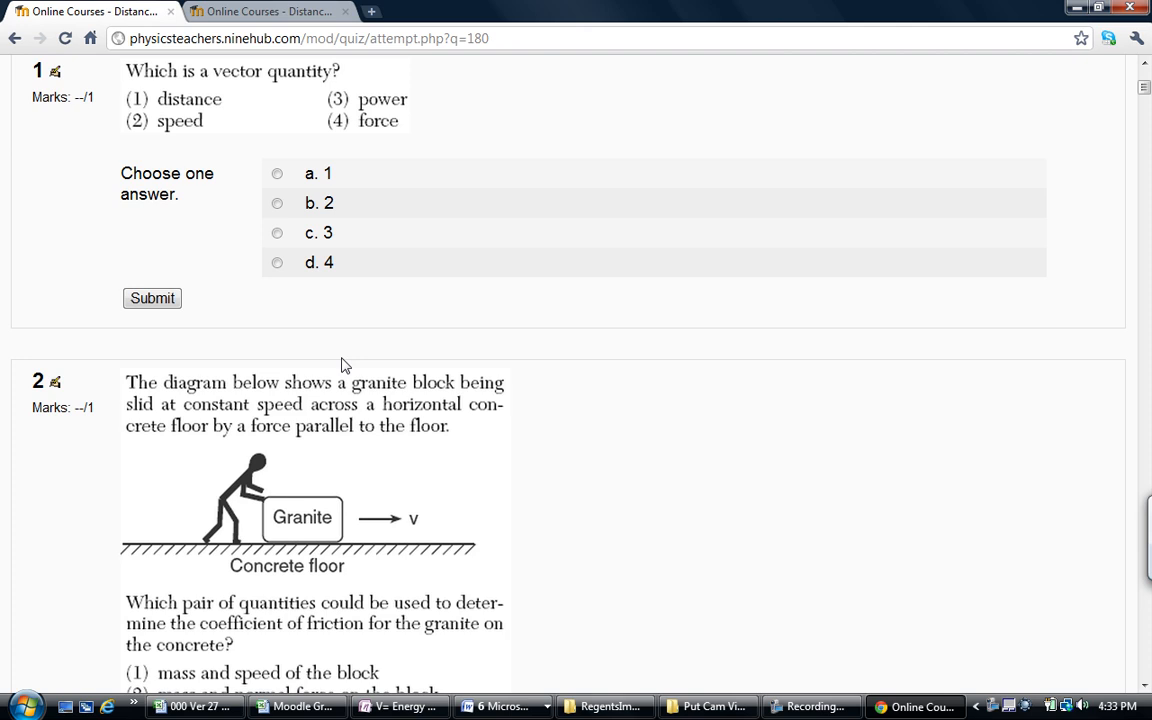
scroll("down", 3)
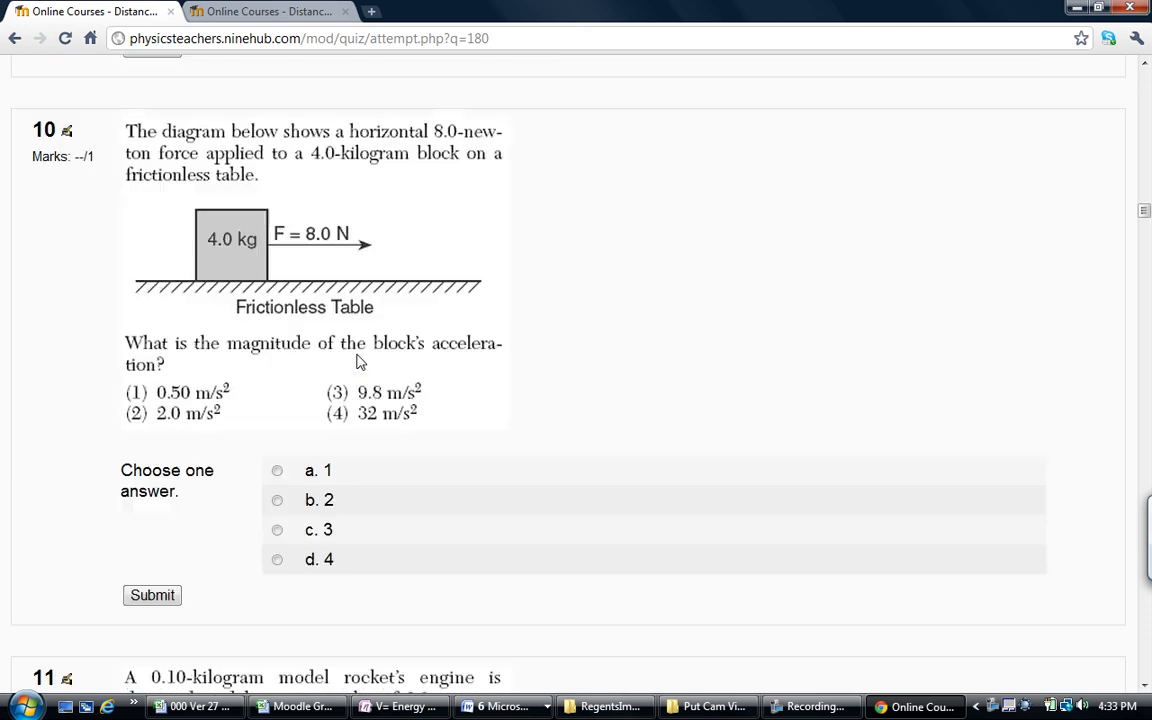
scroll("up", 3)
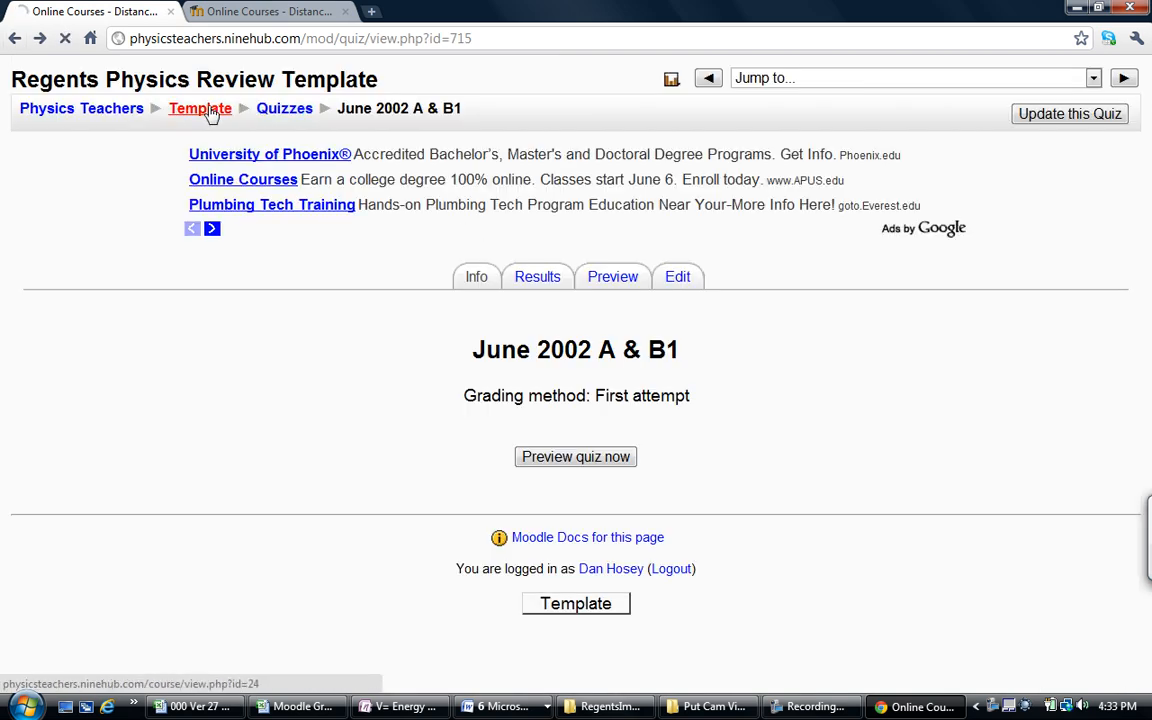
Return via the Template breadcrumb to the course page and its Administration block.
left_click(284, 108)
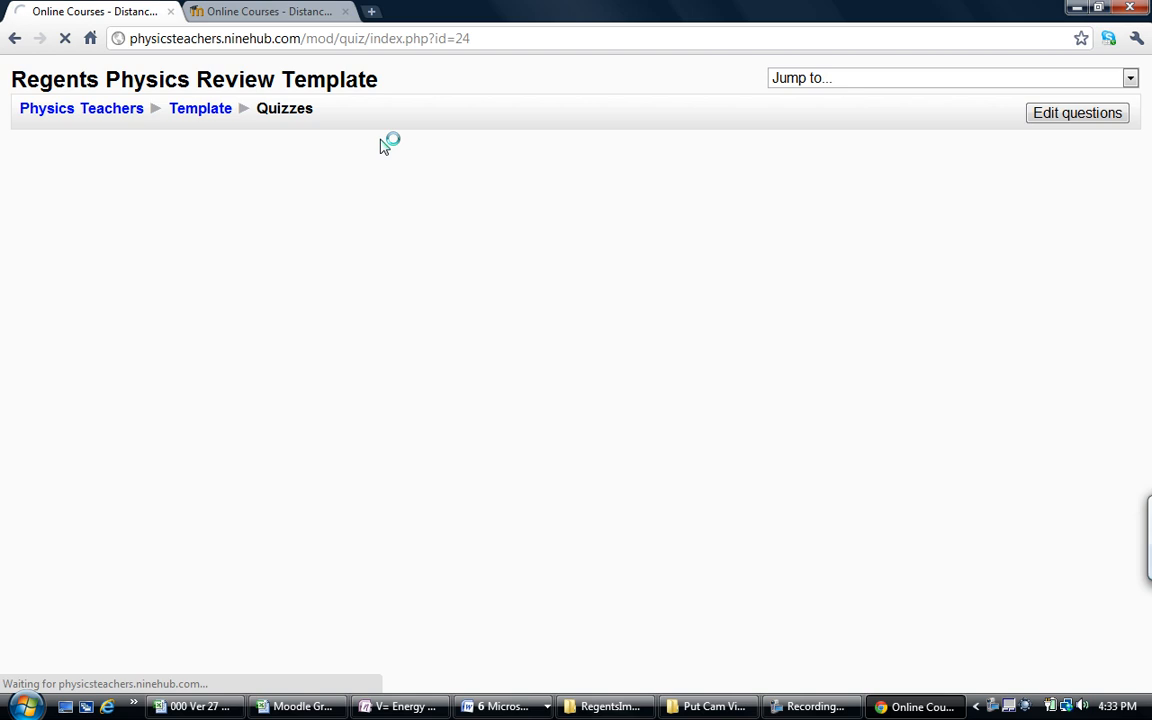
left_click(200, 108)
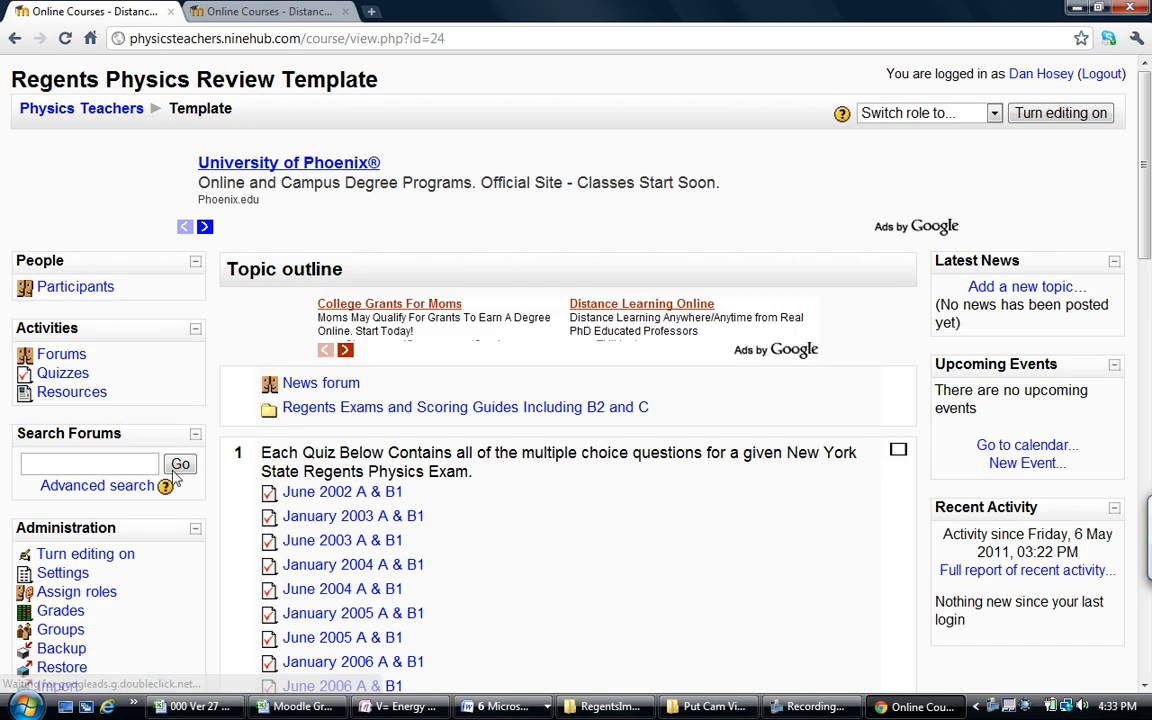
scroll("down", 3)
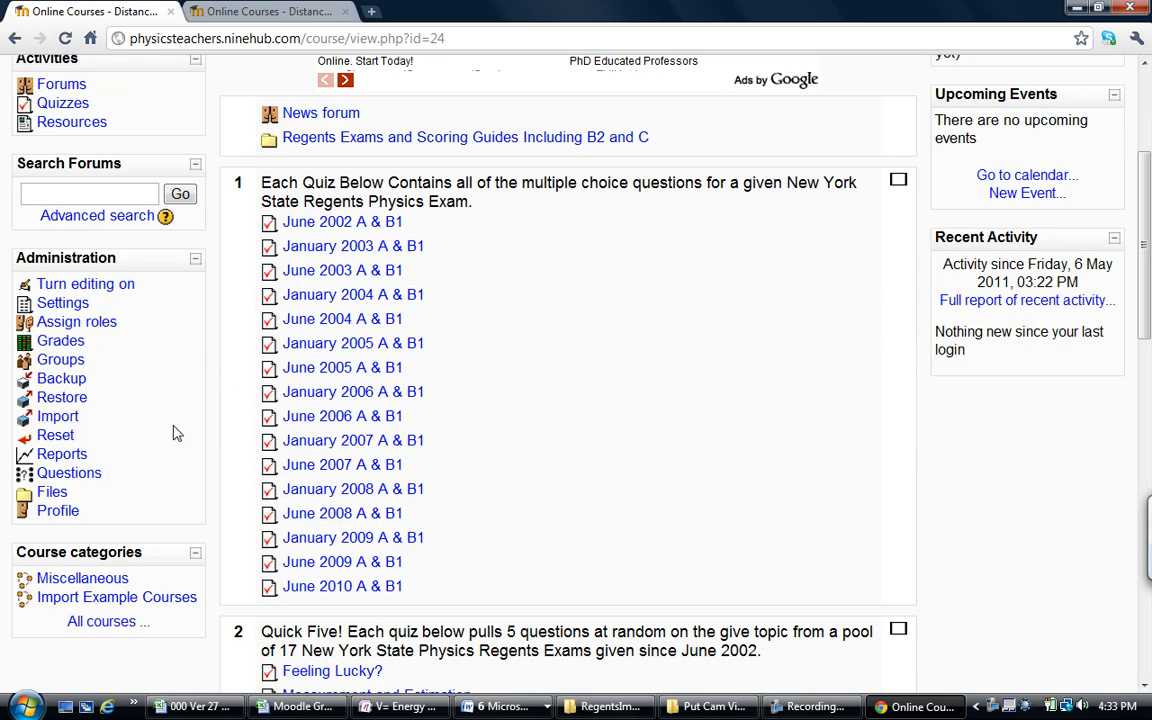
mouse_move(212, 424)
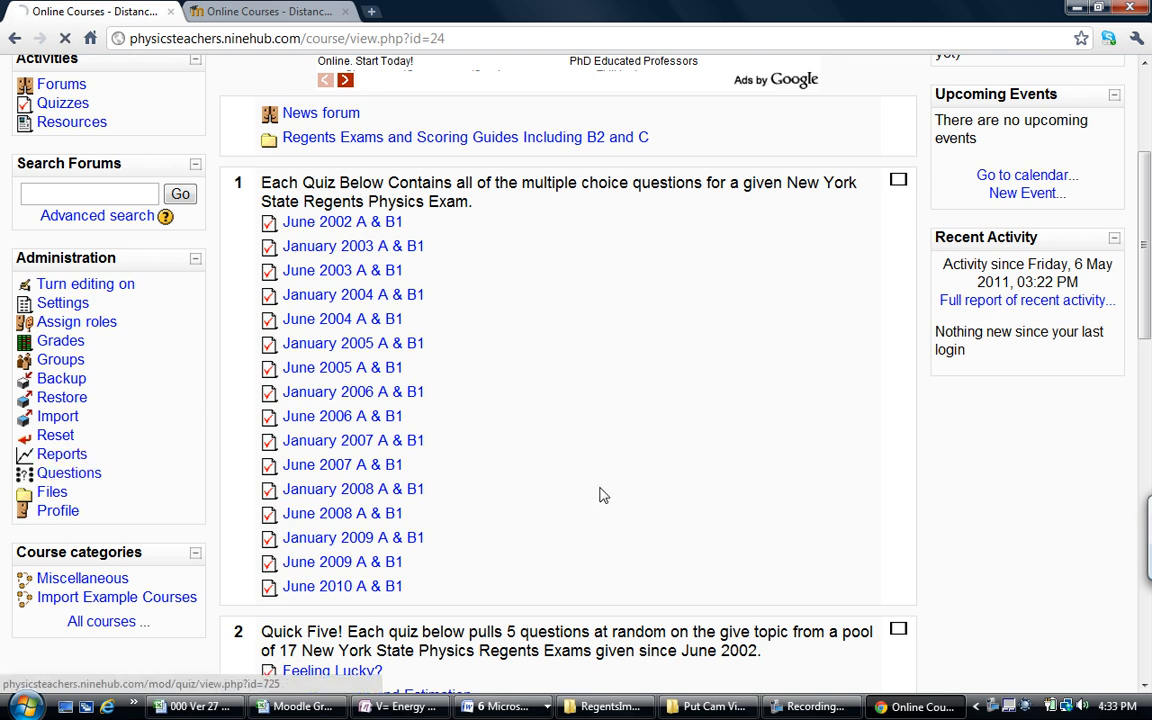
Open the question bank, review the imported Regents categories and keep category 001 (17) selected.
left_click(68, 472)
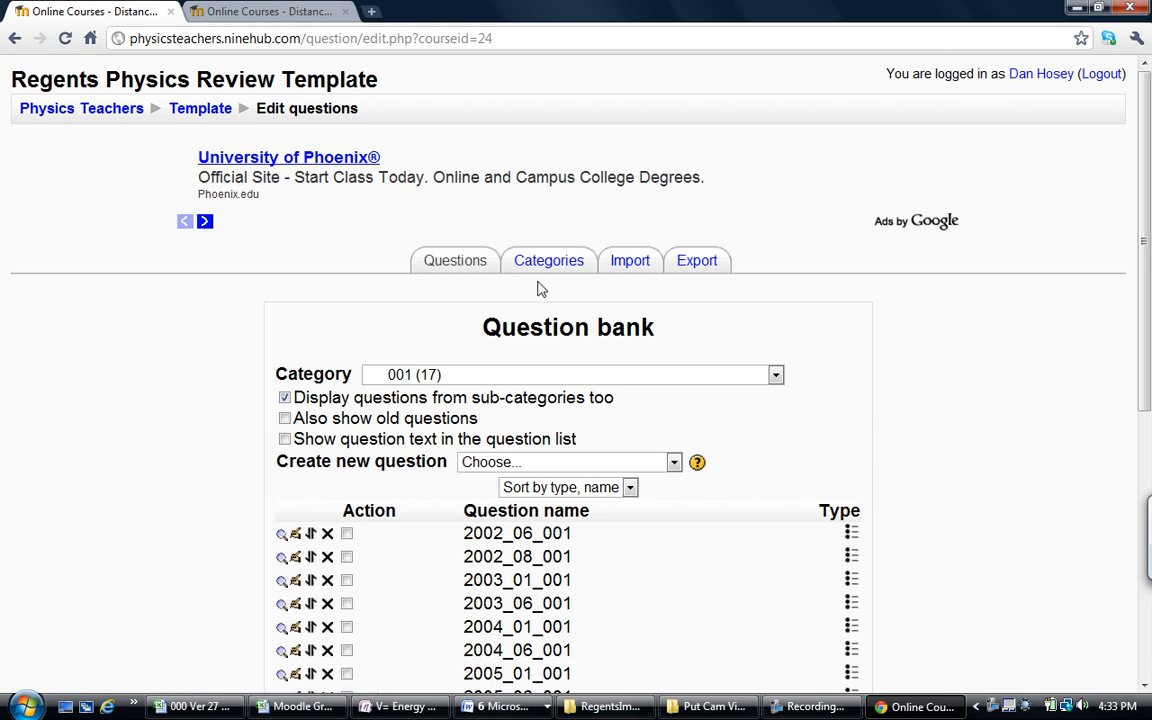
mouse_move(764, 358)
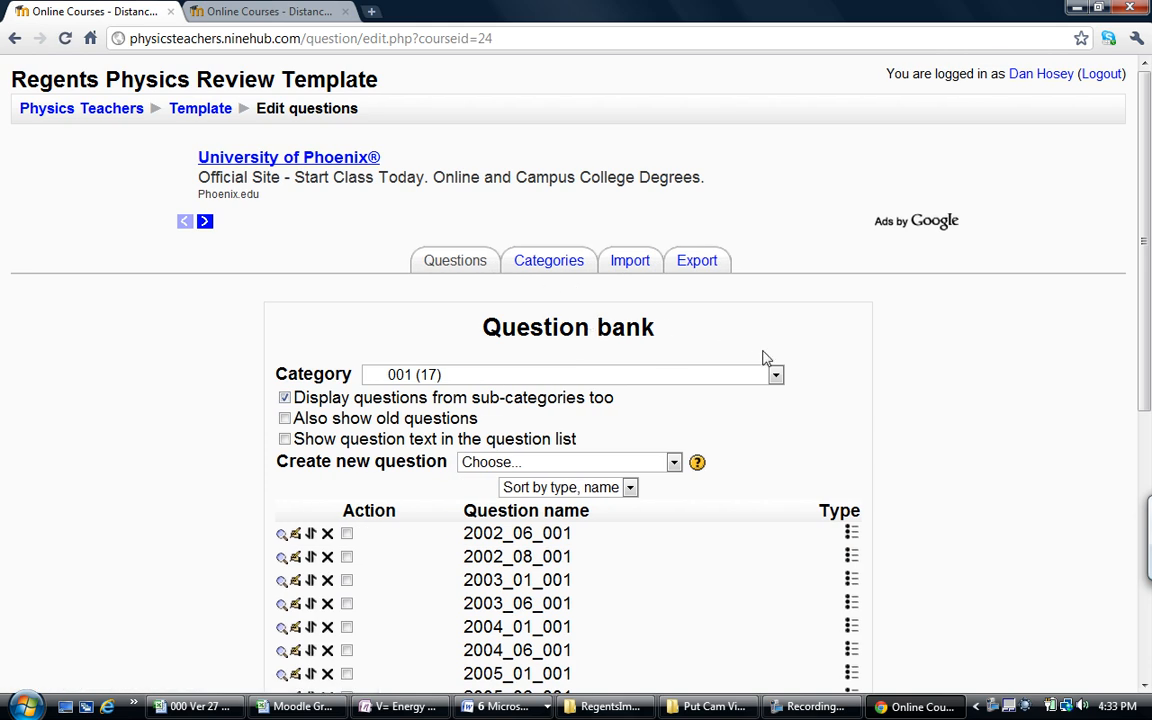
left_click(774, 374)
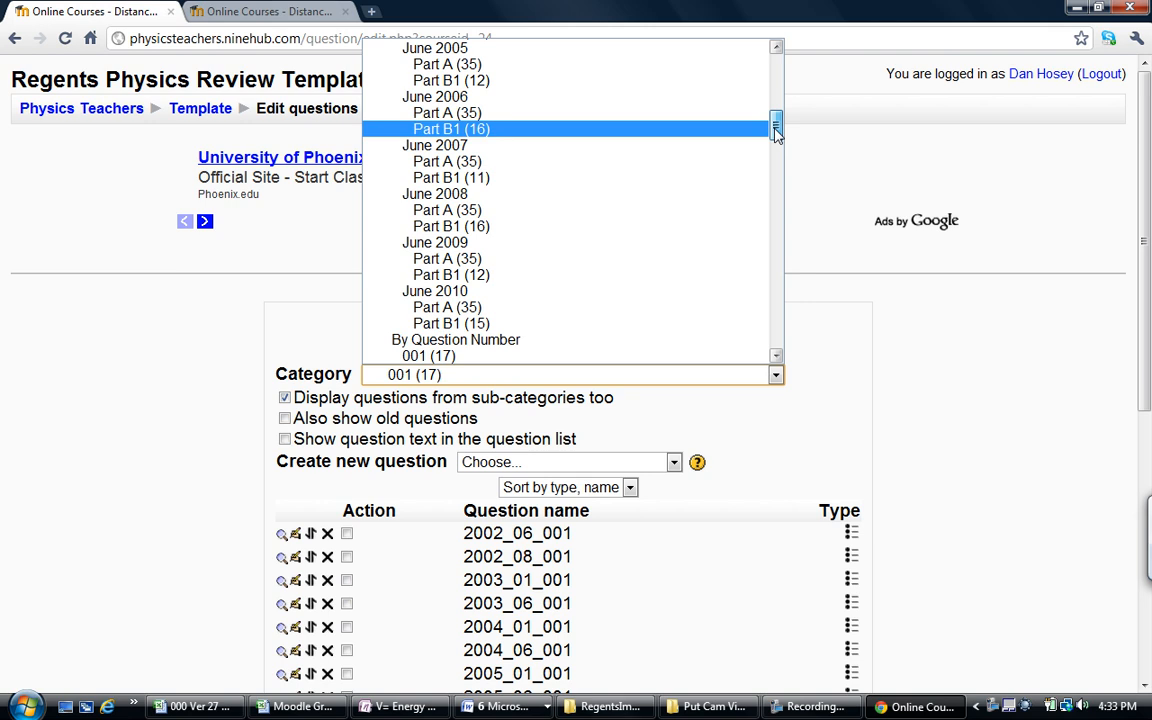
scroll("up", 3)
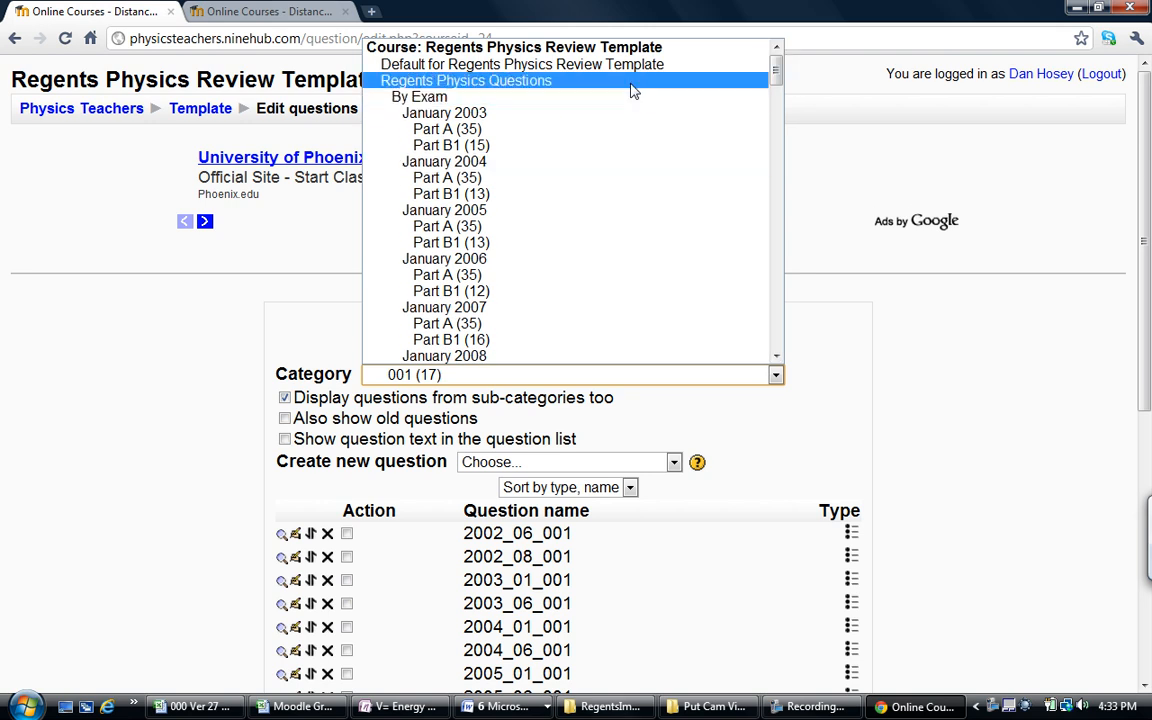
mouse_move(620, 112)
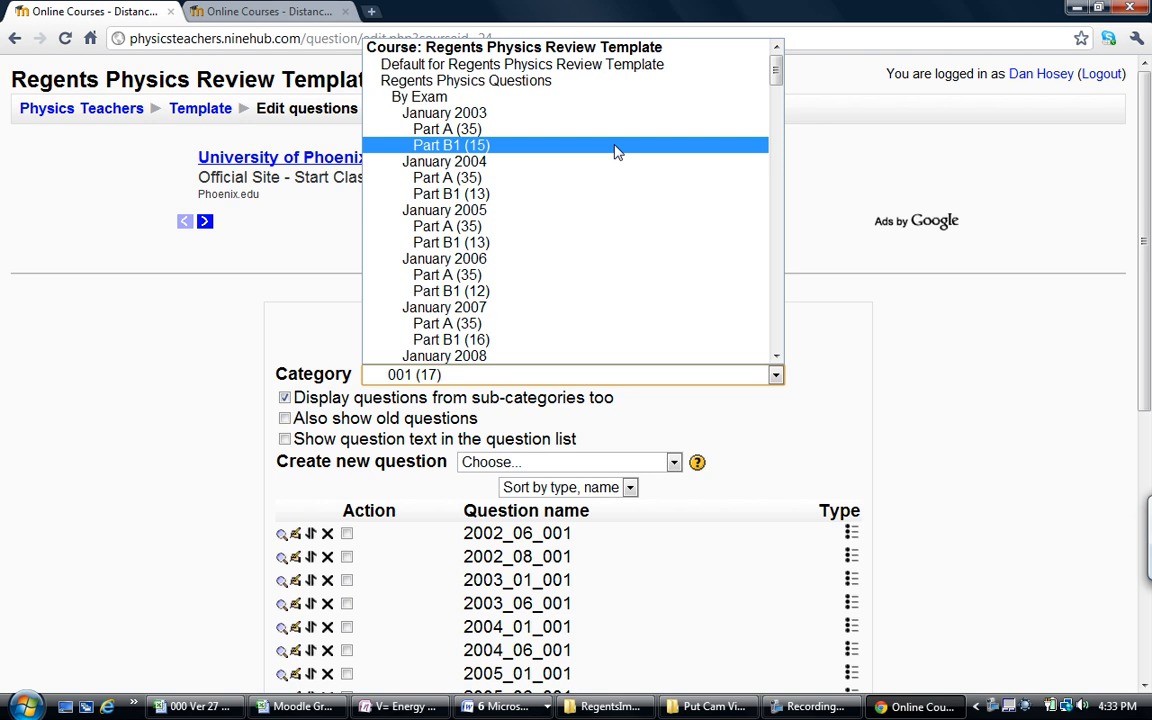
scroll("down", 3)
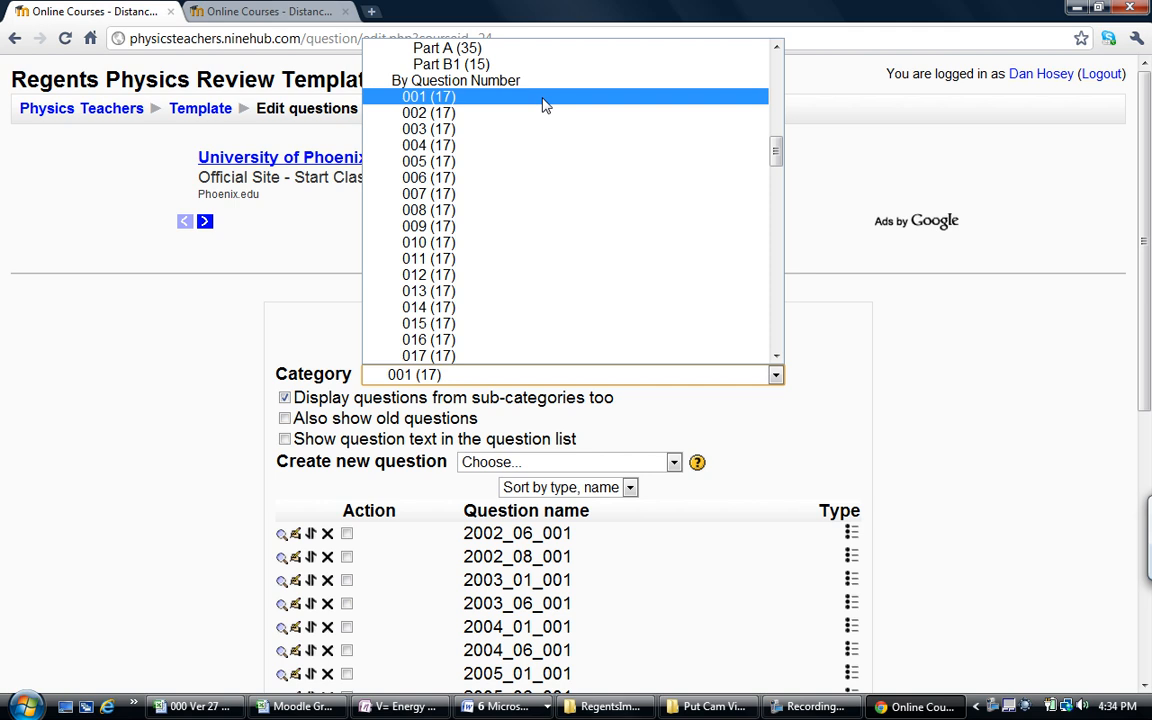
left_click(428, 96)
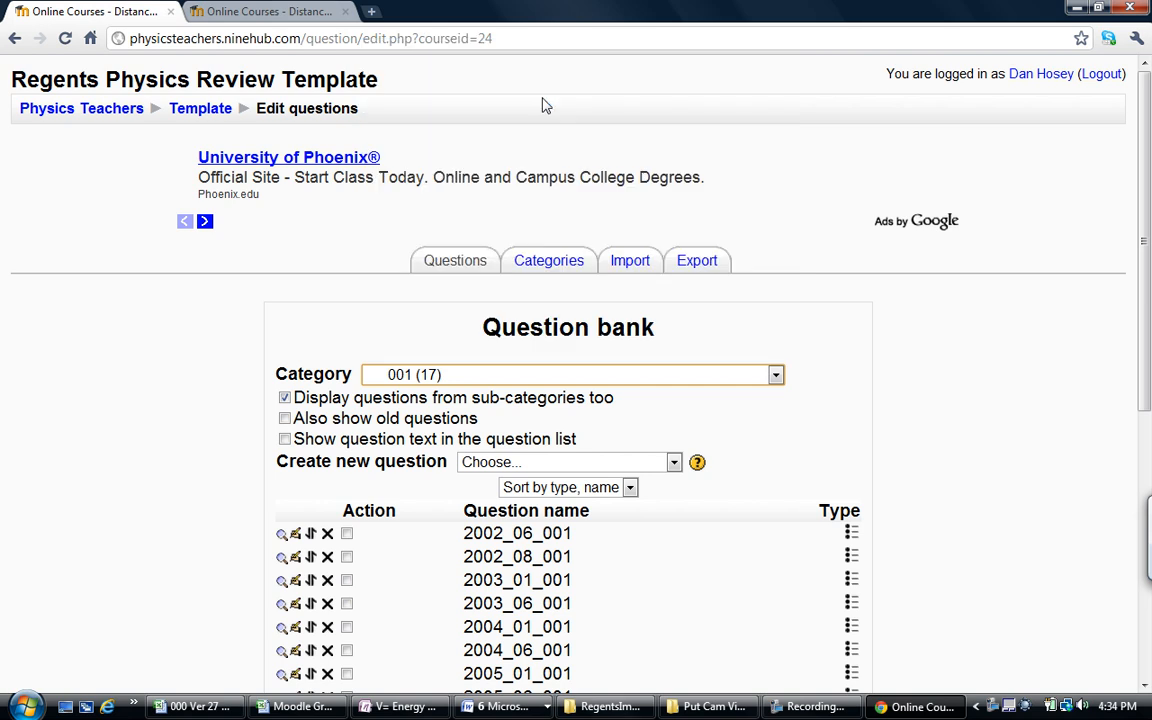
left_click(284, 418)
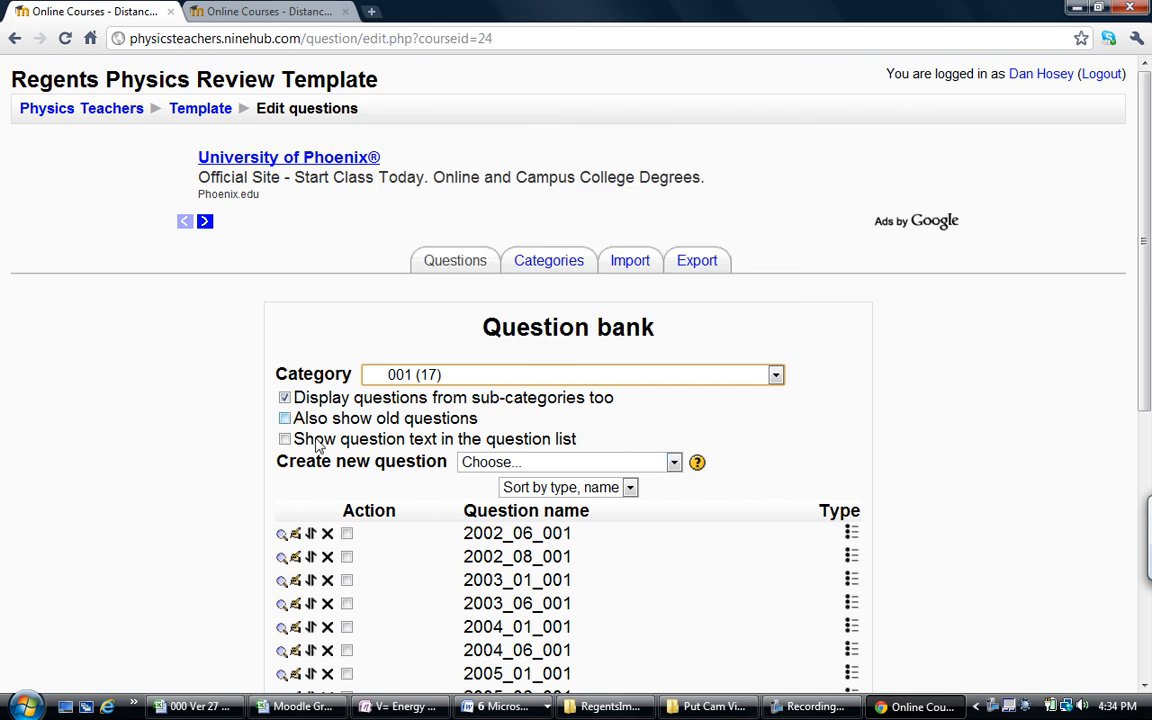
Show full question text and switch the question bank to category 036 (17).
left_click(284, 440)
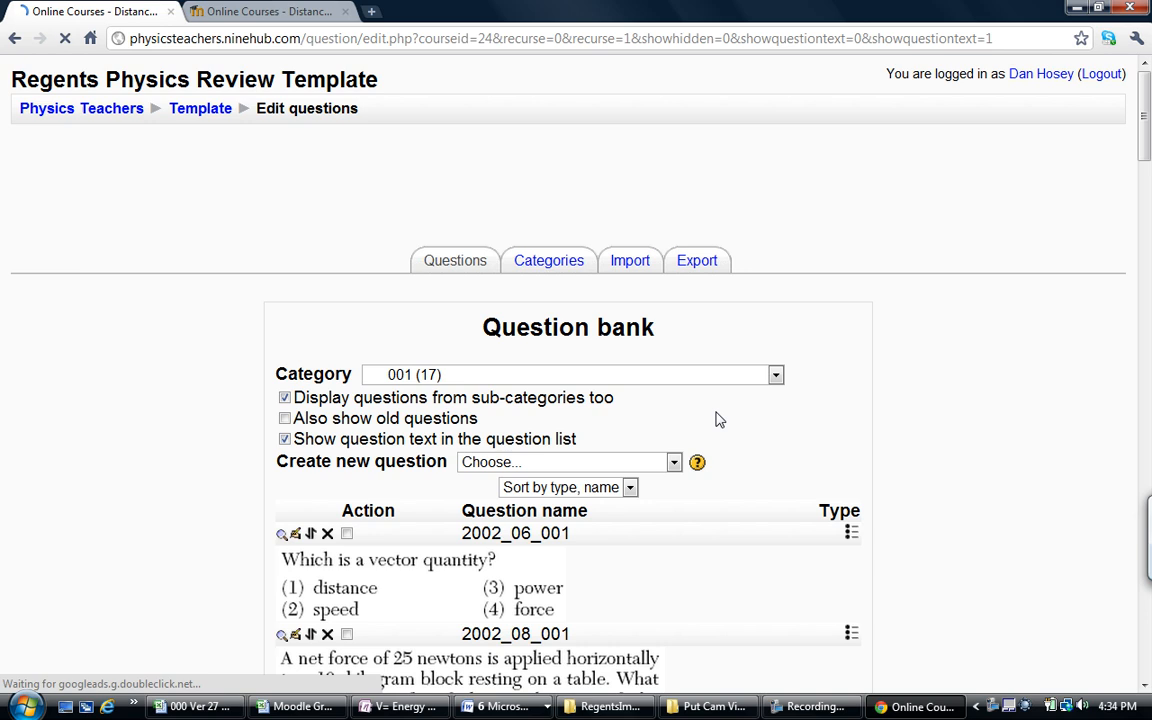
left_click(776, 374)
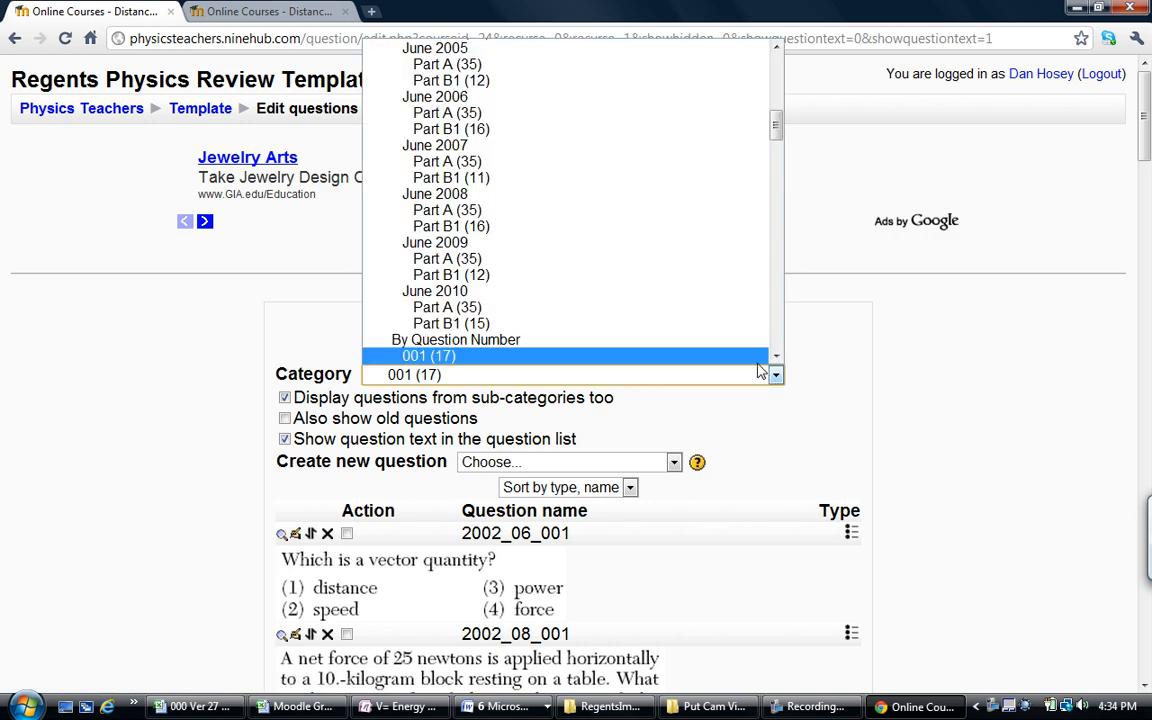
scroll("up", 3)
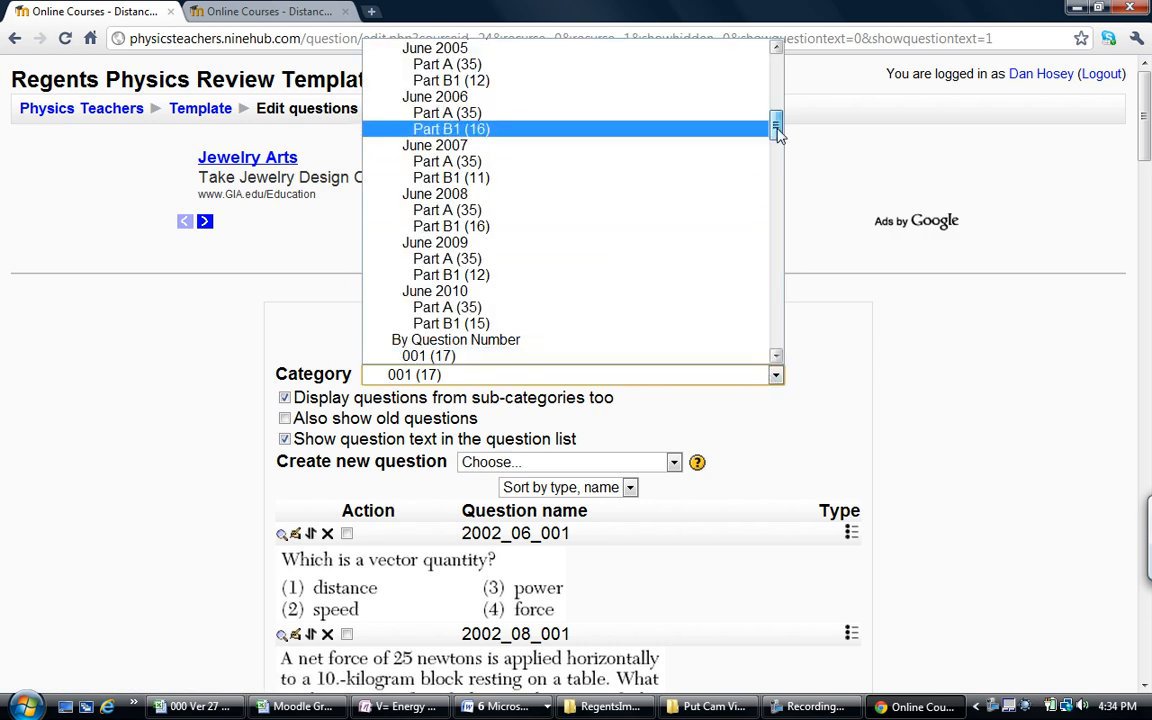
scroll("down", 3)
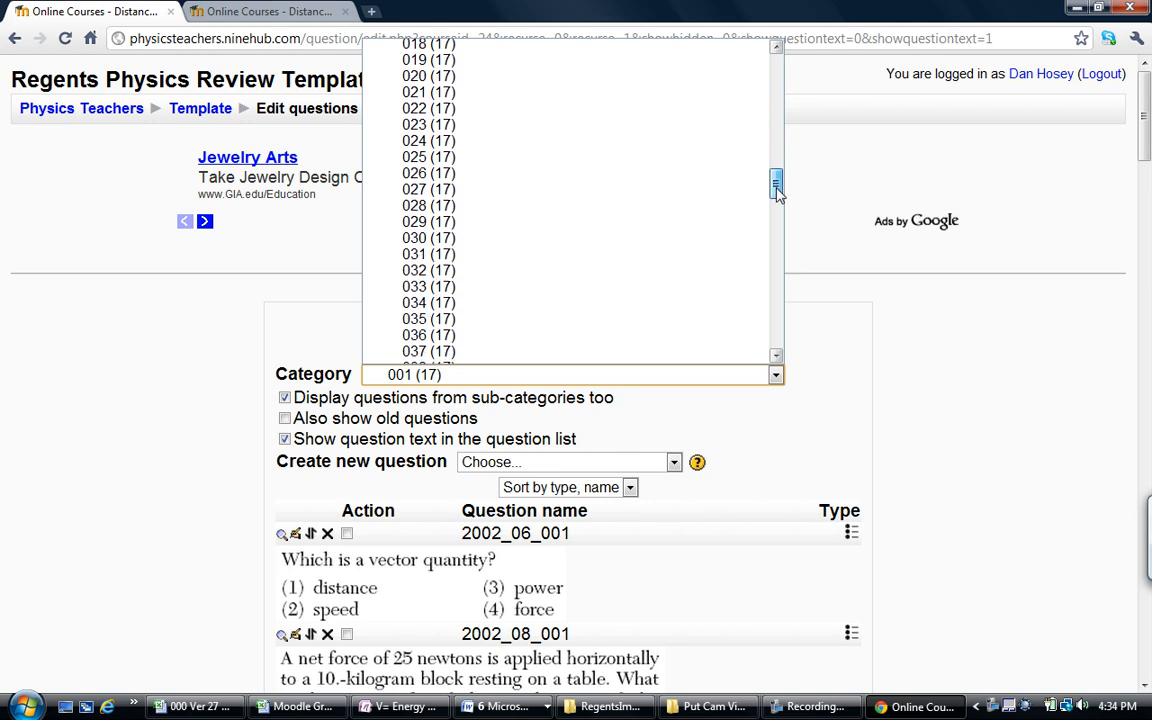
left_click(428, 334)
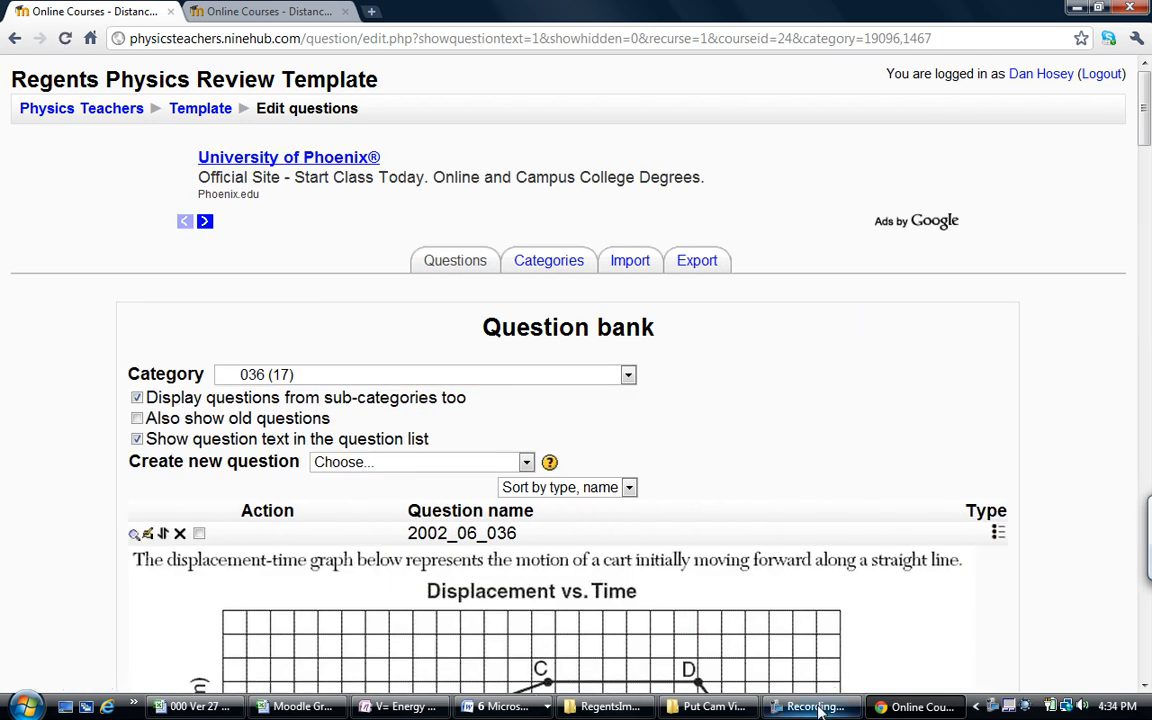
left_click(812, 708)
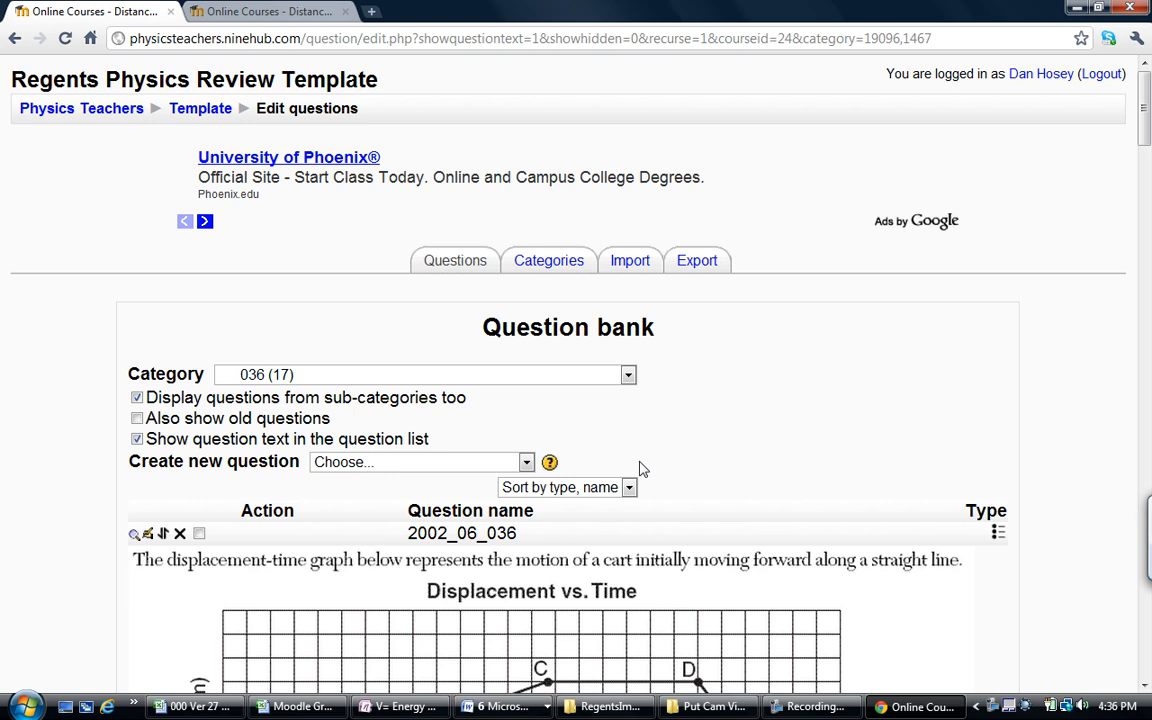
mouse_move(758, 448)
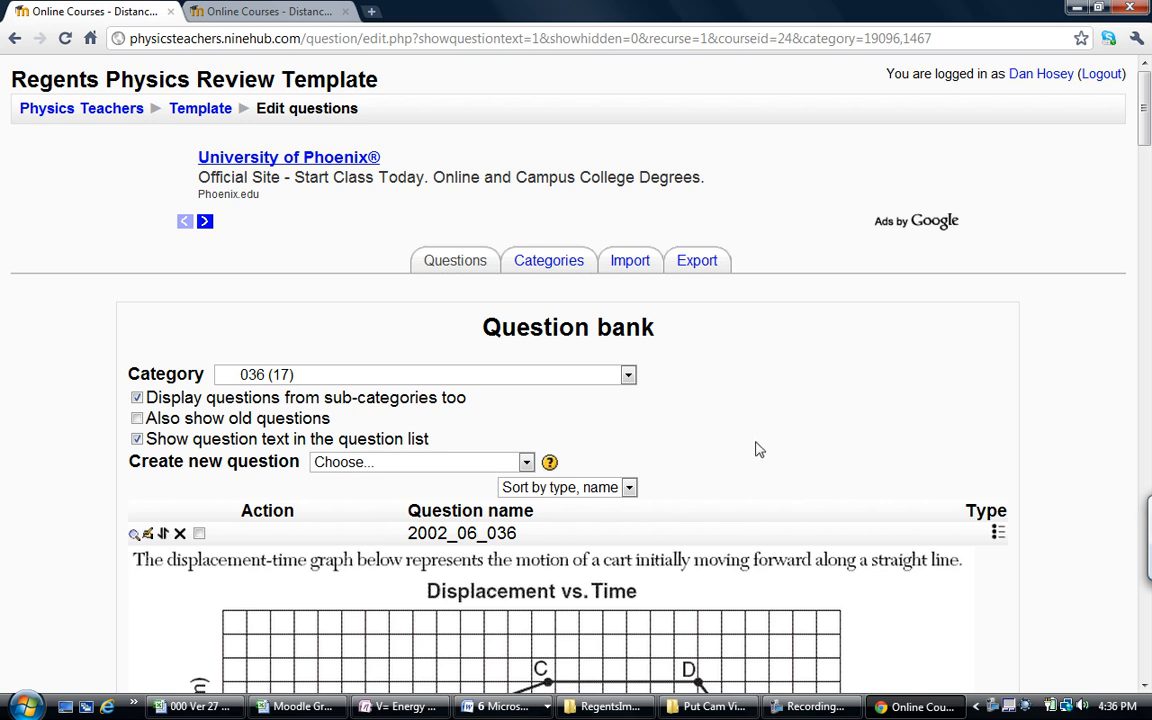
scroll("down", 3)
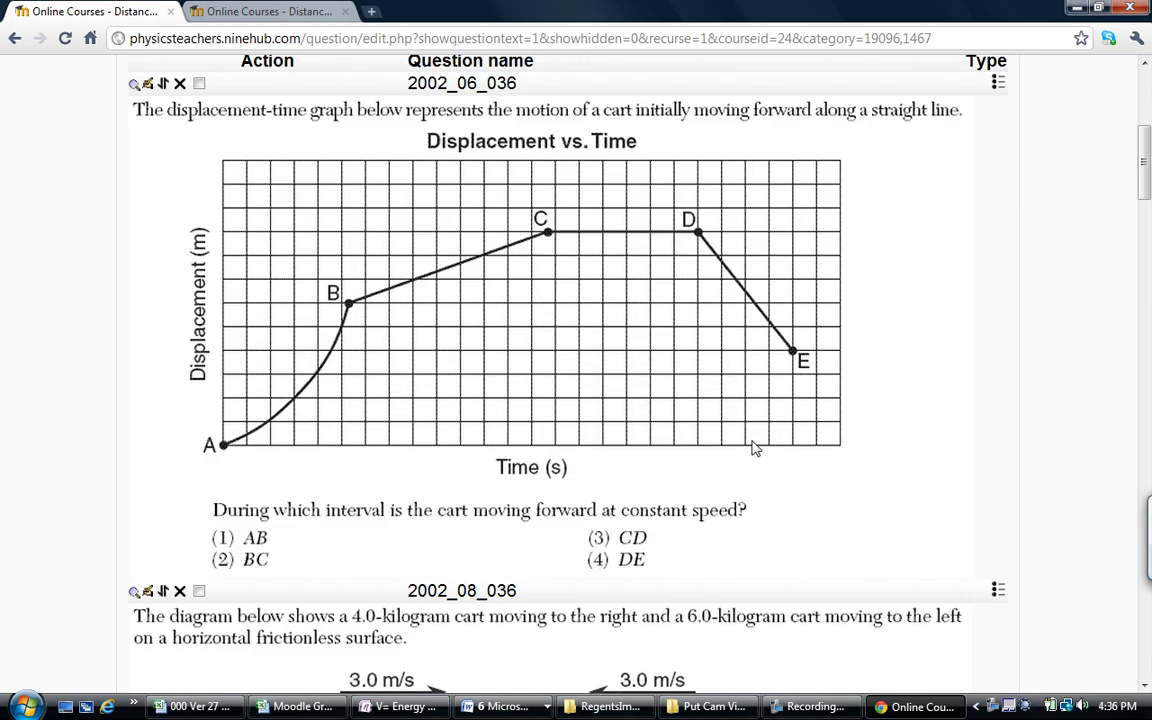
scroll("down", 3)
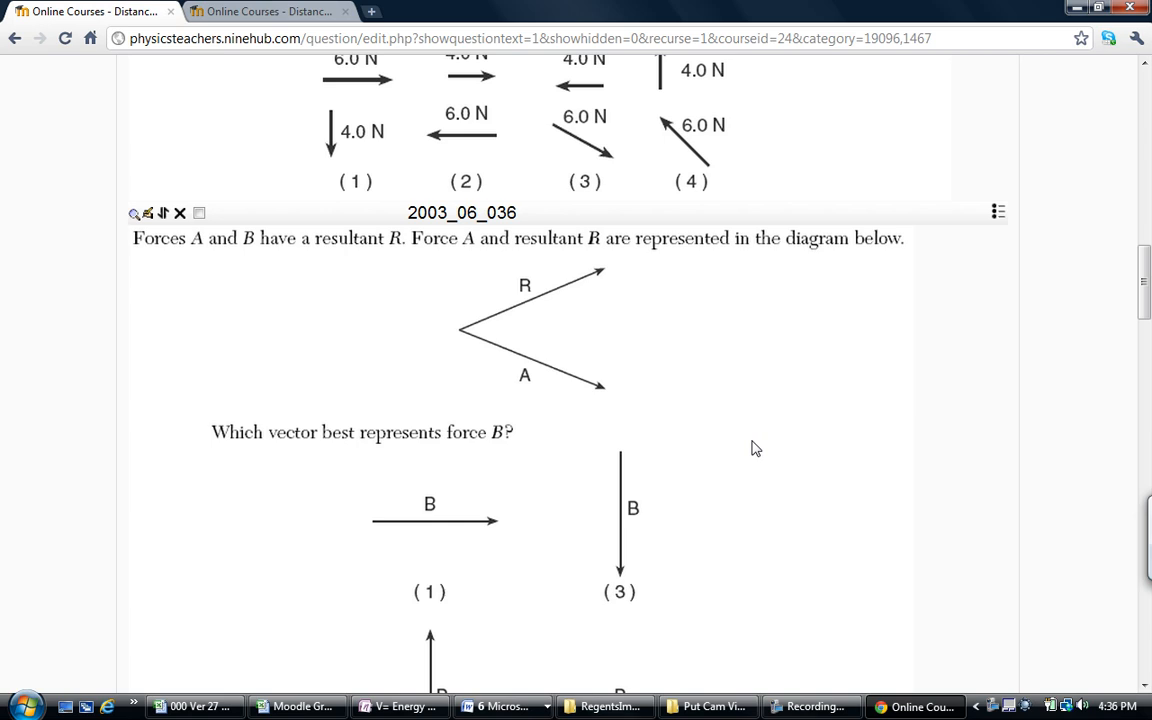
scroll("down", 3)
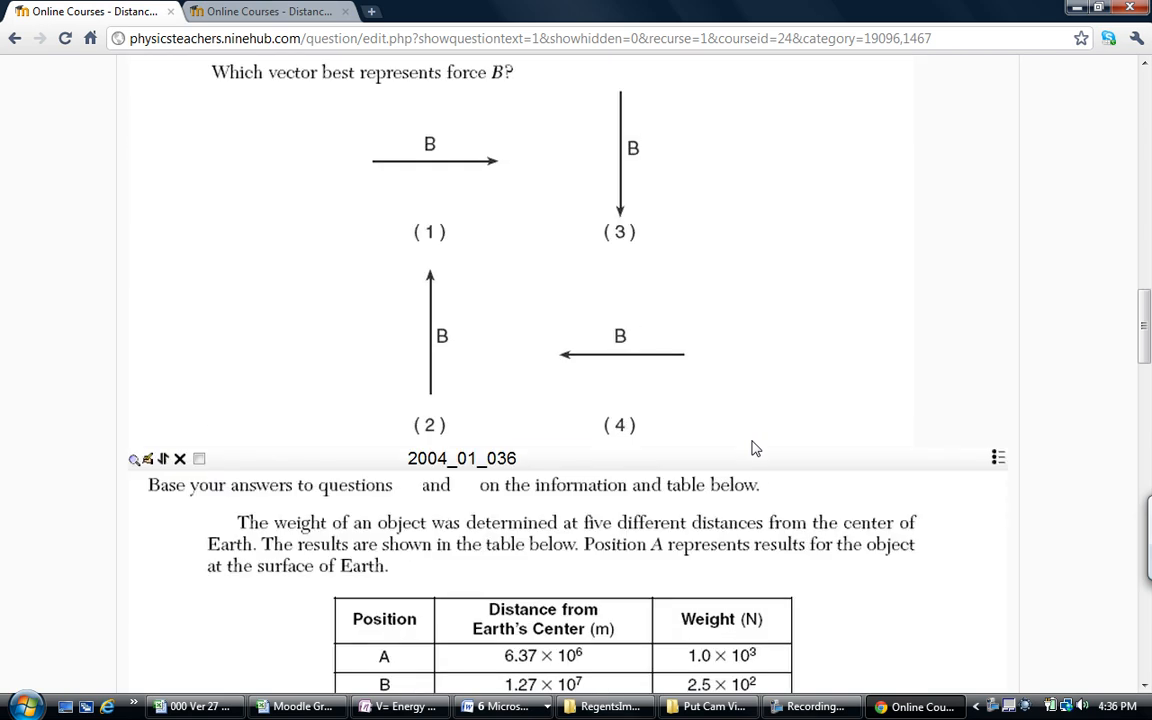
scroll("up", 3)
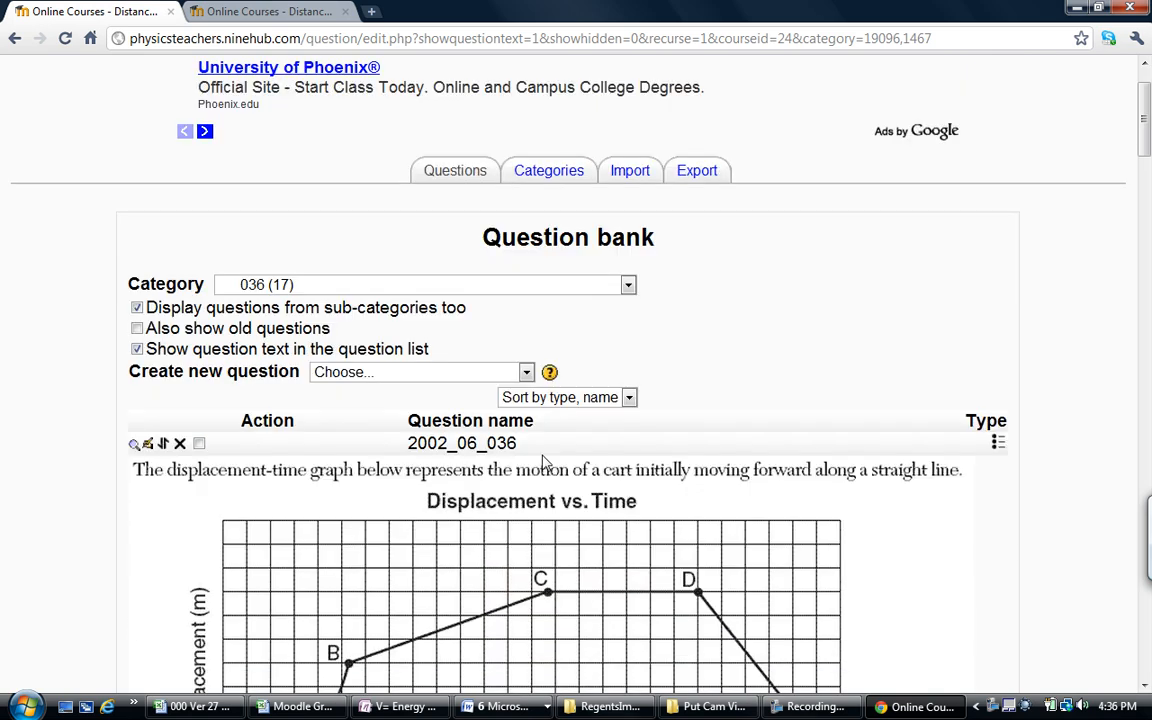
scroll("down", 3)
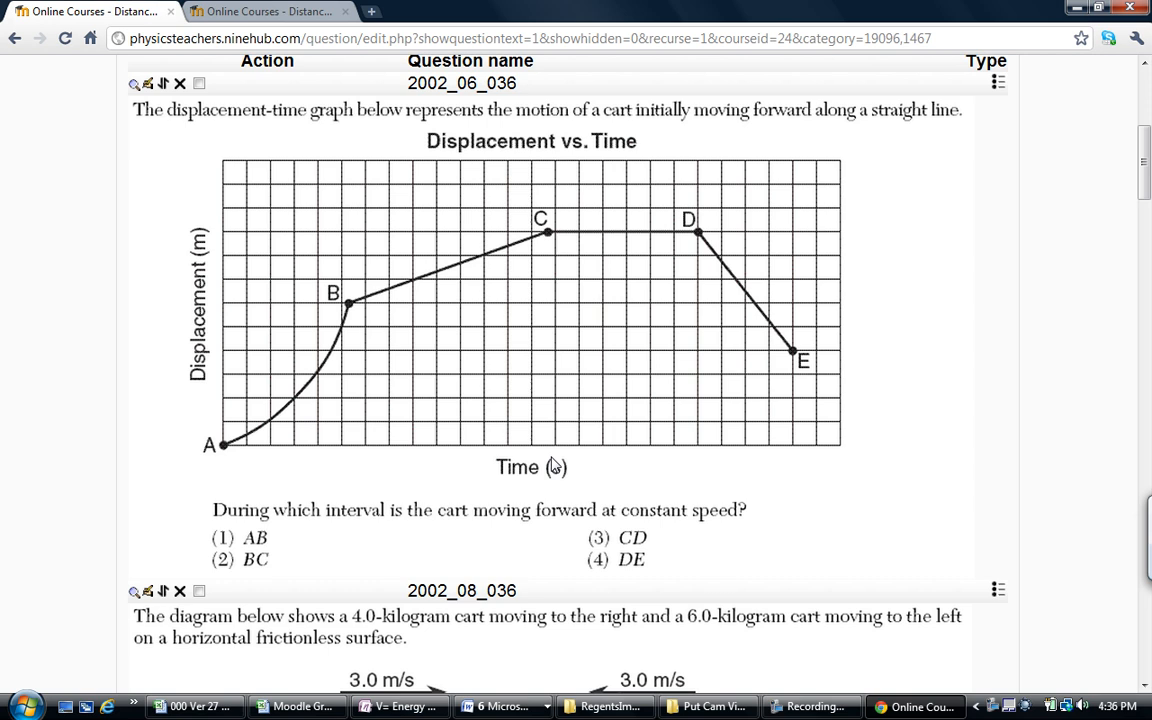
scroll("down", 3)
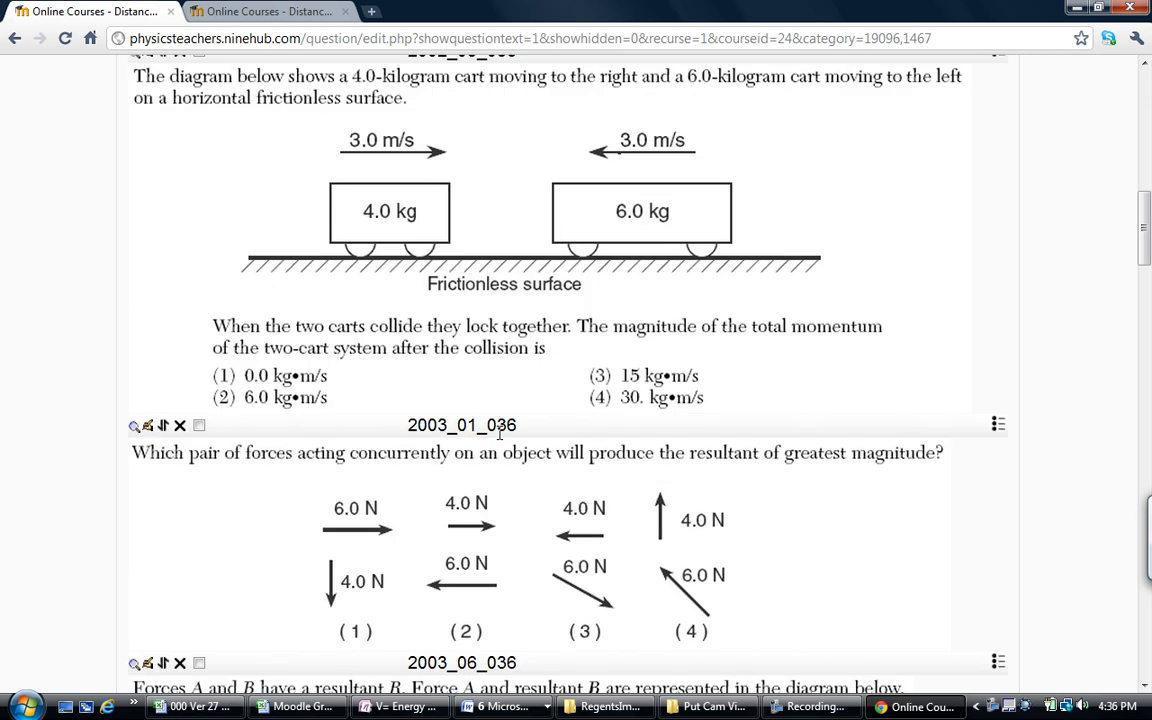
mouse_move(408, 462)
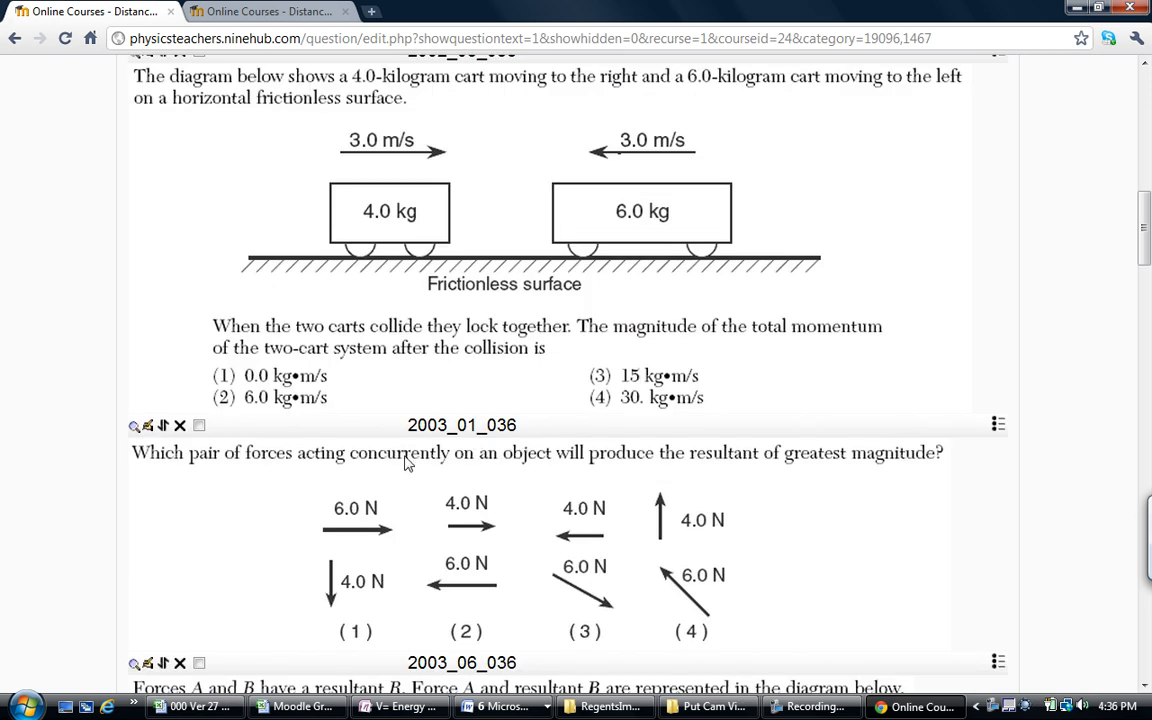
scroll("down", 3)
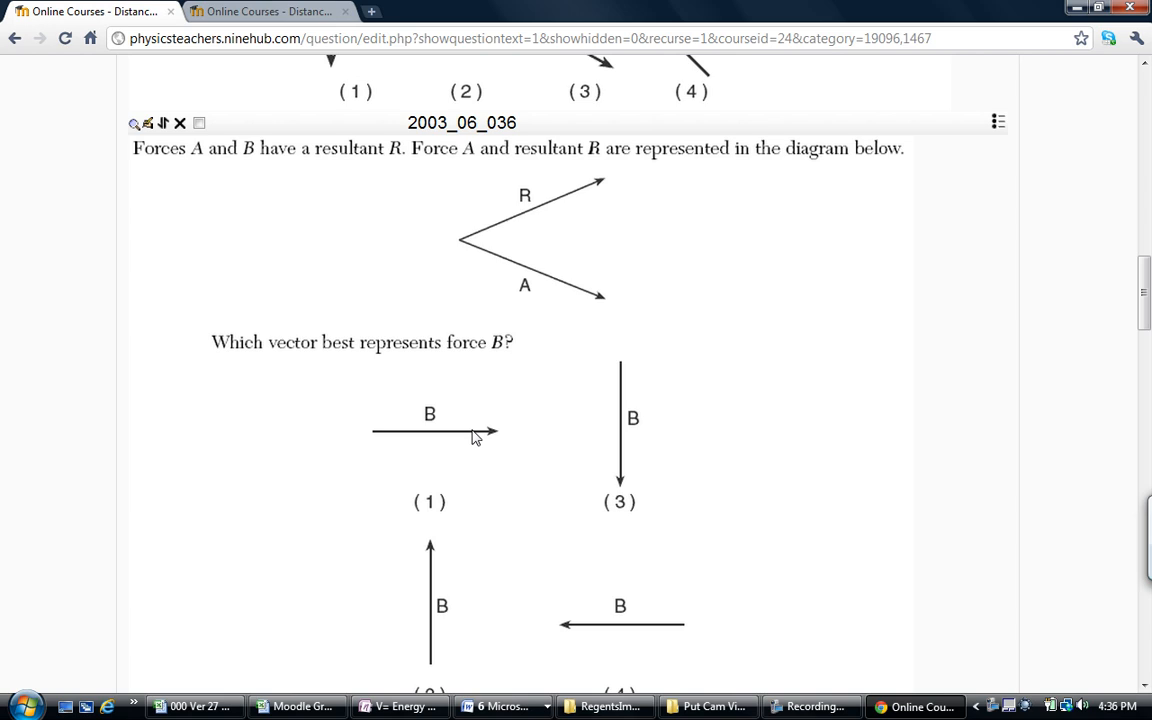
scroll("down", 3)
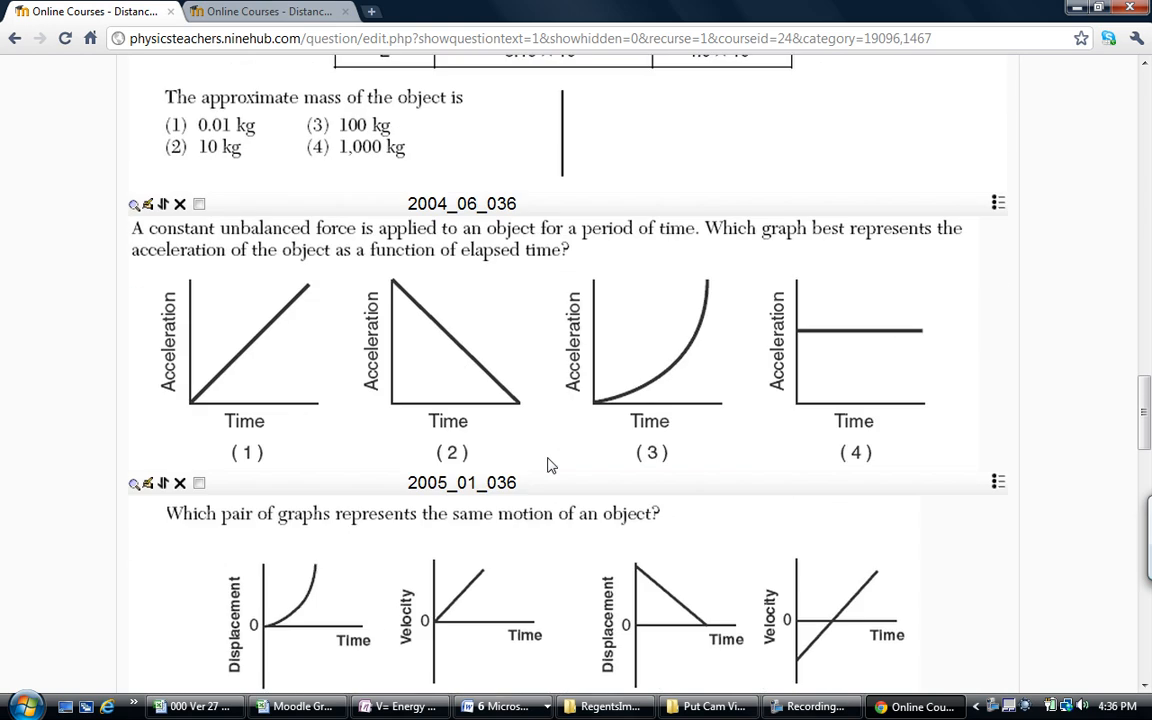
scroll("down", 3)
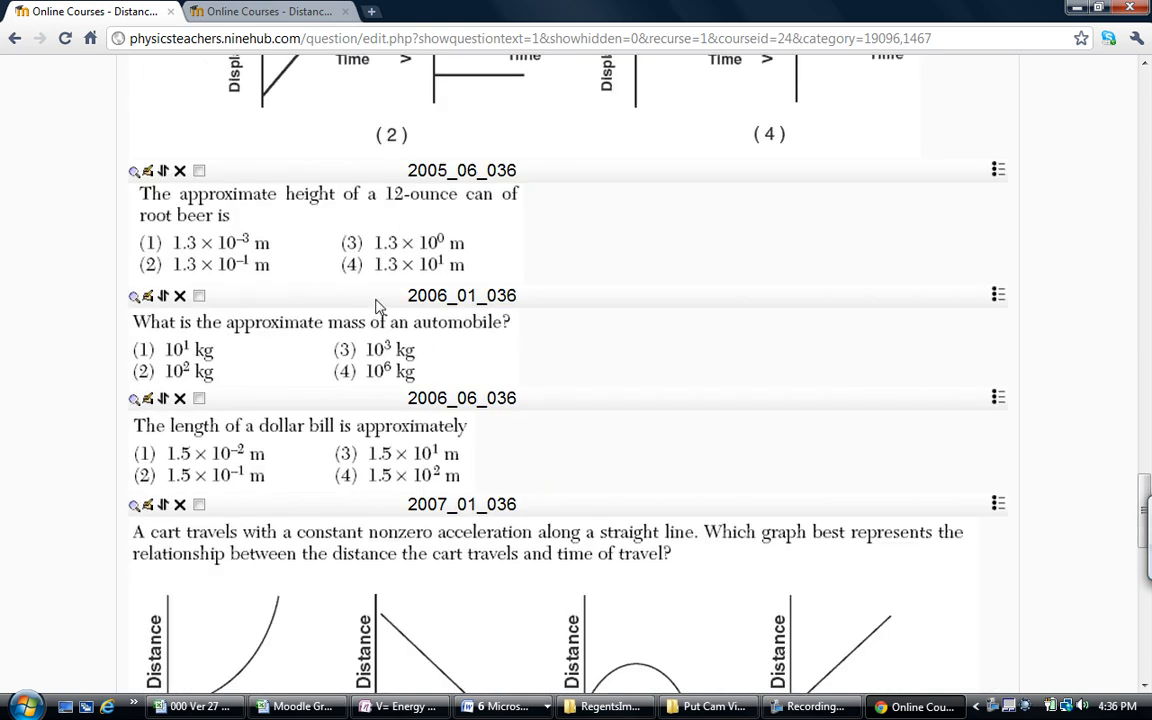
mouse_move(418, 474)
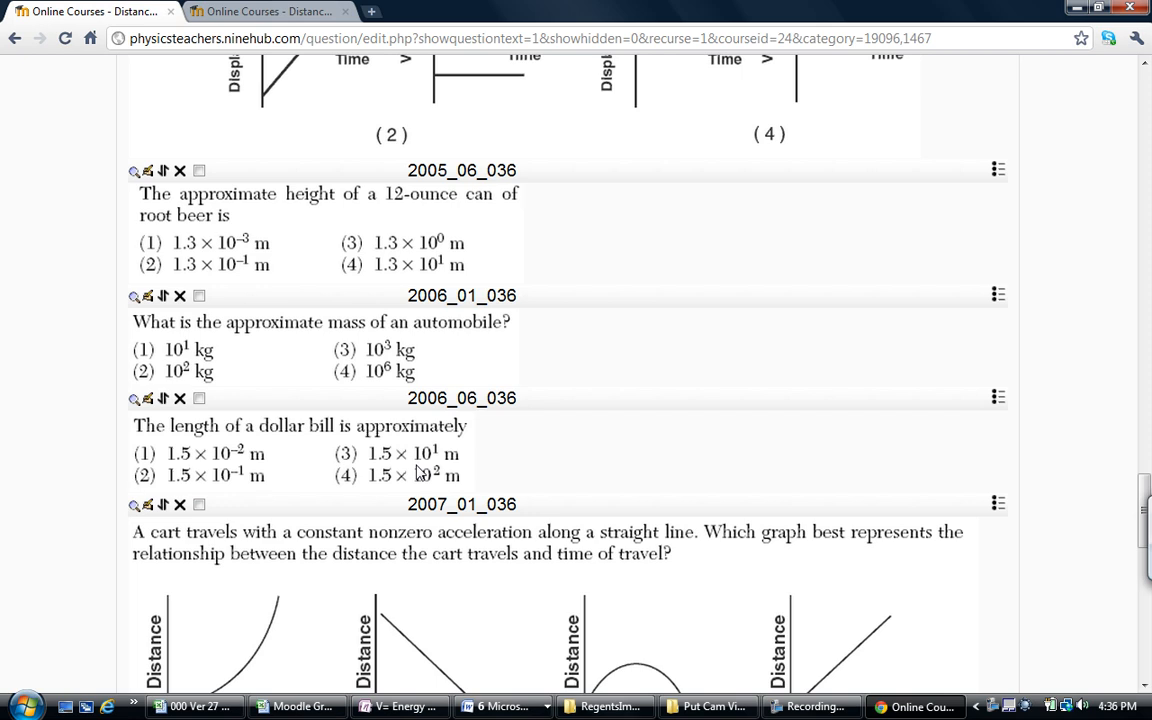
mouse_move(402, 376)
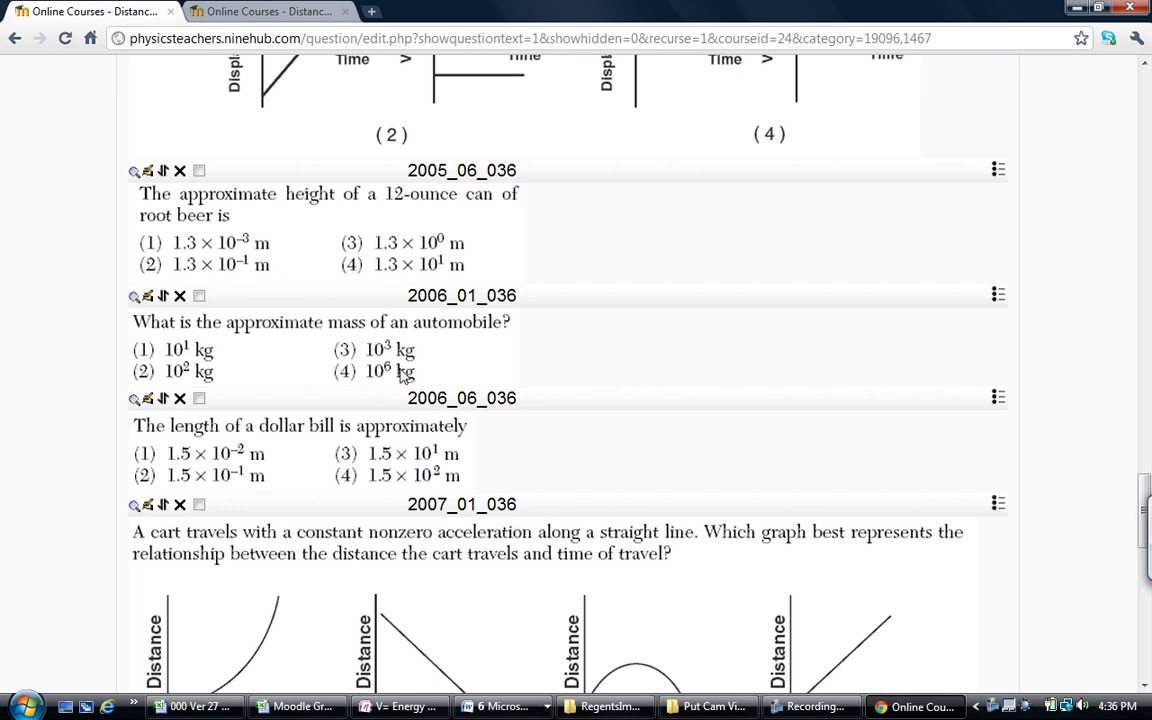
scroll("down", 3)
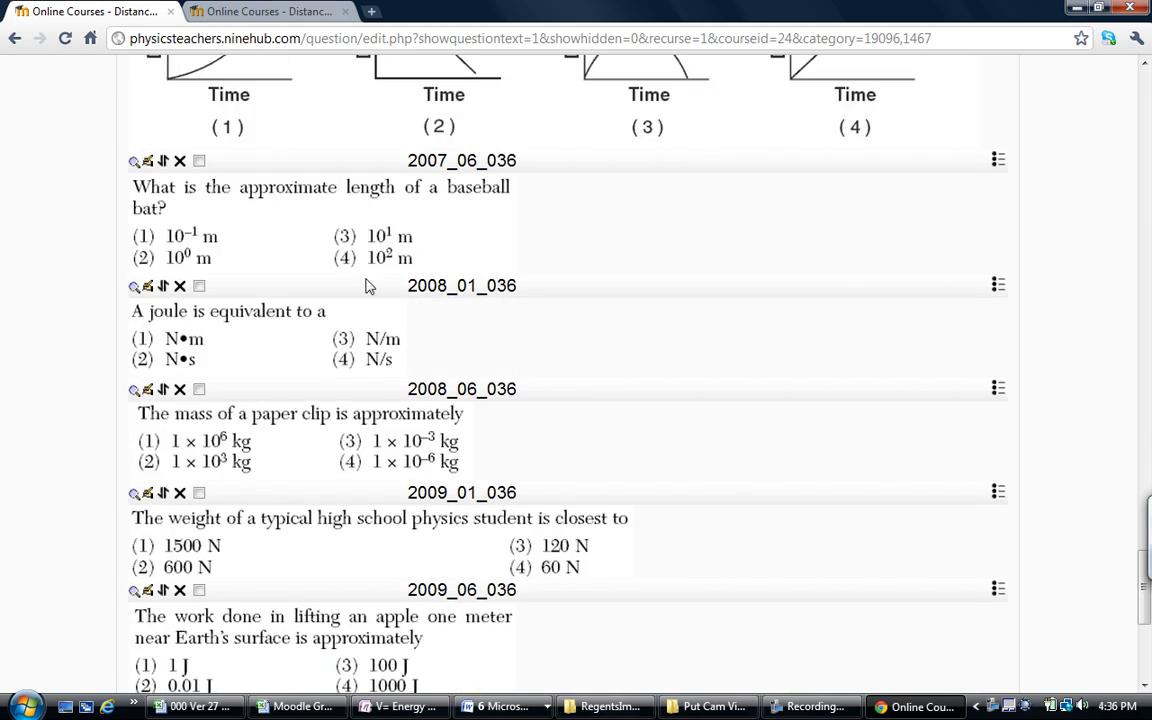
mouse_move(280, 338)
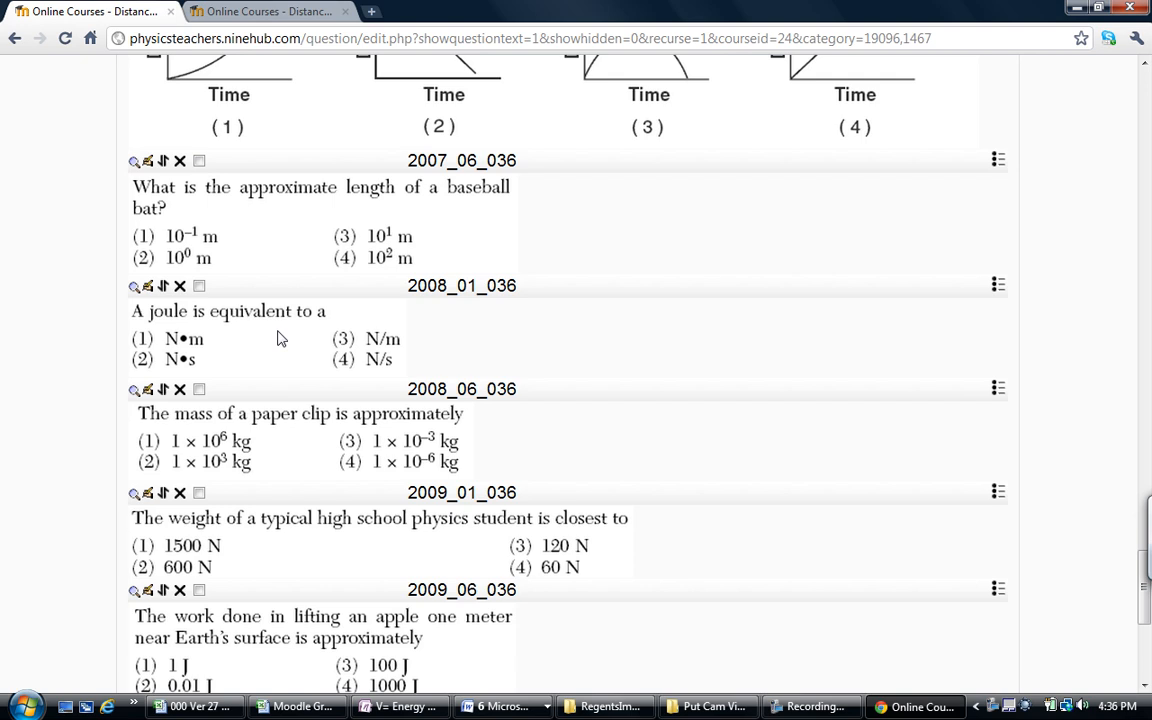
scroll("down", 3)
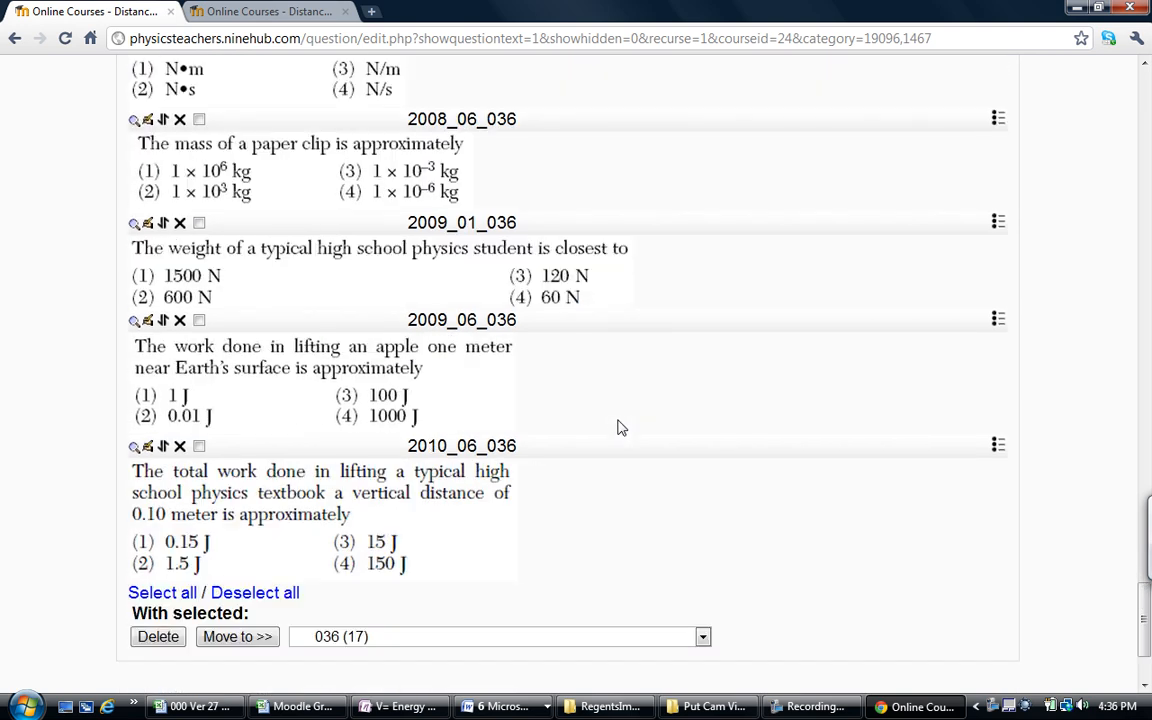
scroll("down", 3)
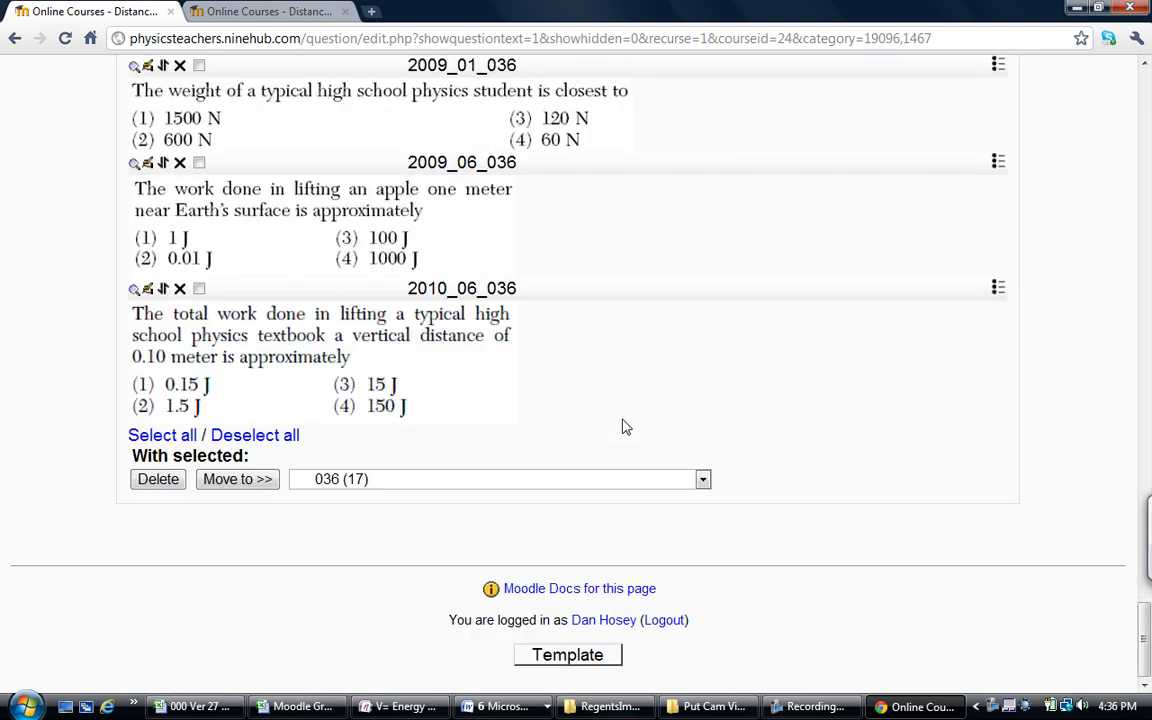
mouse_move(704, 428)
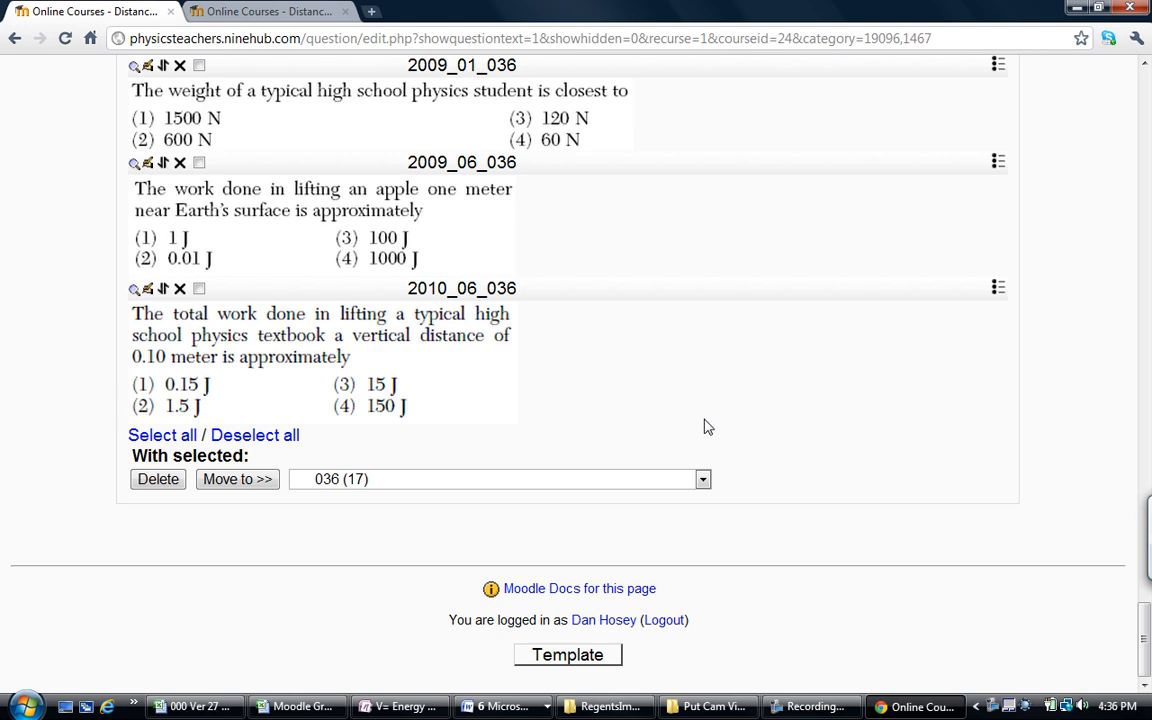
scroll("up", 3)
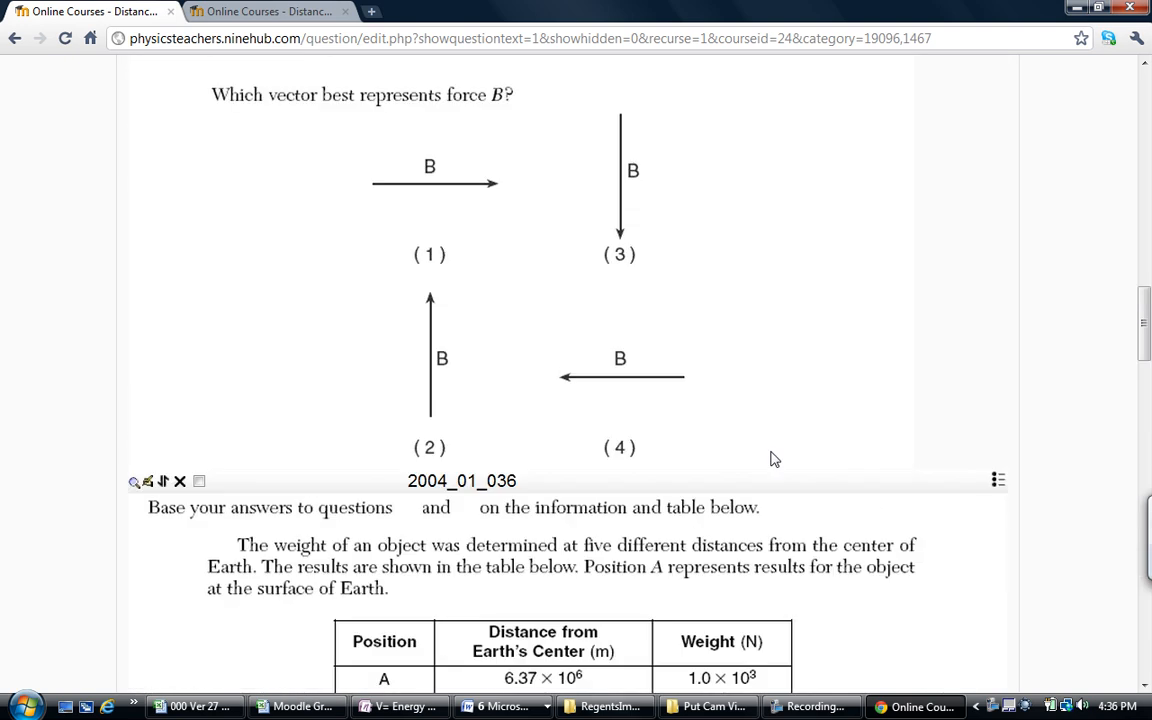
scroll("up", 3)
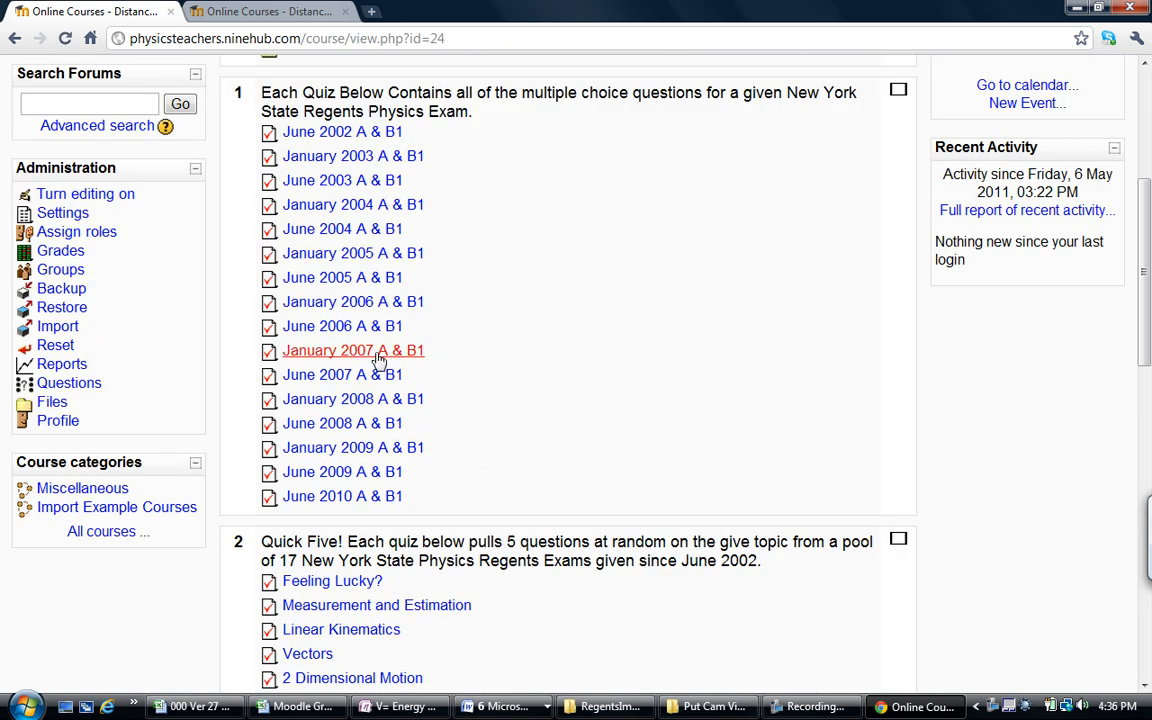
Scroll the course page down to topic 2 'Quick Five!' and its topic quizzes.
scroll("down", 3)
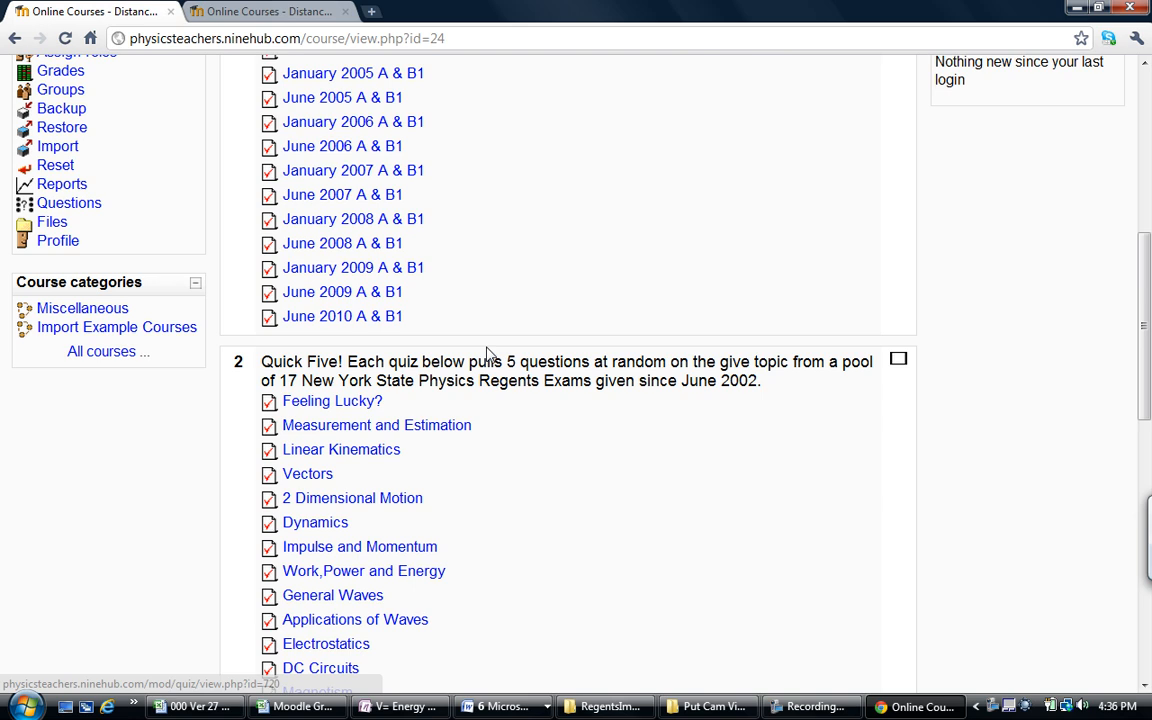
scroll("down", 3)
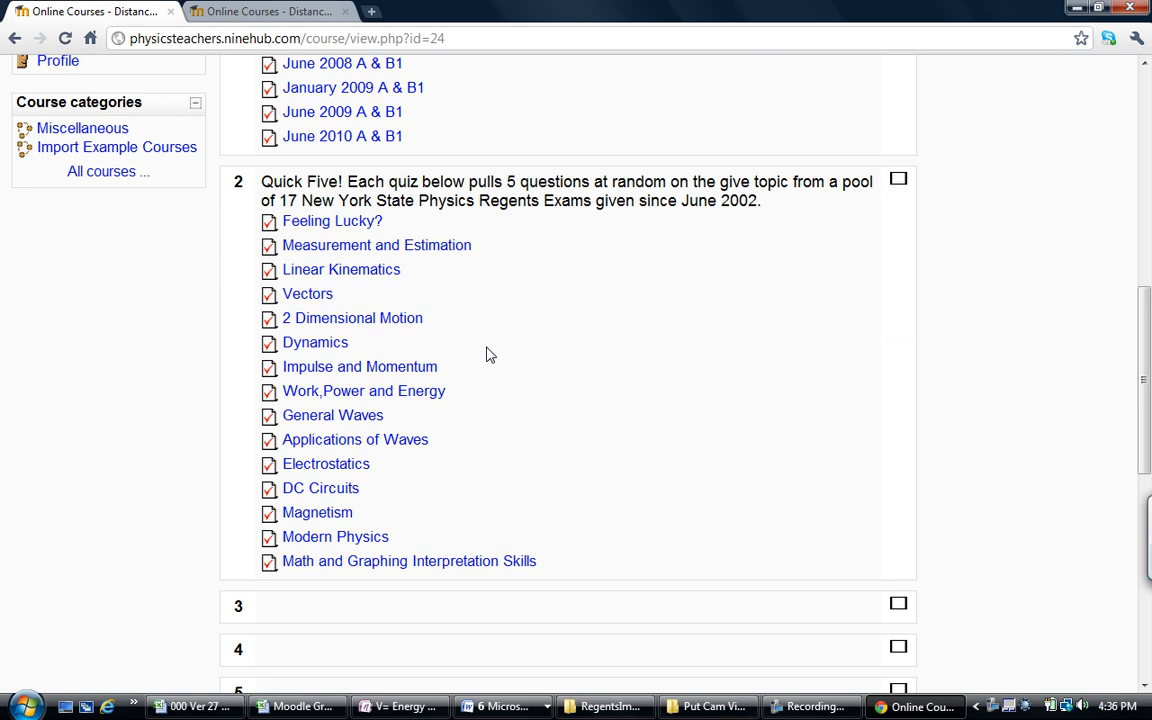
mouse_move(368, 406)
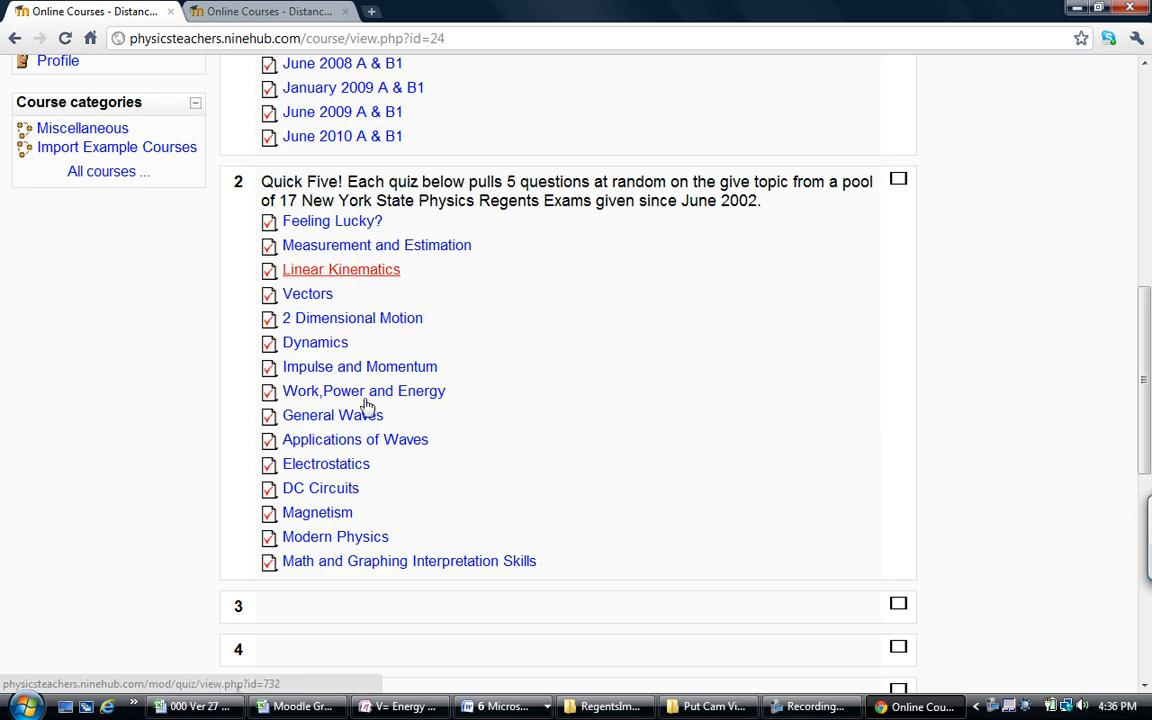
mouse_move(330, 262)
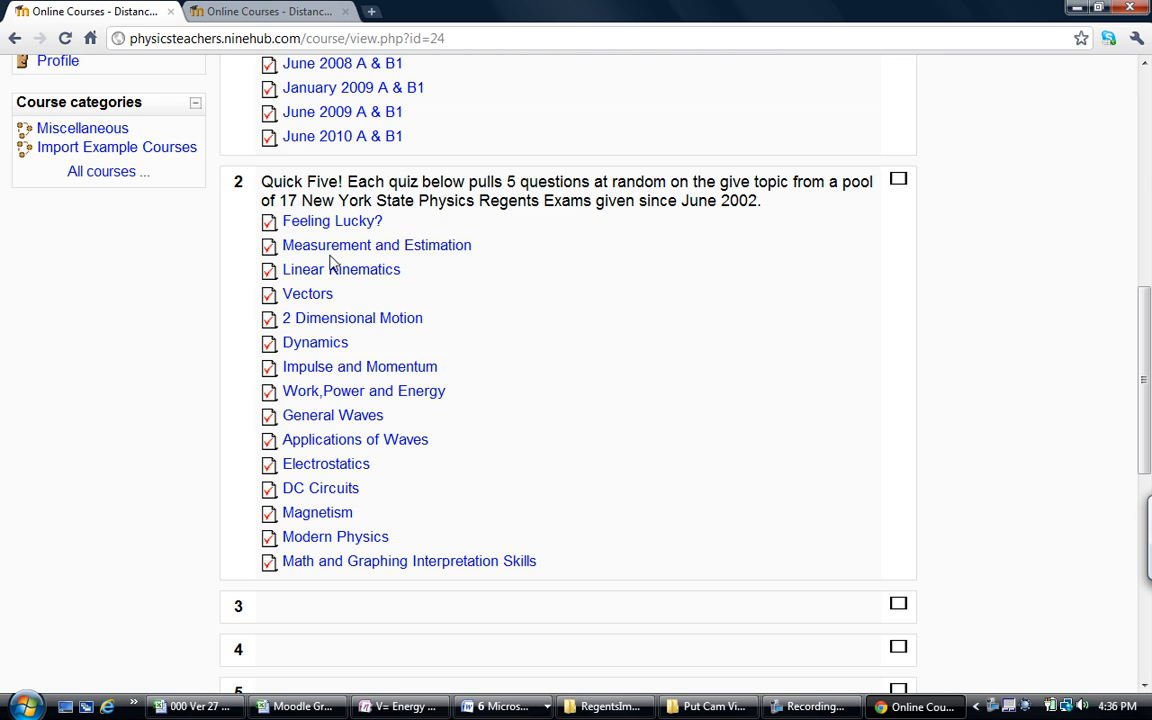
mouse_move(376, 244)
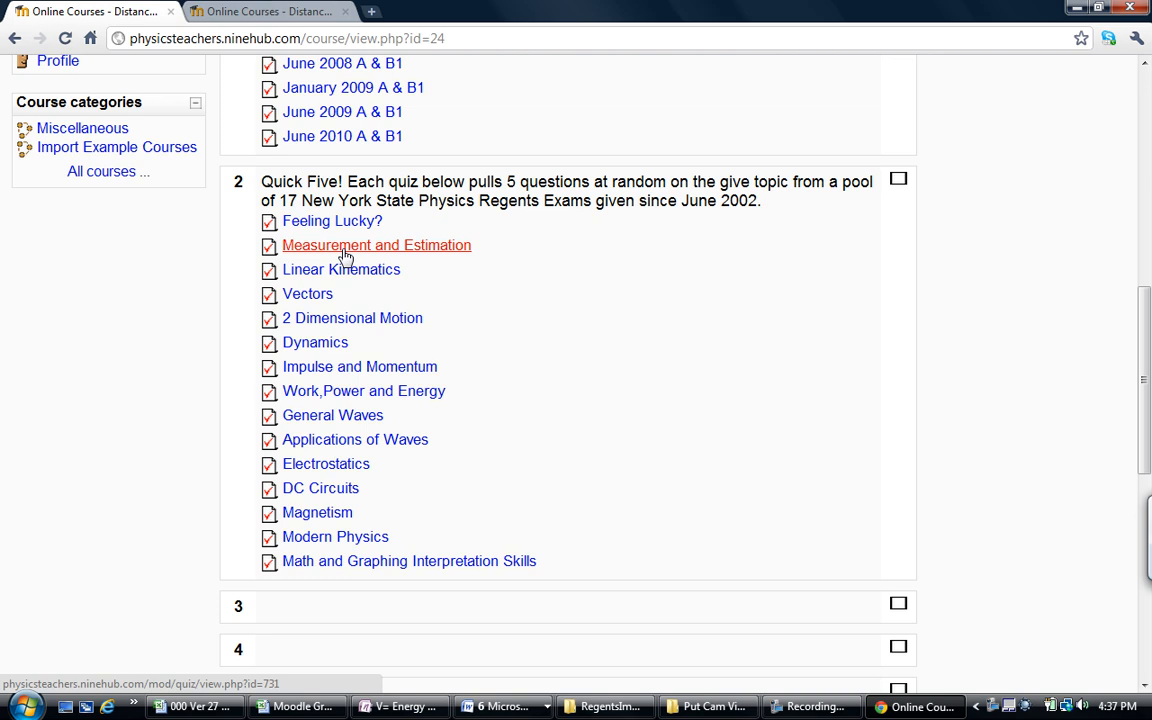
mouse_move(368, 316)
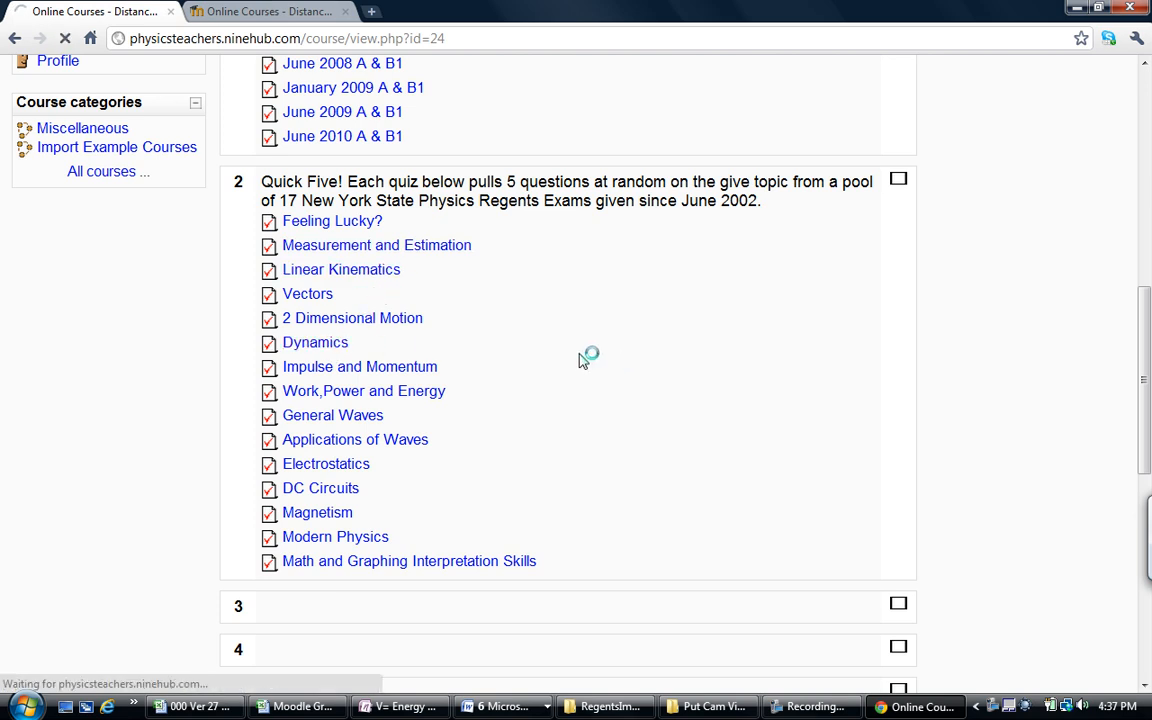
Open the Dynamics quiz, start a student preview and scroll through its force questions.
left_click(316, 342)
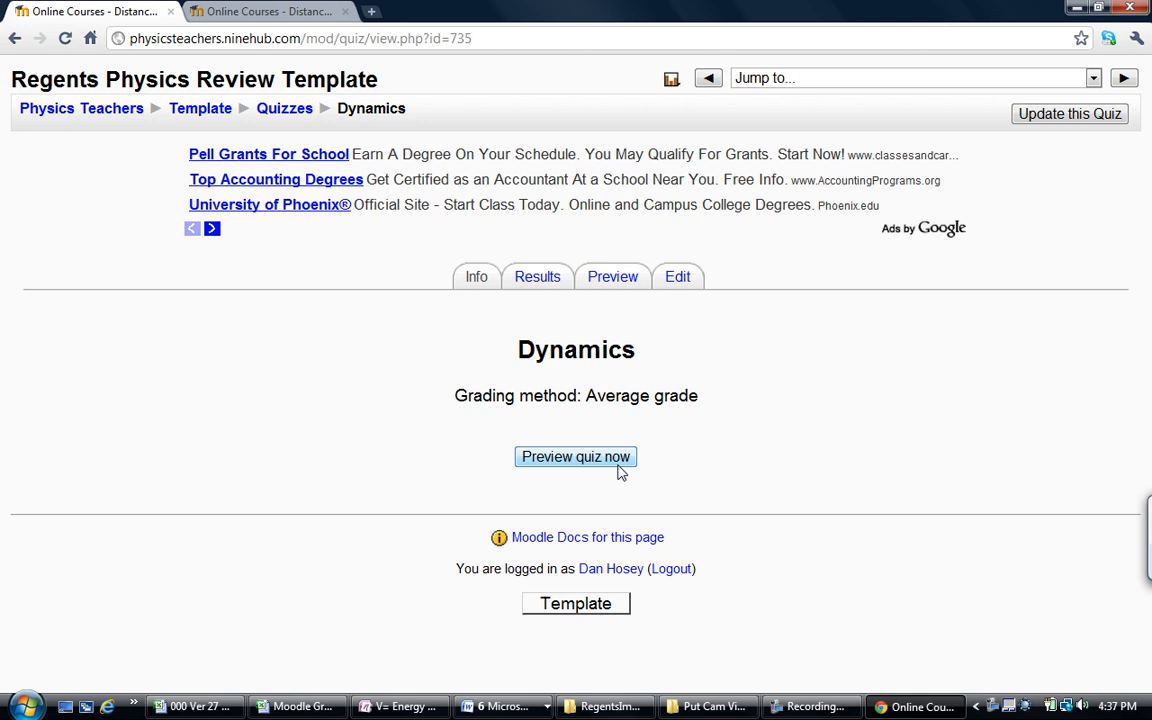
left_click(576, 456)
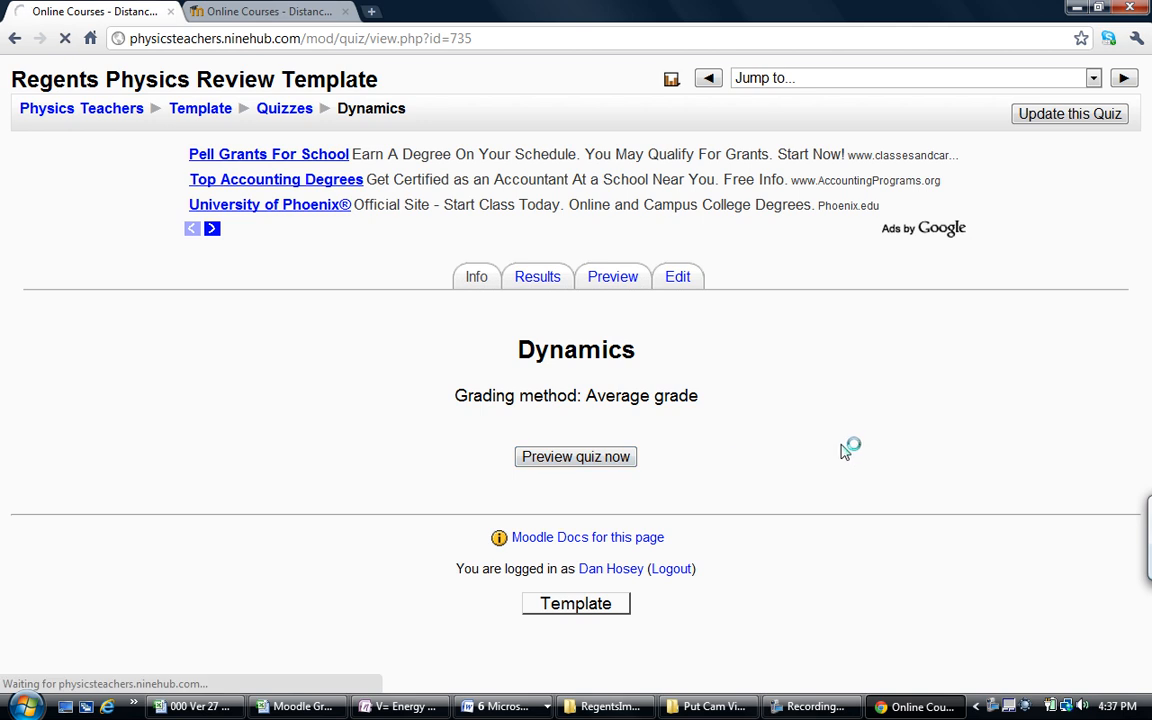
left_click(576, 456)
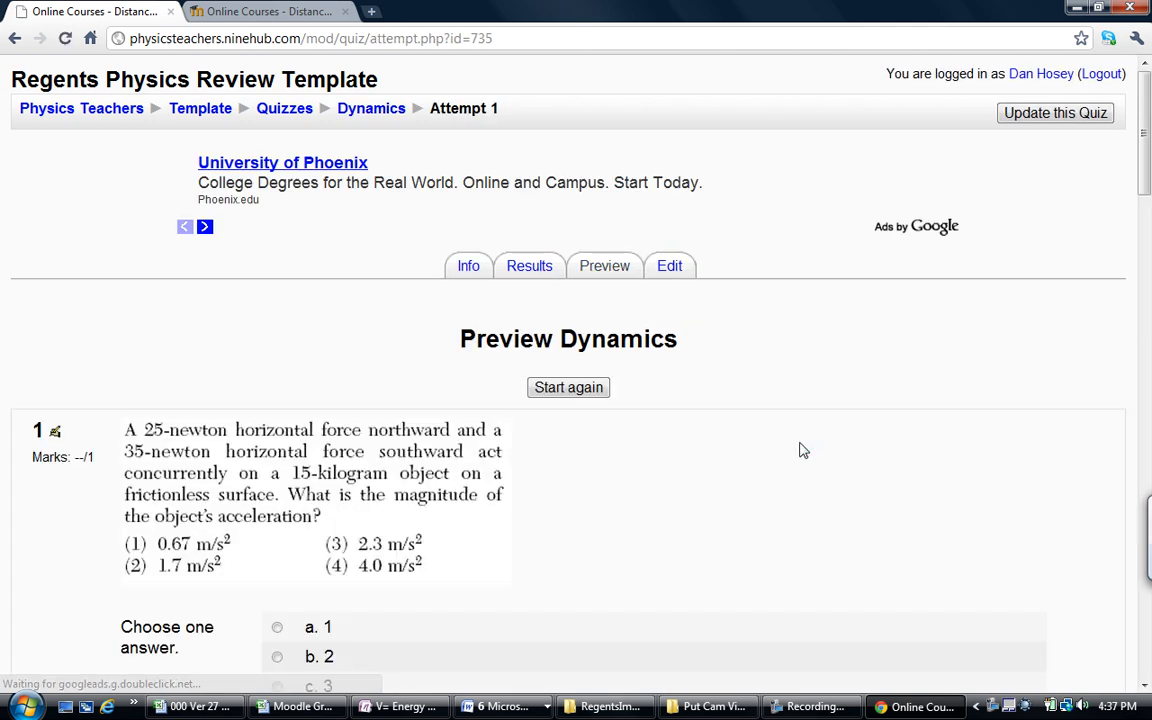
scroll("down", 3)
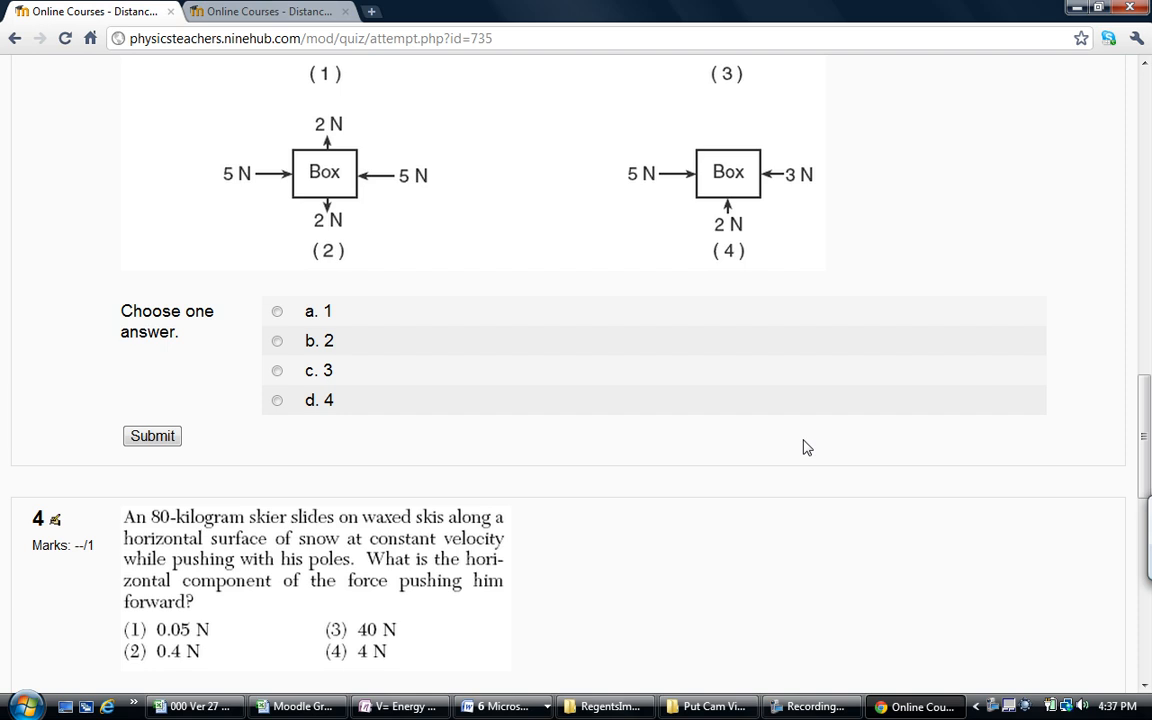
scroll("up", 3)
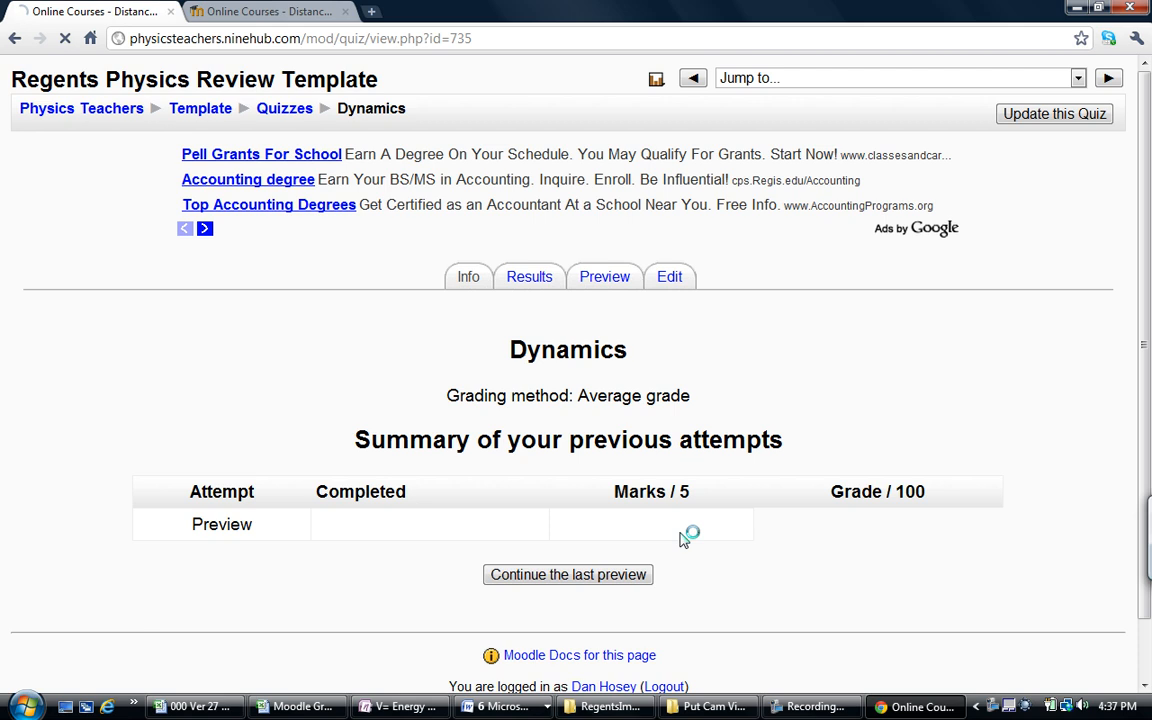
Continue the last preview attempt, look through it again, then return to the Template course outline.
left_click(568, 574)
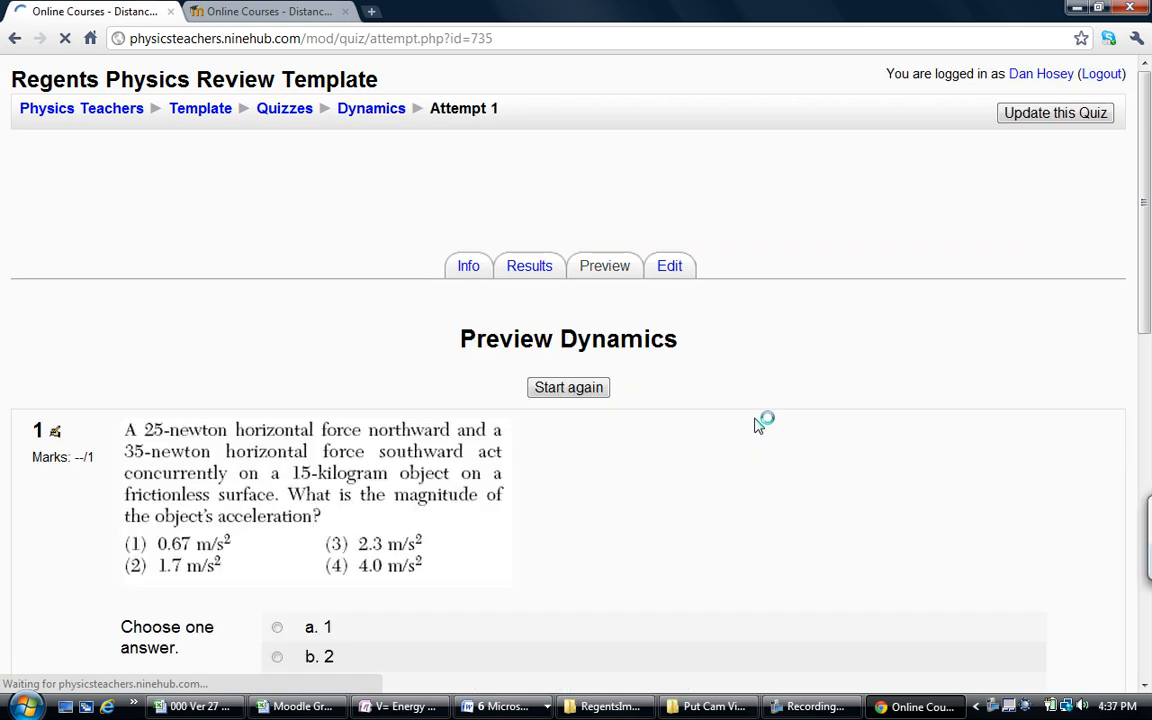
scroll("down", 3)
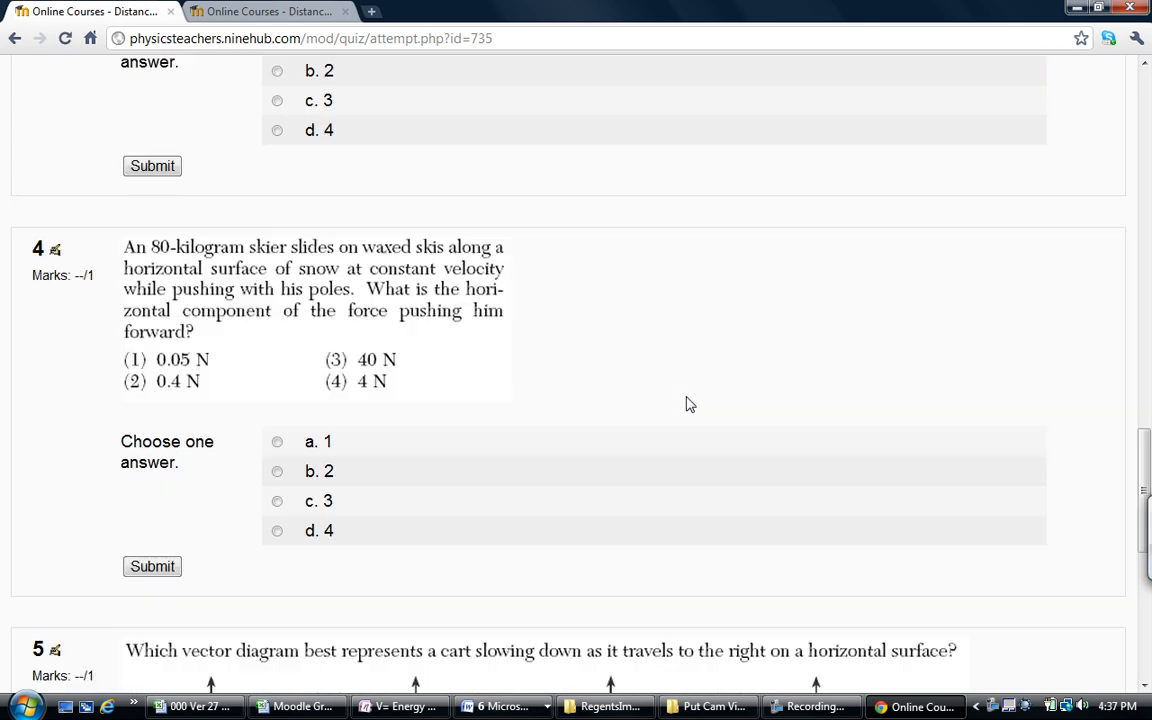
scroll("up", 3)
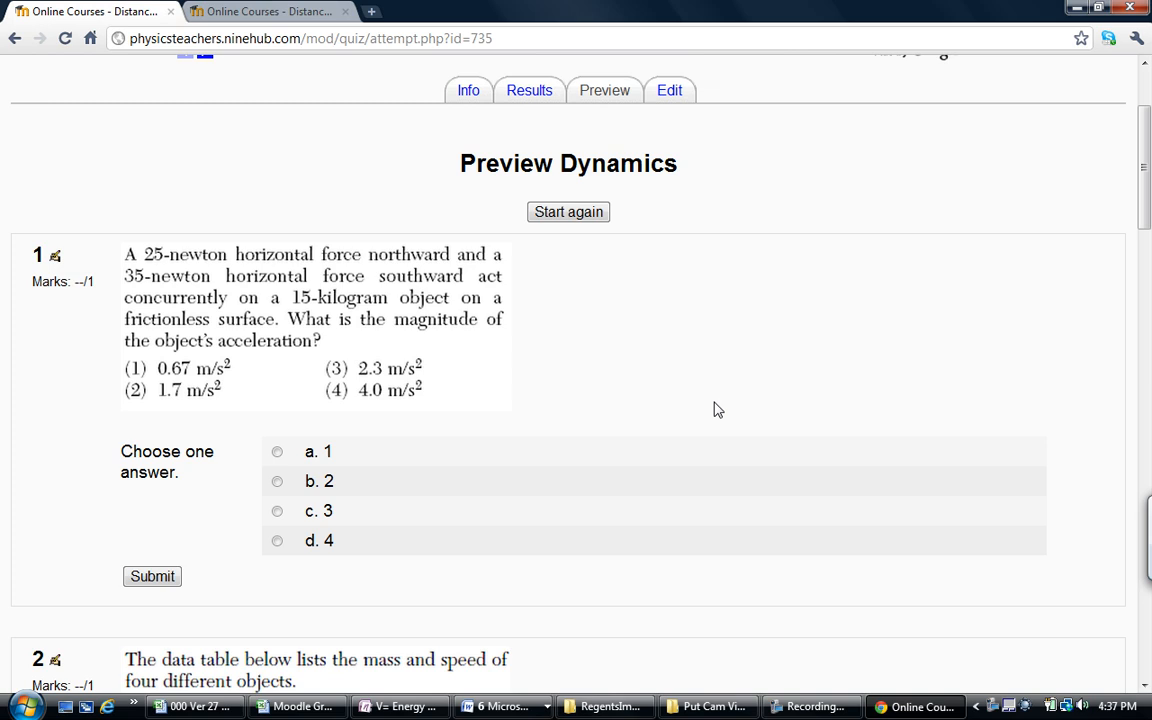
scroll("up", 3)
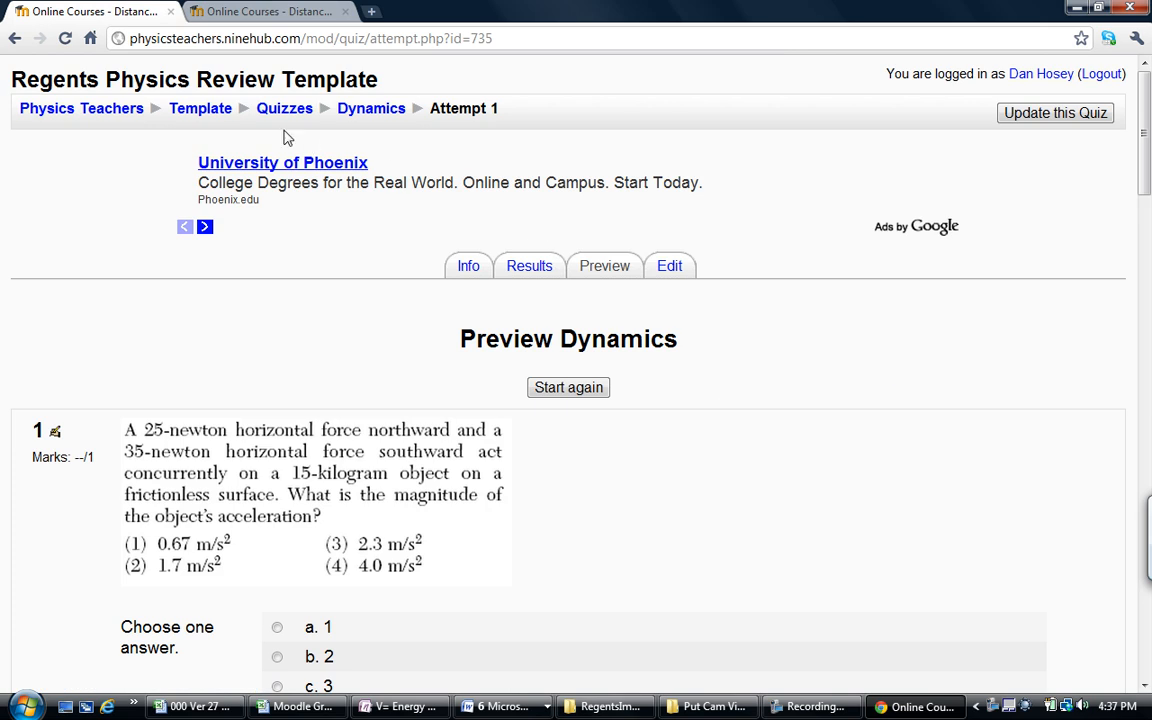
left_click(200, 108)
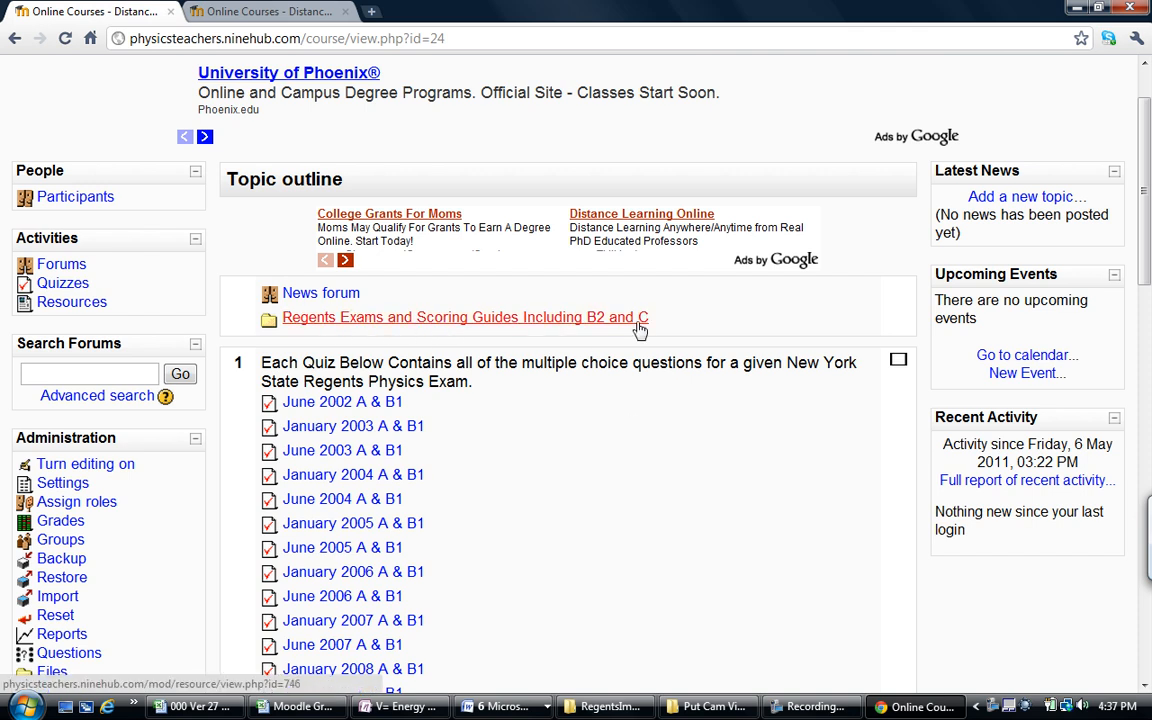
mouse_move(404, 384)
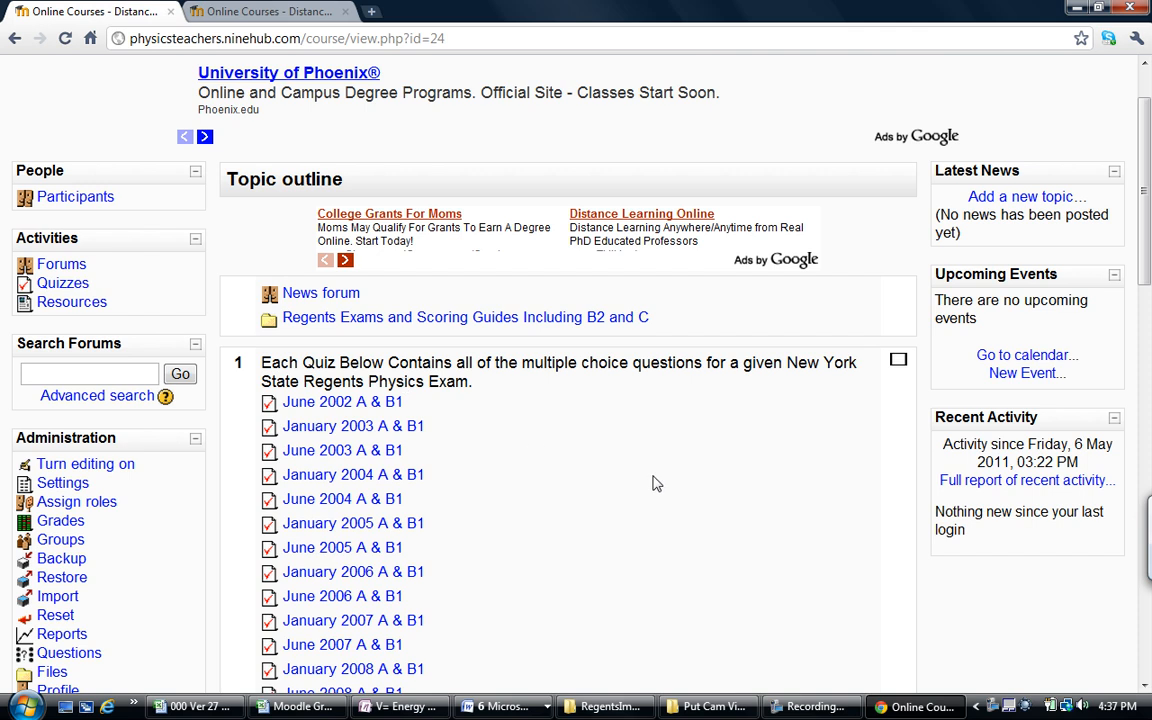
Scroll through the Topic outline, then switch to the importing instructions Word document.
scroll("down", 3)
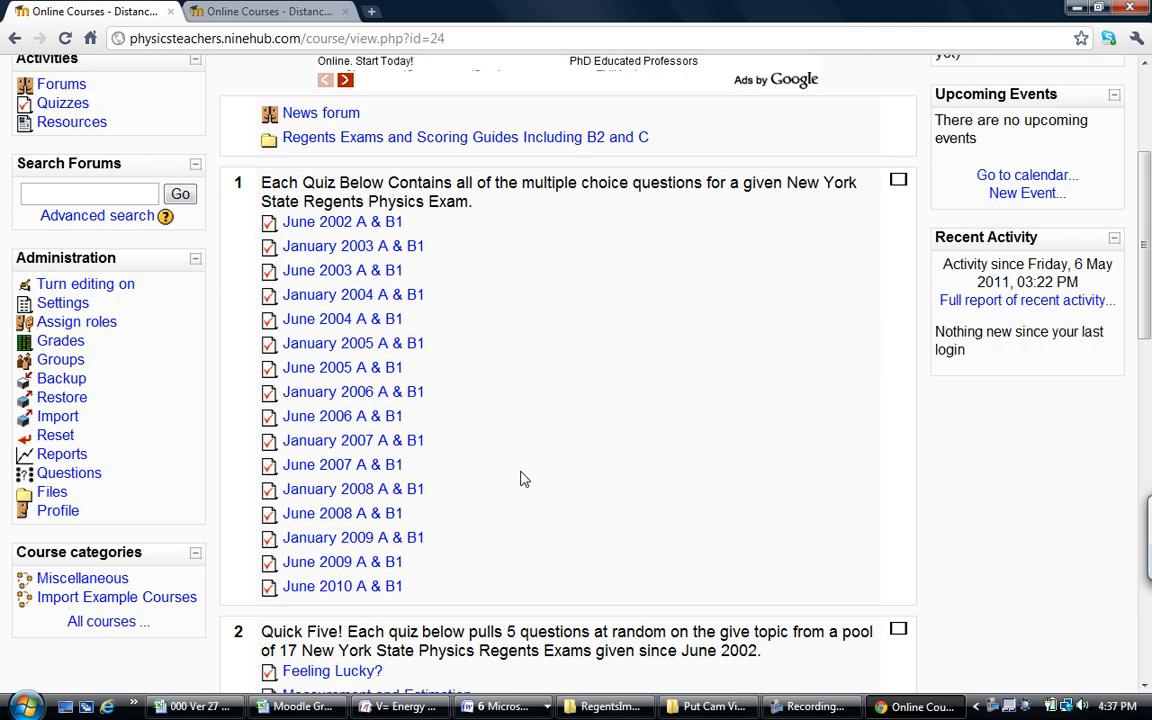
mouse_move(530, 476)
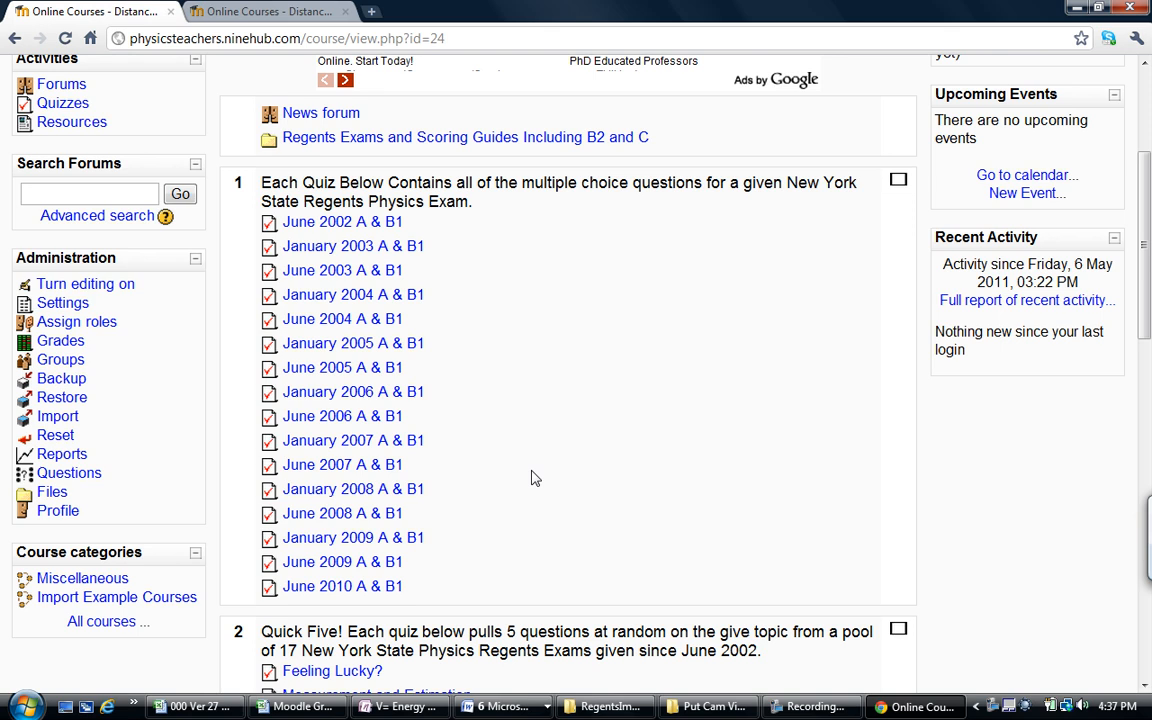
scroll("up", 3)
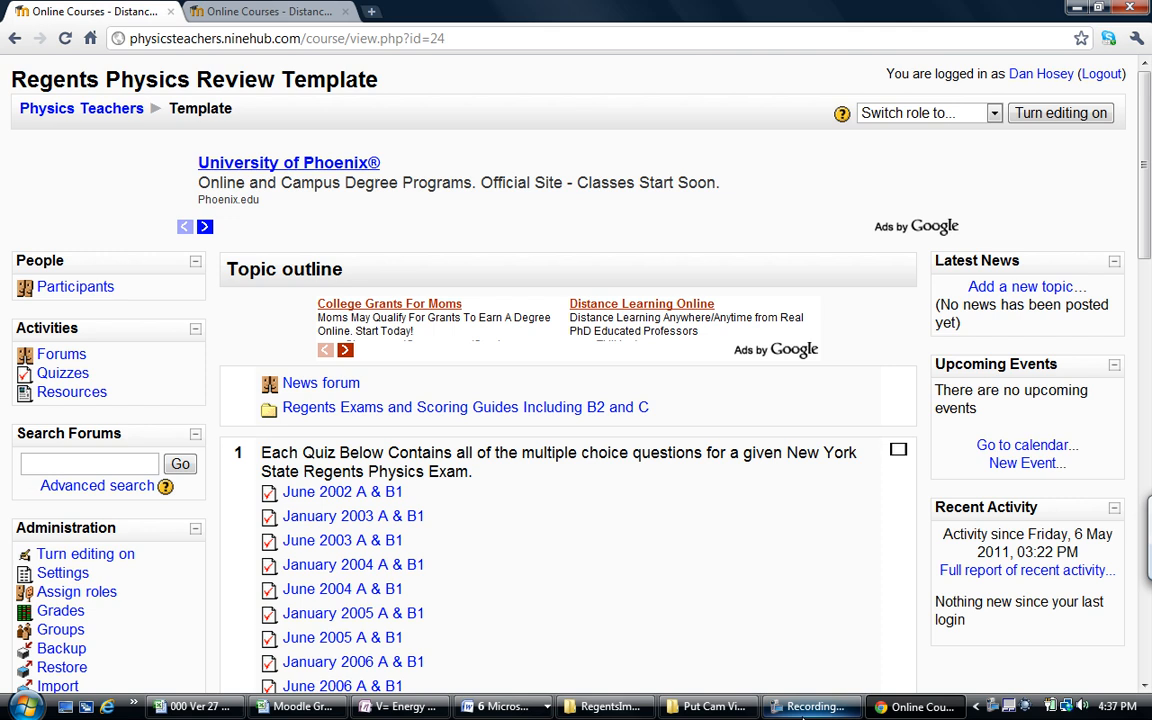
left_click(810, 706)
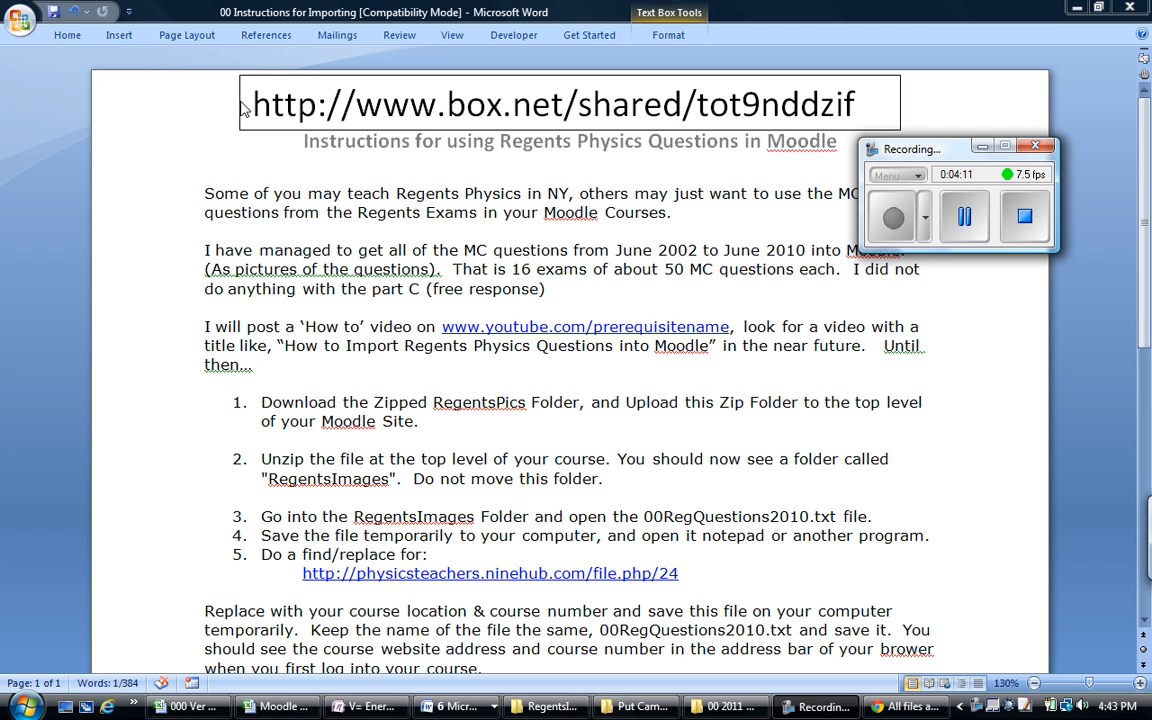
mouse_move(84, 696)
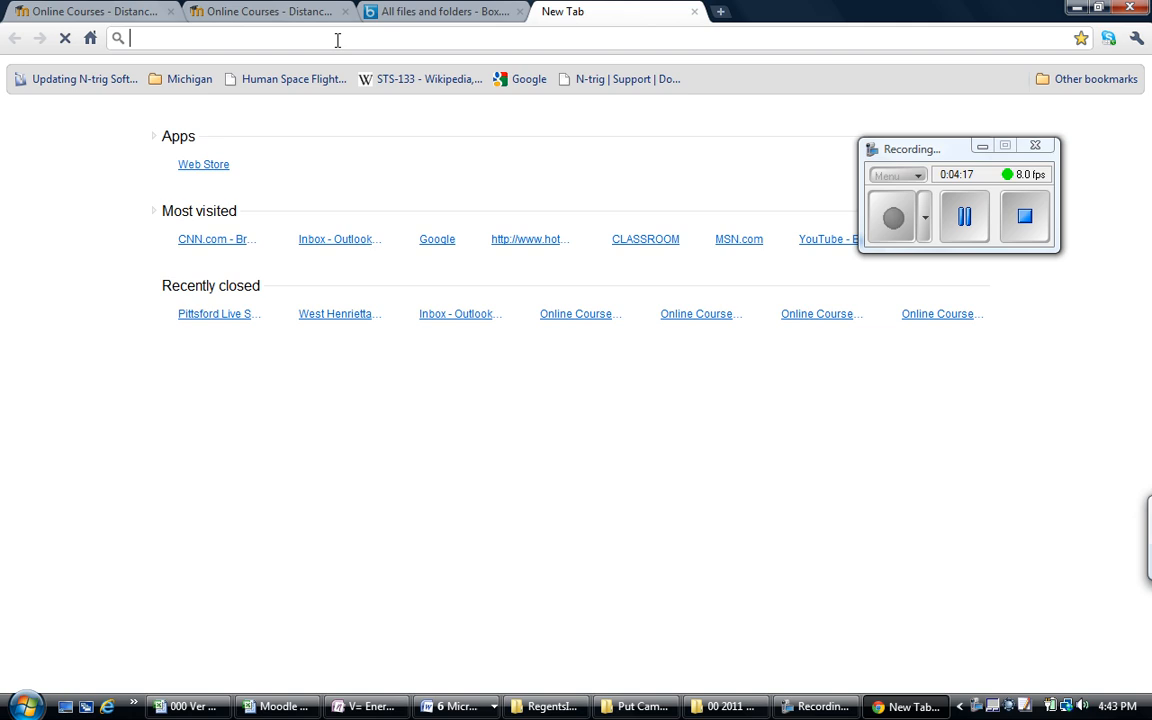
type("http://www.box.net/shared/tot9nddzif")
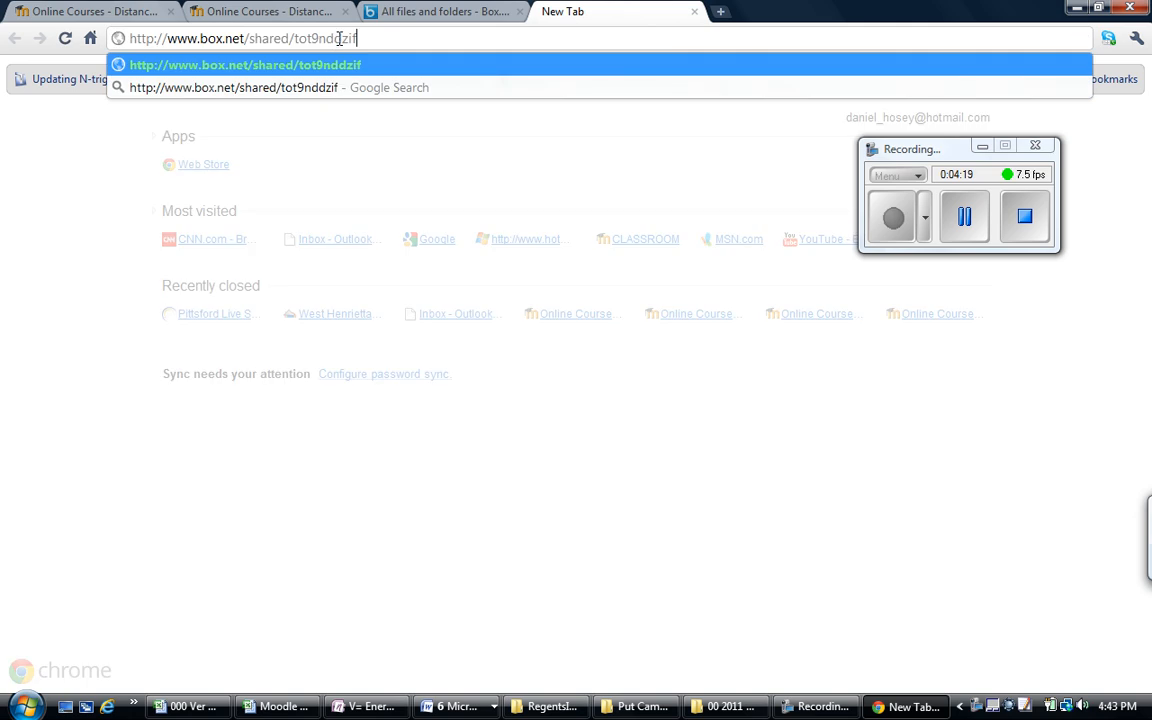
key("Return")
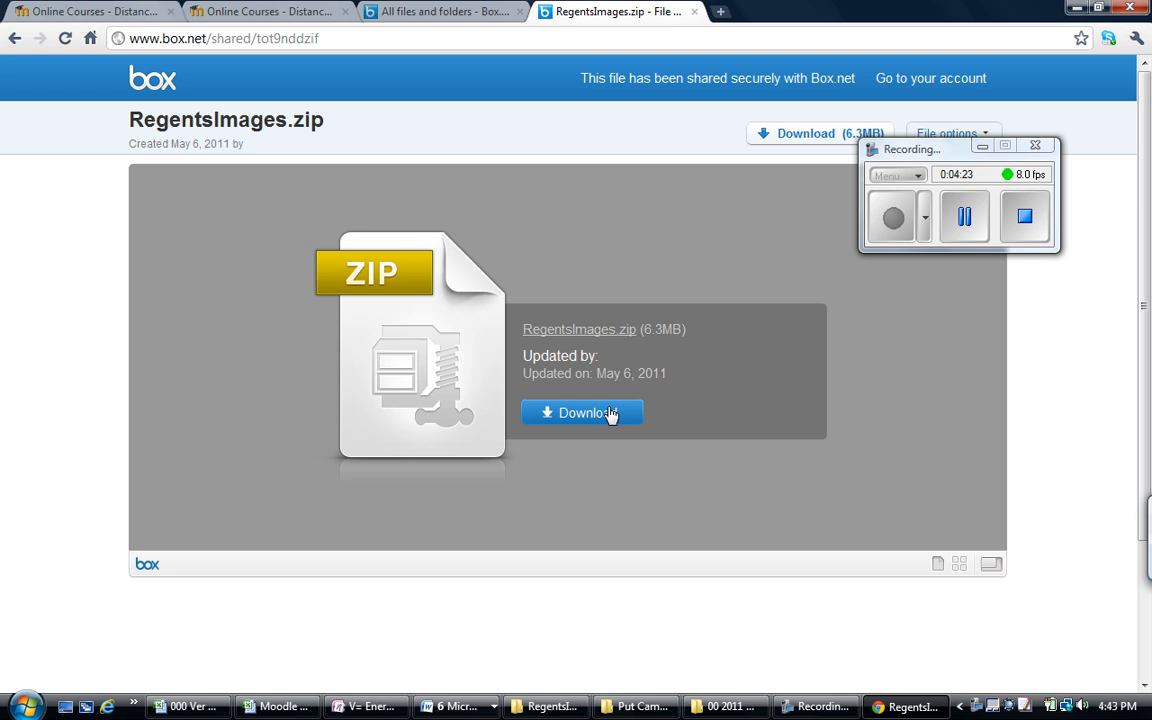
left_click(582, 412)
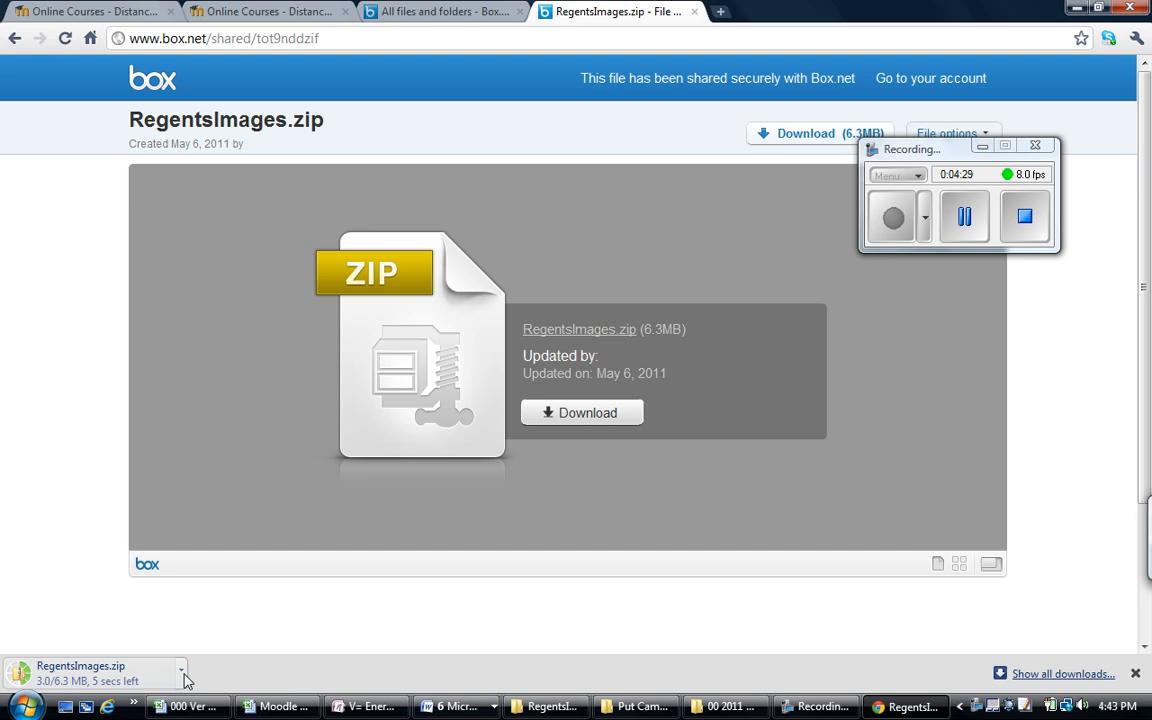
left_click(180, 670)
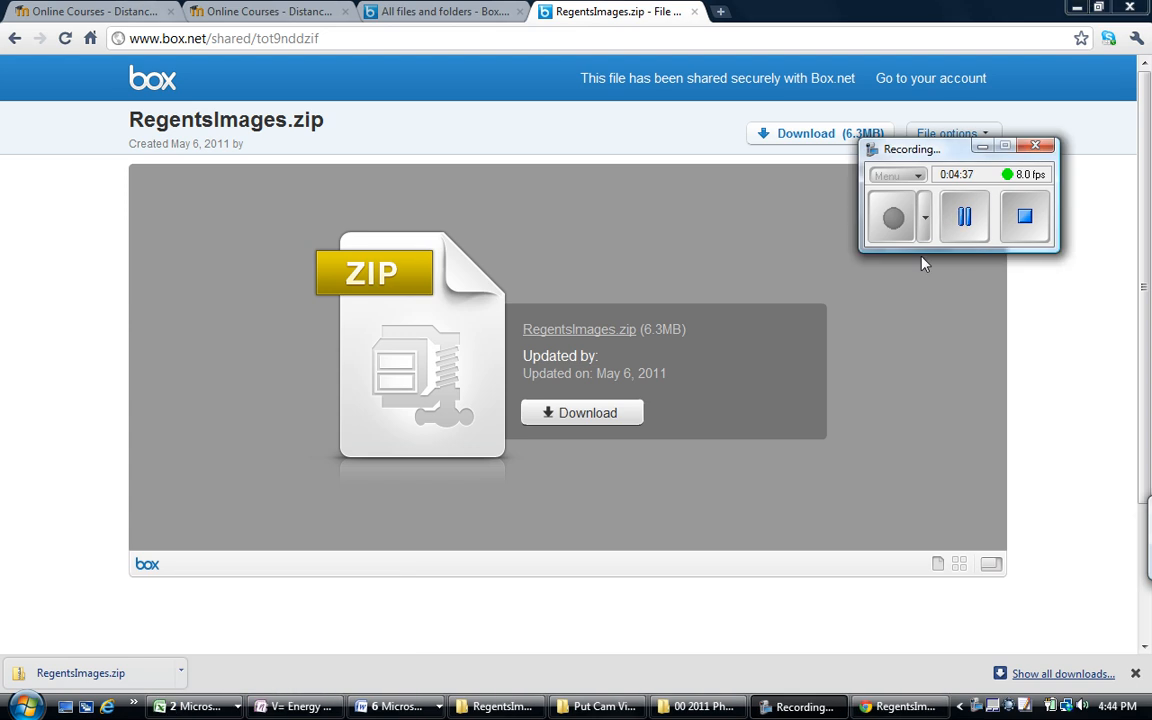
mouse_move(752, 284)
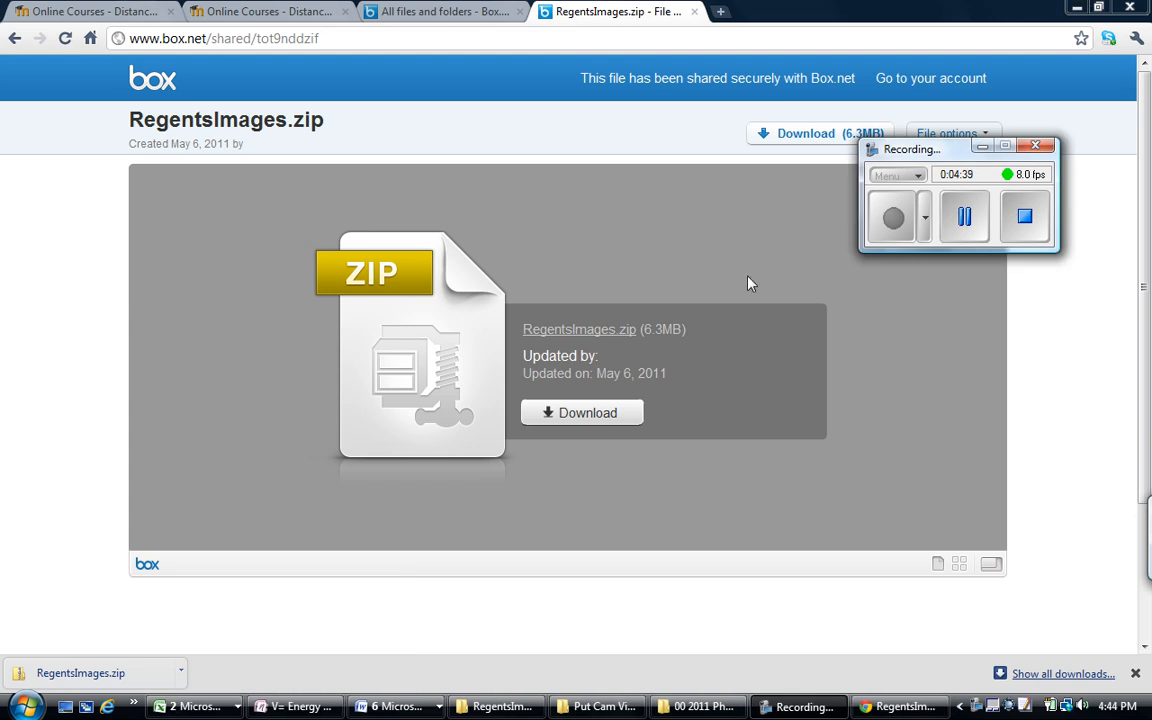
mouse_move(736, 280)
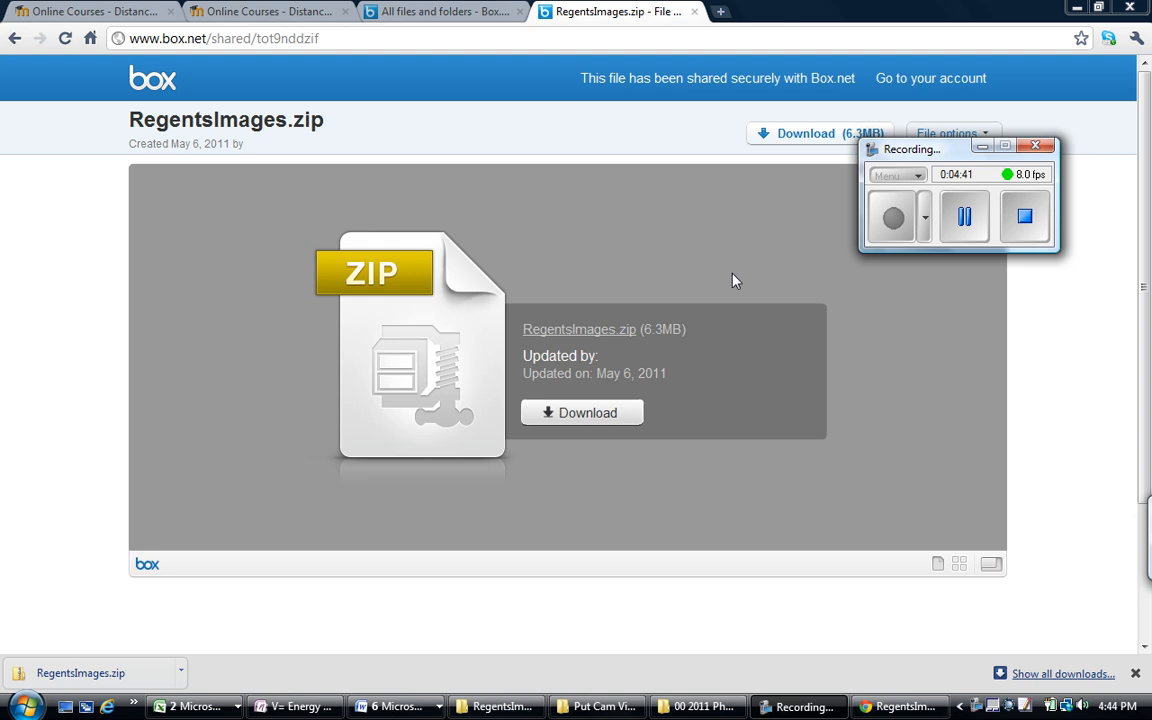
Switch to the Online Courses tab showing the Example Course Import Course page.
left_click(264, 12)
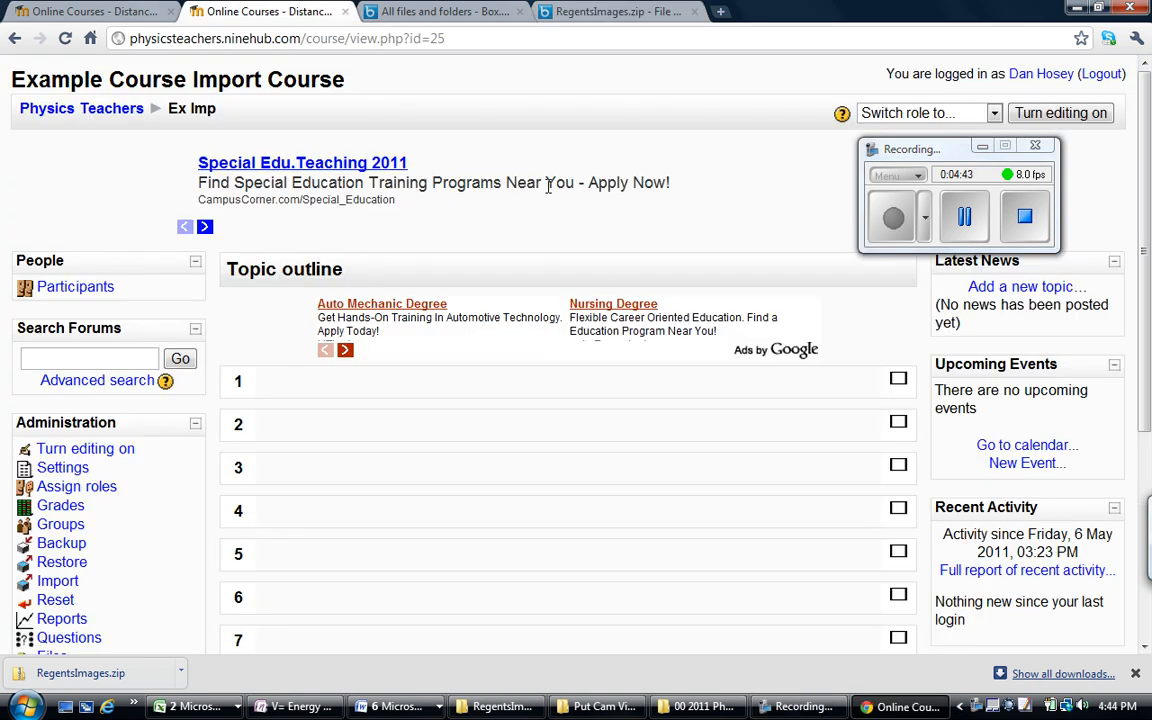
mouse_move(52, 104)
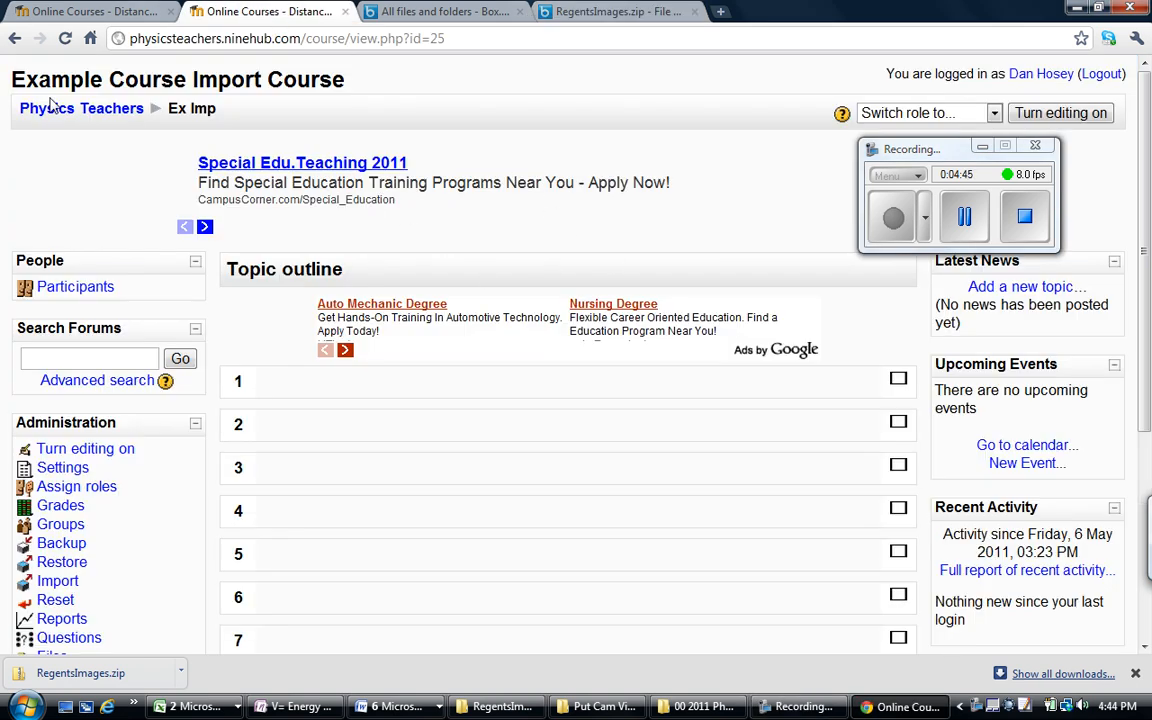
mouse_move(308, 108)
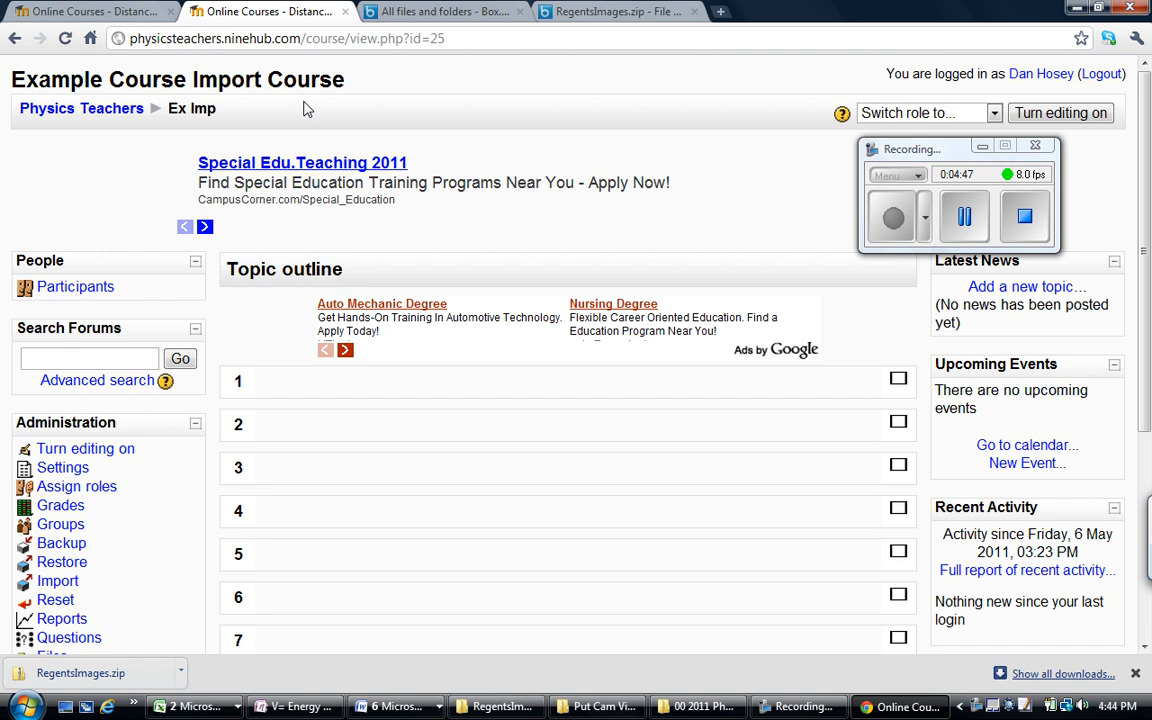
mouse_move(256, 84)
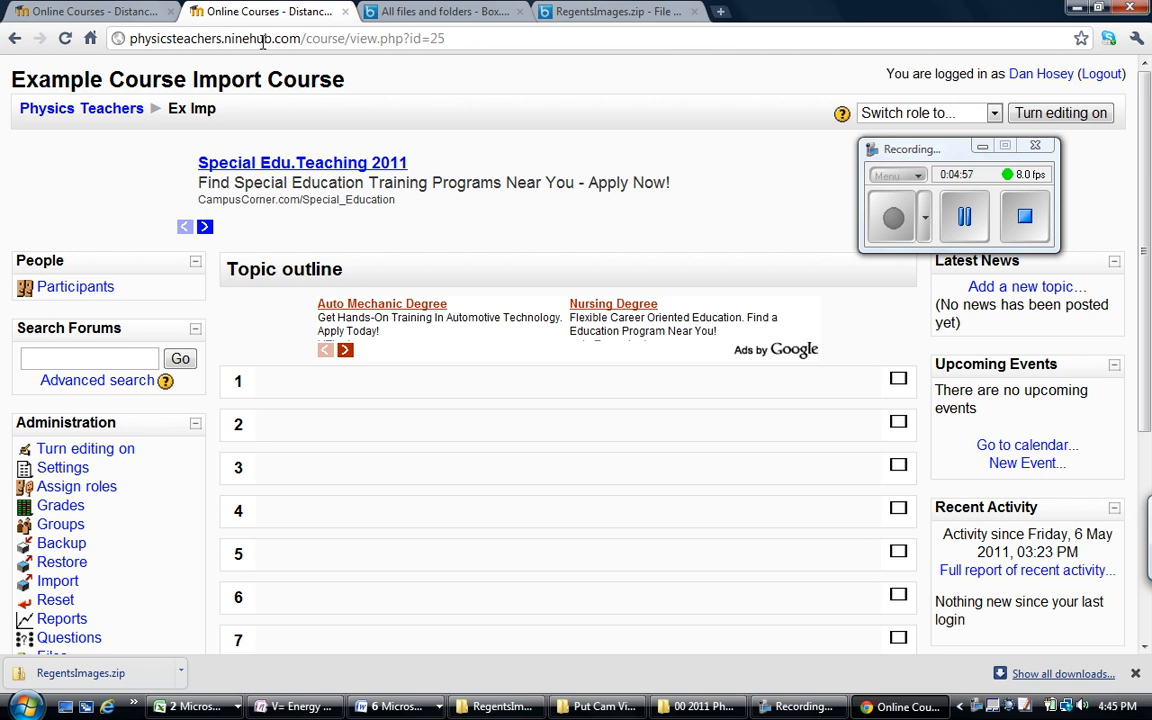
mouse_move(352, 56)
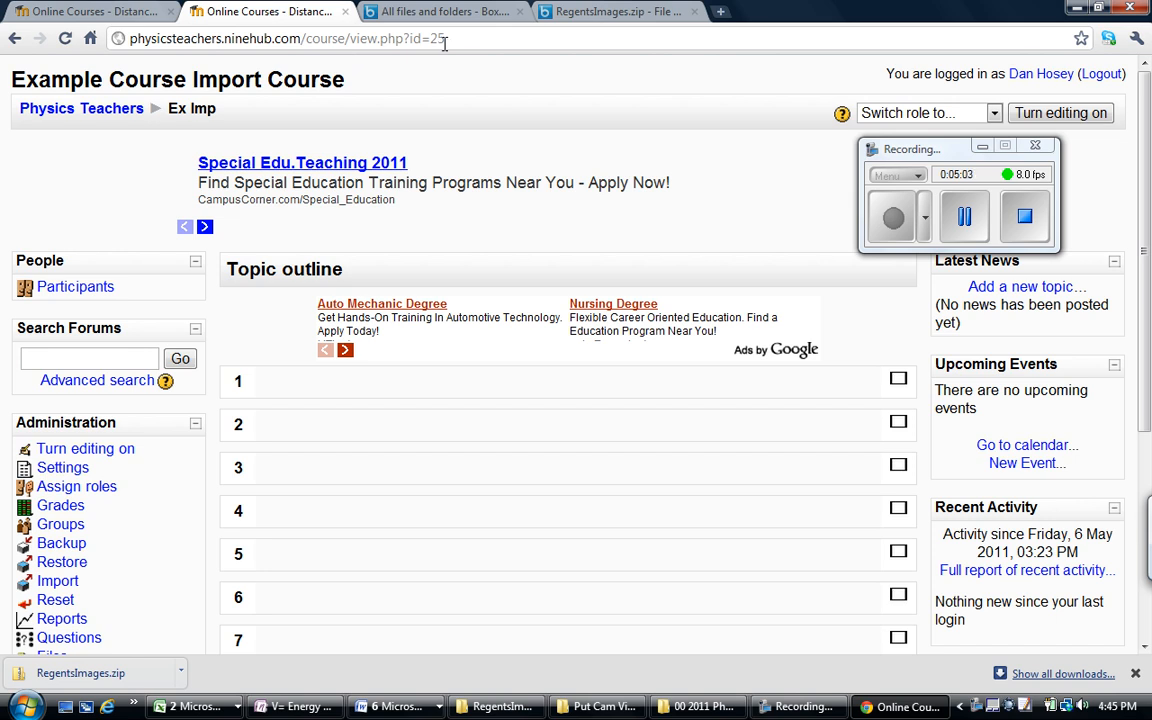
Open the Ex Imp course's Files area and start uploading a file.
scroll("down", 3)
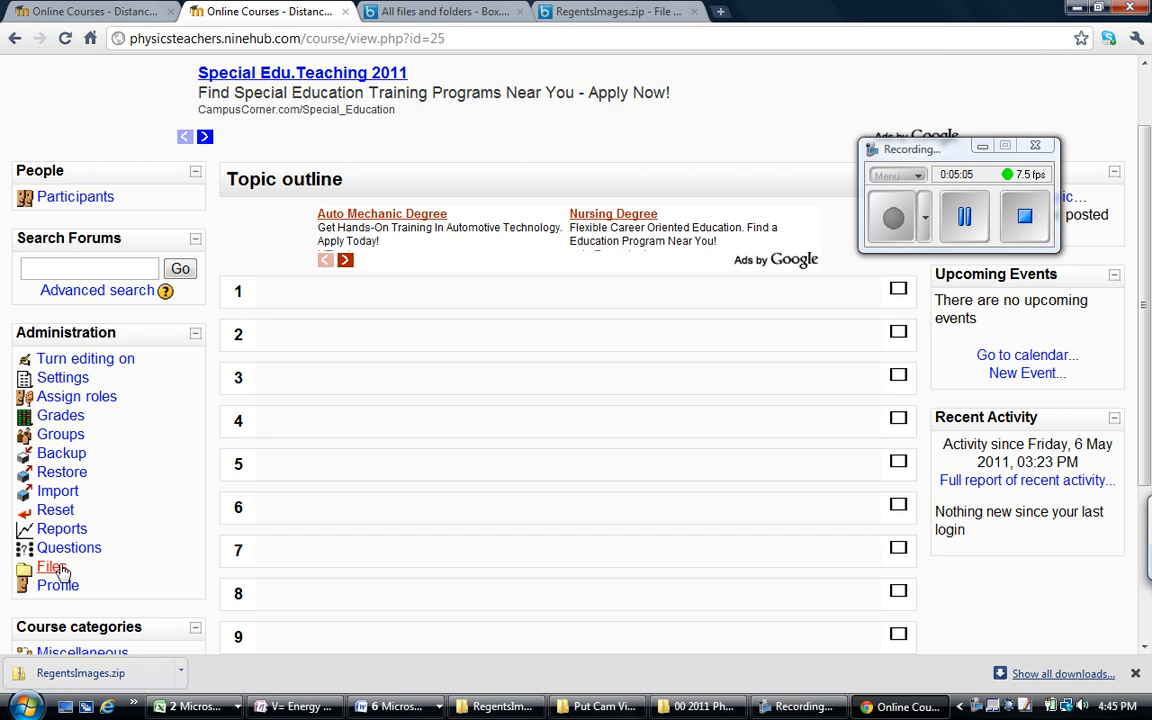
left_click(52, 566)
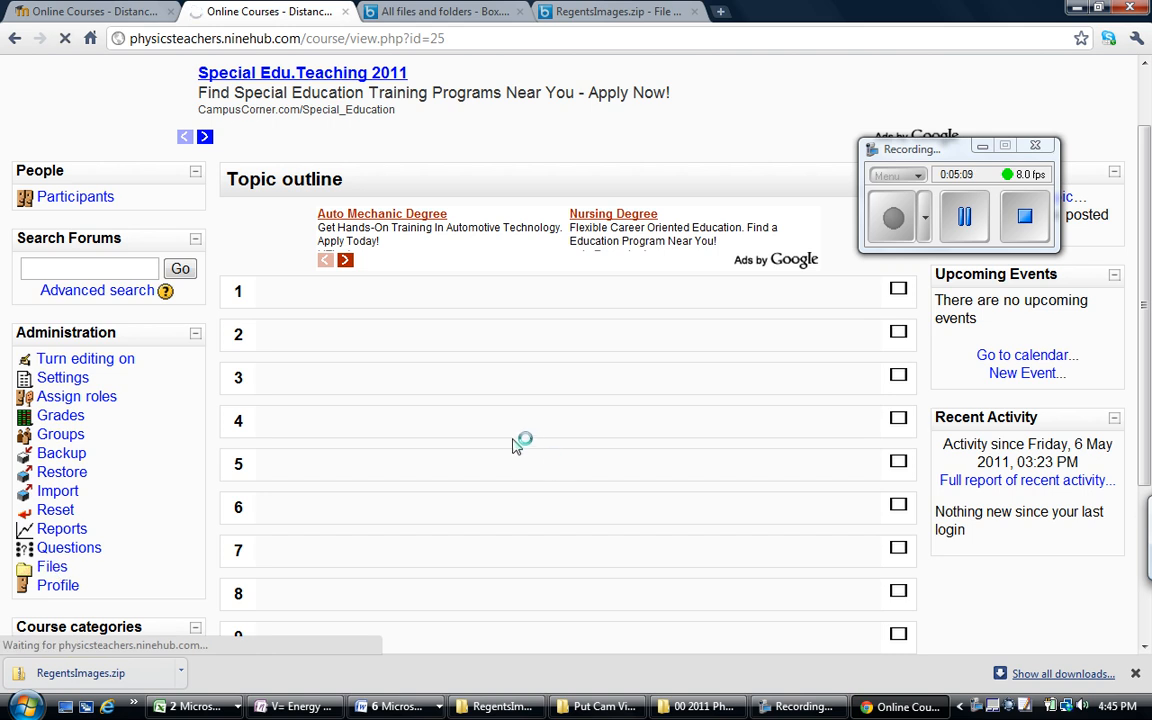
left_click(52, 568)
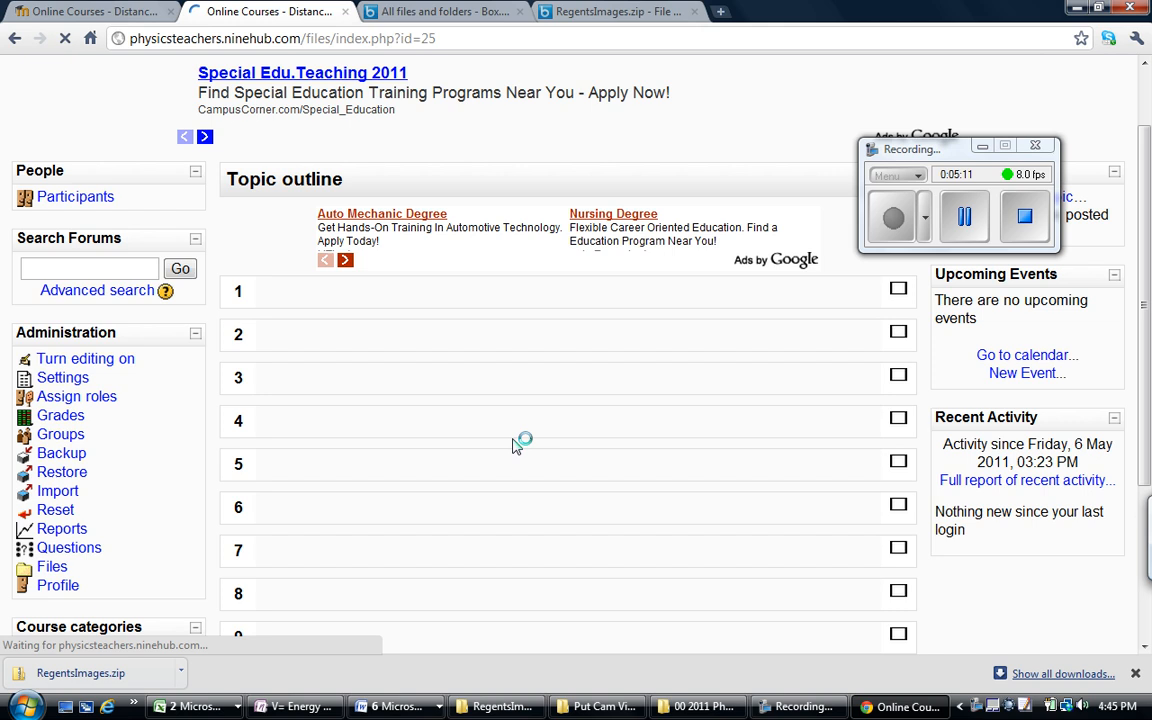
left_click(52, 566)
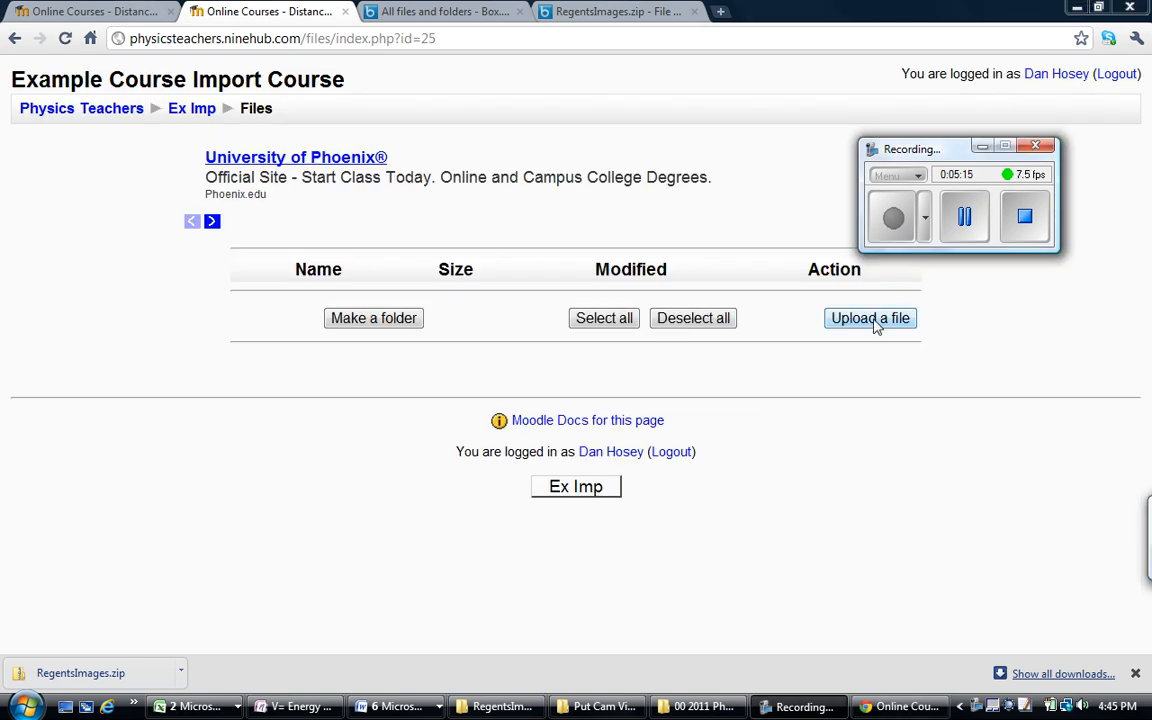
left_click(868, 318)
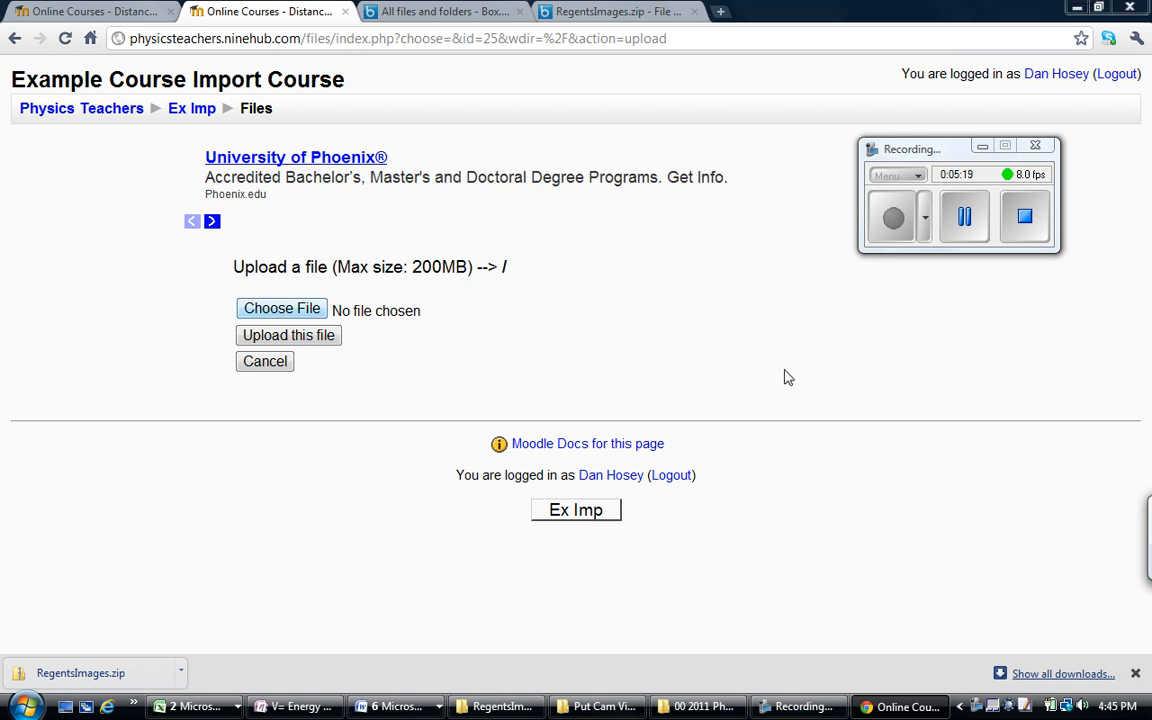
Browse to RegentsImages.zip, select it and upload it into the course files.
left_click(280, 308)
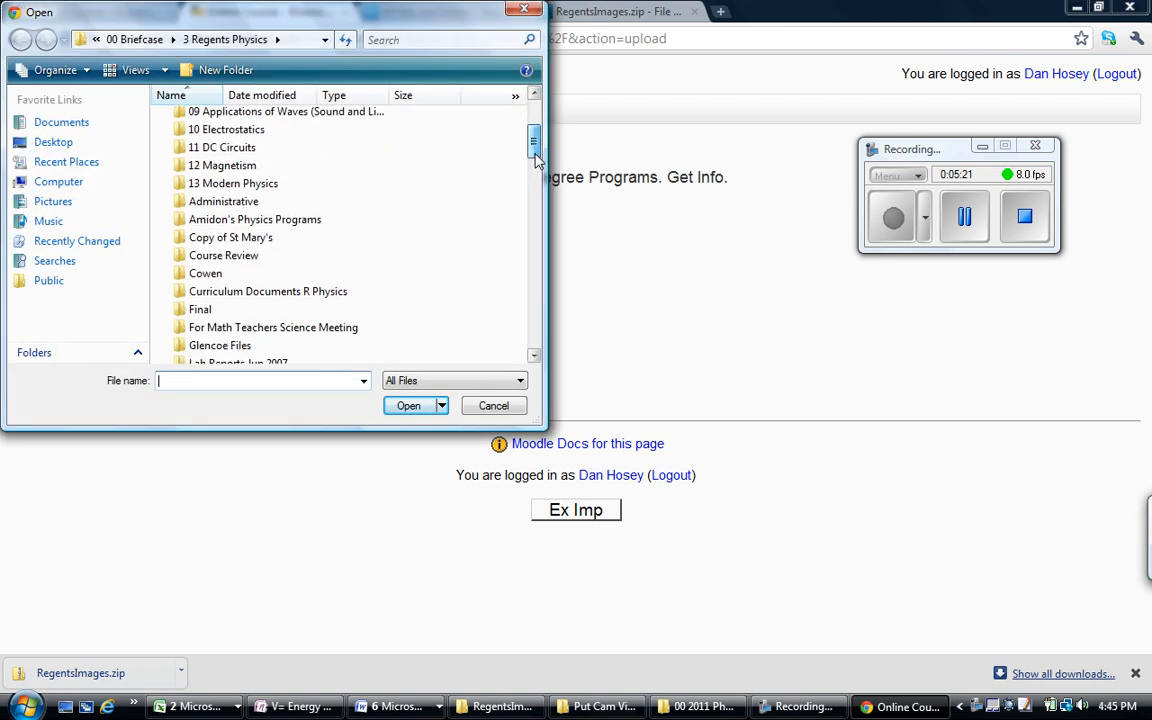
scroll("down", 3)
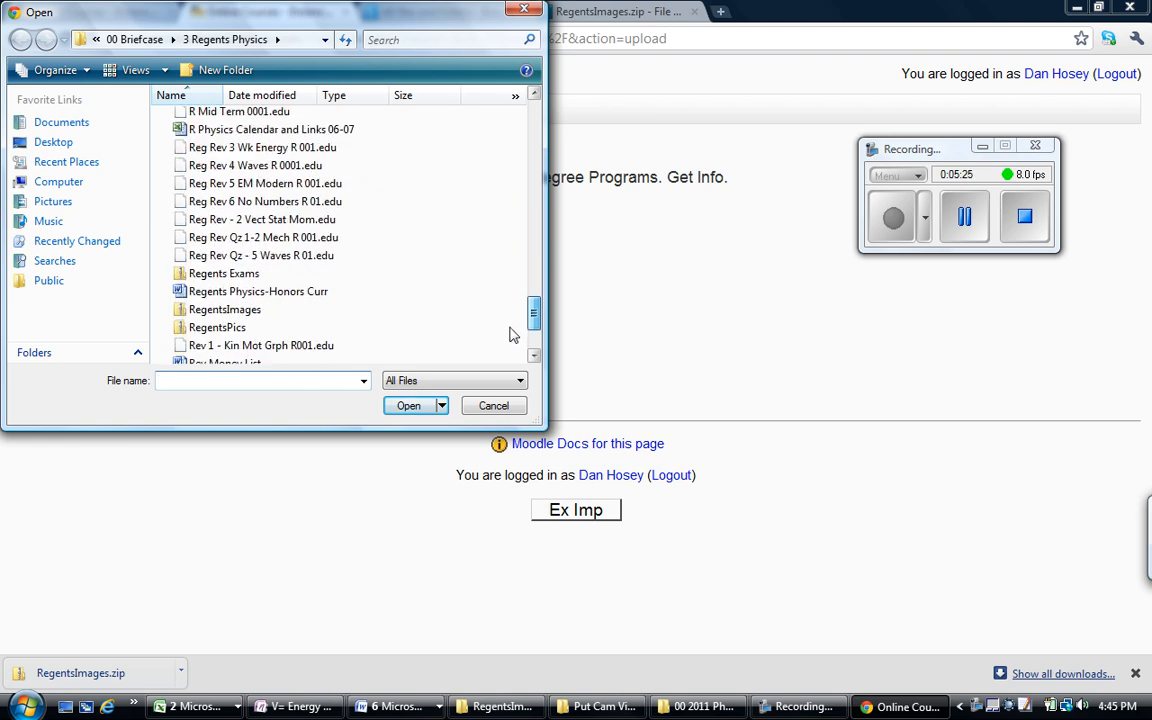
left_click(224, 224)
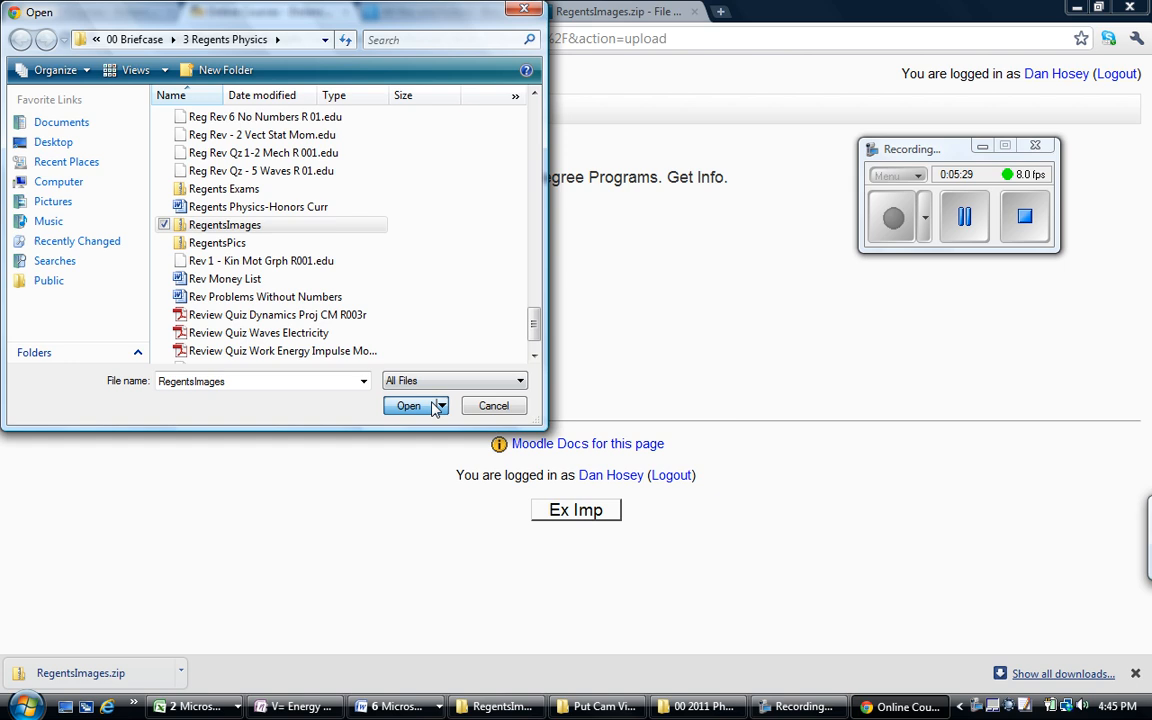
left_click(408, 404)
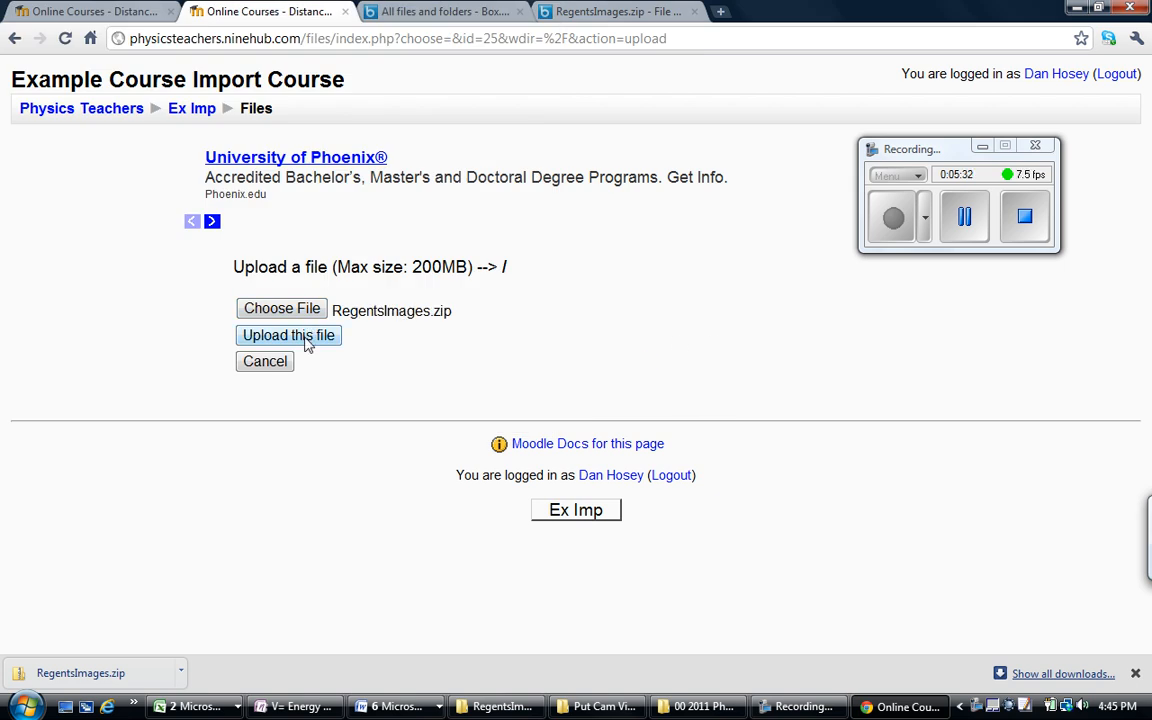
left_click(288, 336)
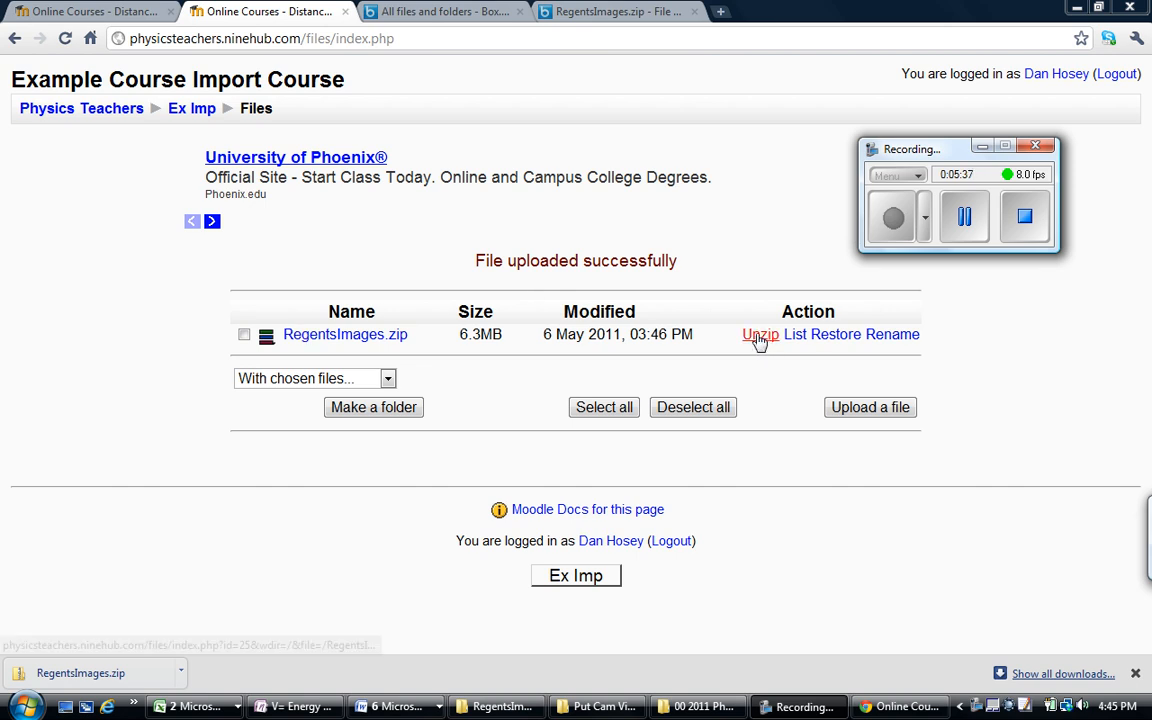
Unzip RegentsImages.zip into a RegentsImages folder and mark the zip for deletion.
left_click(760, 334)
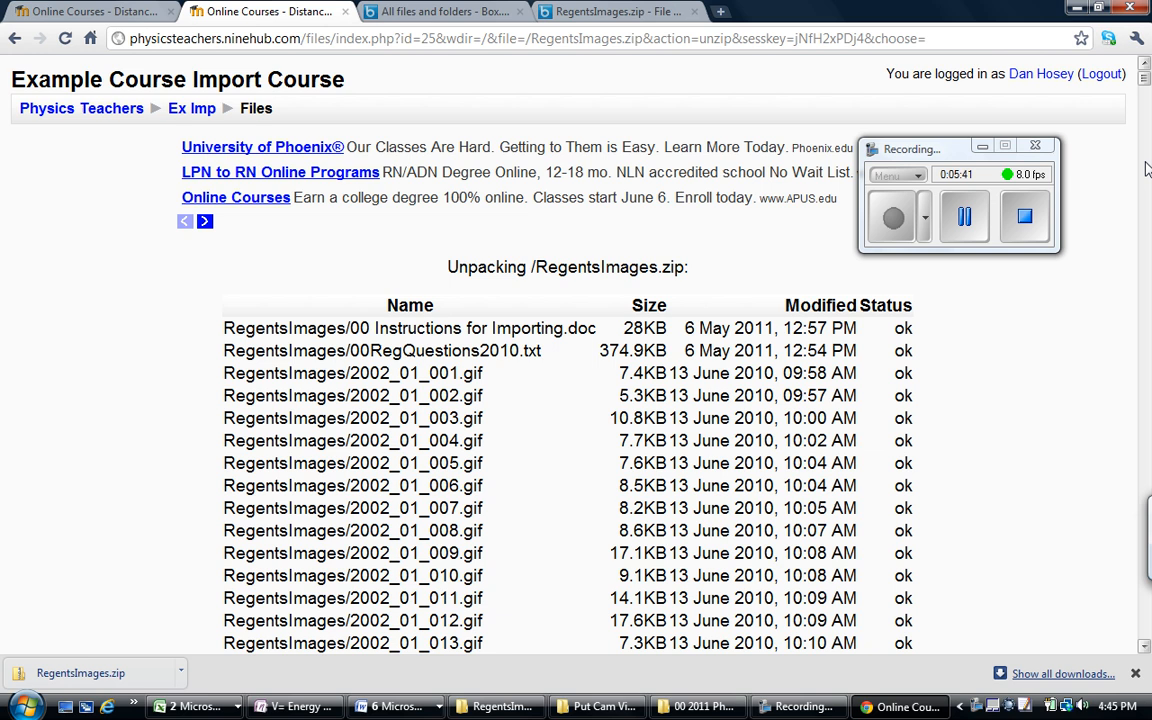
scroll("down", 3)
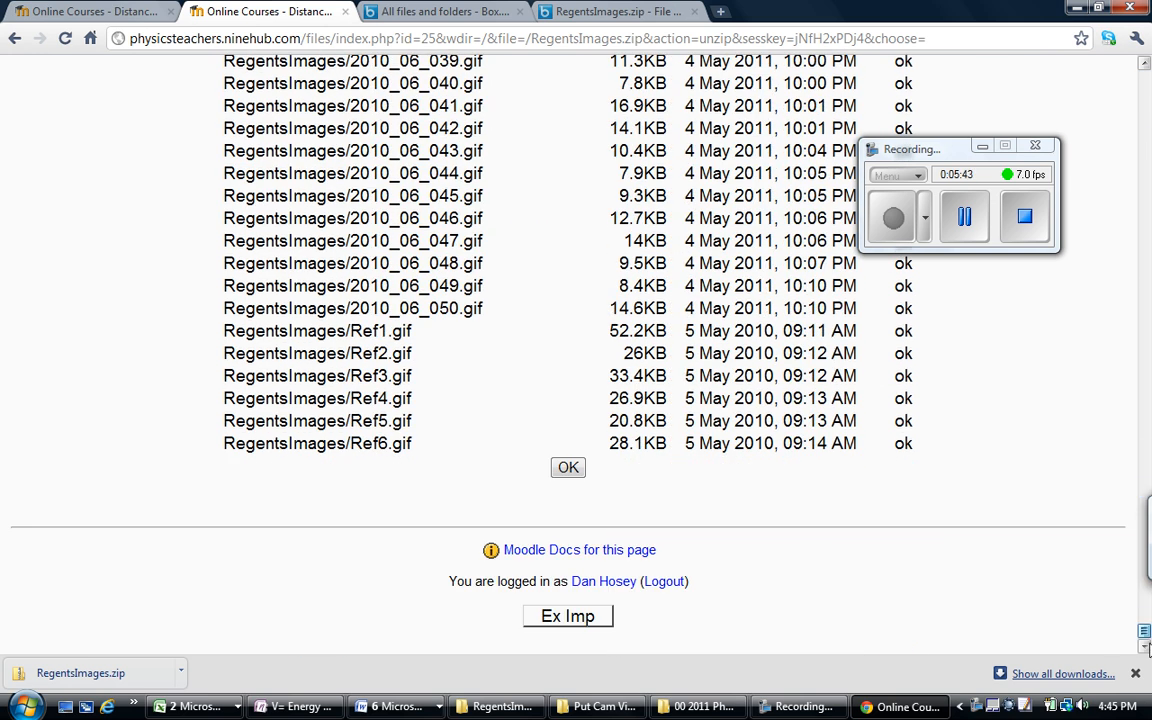
left_click(568, 468)
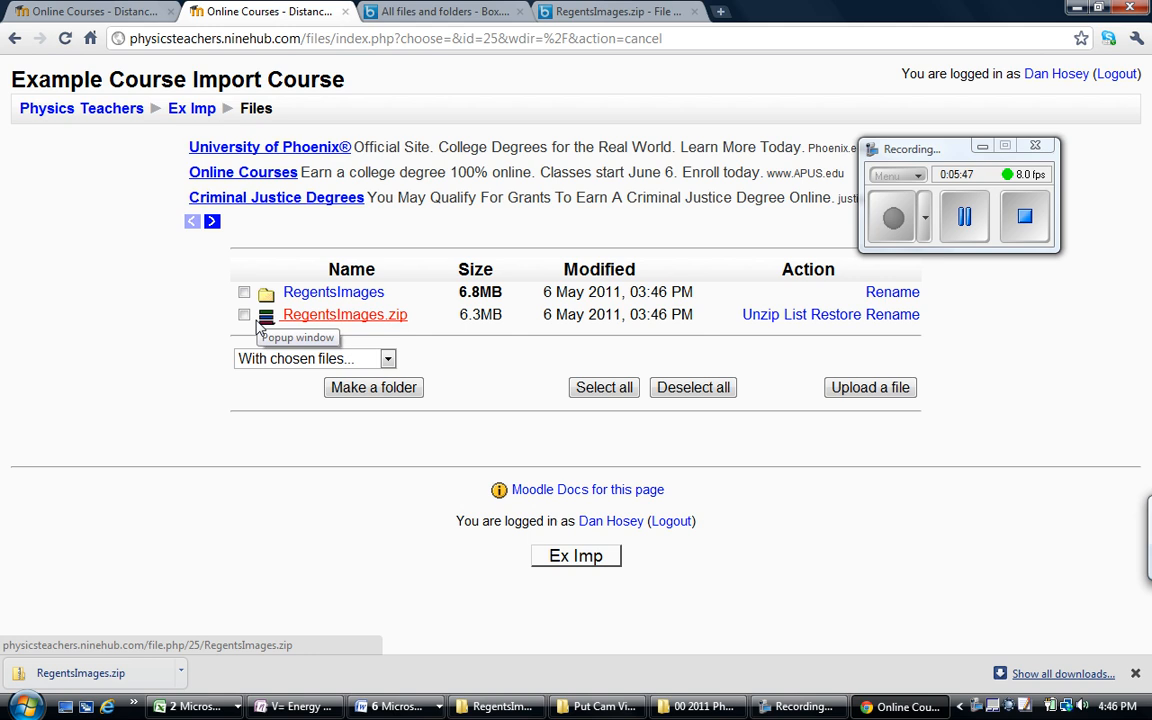
left_click(244, 314)
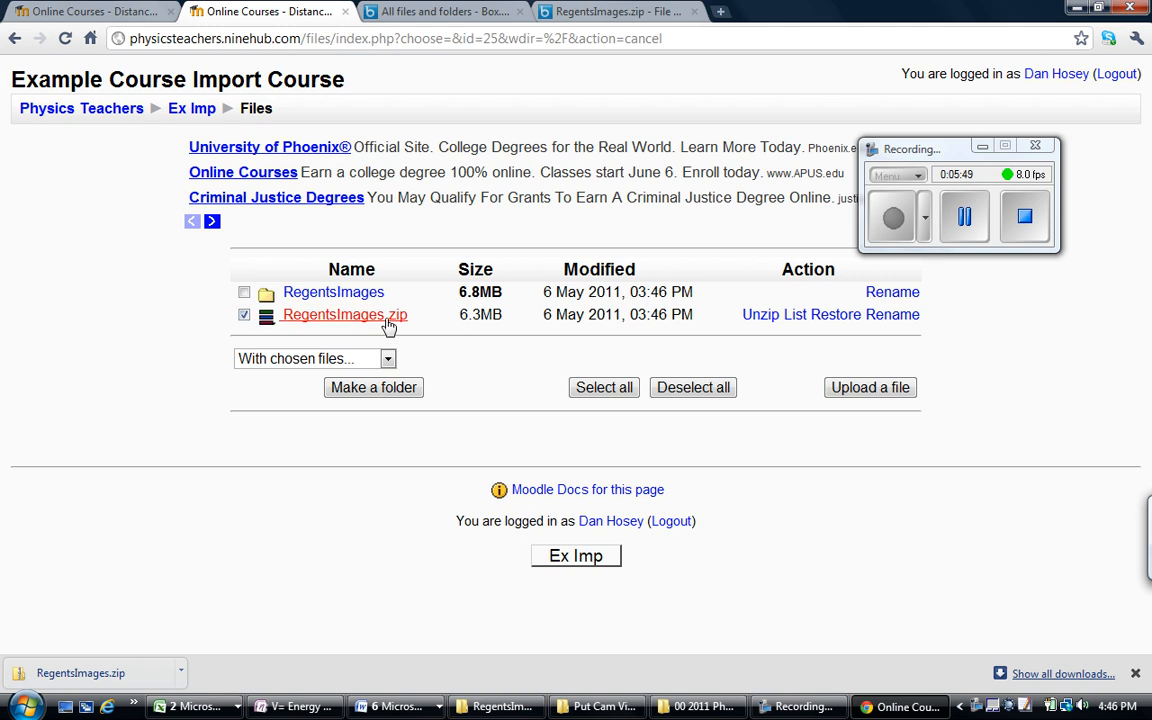
mouse_move(416, 350)
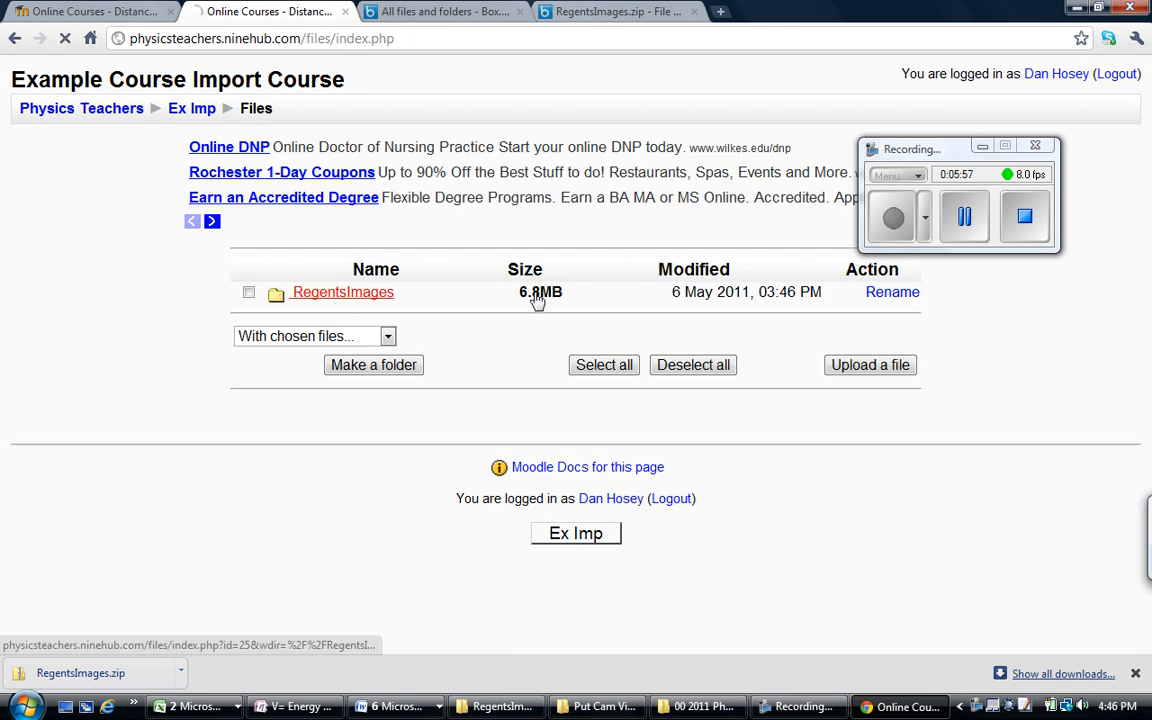
Download 00RegQuestions2010.txt from the RegentsImages folder to the computer.
left_click(344, 292)
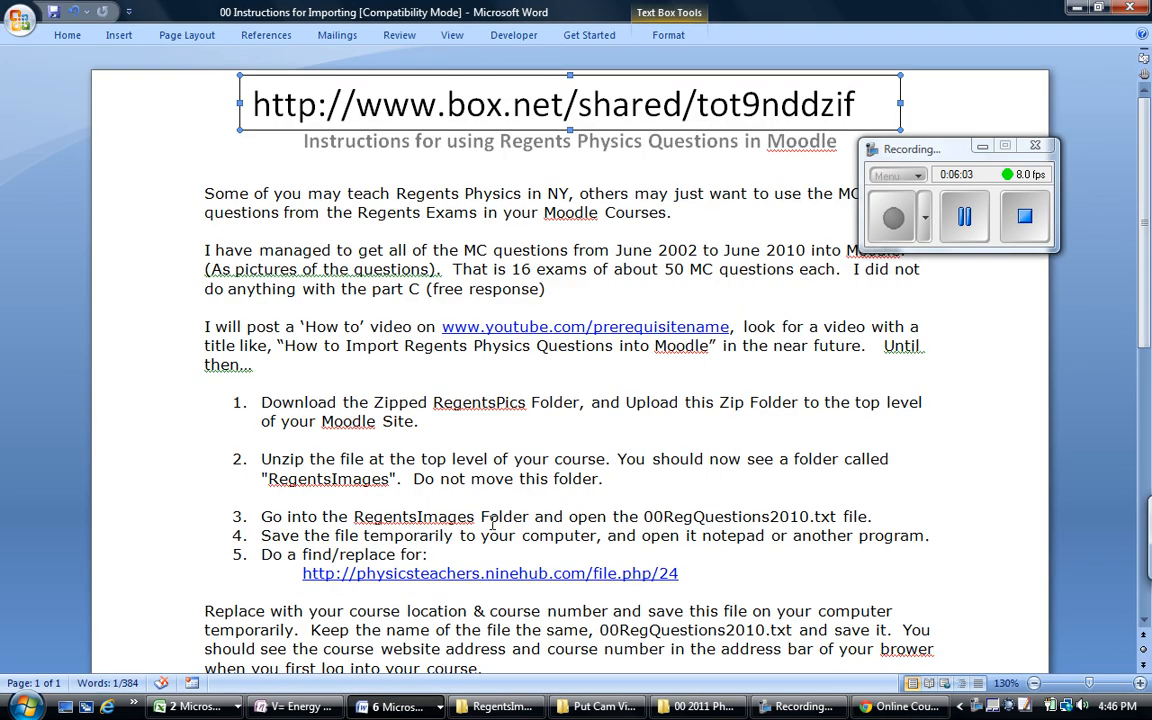
left_click(896, 708)
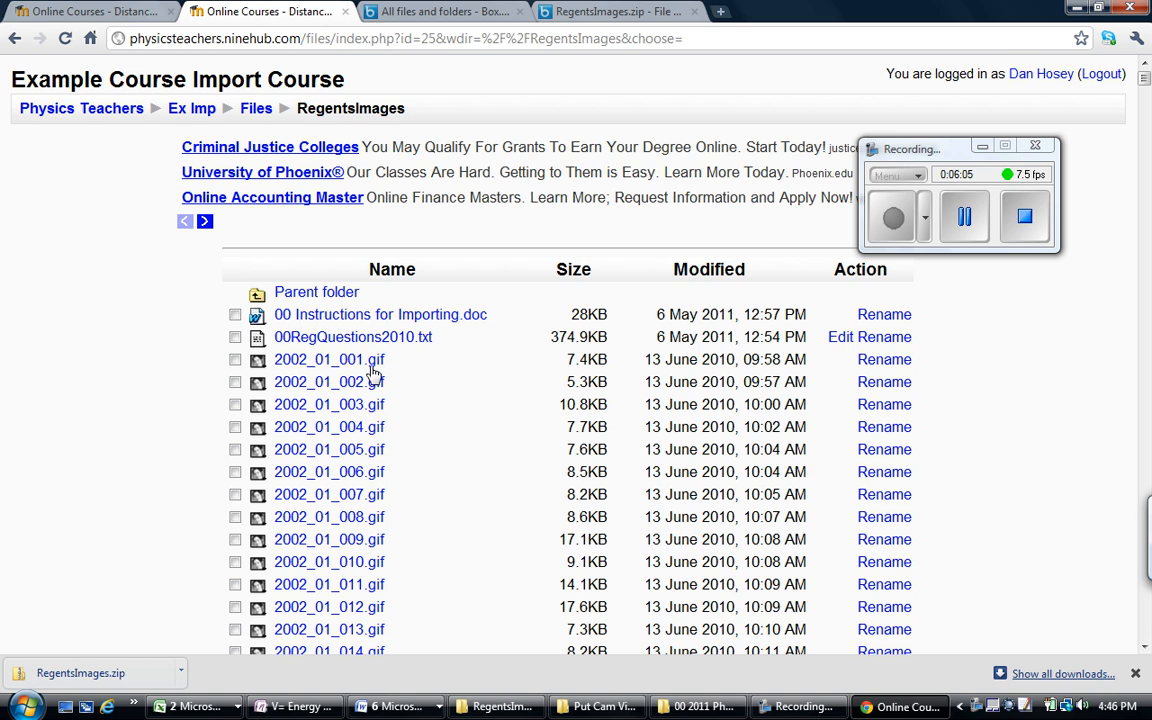
mouse_move(330, 336)
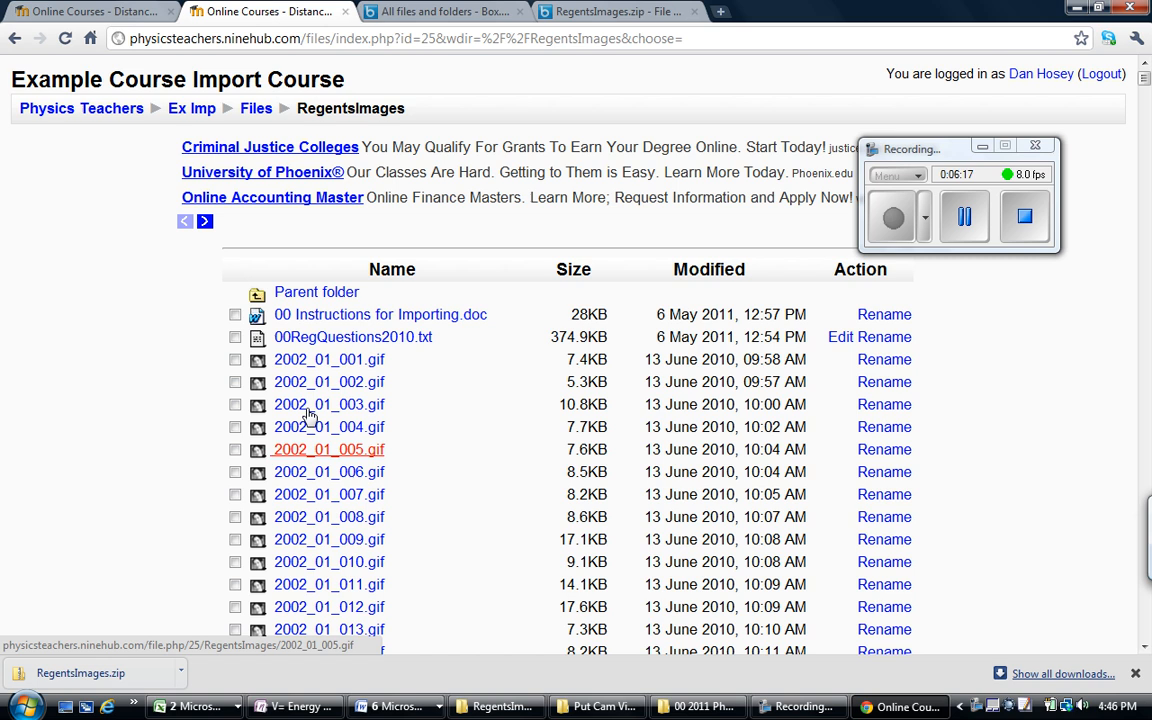
mouse_move(328, 360)
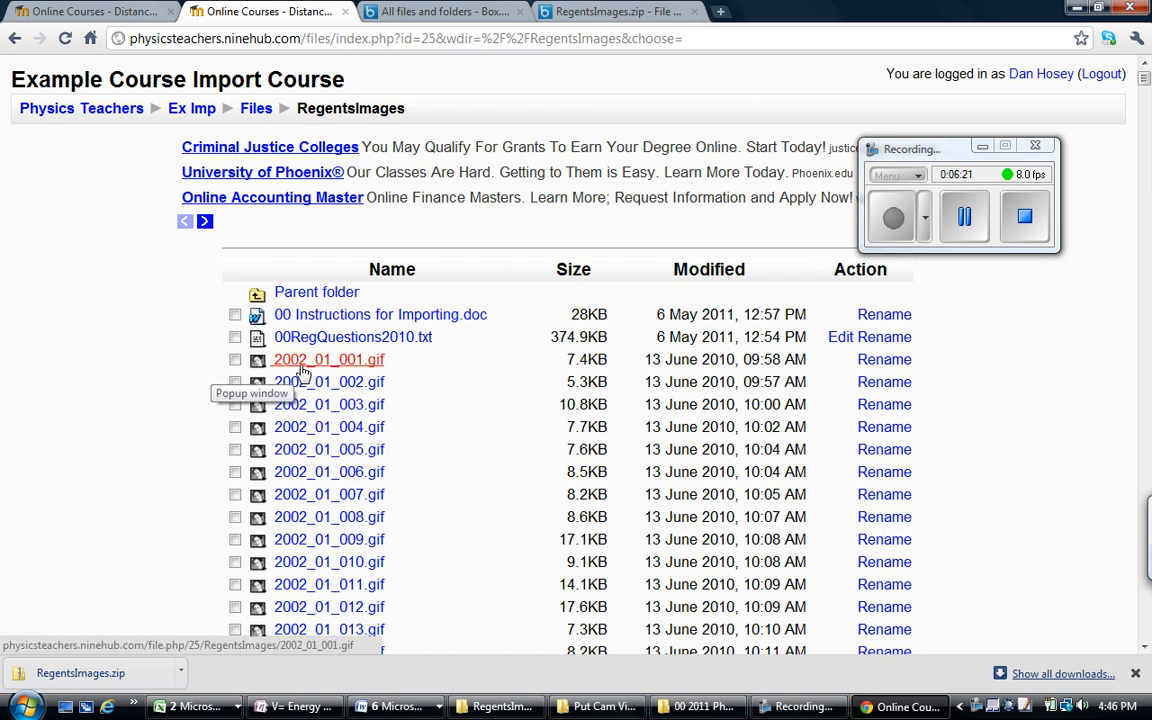
mouse_move(352, 336)
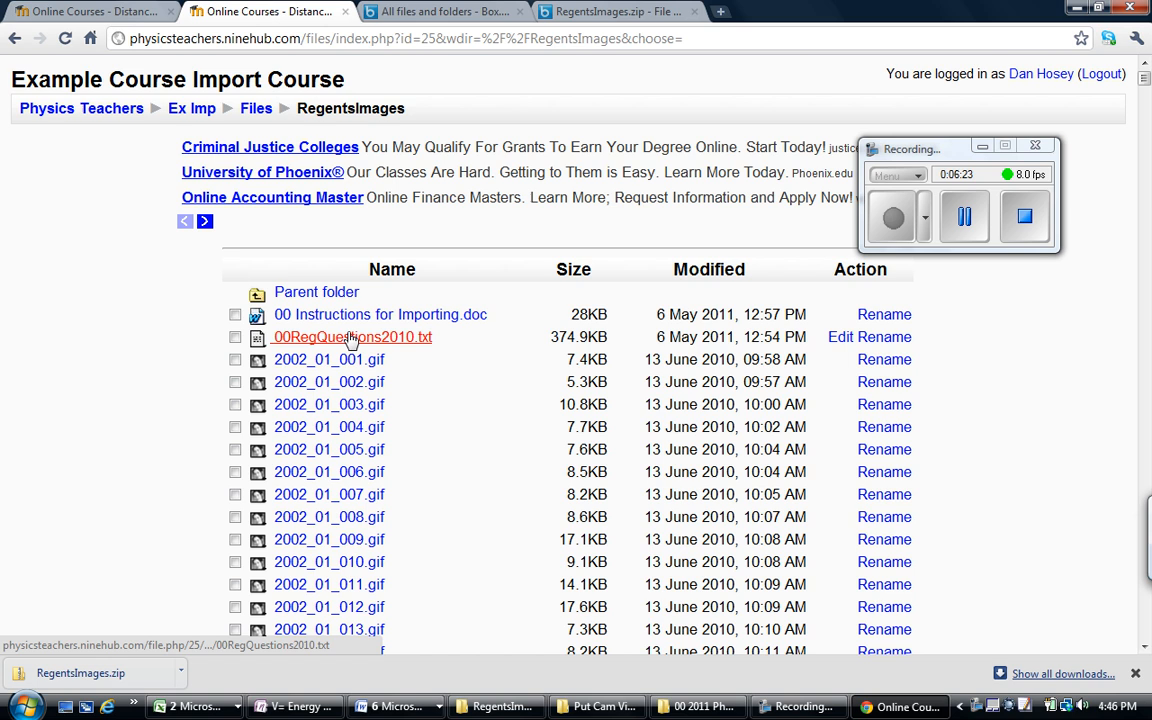
mouse_move(352, 336)
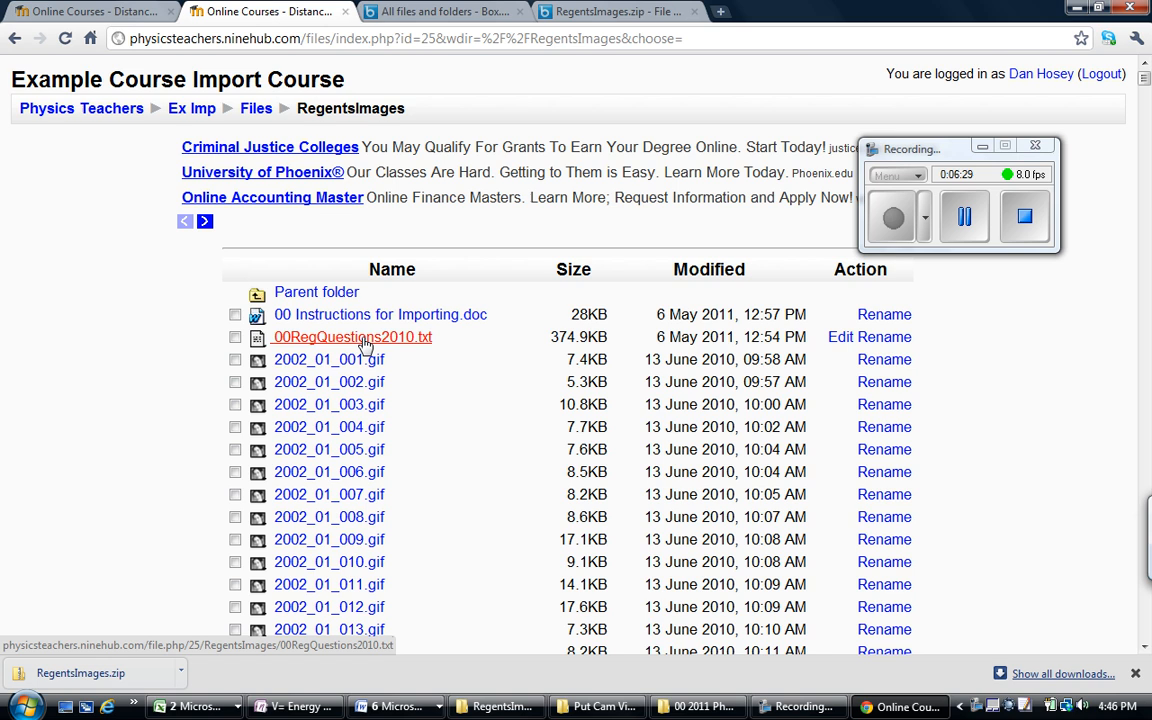
right_click(352, 336)
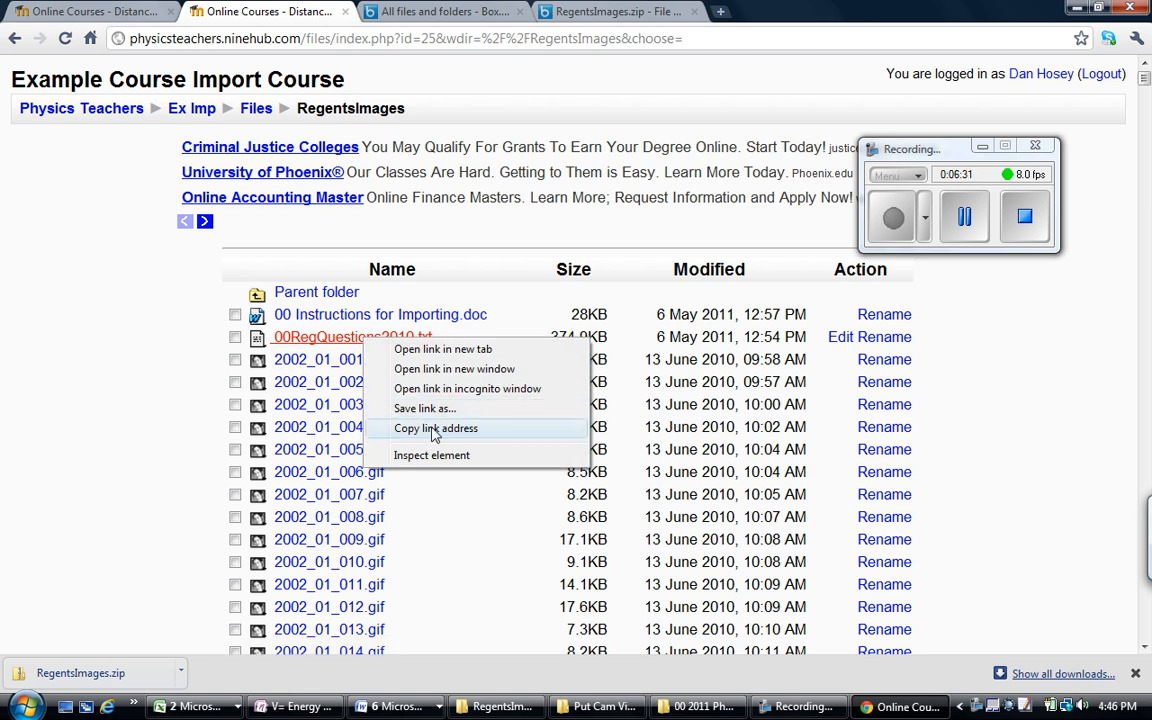
left_click(424, 408)
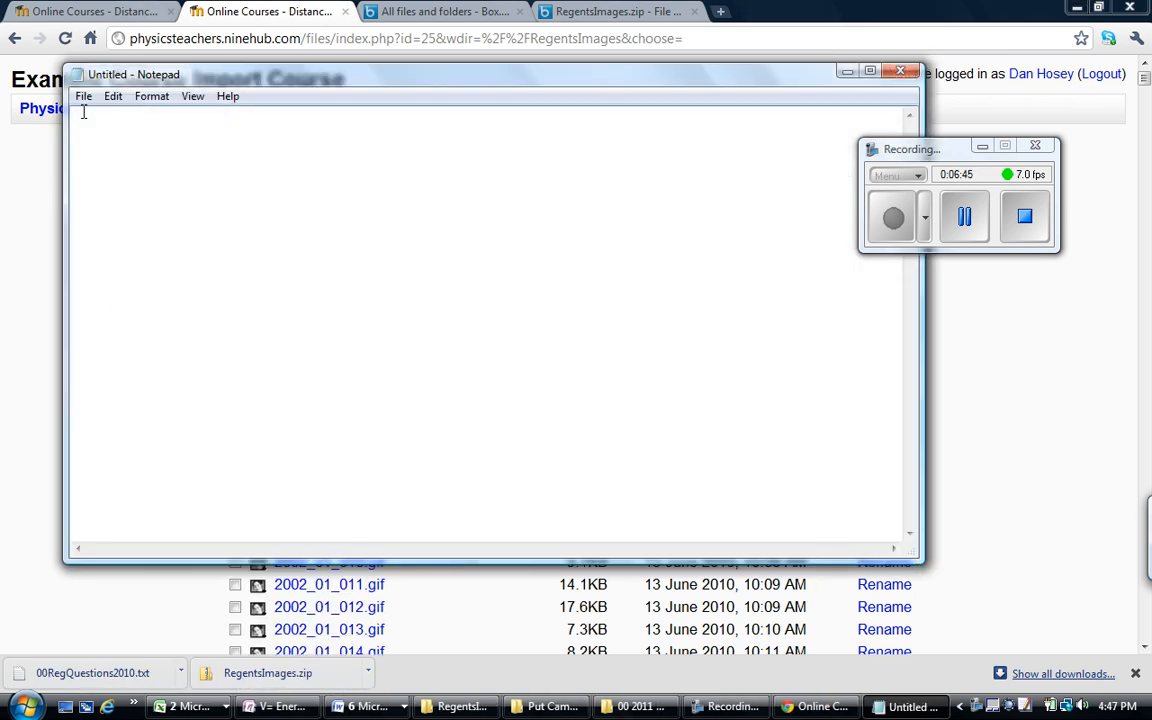
Load the Desktop's 00RegQuestions2010 file into Notepad.
left_click(84, 96)
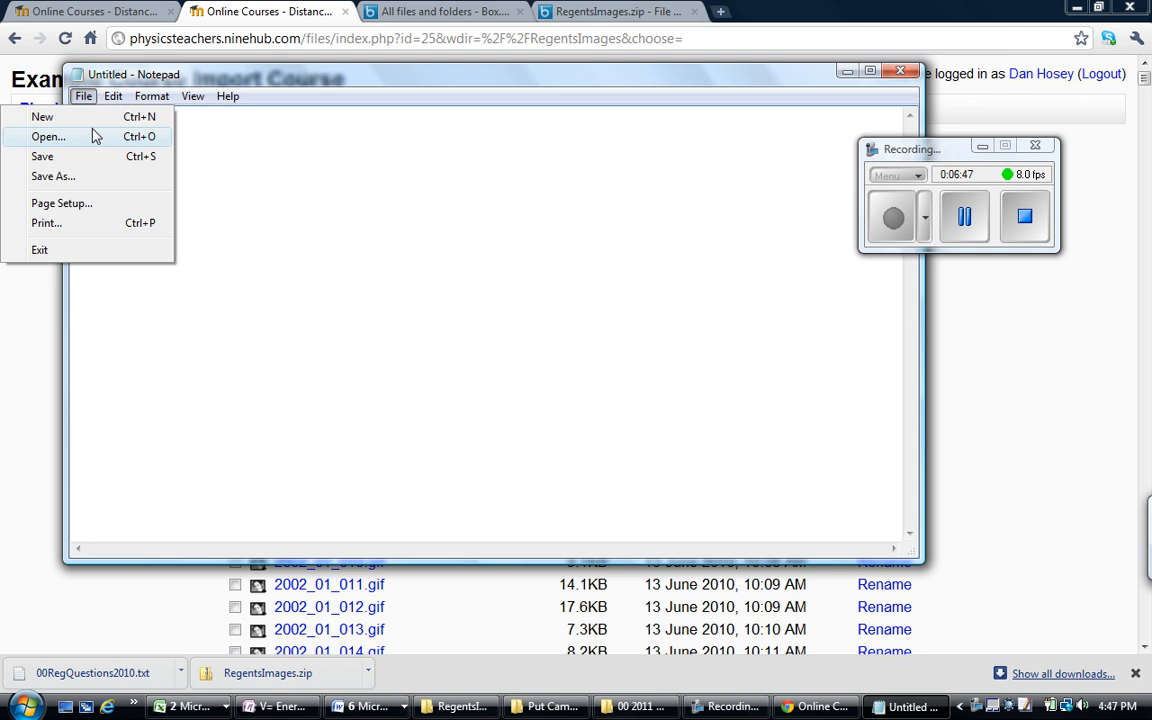
mouse_move(98, 142)
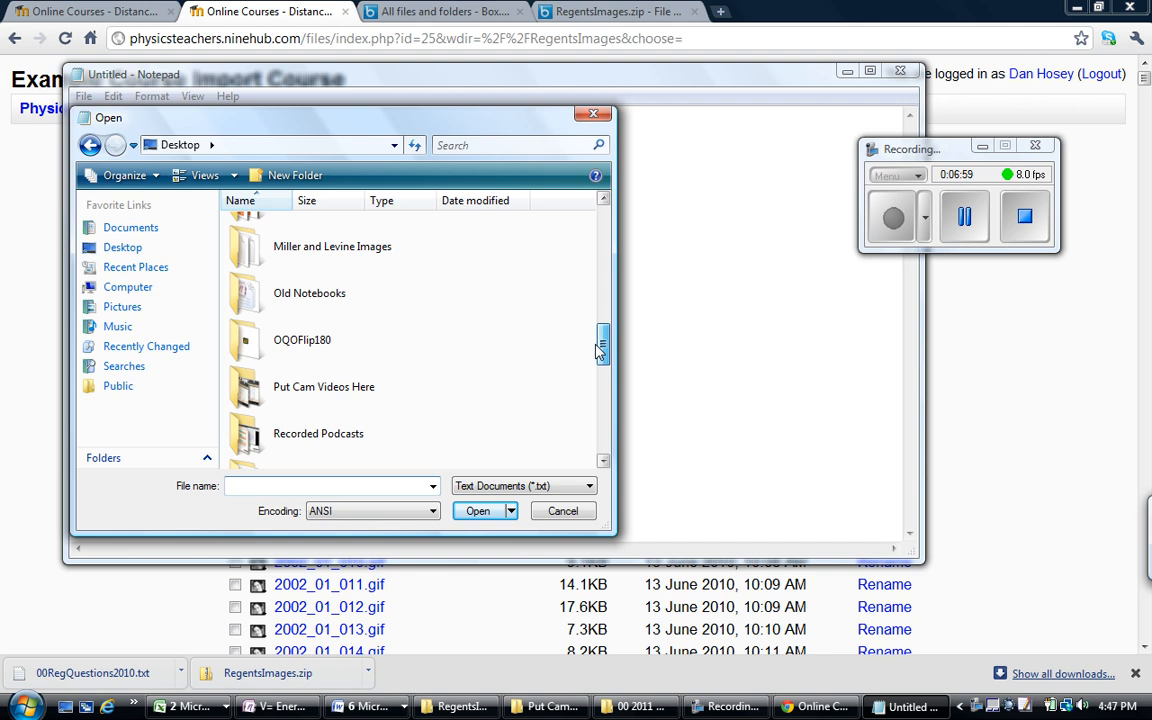
scroll("down", 3)
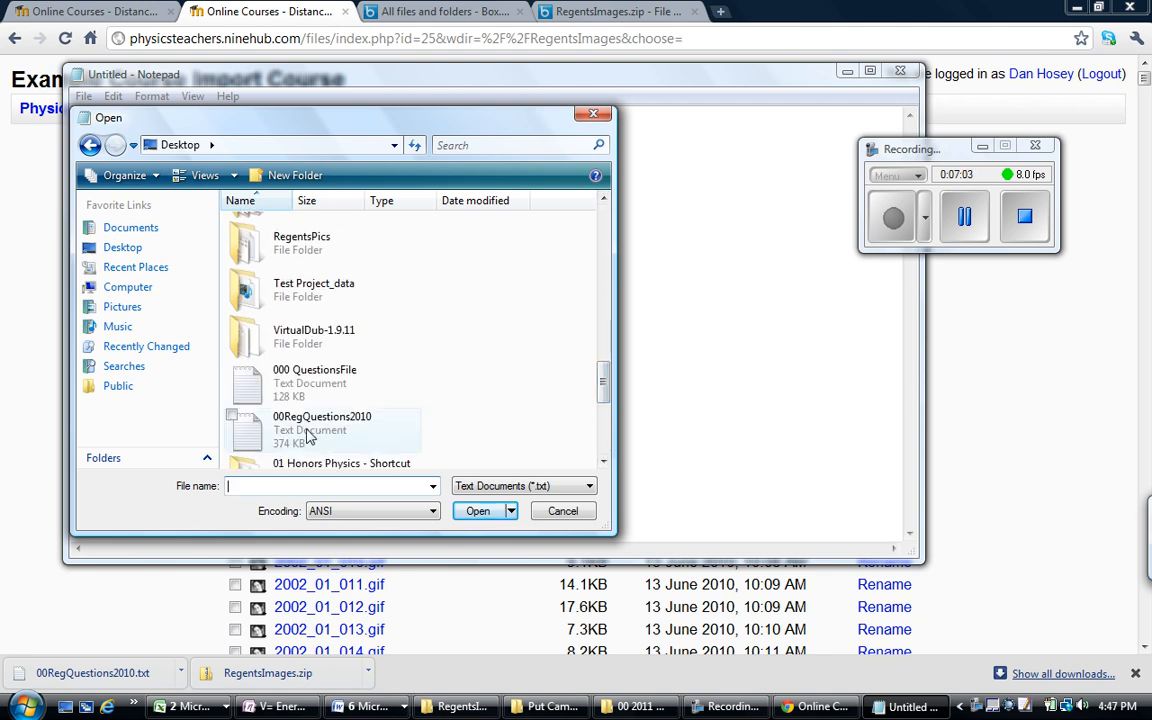
left_click(322, 430)
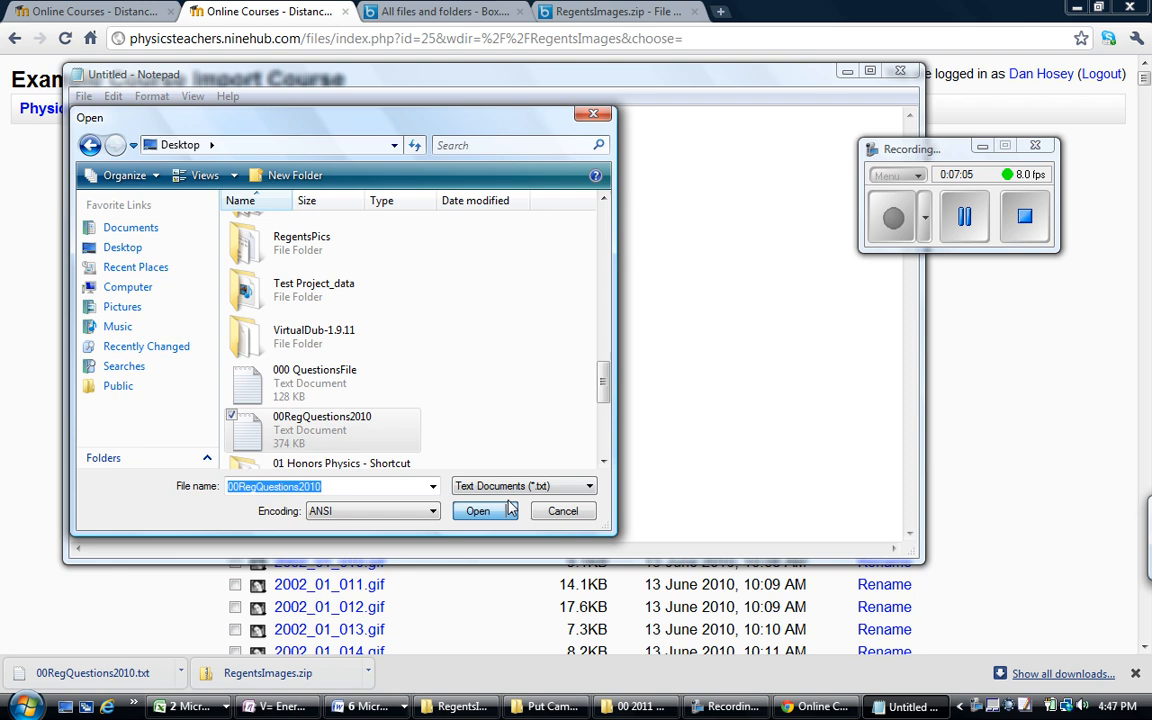
left_click(476, 512)
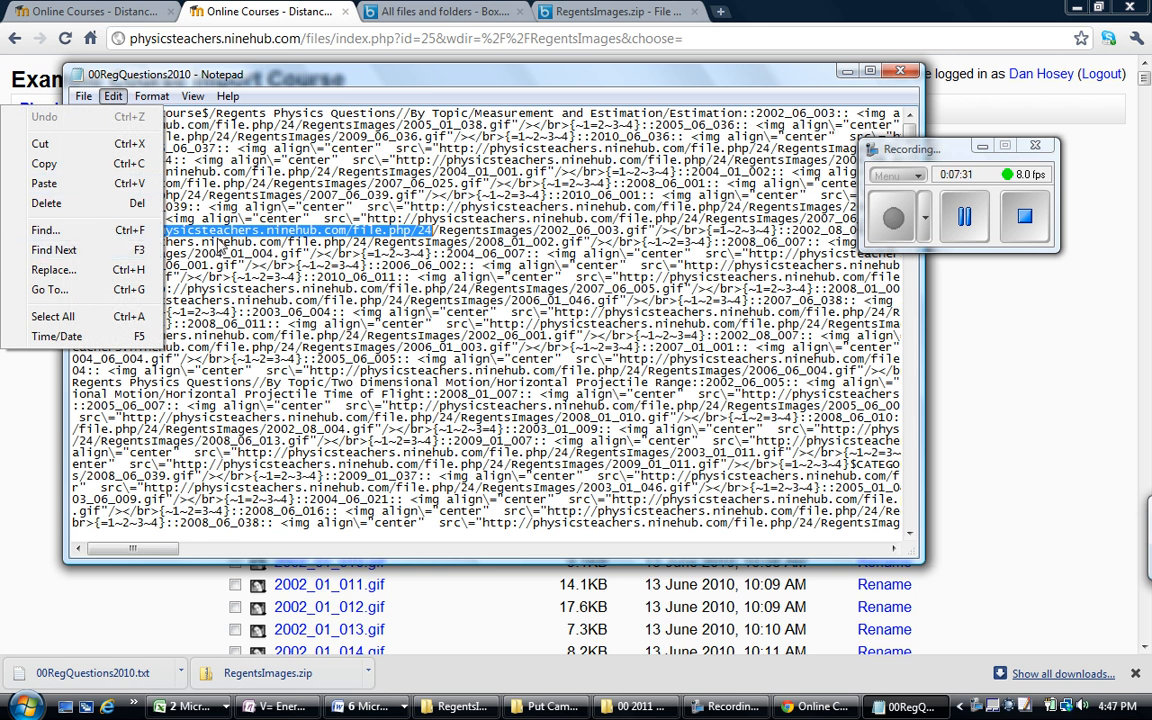
Replace all physicsteachers.ninehub.com/file.php/24 links with file.php/25 in the questions file.
left_click(52, 268)
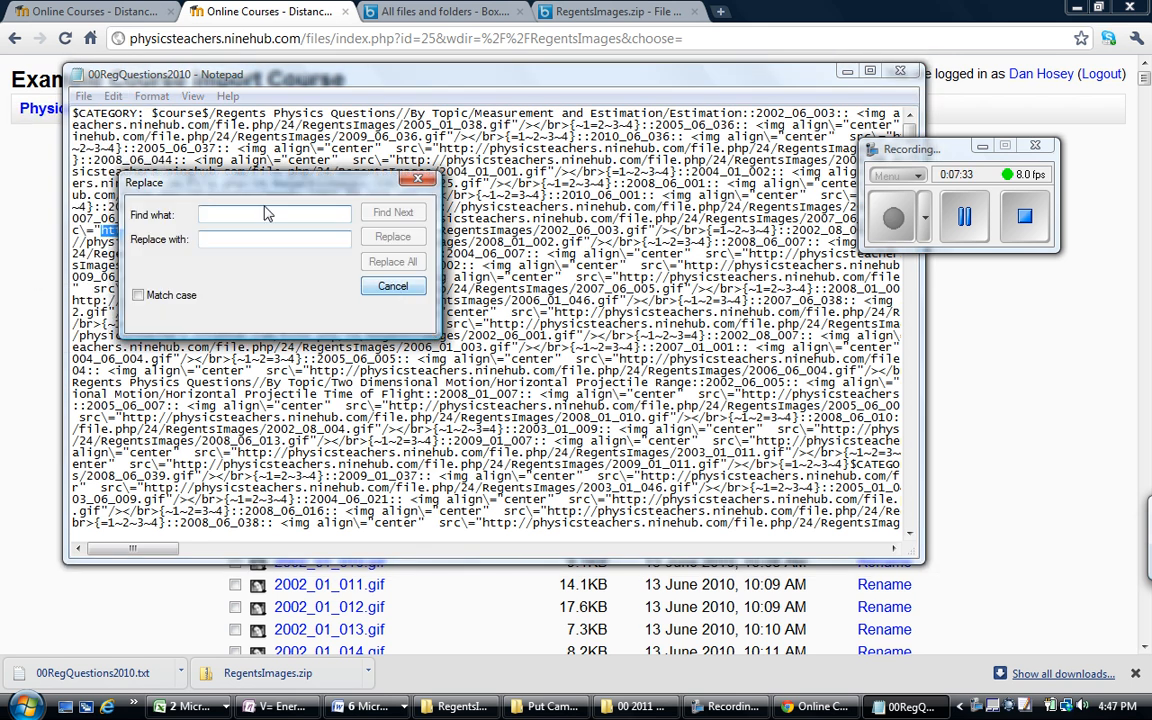
type("steachers.ninehub.com/file.php/24")
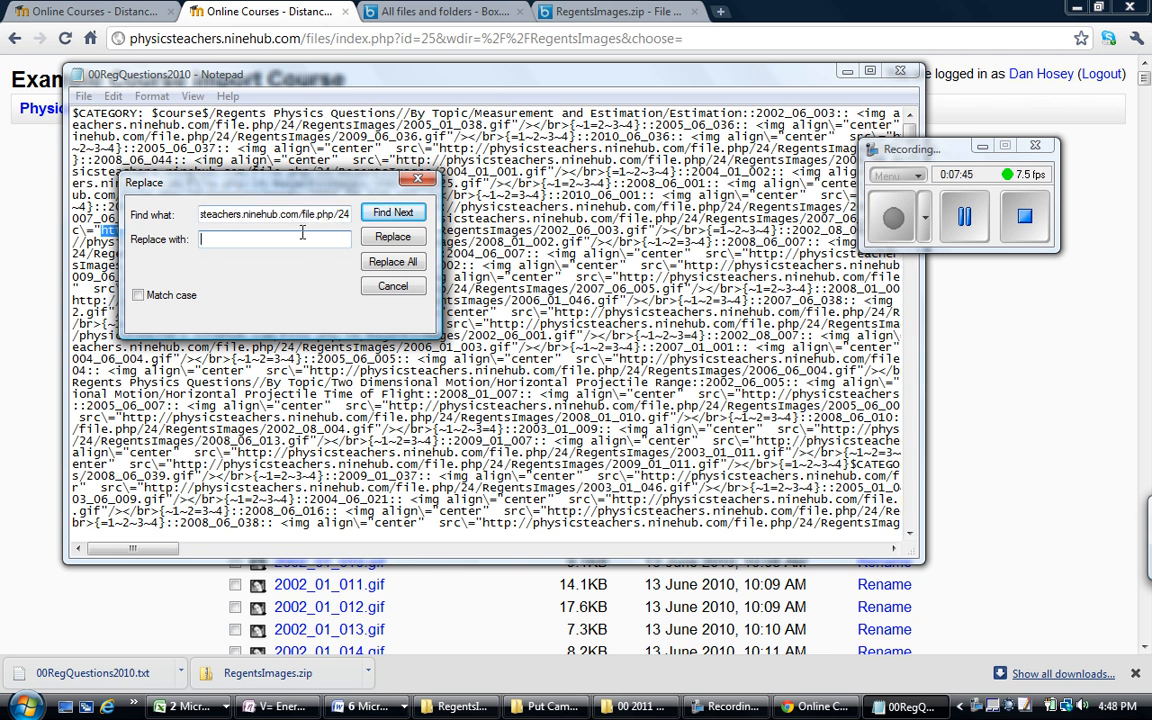
type("steachers.ninehub.com/file.php/24")
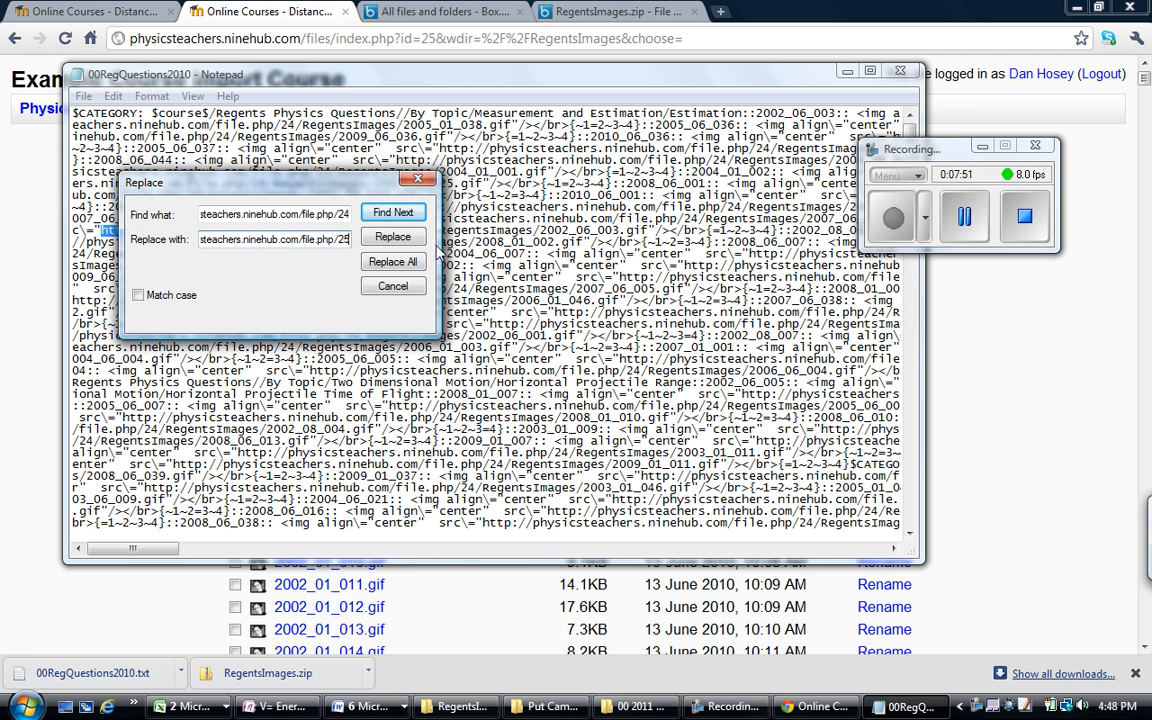
left_click(392, 260)
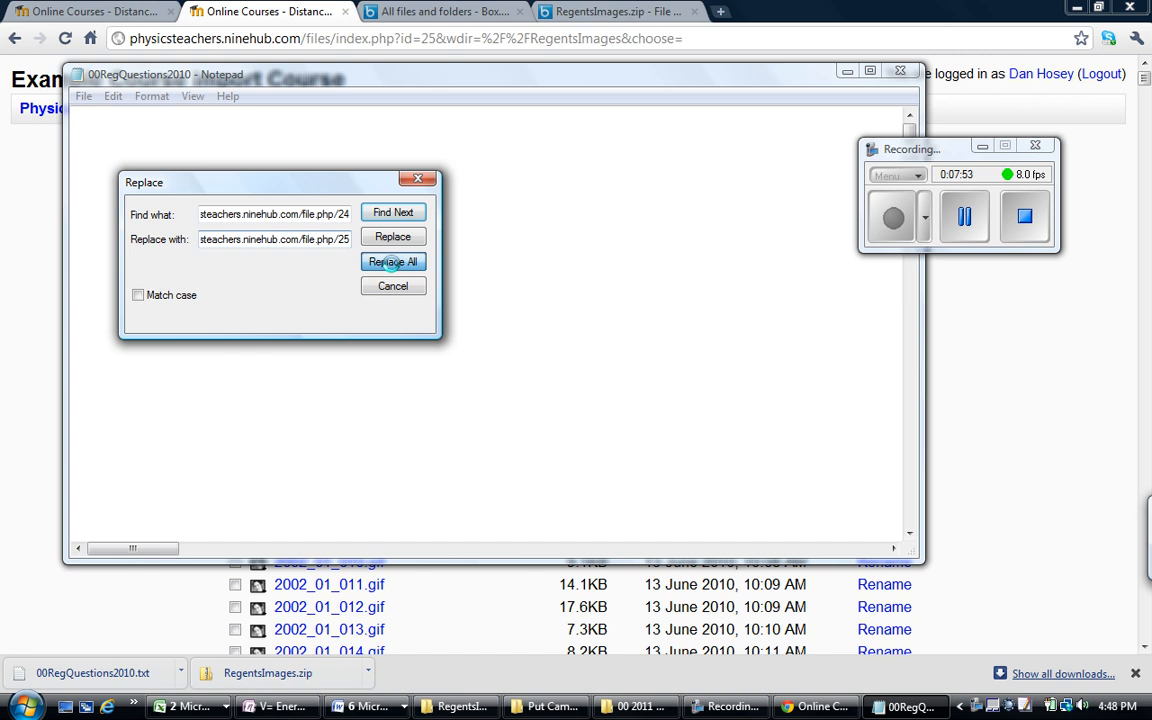
left_click(392, 260)
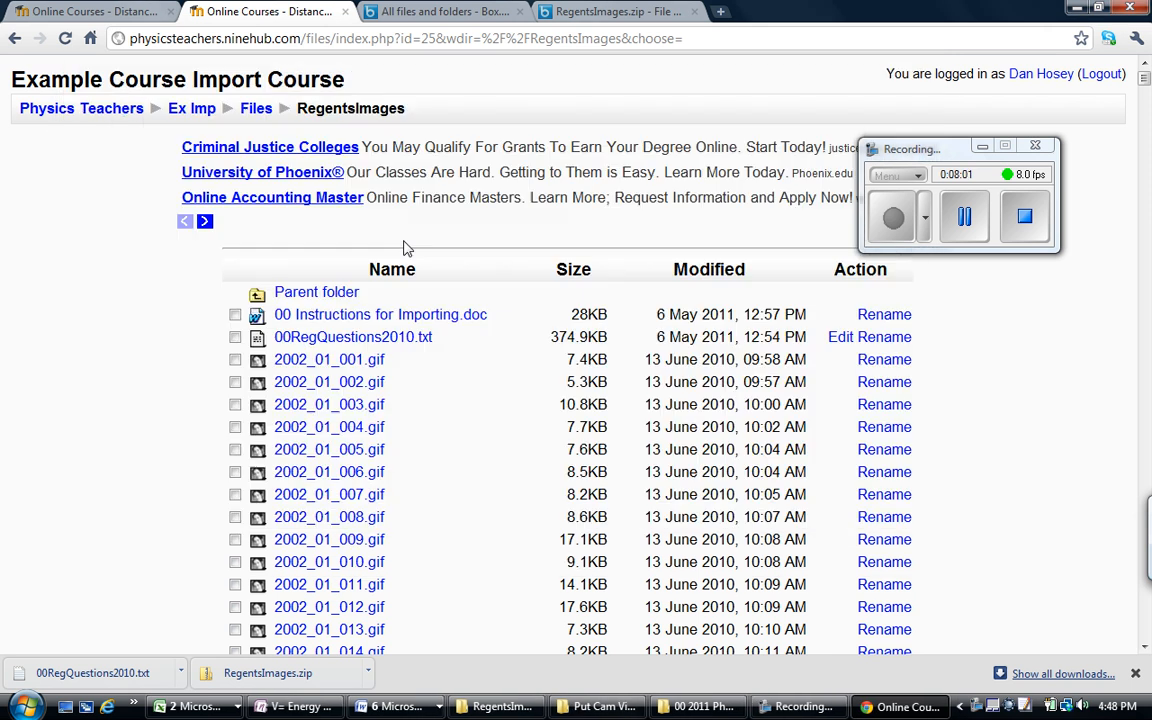
mouse_move(192, 108)
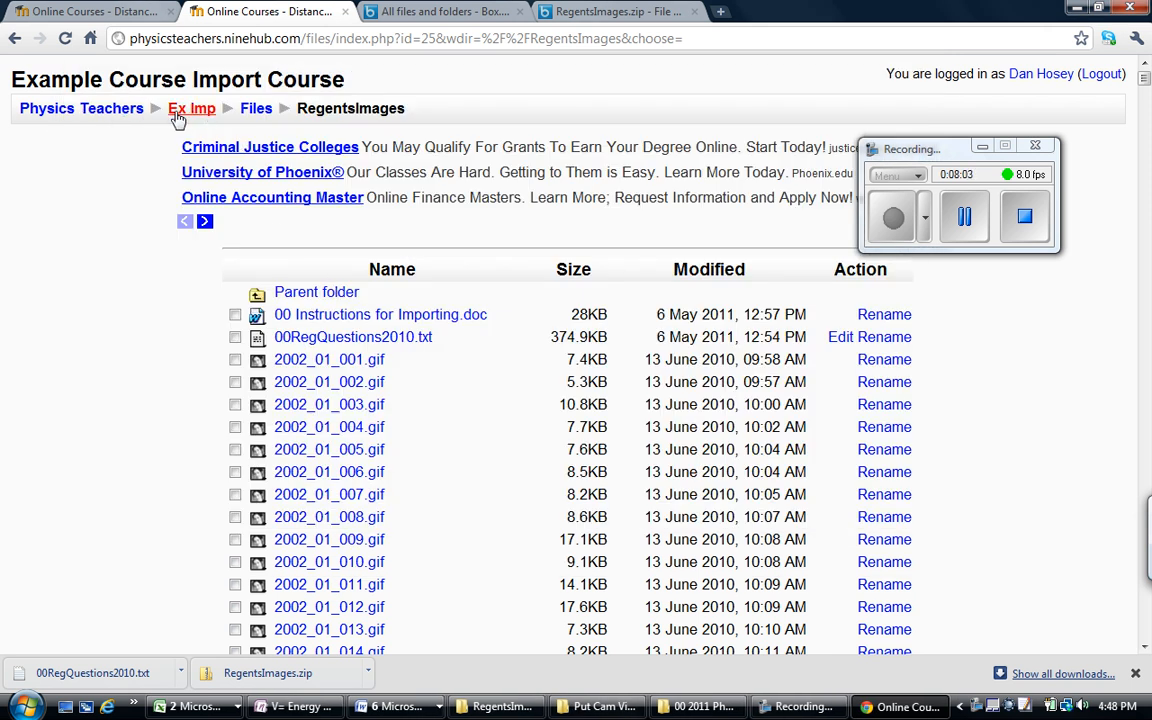
Go to the Ex Imp course question bank and reach its Import questions page.
left_click(192, 108)
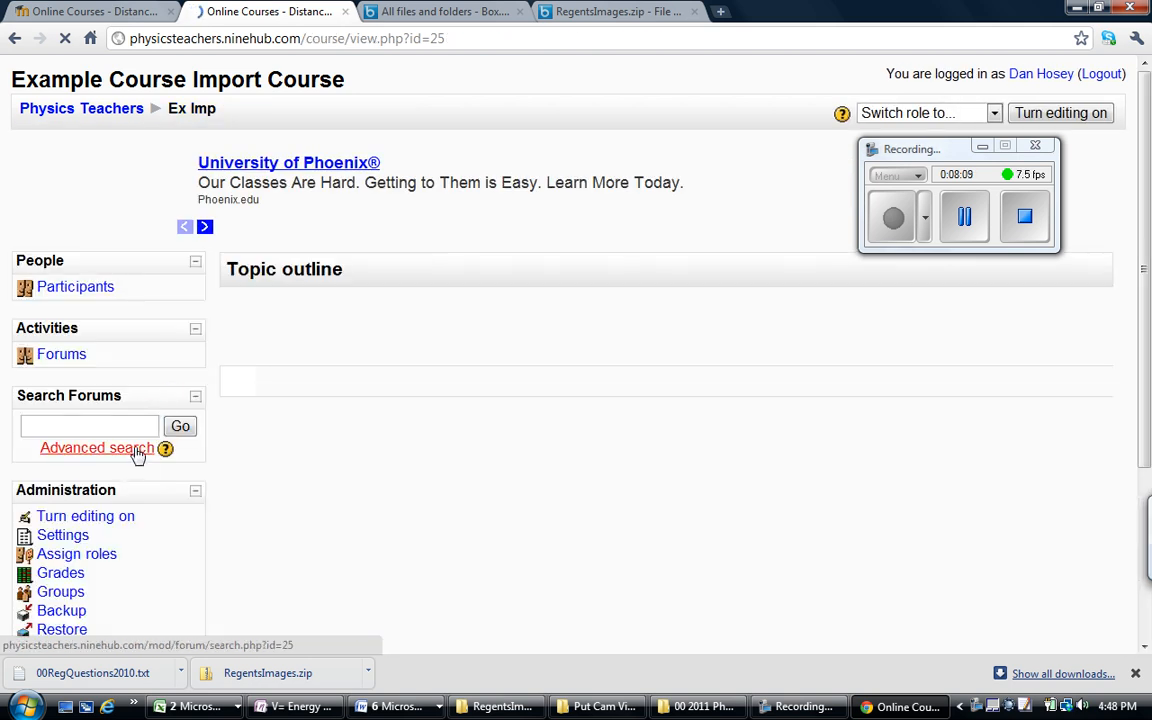
scroll("down", 3)
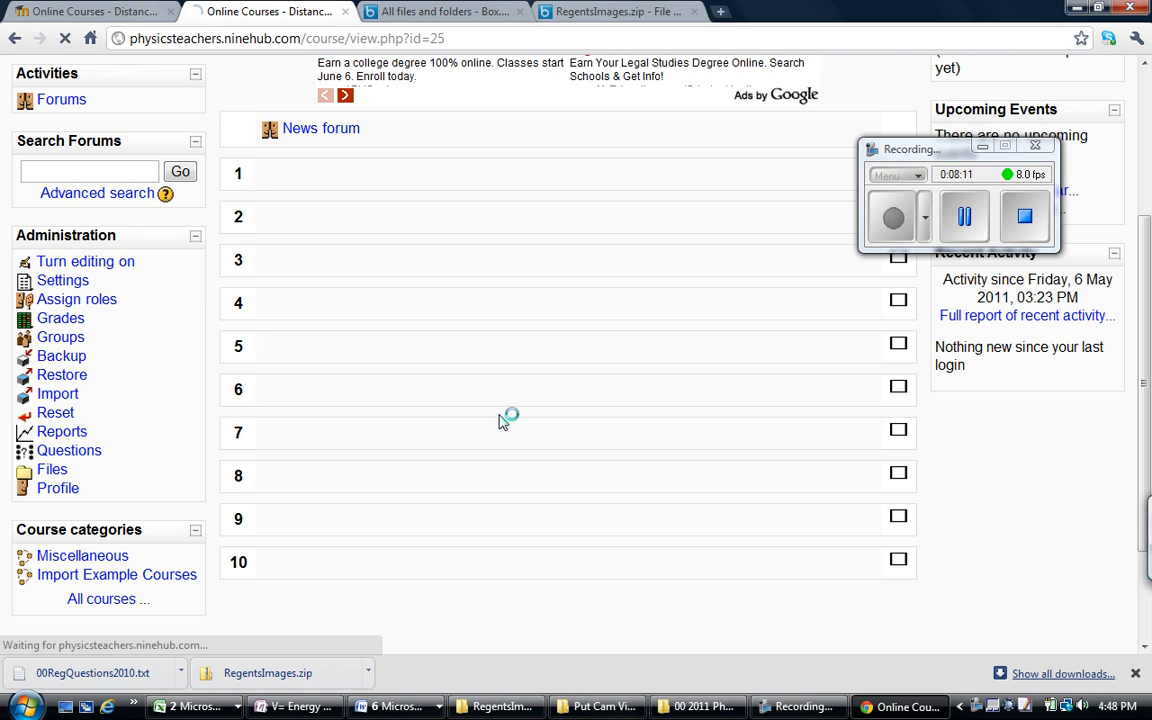
mouse_move(510, 408)
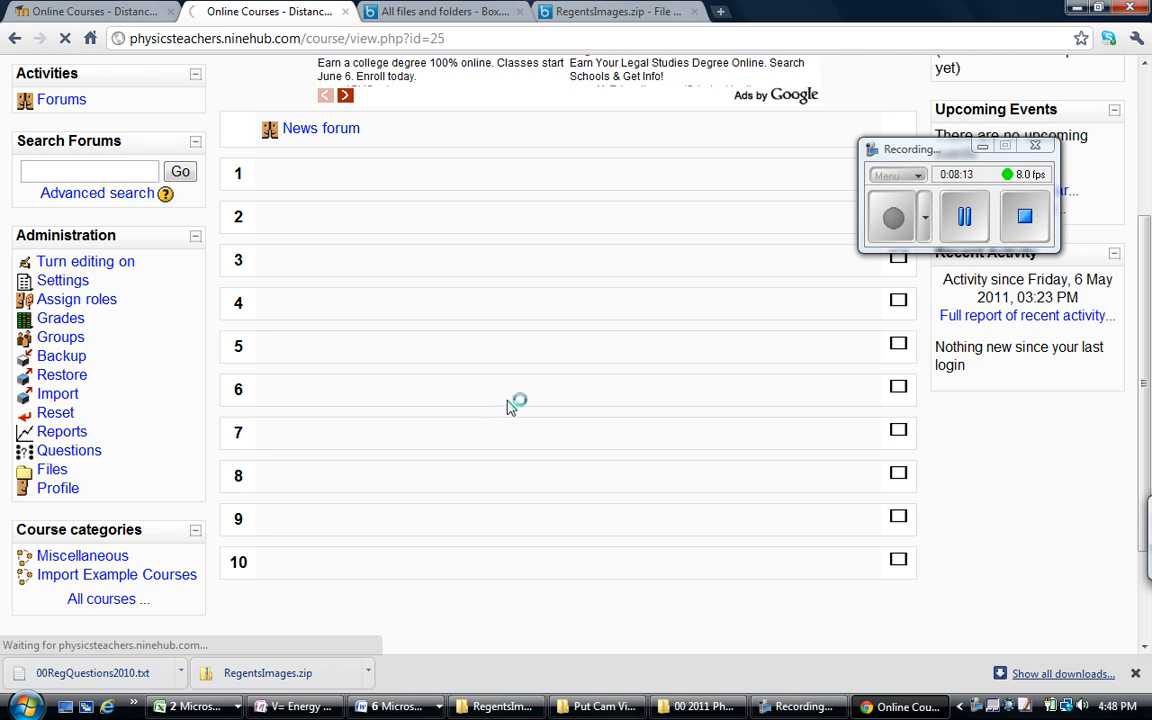
left_click(68, 450)
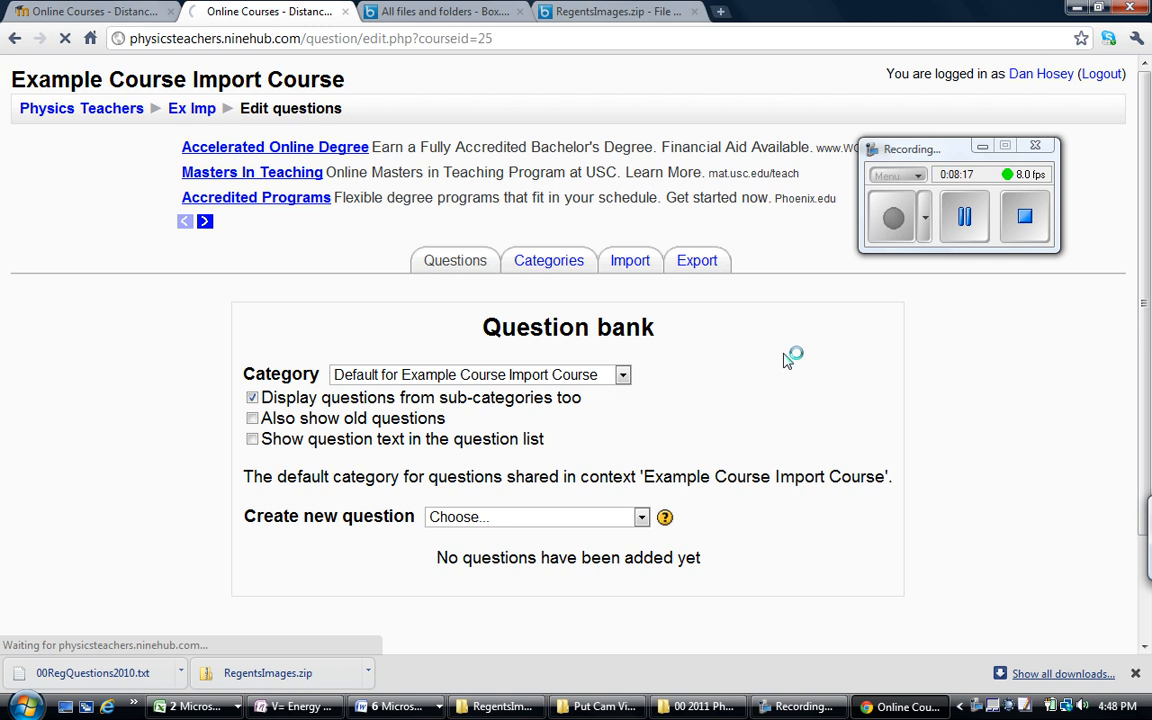
mouse_move(718, 318)
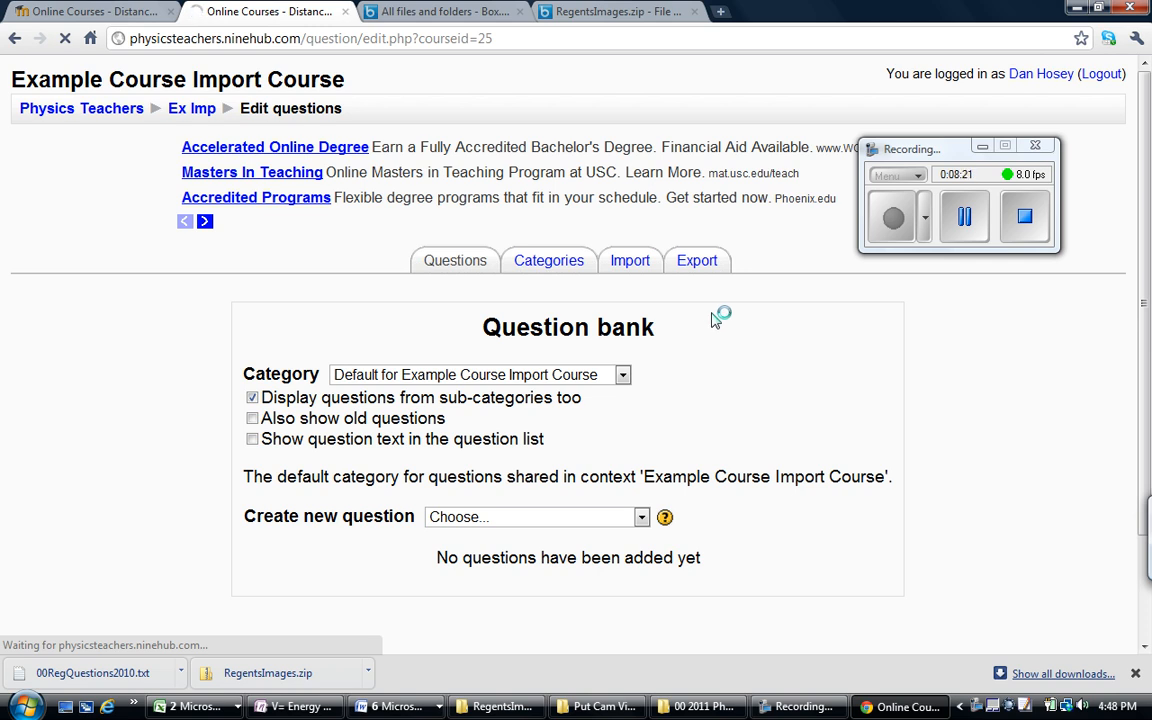
left_click(630, 260)
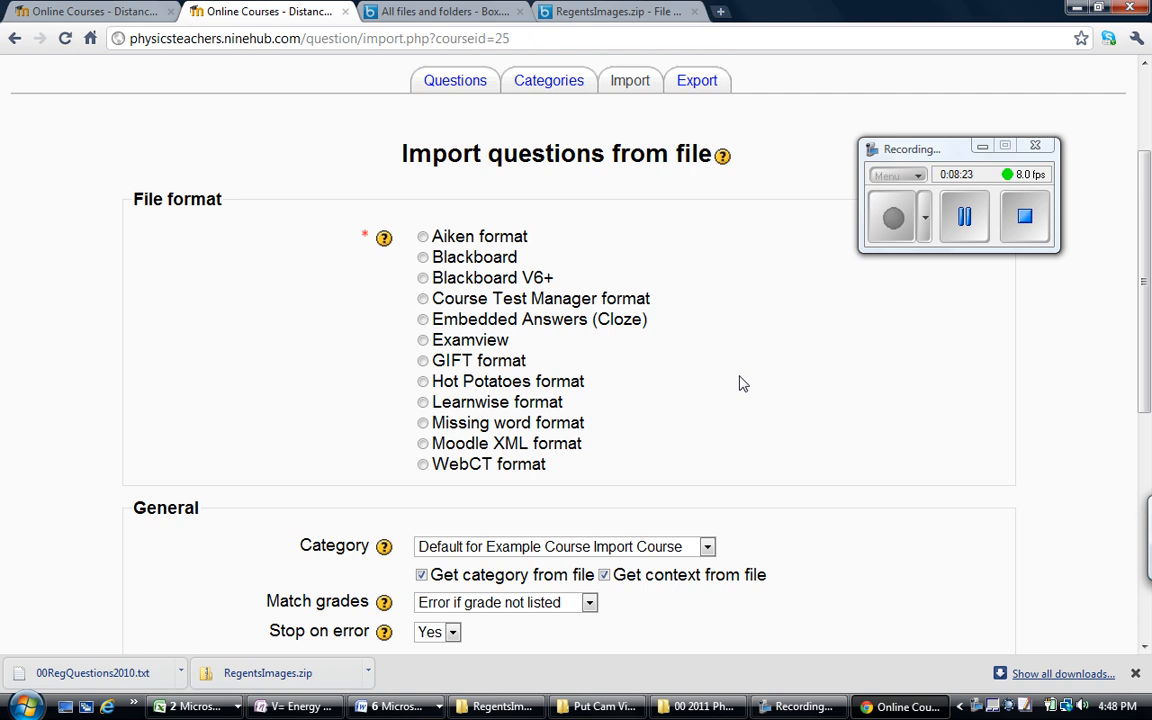
Choose GIFT as the import file format and move down to the upload section.
left_click(422, 360)
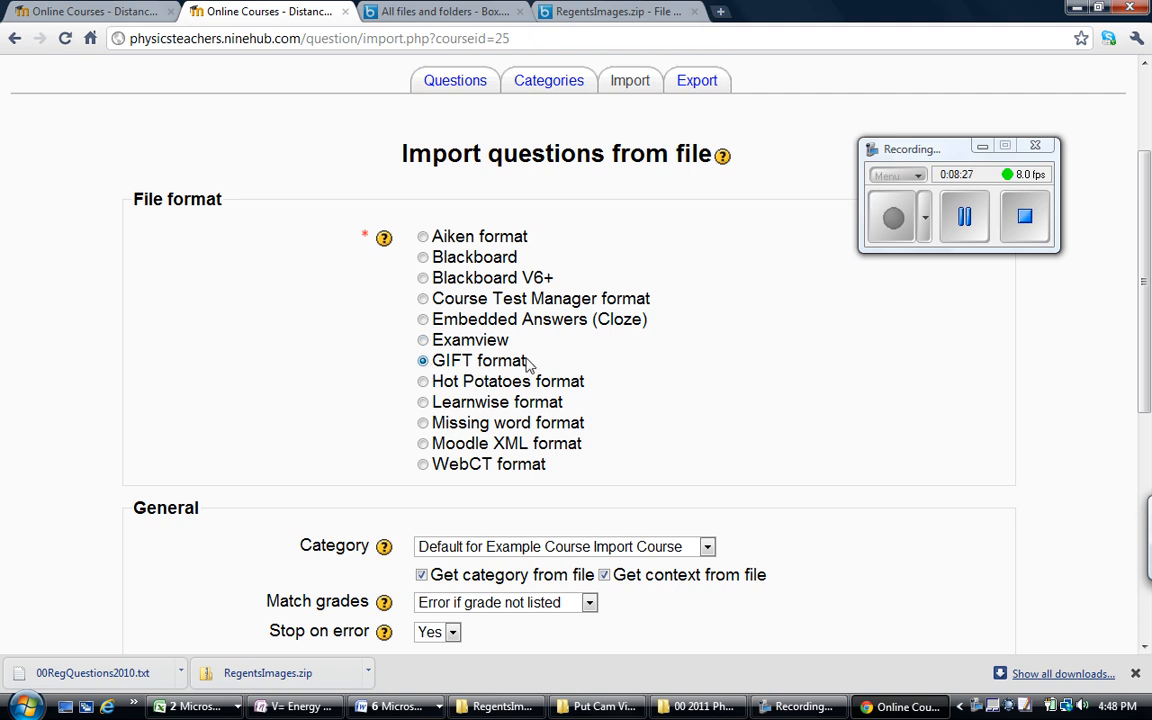
scroll("down", 3)
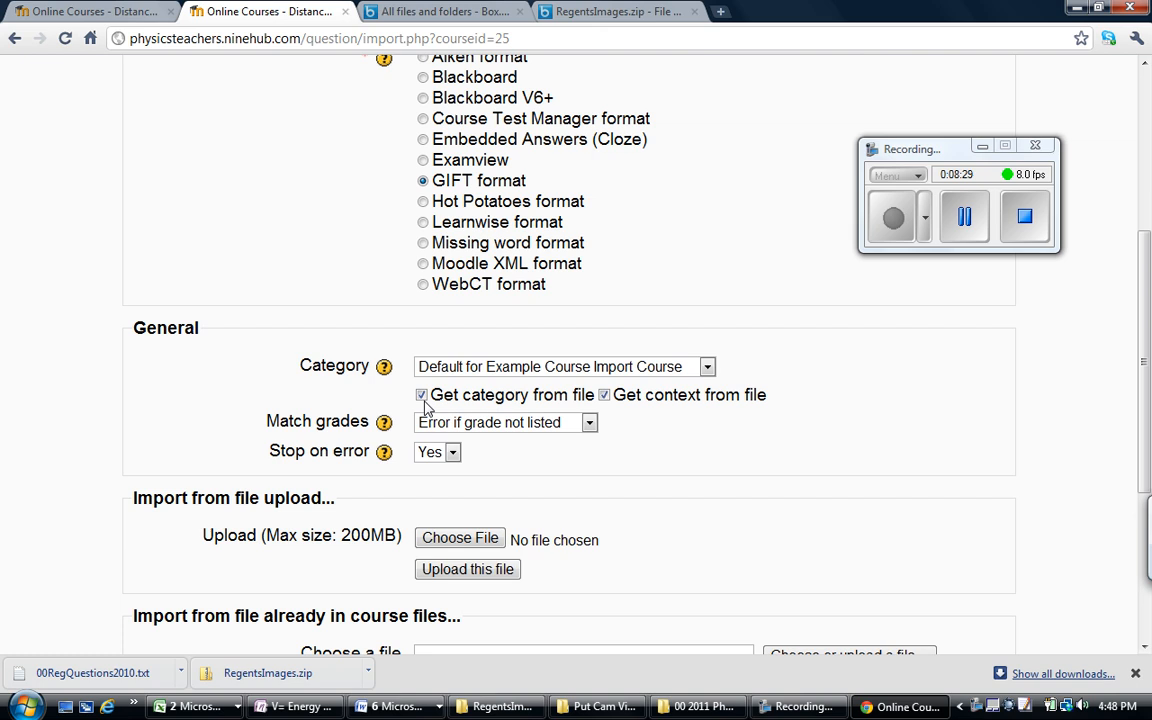
mouse_move(564, 412)
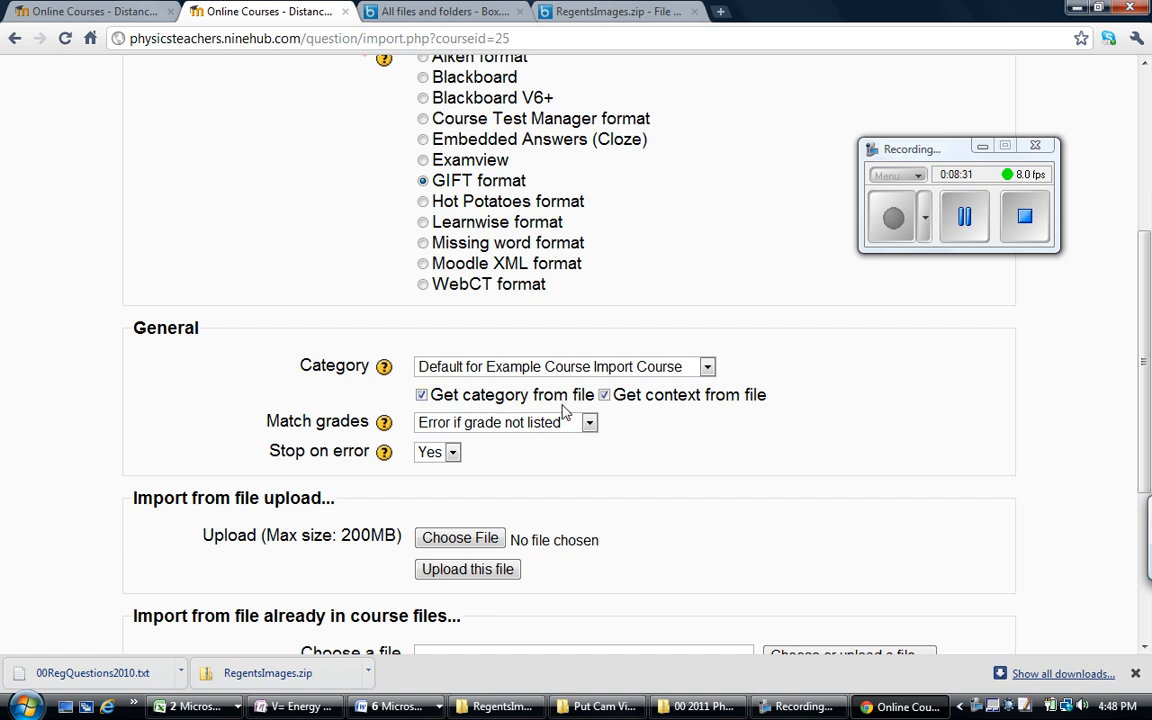
mouse_move(636, 444)
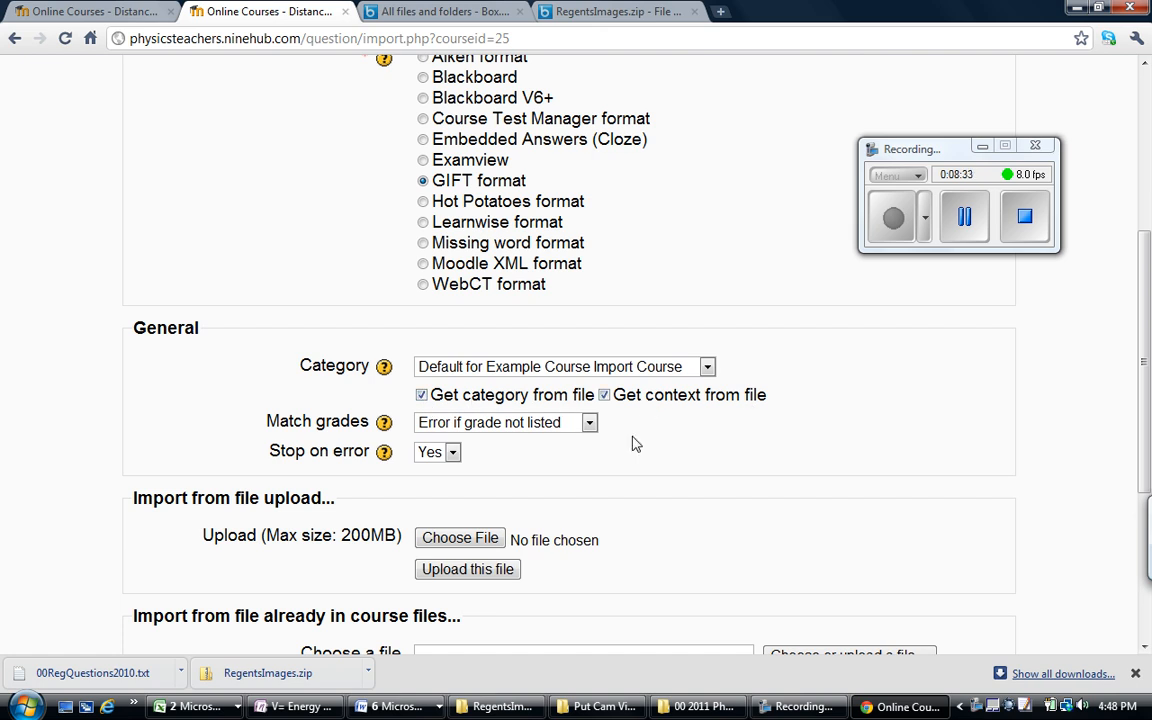
scroll("down", 3)
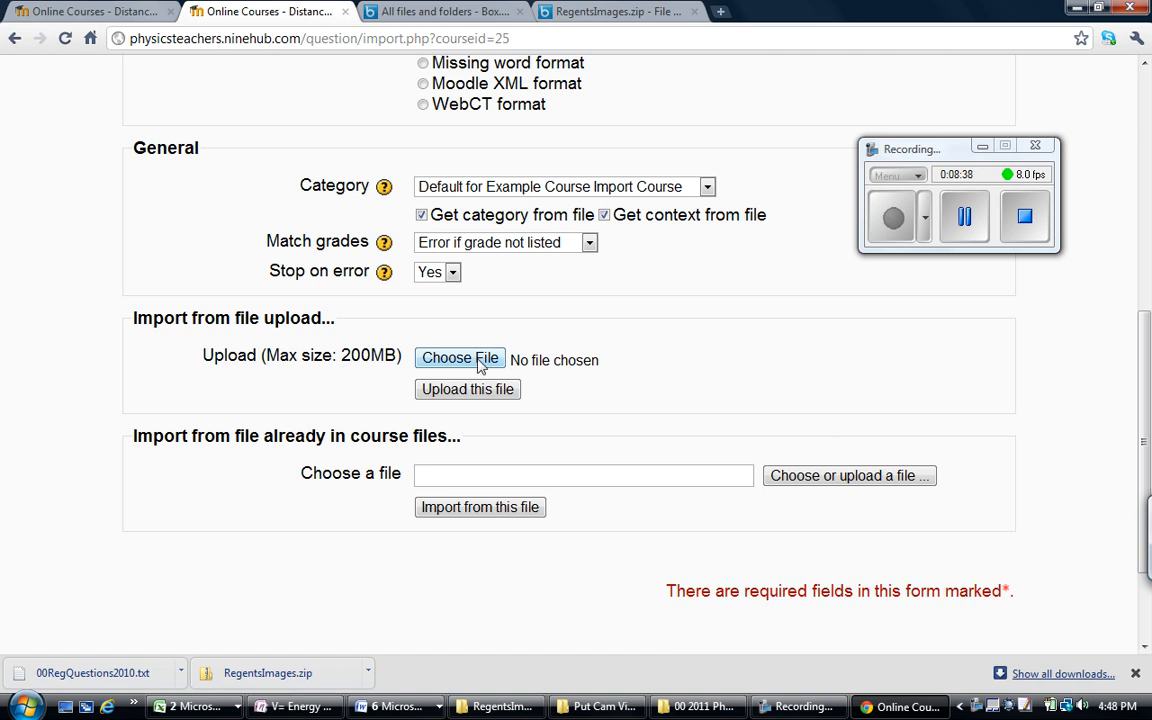
Select 00RegQuestions2010.txt from the Desktop and upload it for import.
left_click(460, 358)
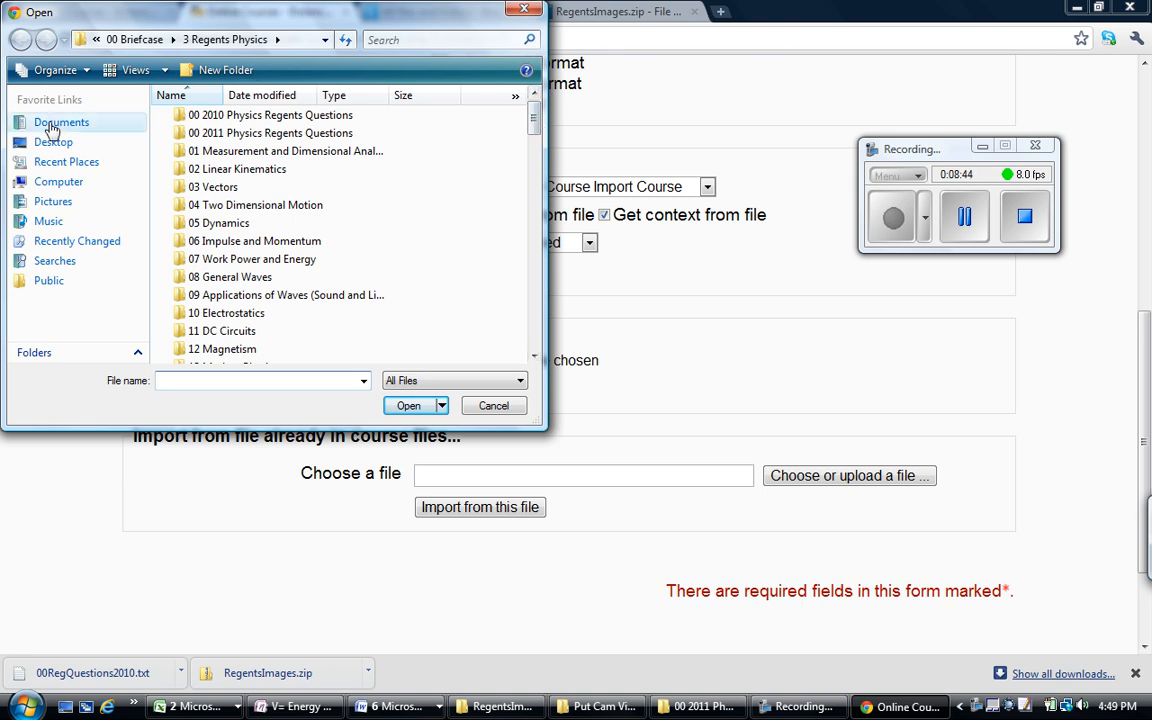
left_click(52, 140)
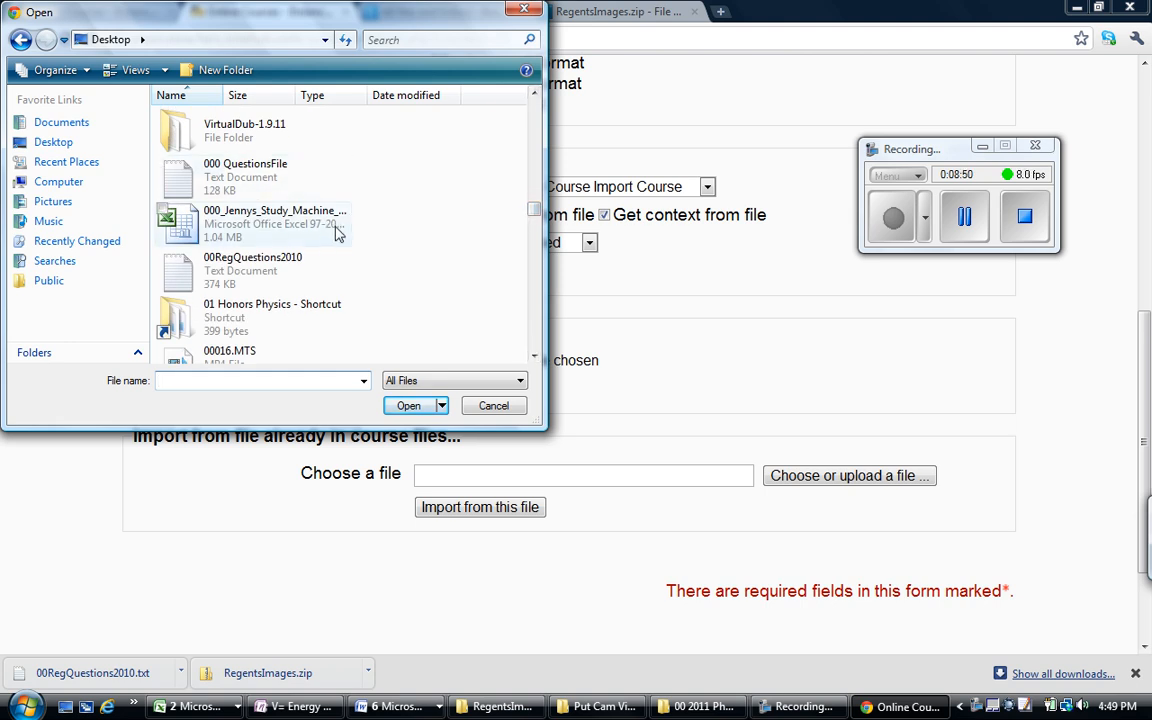
left_click(252, 270)
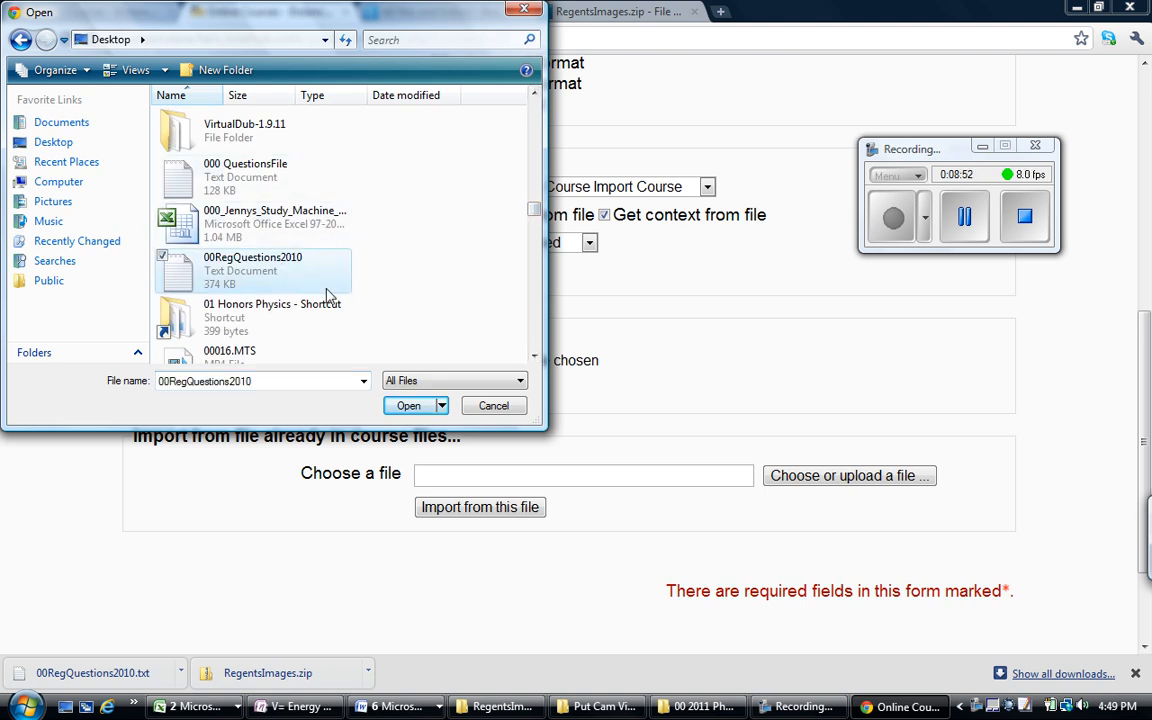
left_click(408, 404)
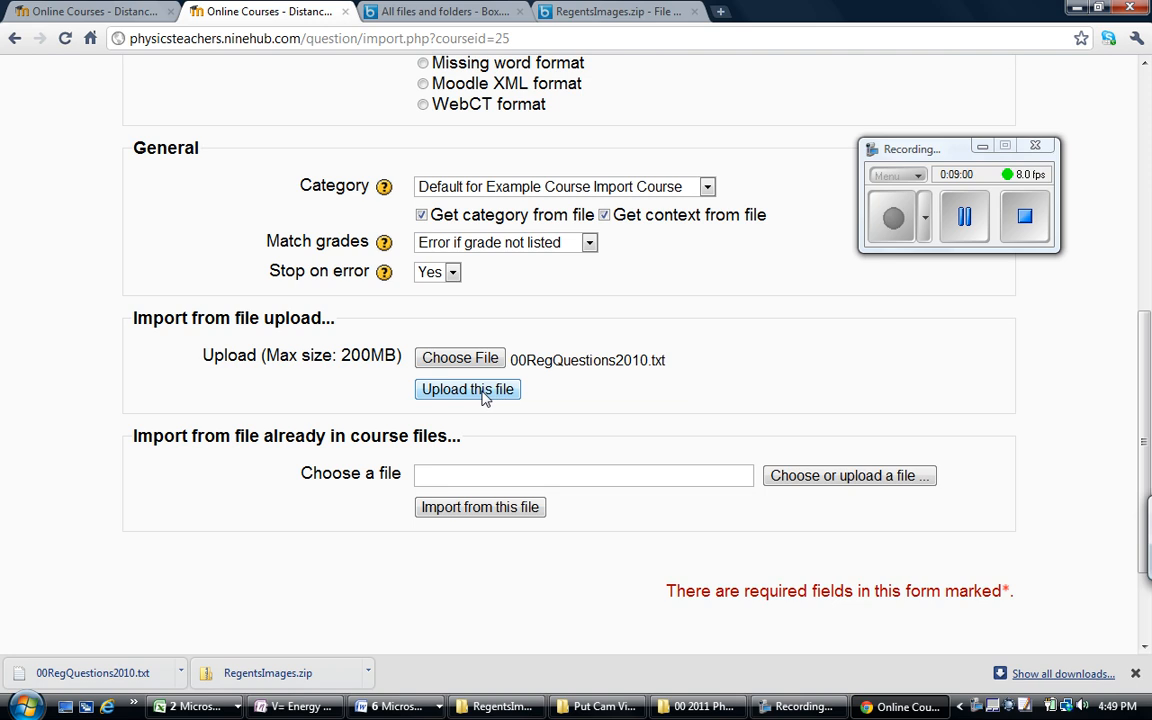
left_click(468, 388)
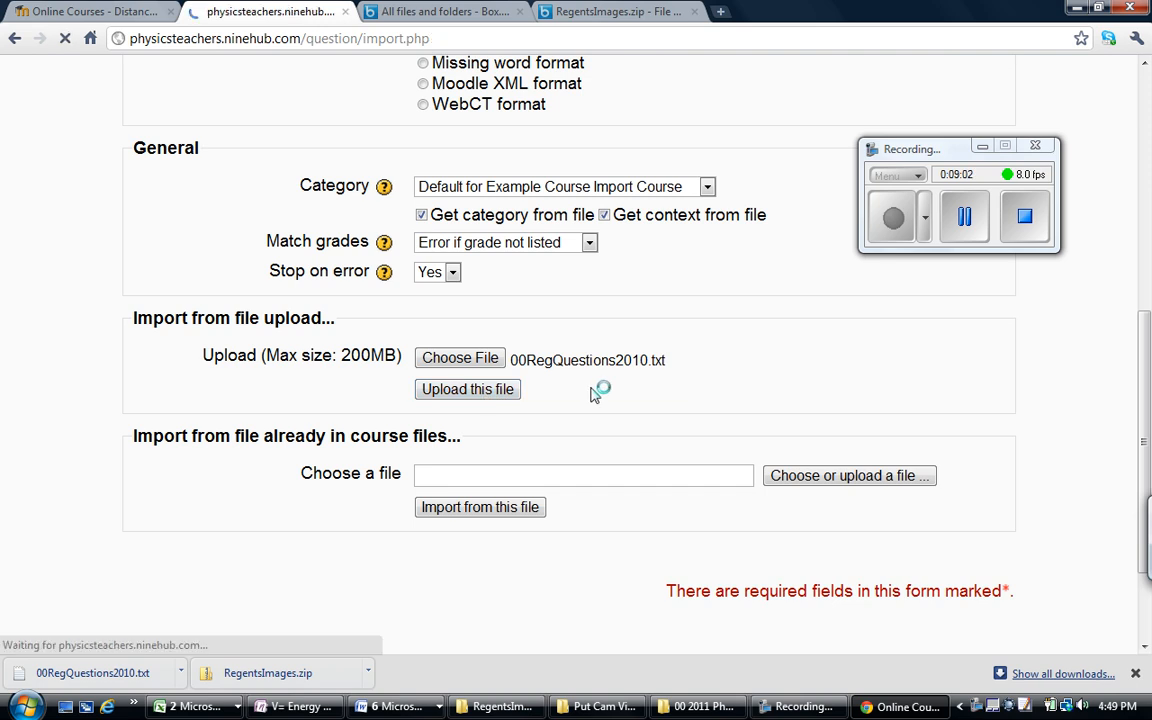
Let Moodle import all 2570 questions and continue past the import report.
left_click(468, 388)
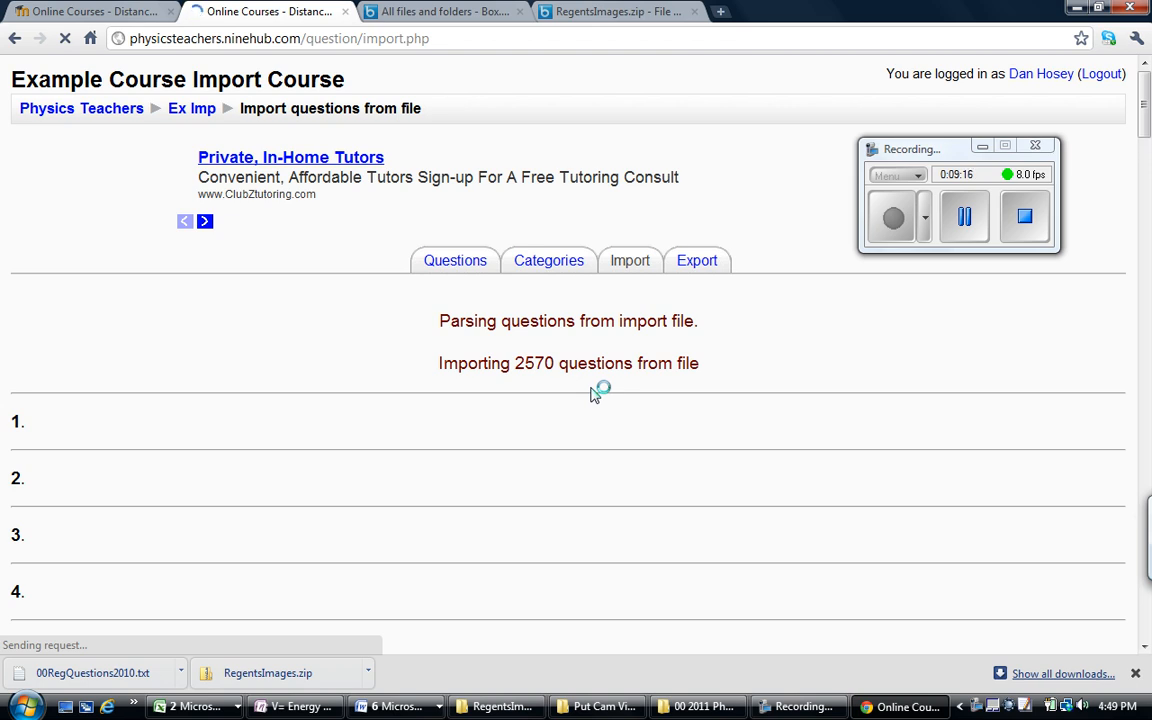
mouse_move(724, 404)
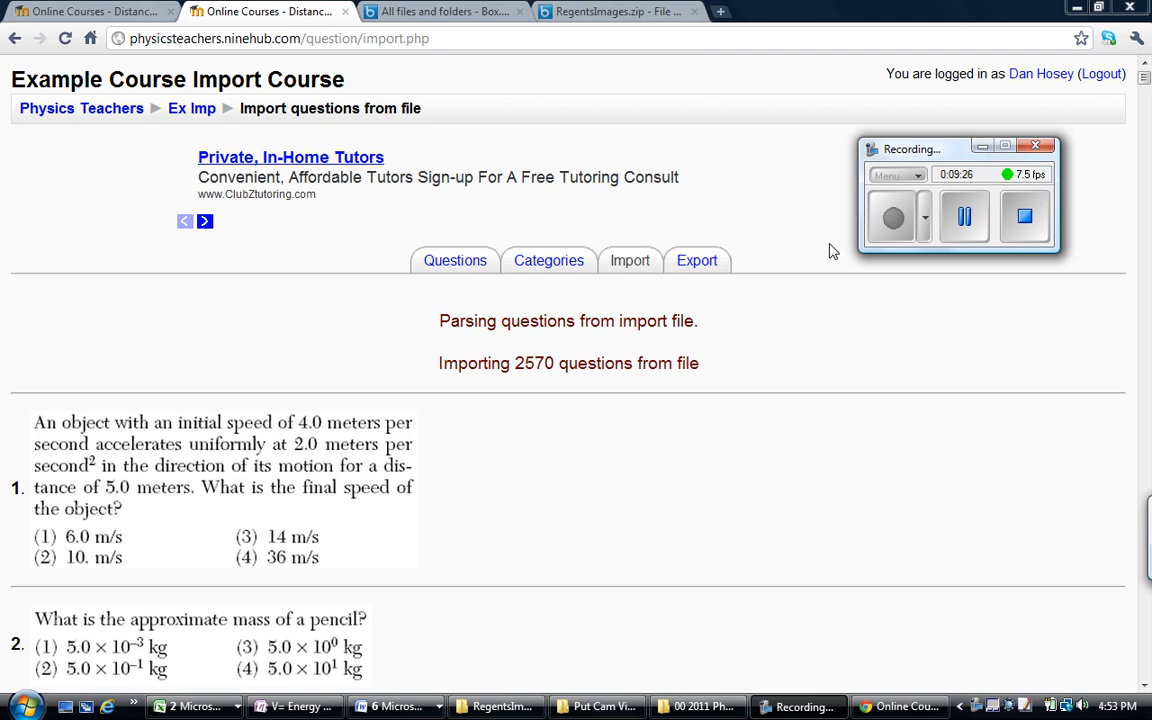
mouse_move(388, 376)
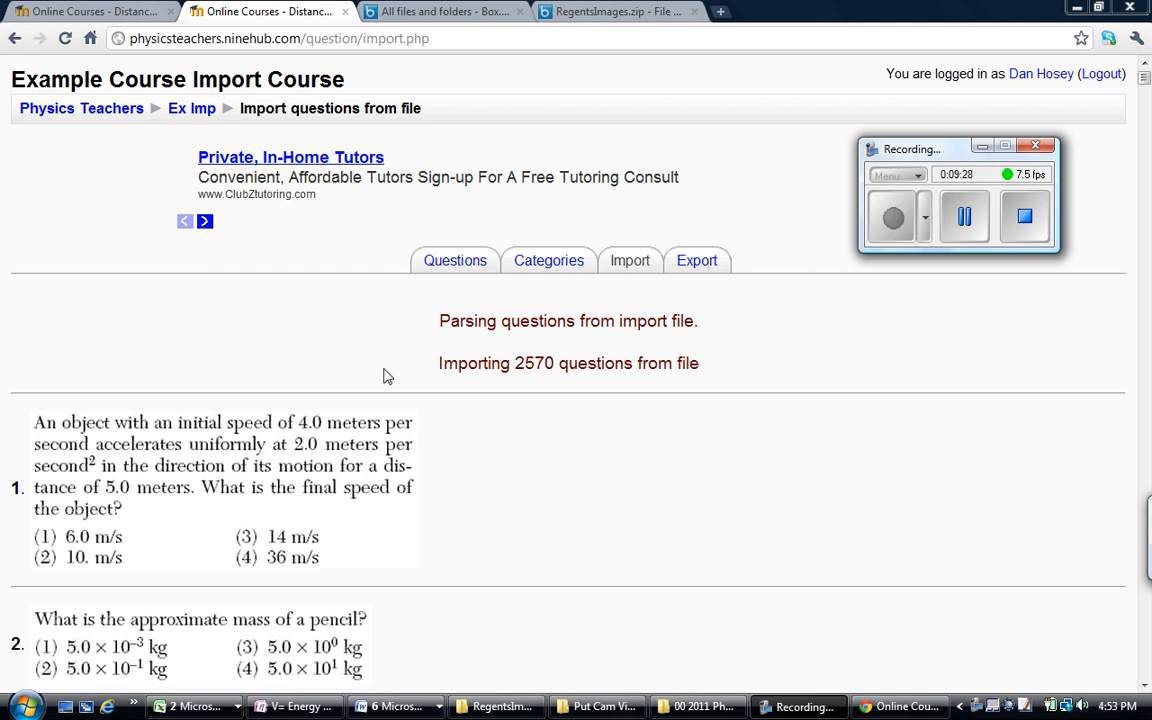
mouse_move(168, 460)
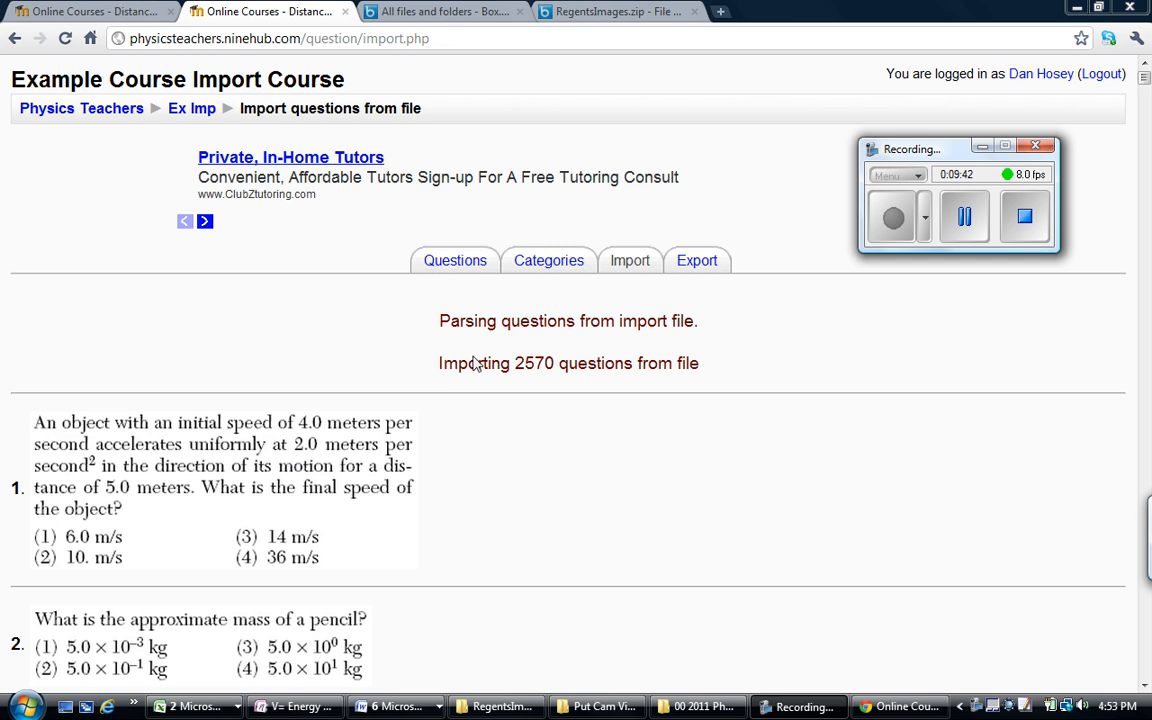
scroll("down", 3)
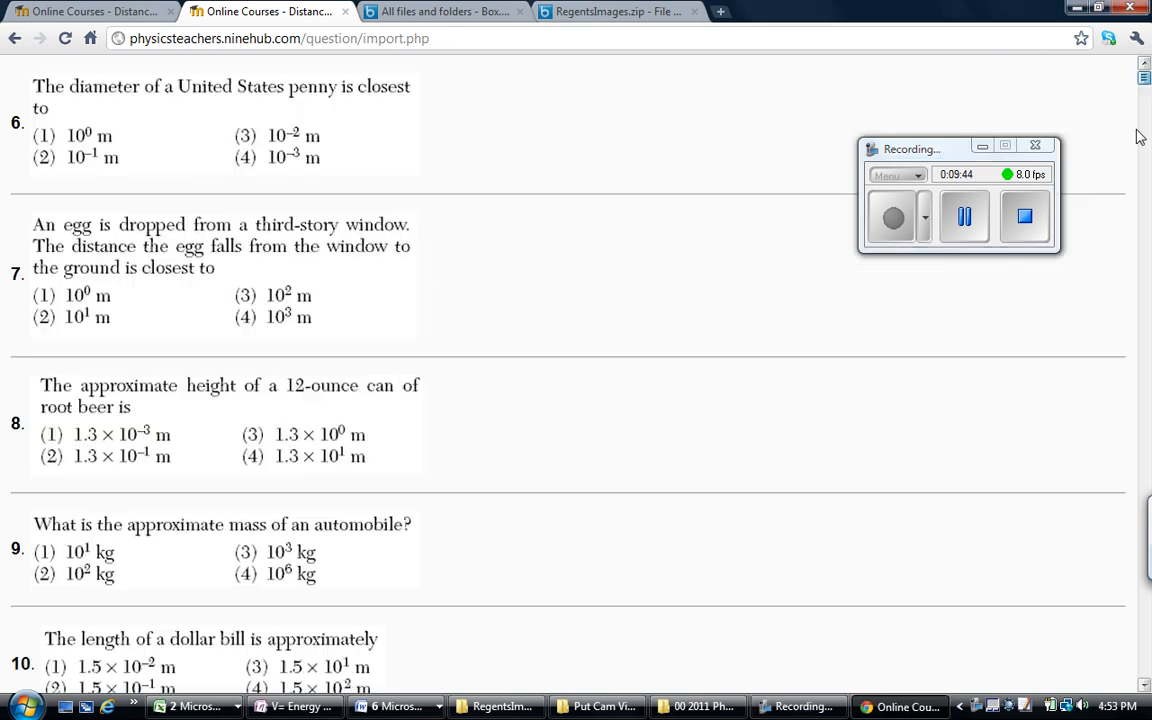
scroll("down", 3)
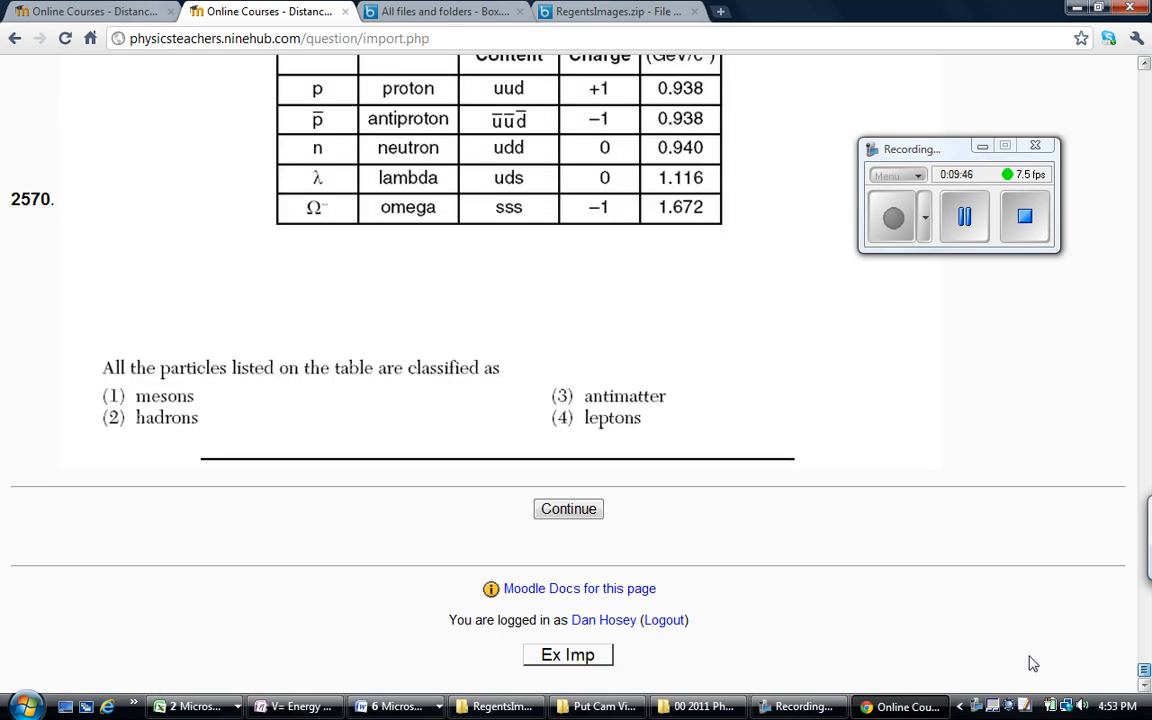
left_click(568, 508)
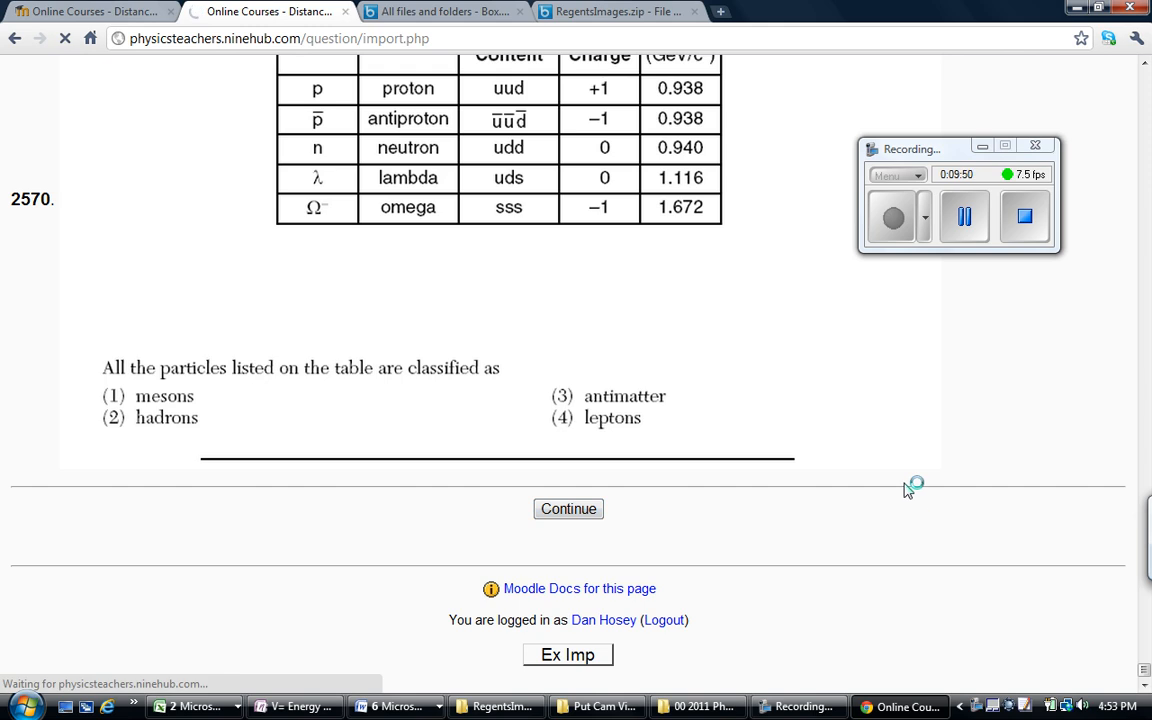
Browse the imported Regents categories in the question bank's Category dropdown.
left_click(568, 510)
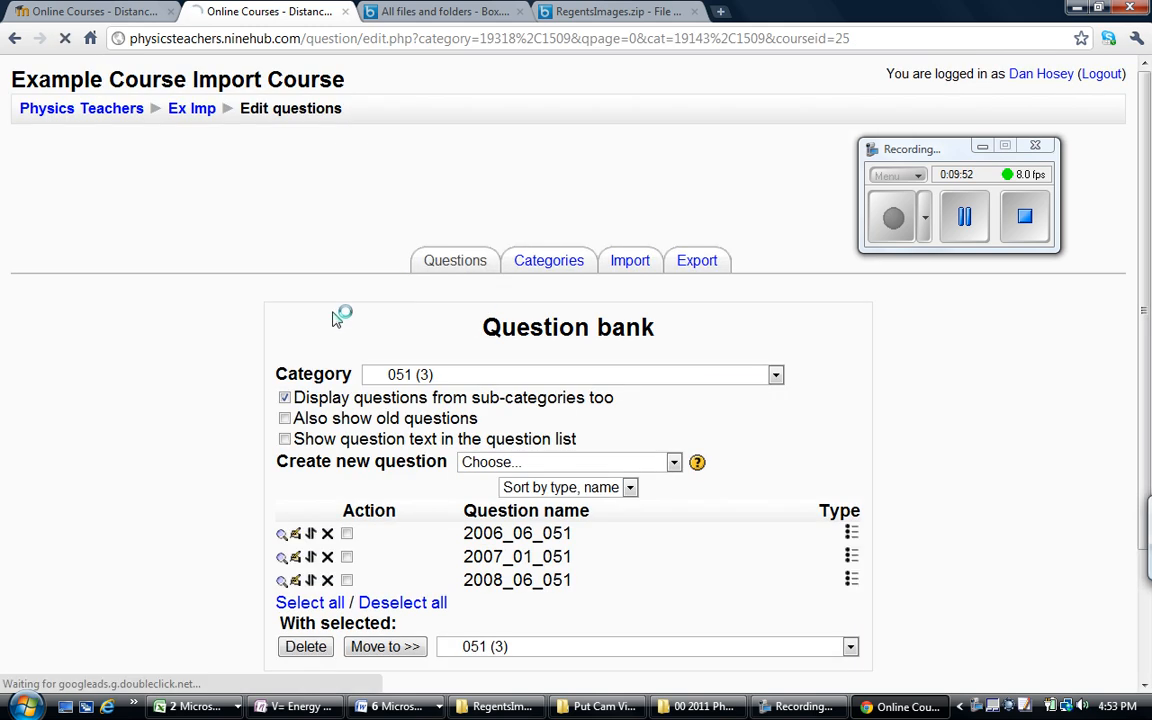
left_click(776, 374)
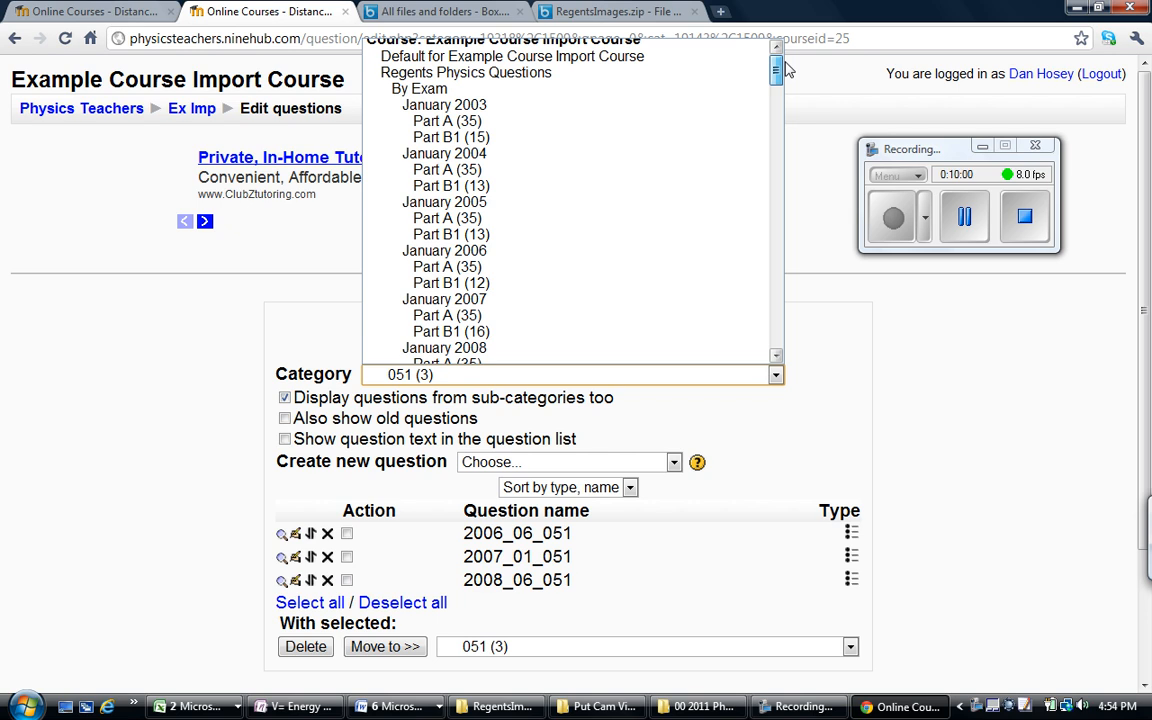
scroll("down", 3)
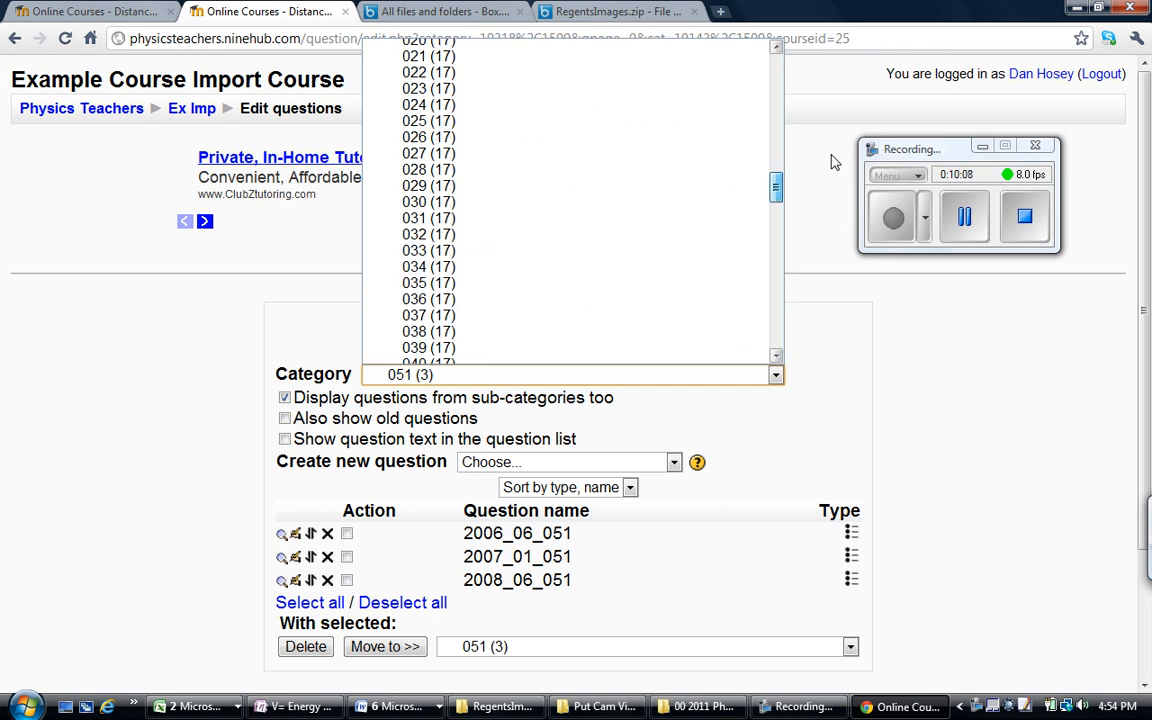
left_click(572, 374)
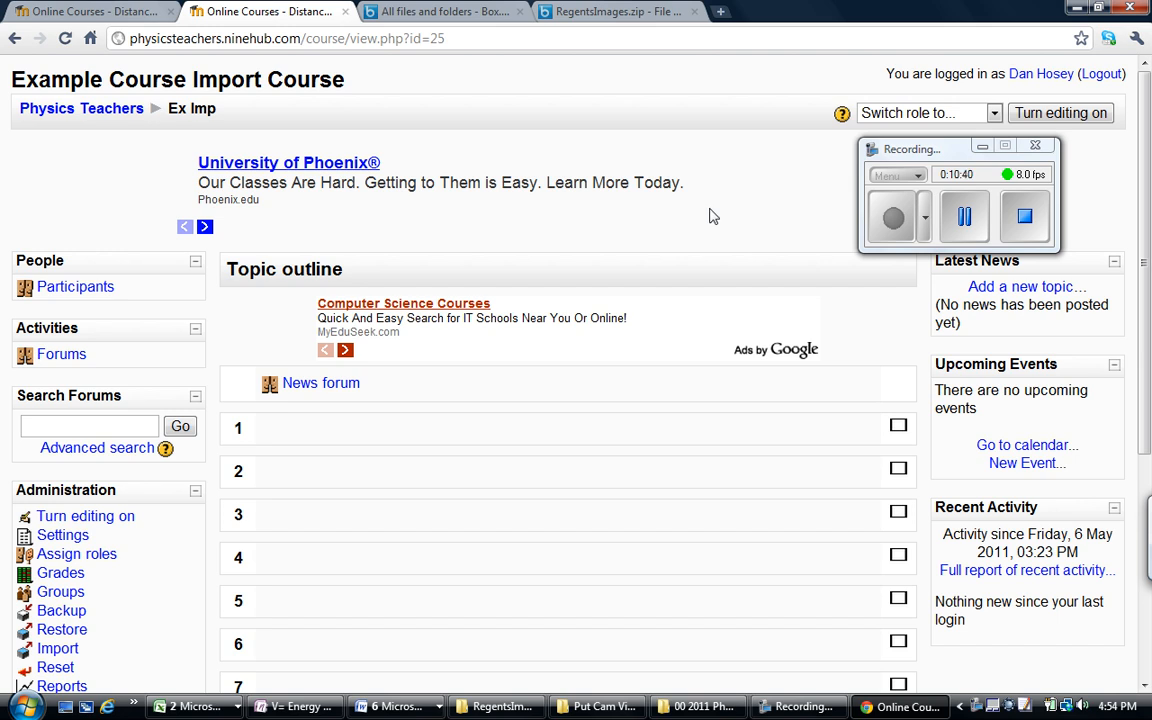
mouse_move(584, 288)
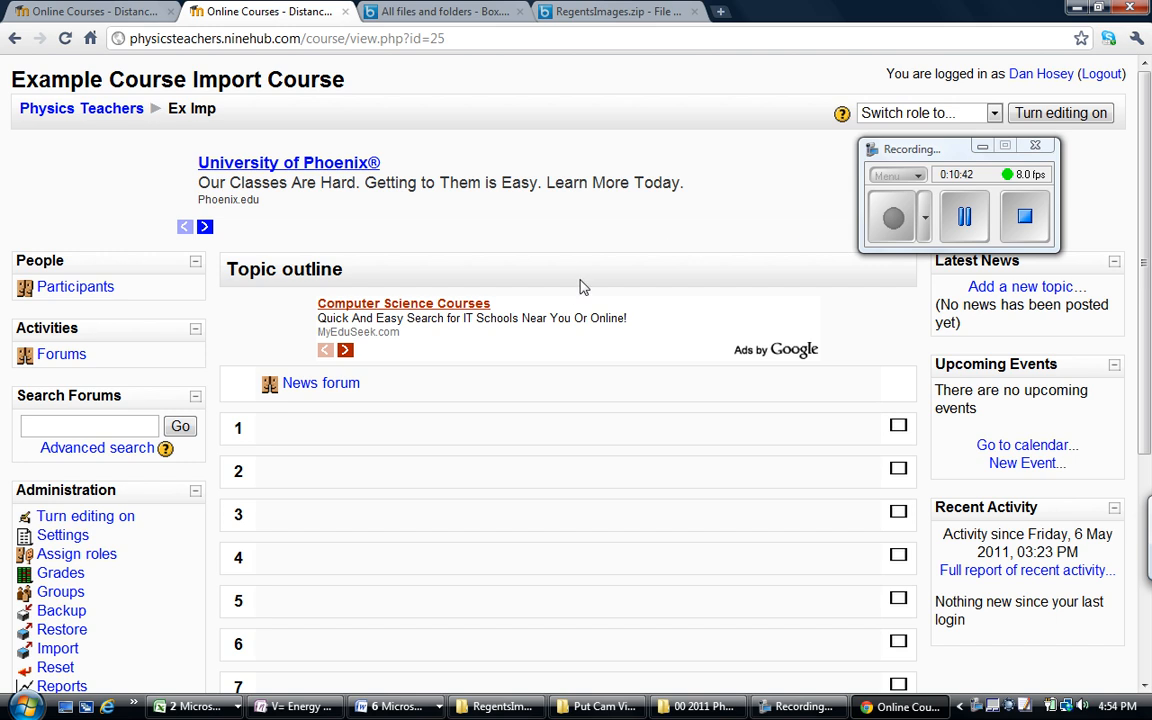
mouse_move(592, 222)
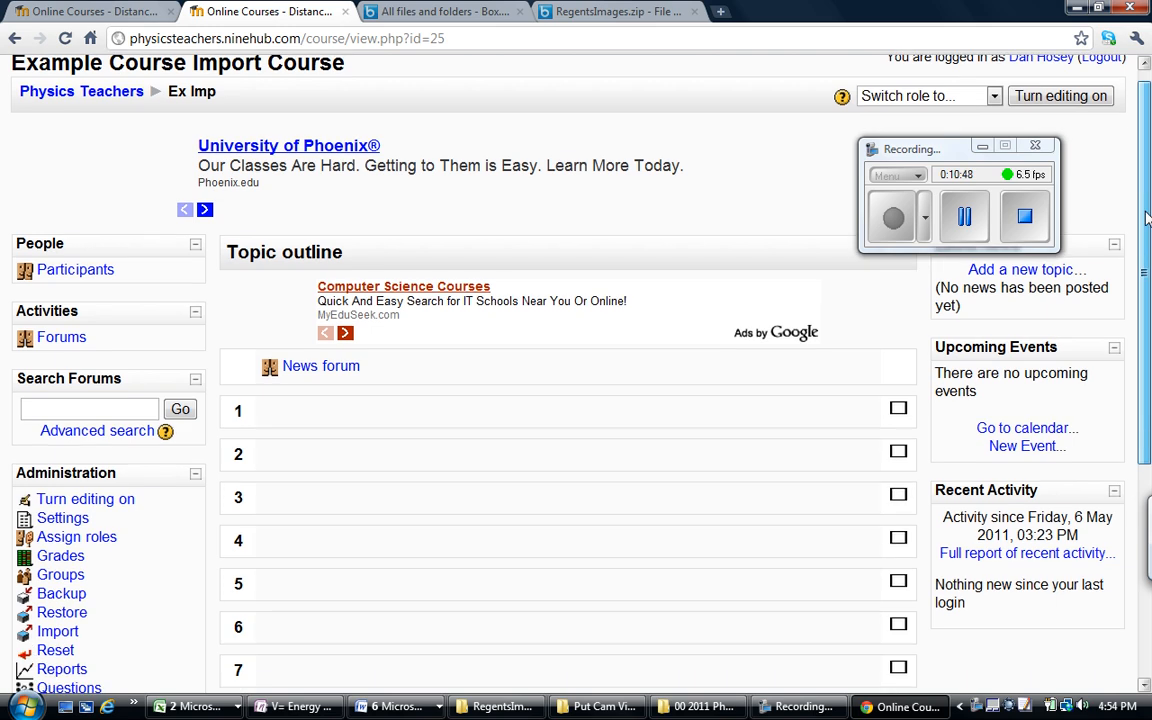
Turn editing on for the Example Course Import Course.
scroll("down", 3)
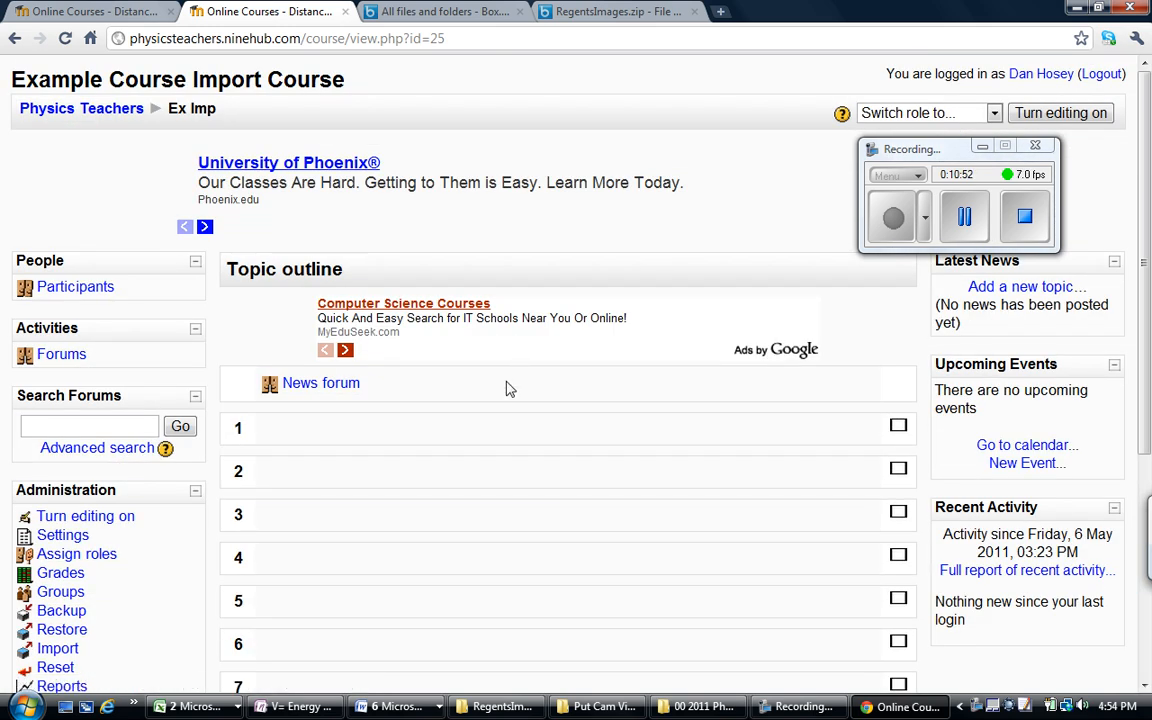
scroll("down", 3)
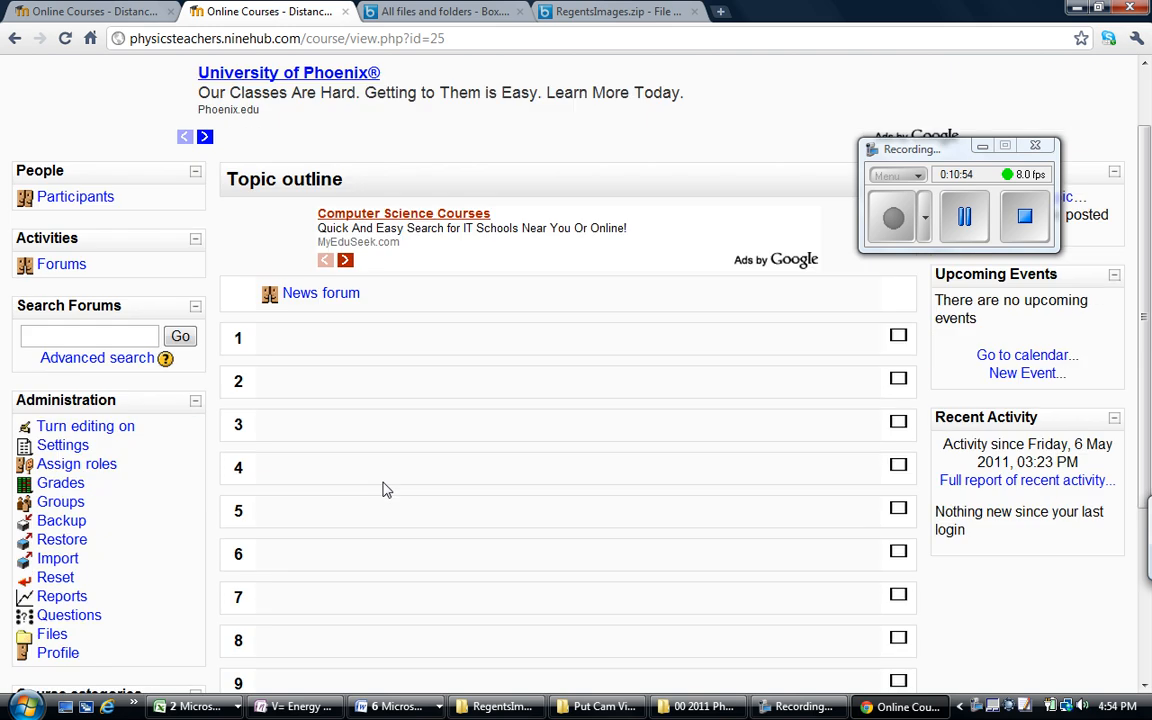
mouse_move(312, 224)
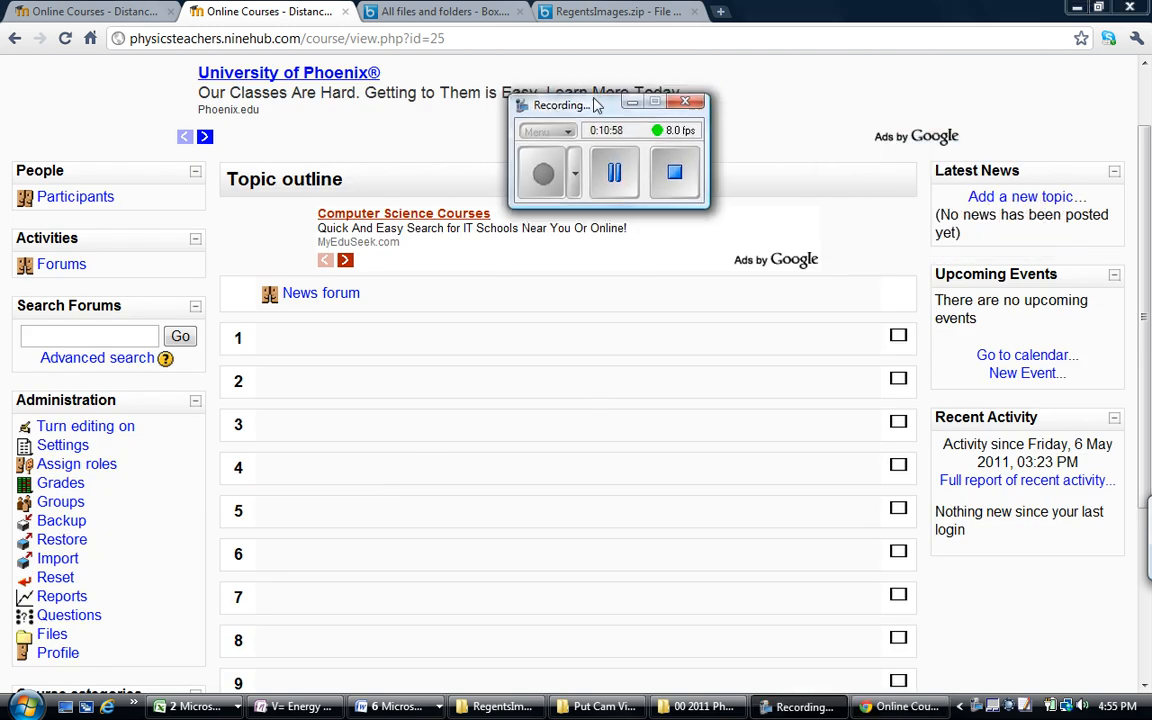
scroll("up", 3)
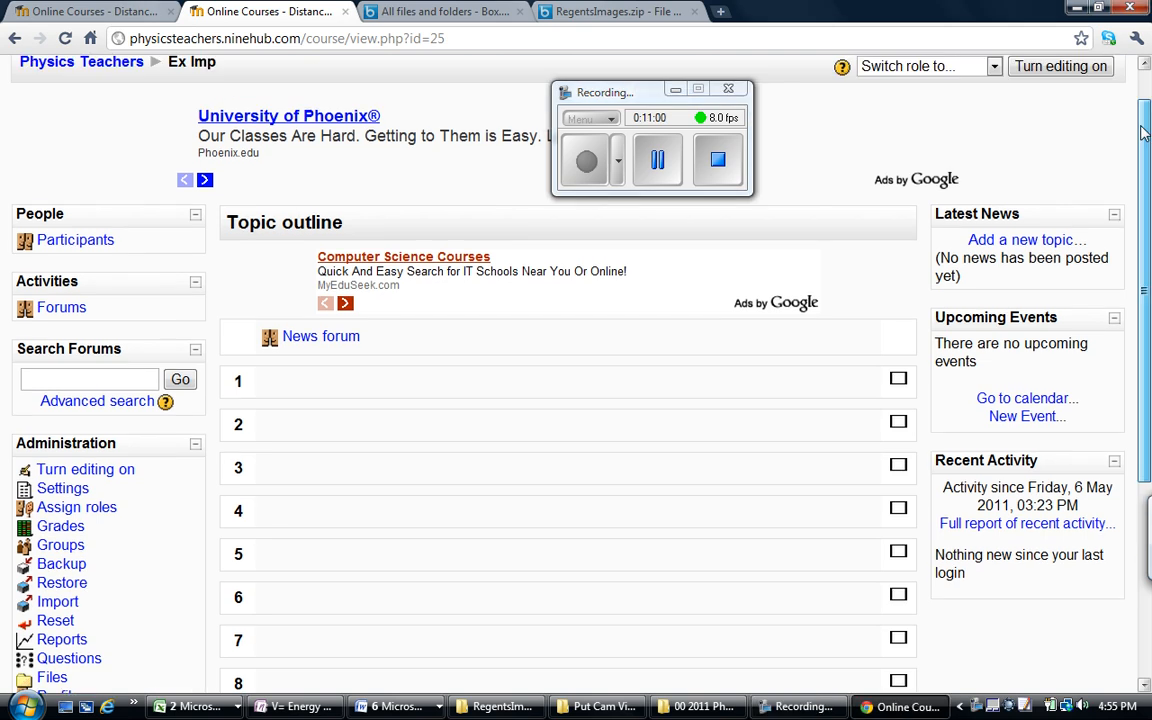
left_click(1060, 66)
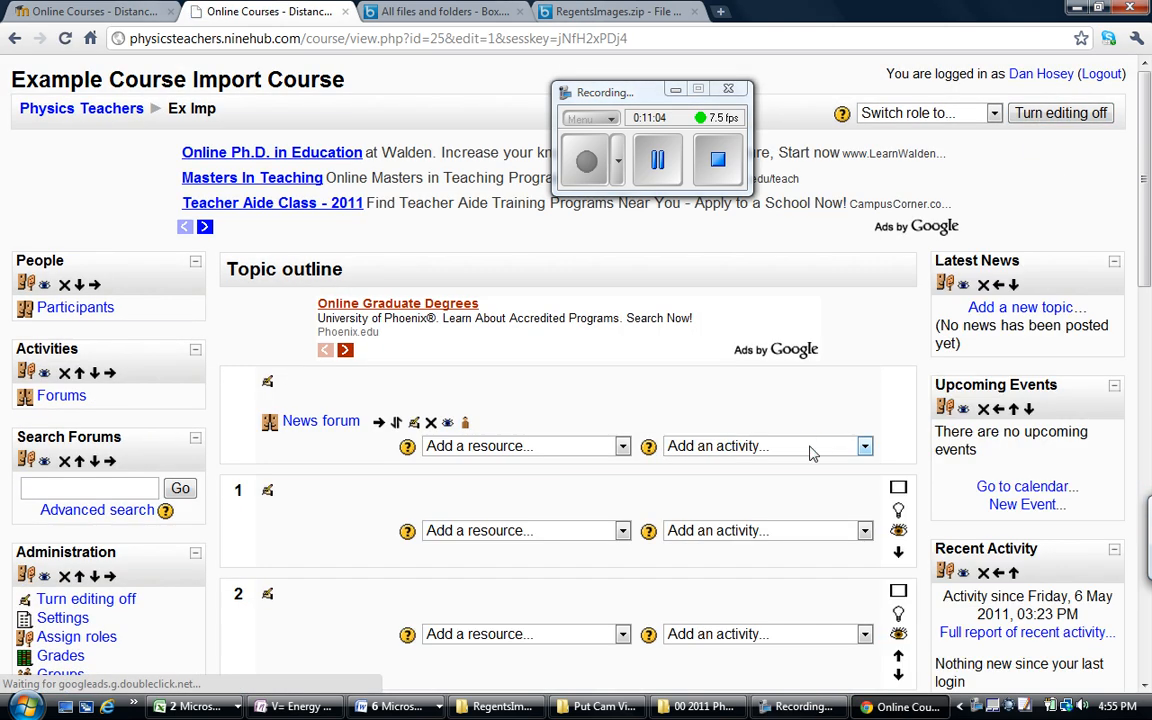
Add a Quiz activity named 'My first quiz', keep default settings, and save and display it.
left_click(764, 446)
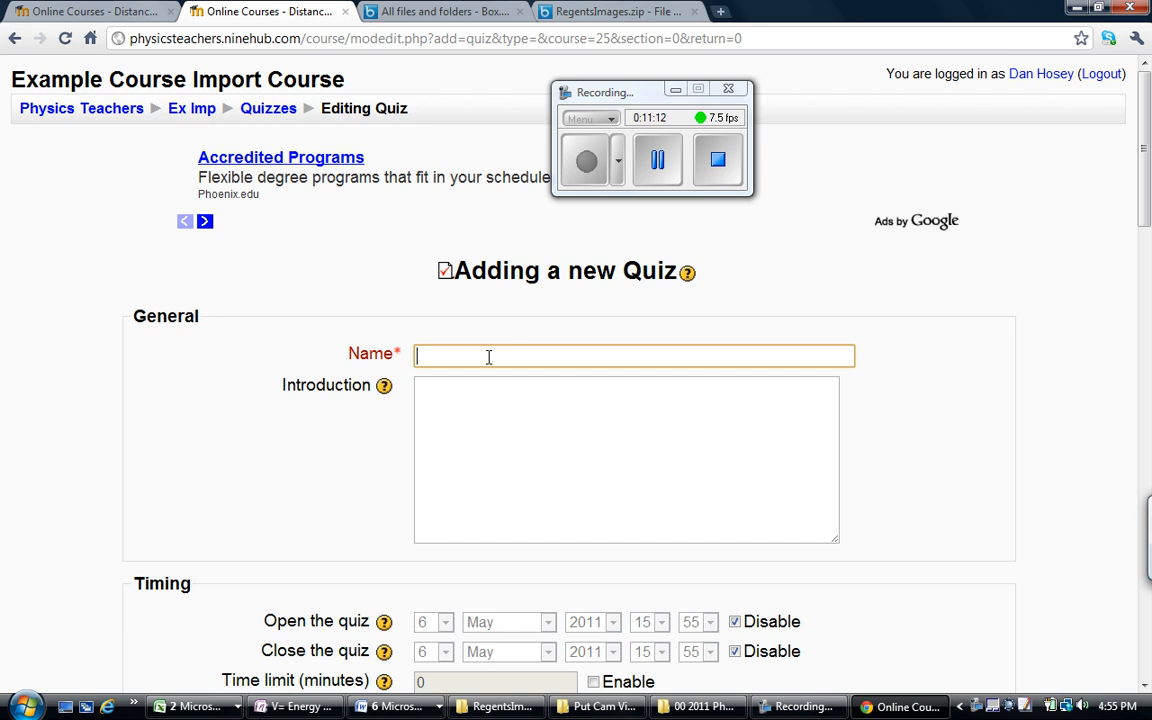
type("My firstqu")
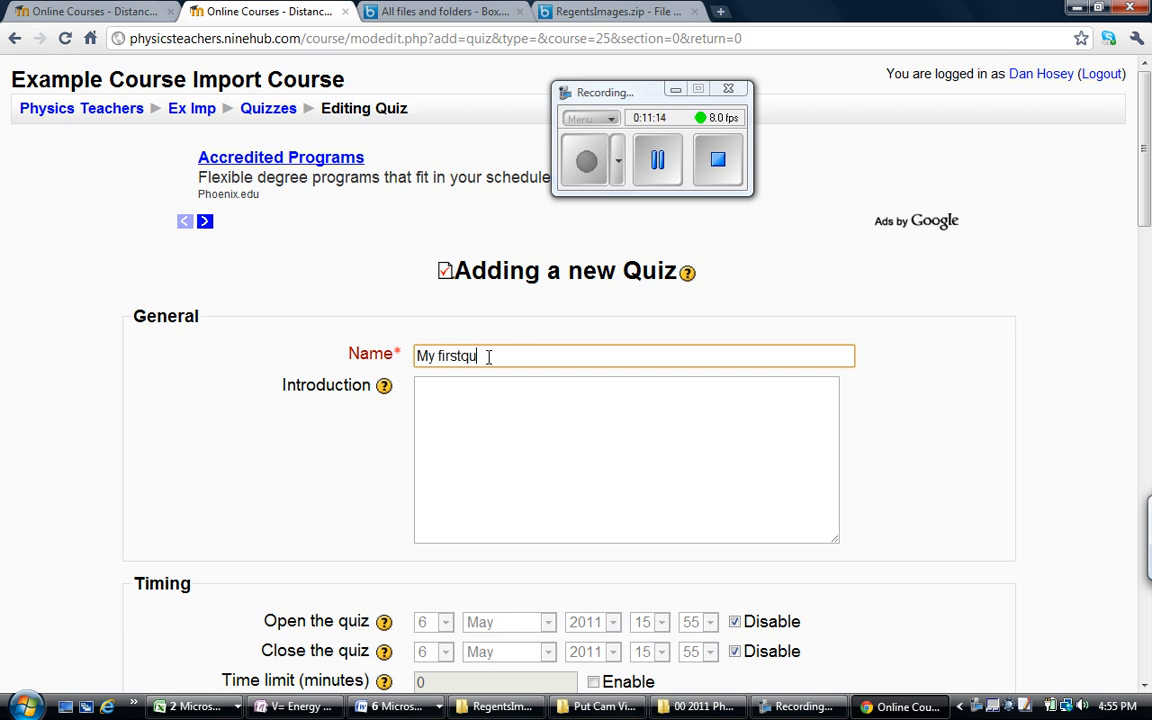
type("z")
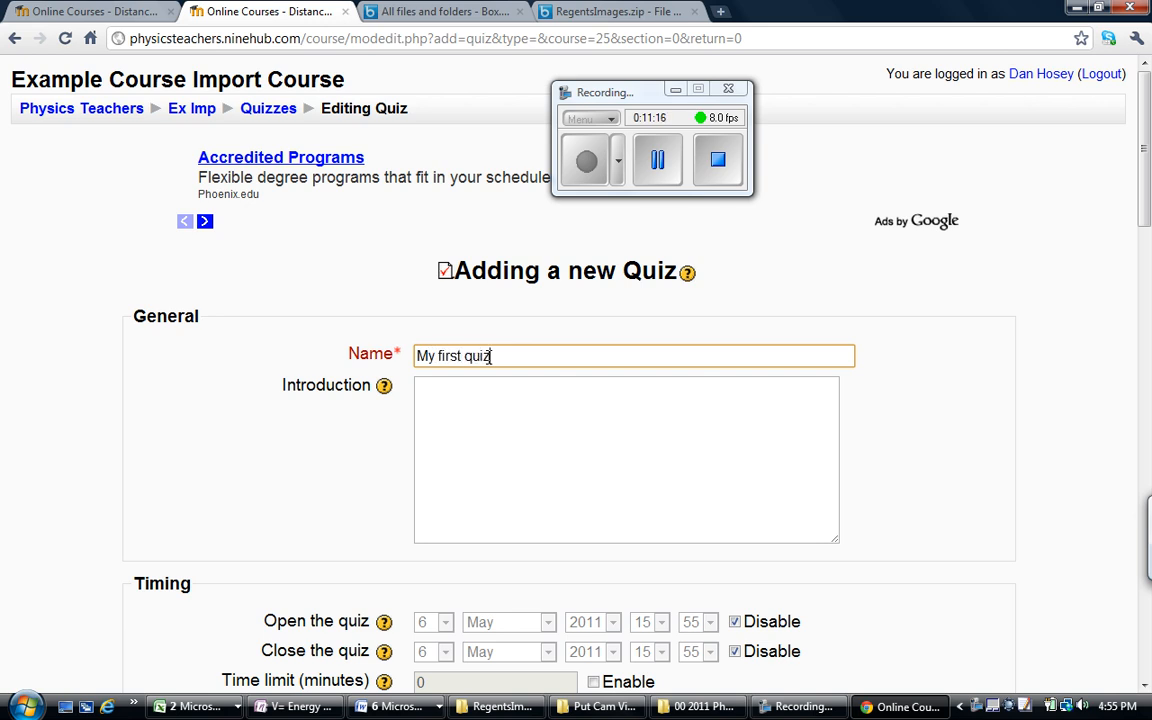
scroll("down", 3)
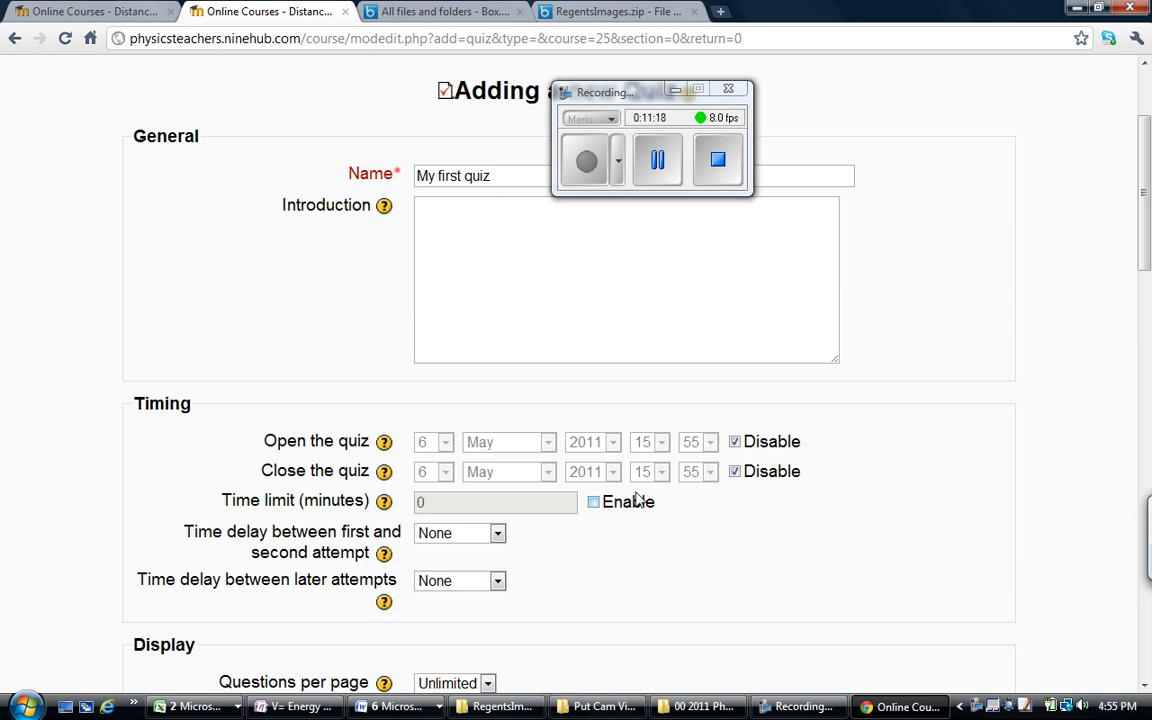
scroll("down", 3)
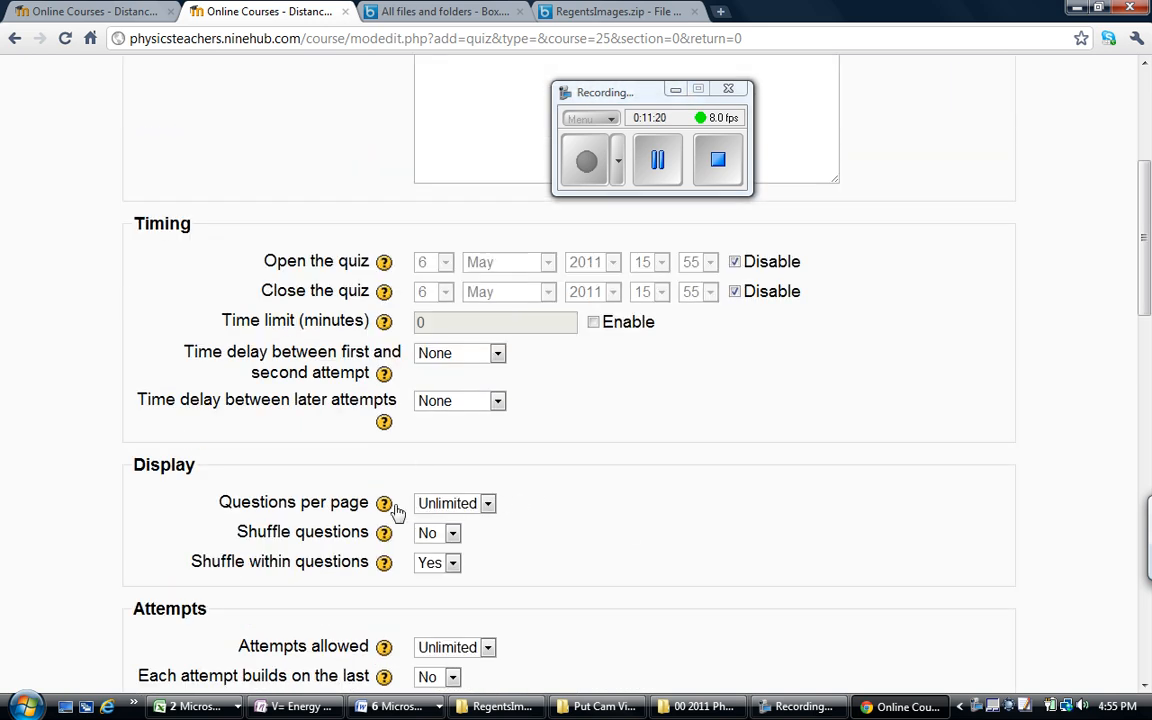
scroll("down", 3)
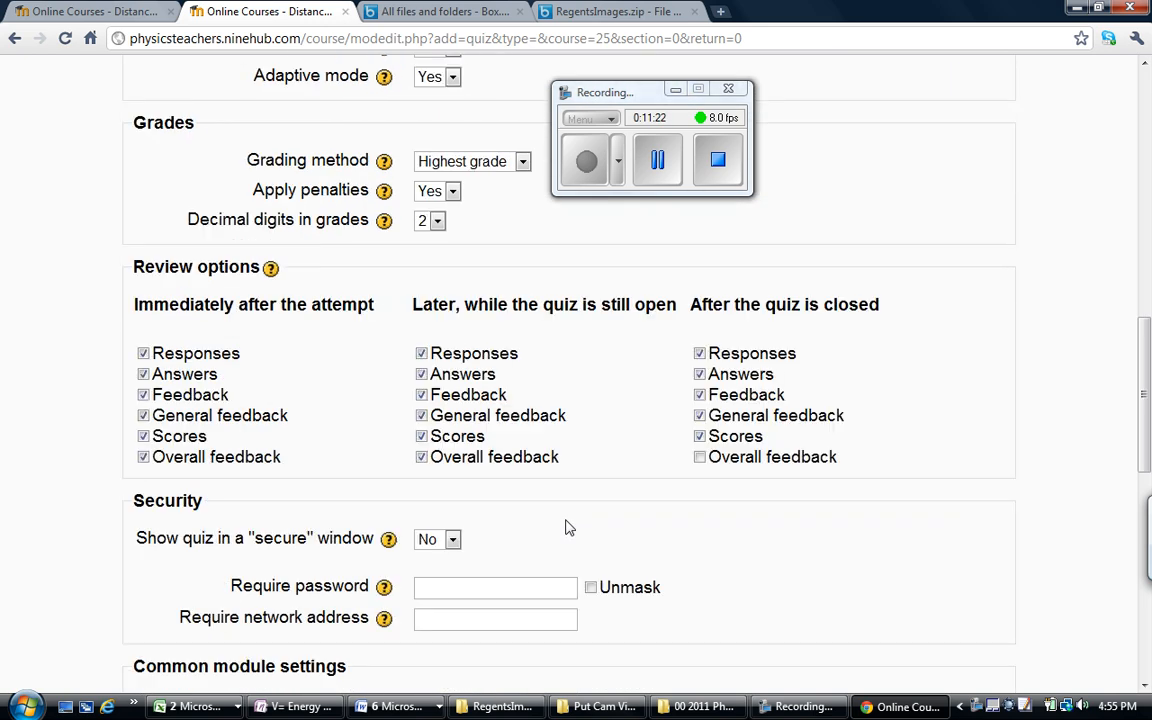
scroll("down", 3)
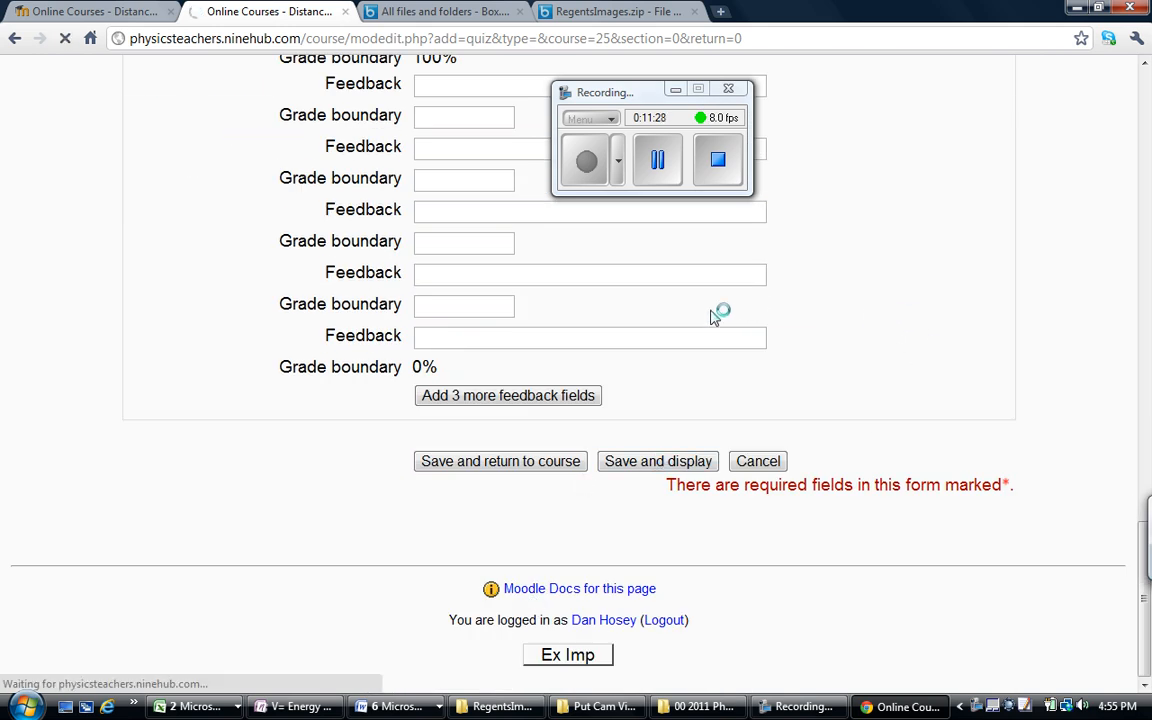
left_click(656, 460)
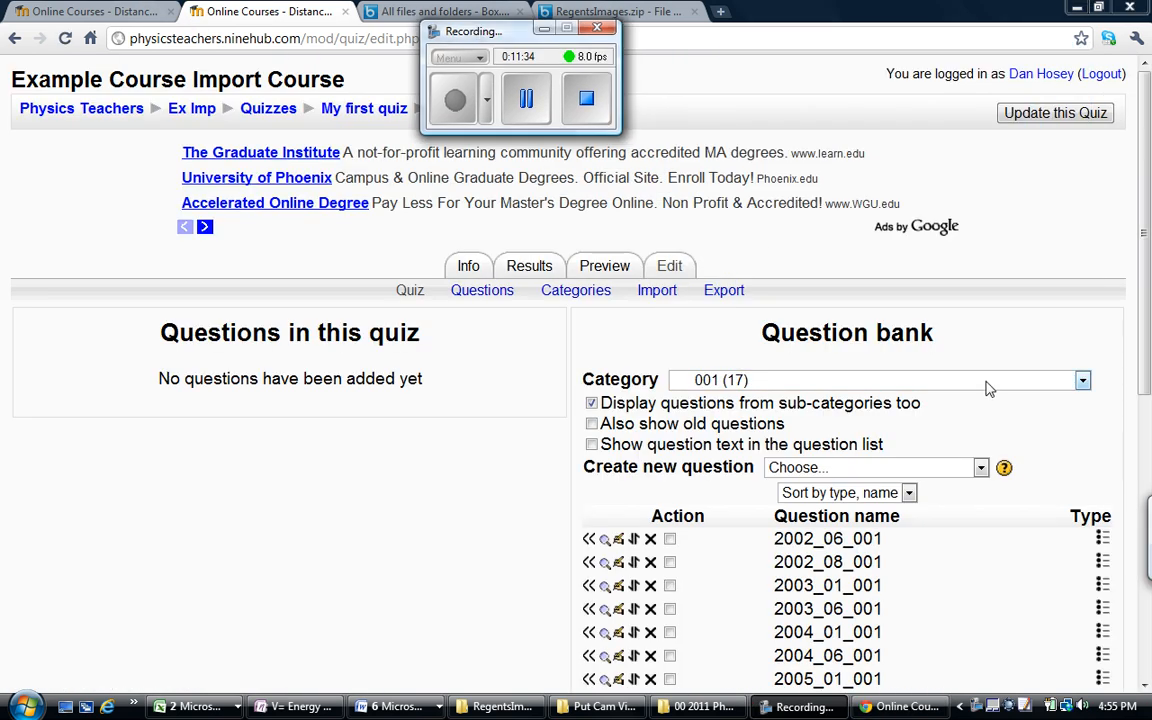
Select the DC Circuits category in the question bank and show each question's full text.
left_click(1082, 380)
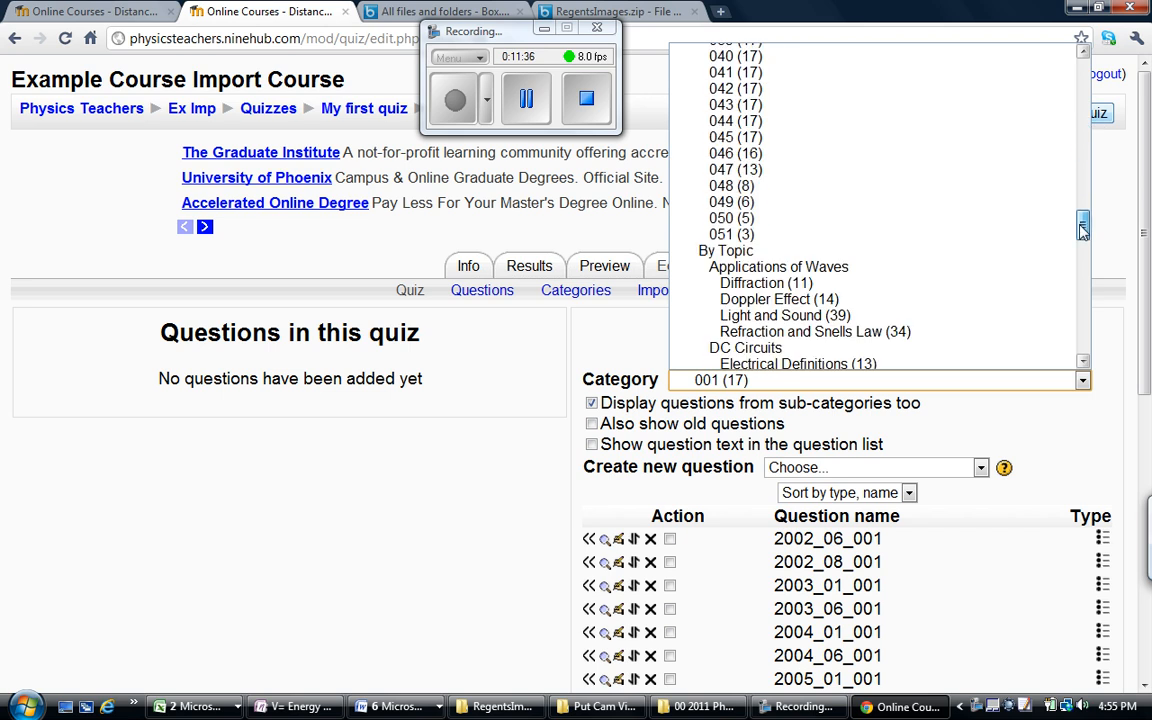
scroll("down", 3)
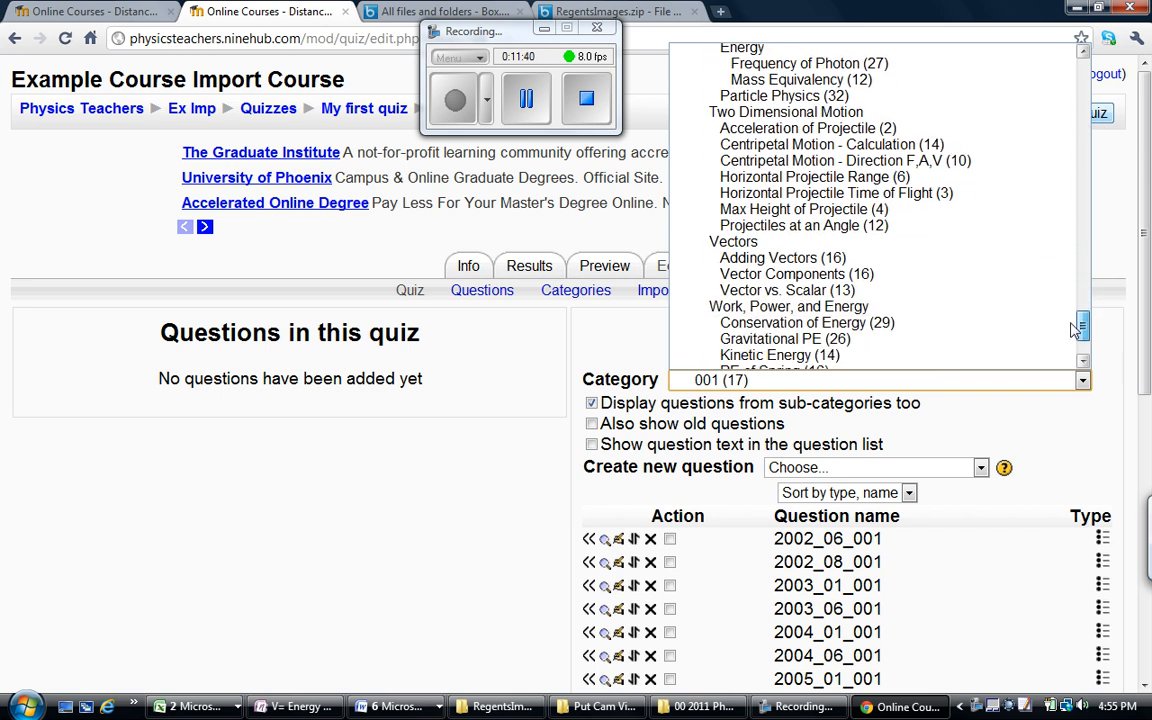
scroll("up", 3)
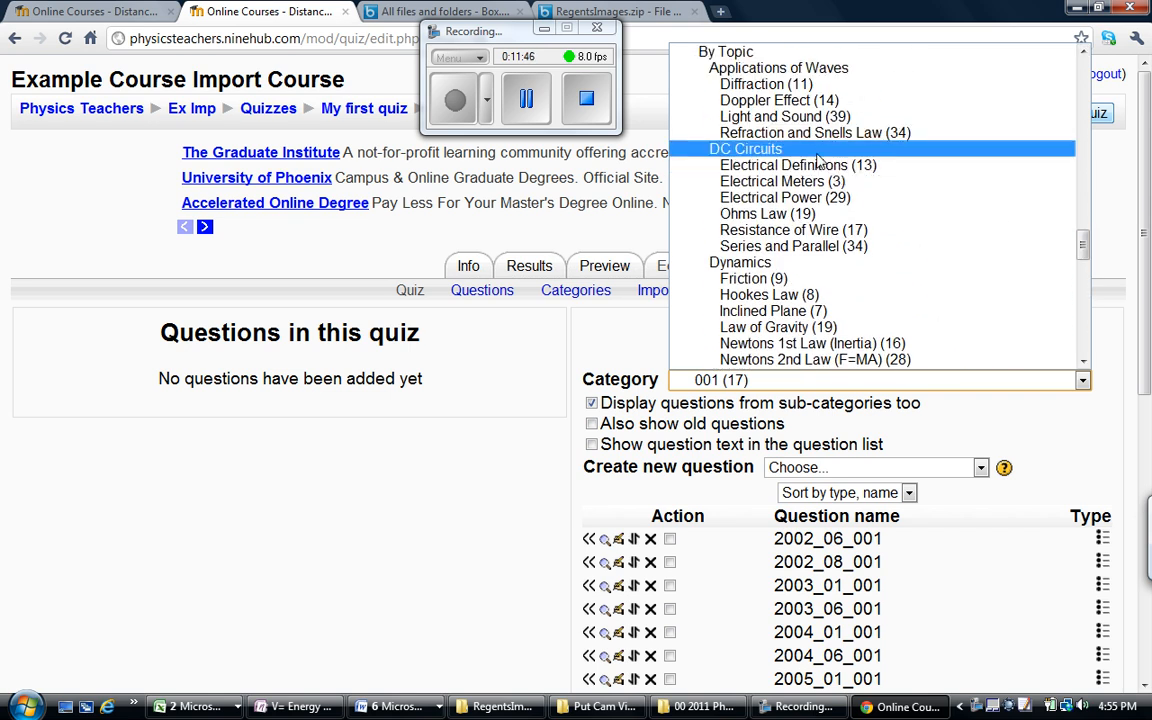
mouse_move(794, 246)
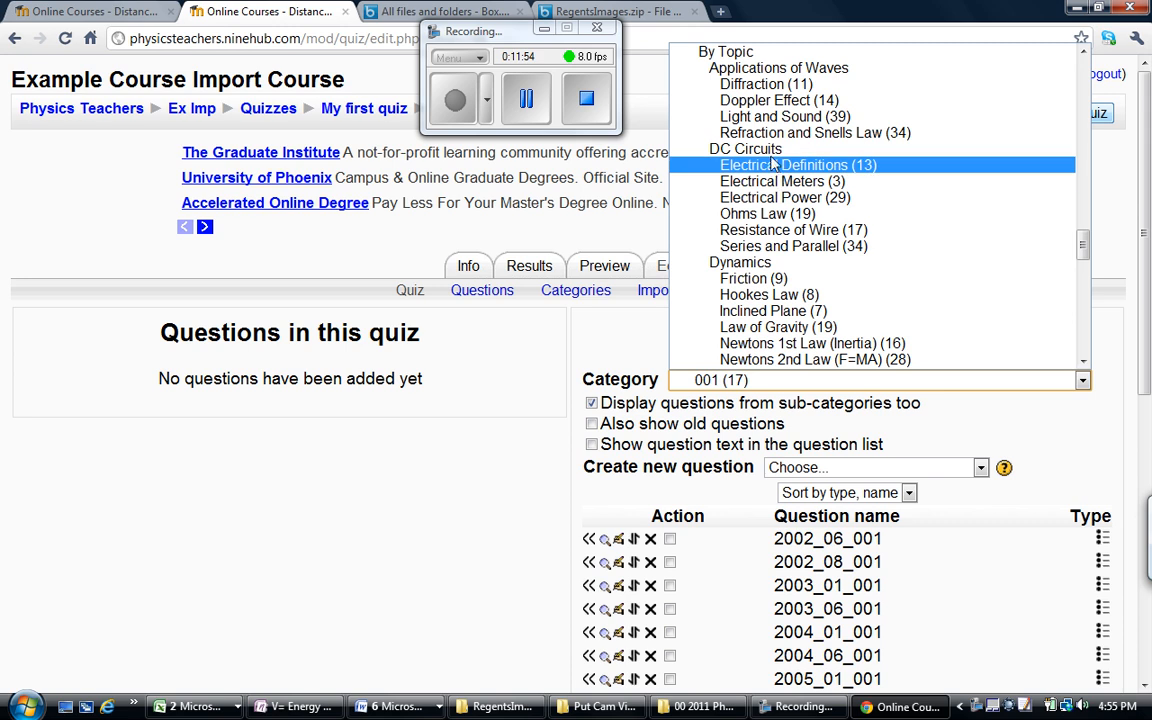
left_click(744, 148)
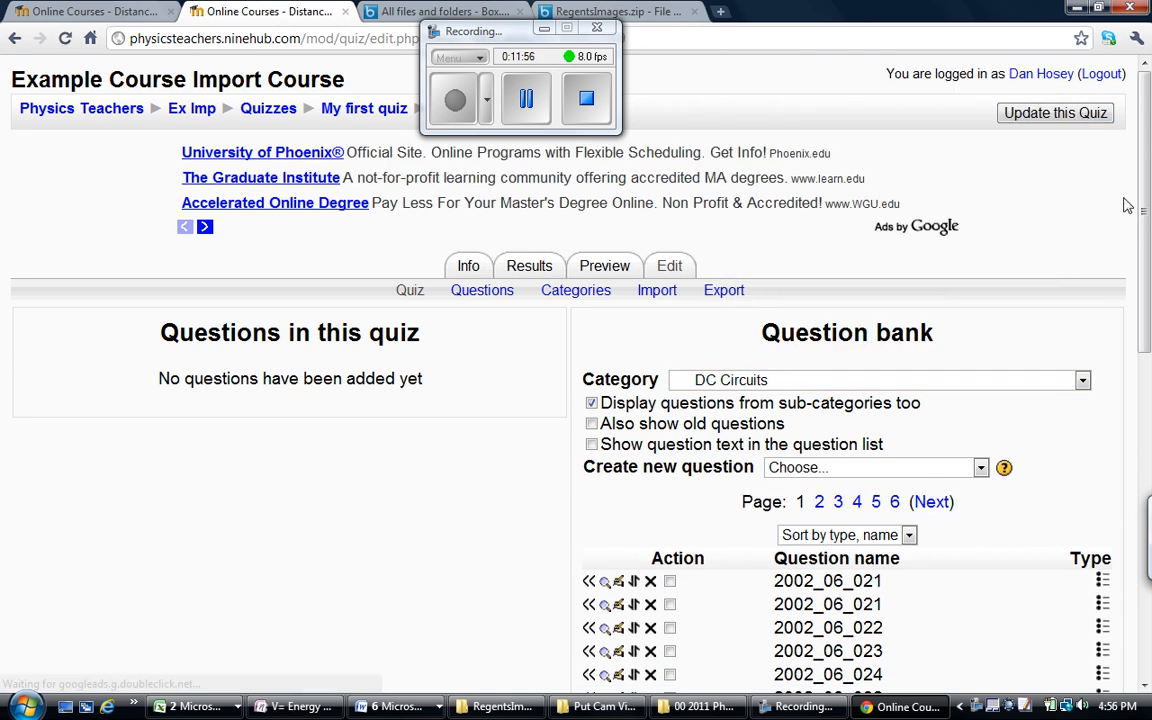
scroll("down", 3)
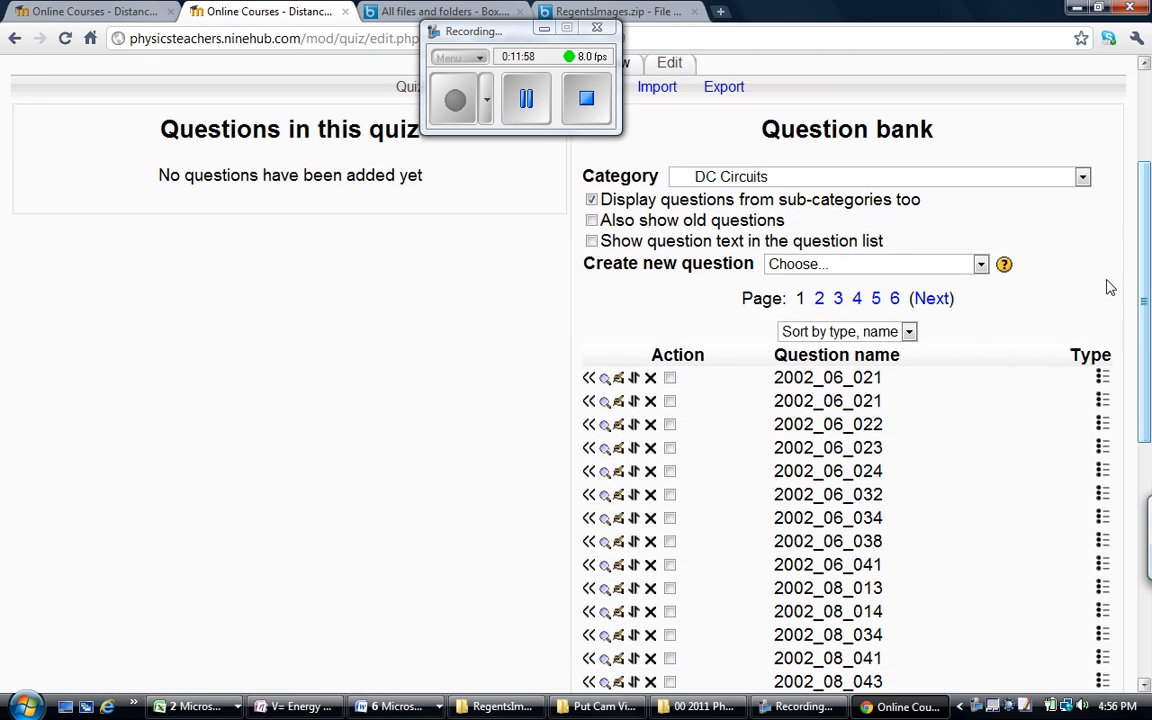
left_click(592, 240)
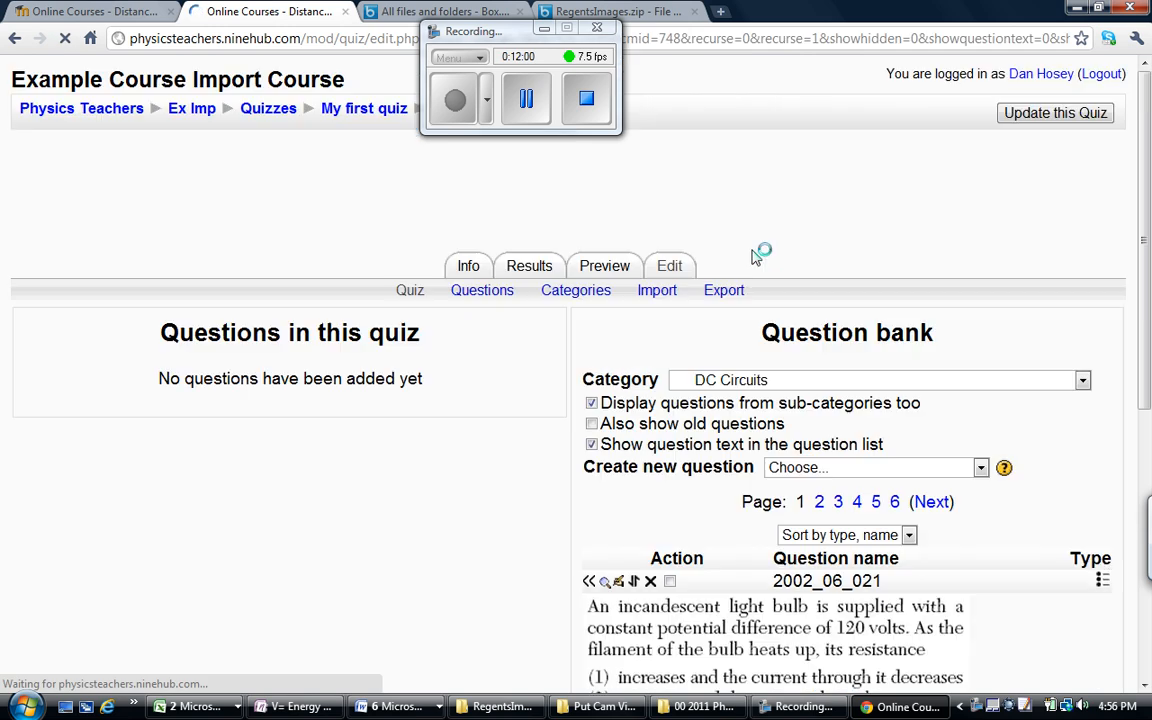
Add 10 random questions from the DC Circuits category to My first quiz.
scroll("down", 3)
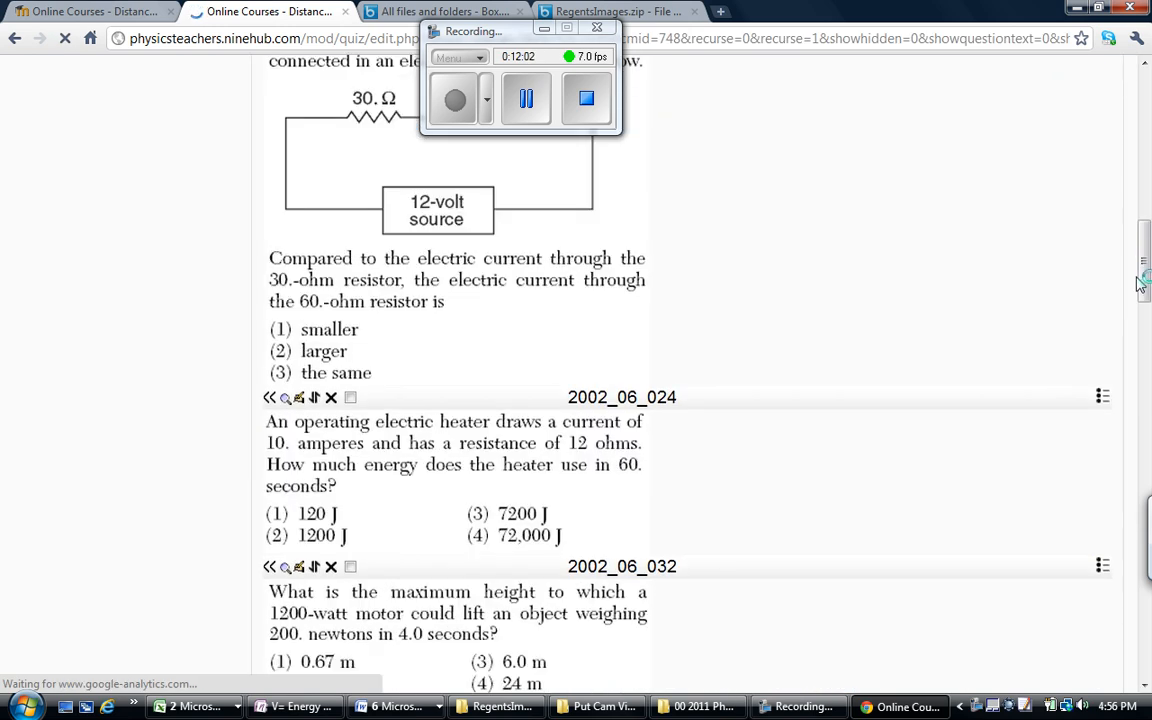
scroll("down", 3)
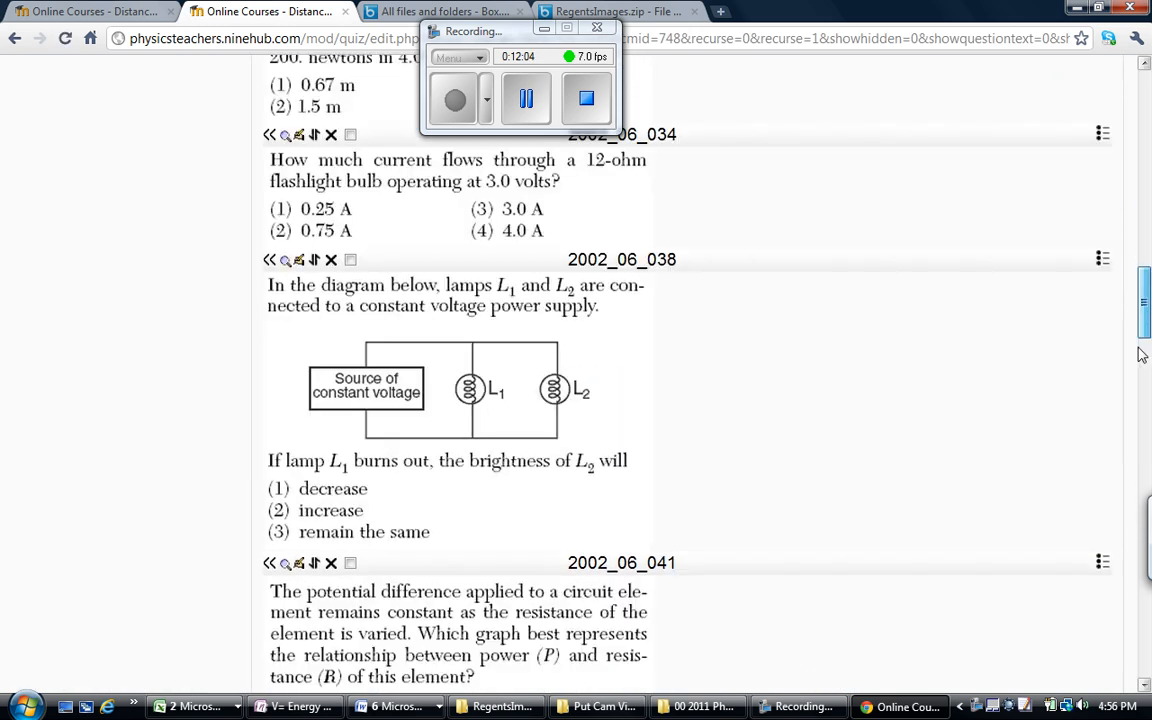
scroll("down", 3)
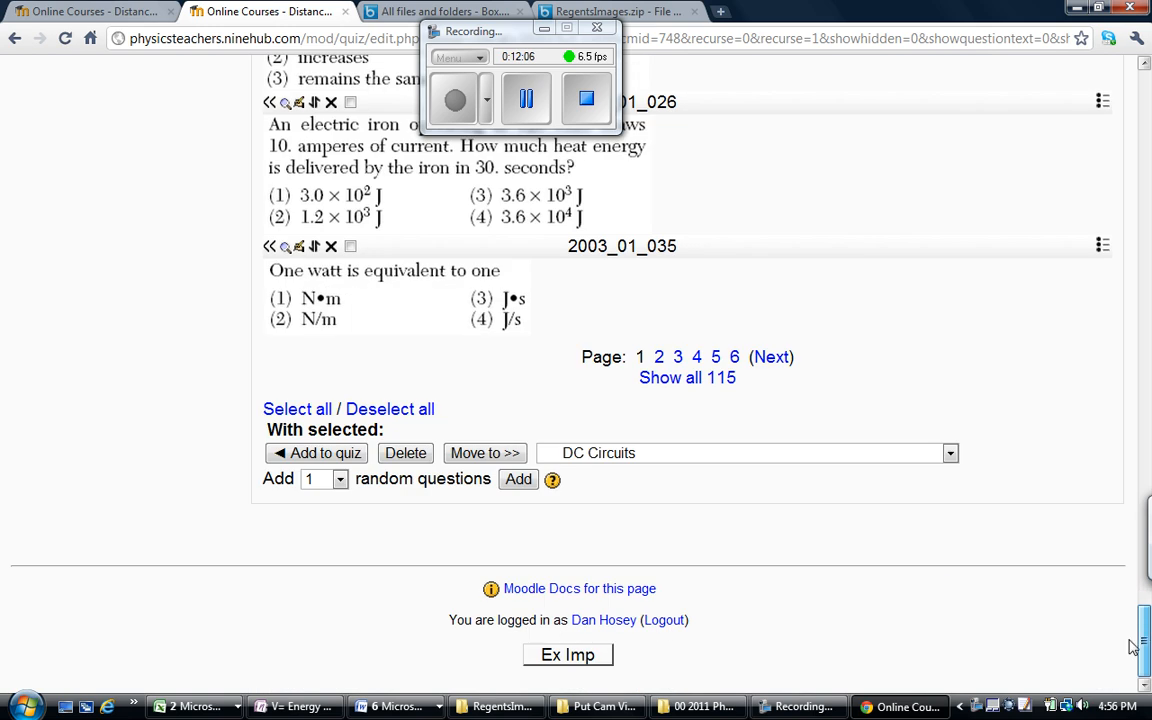
left_click(324, 478)
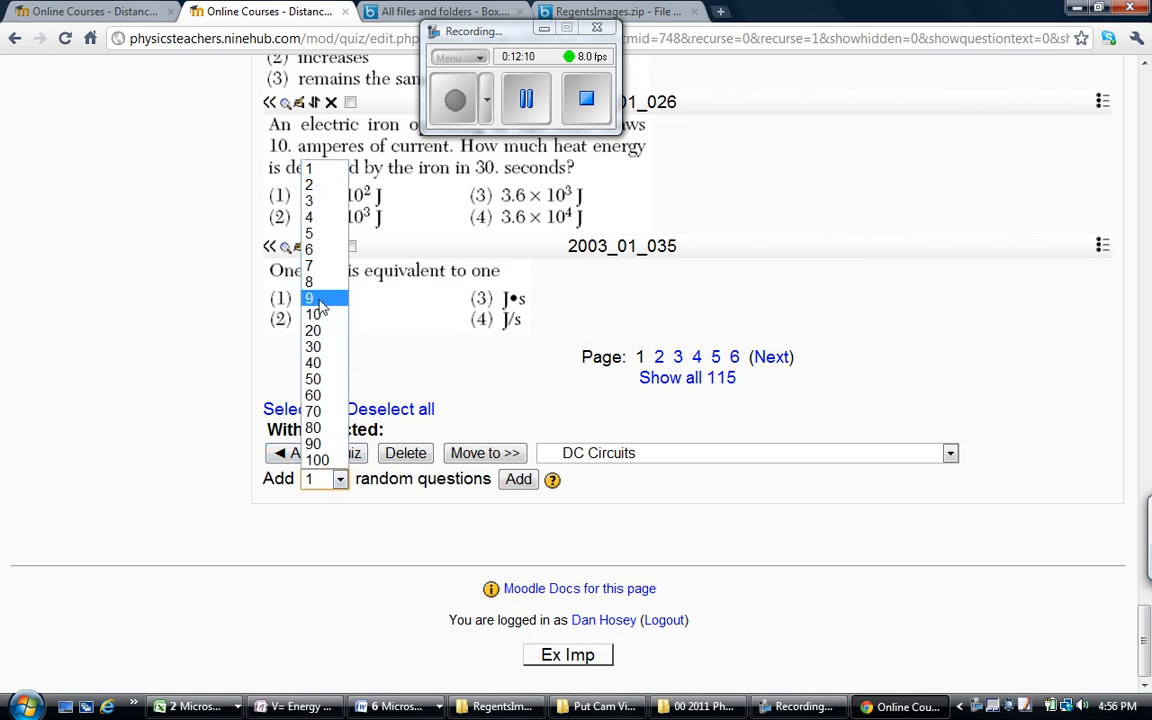
left_click(312, 314)
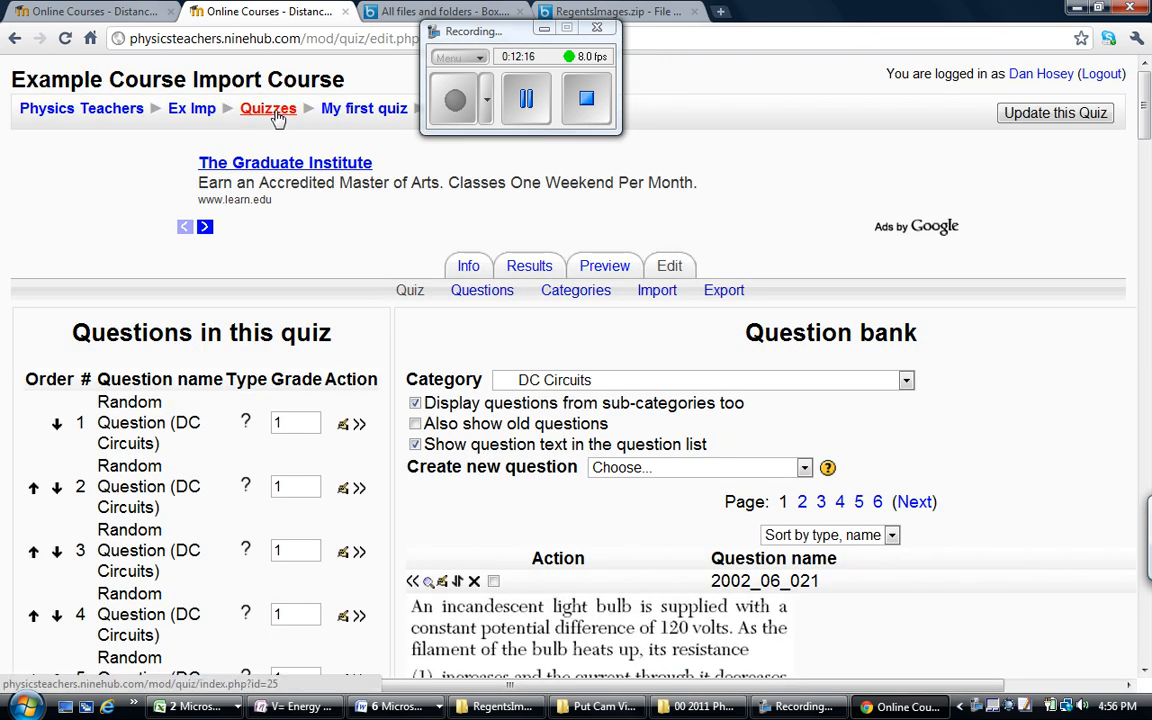
Return to the course page, switch role to Student, and enter My first quiz.
left_click(268, 108)
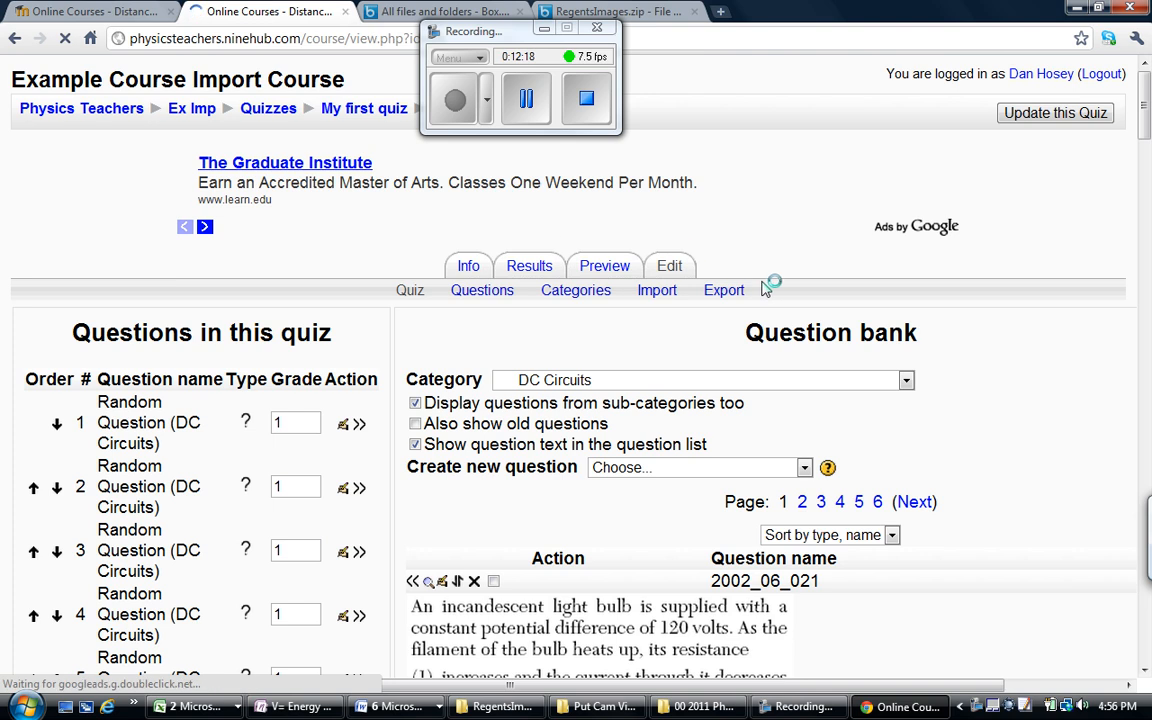
left_click(192, 108)
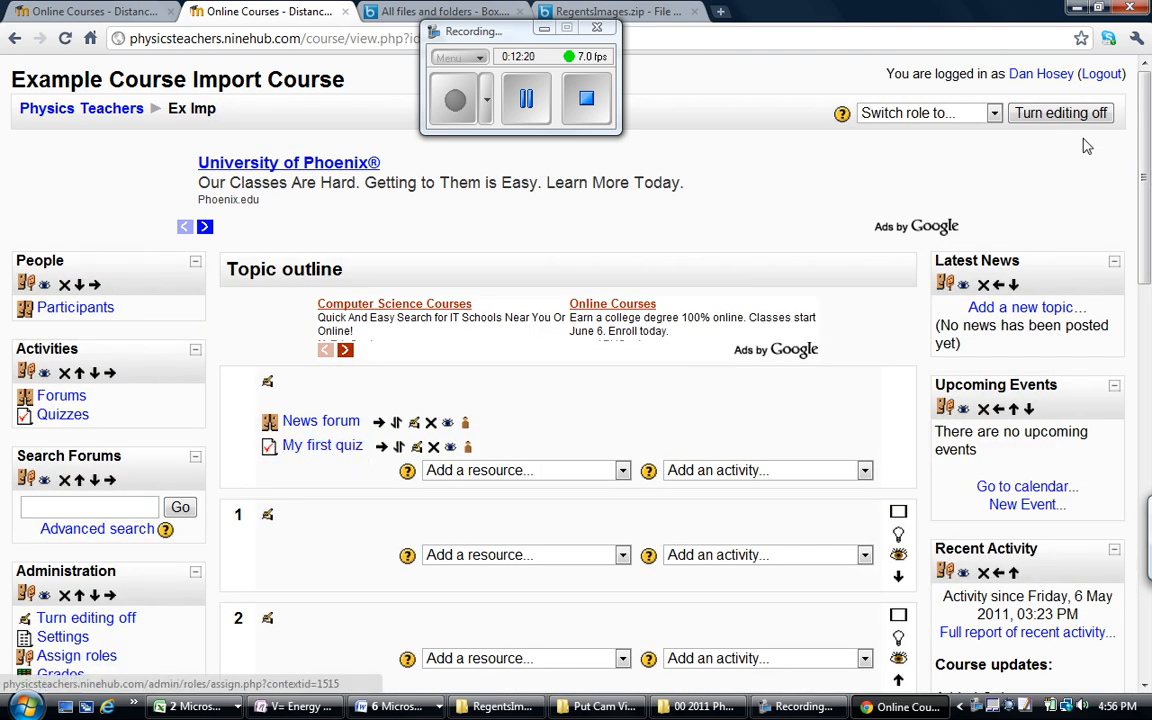
left_click(924, 112)
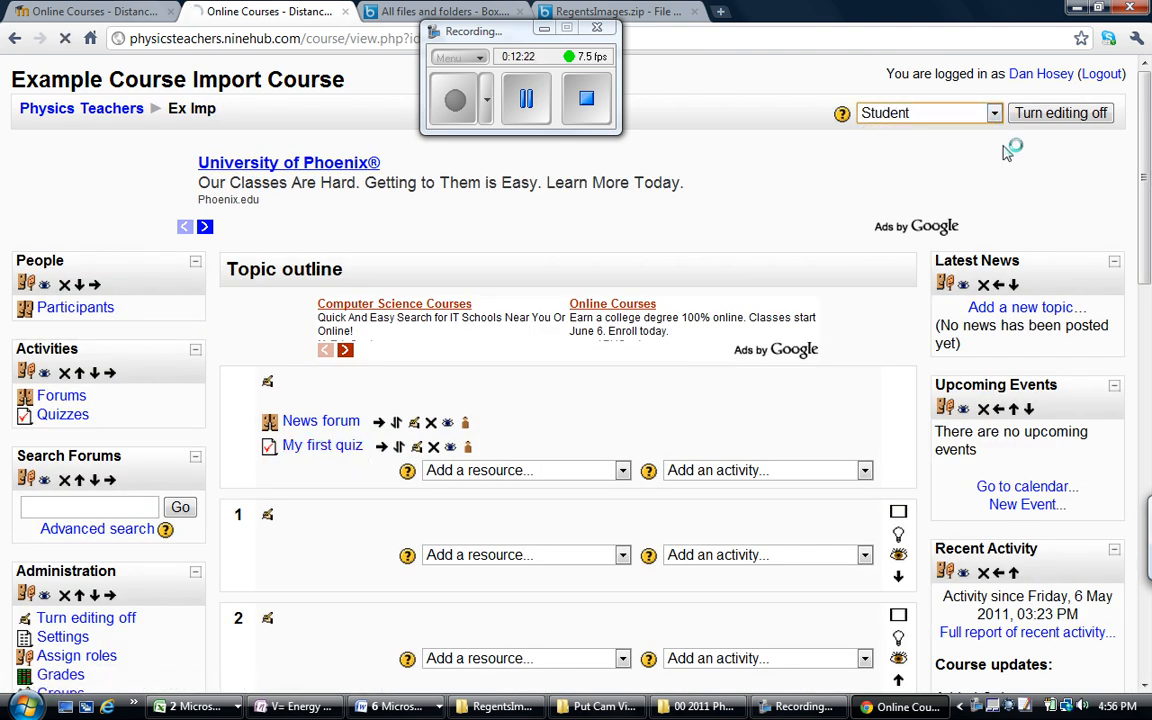
left_click(928, 112)
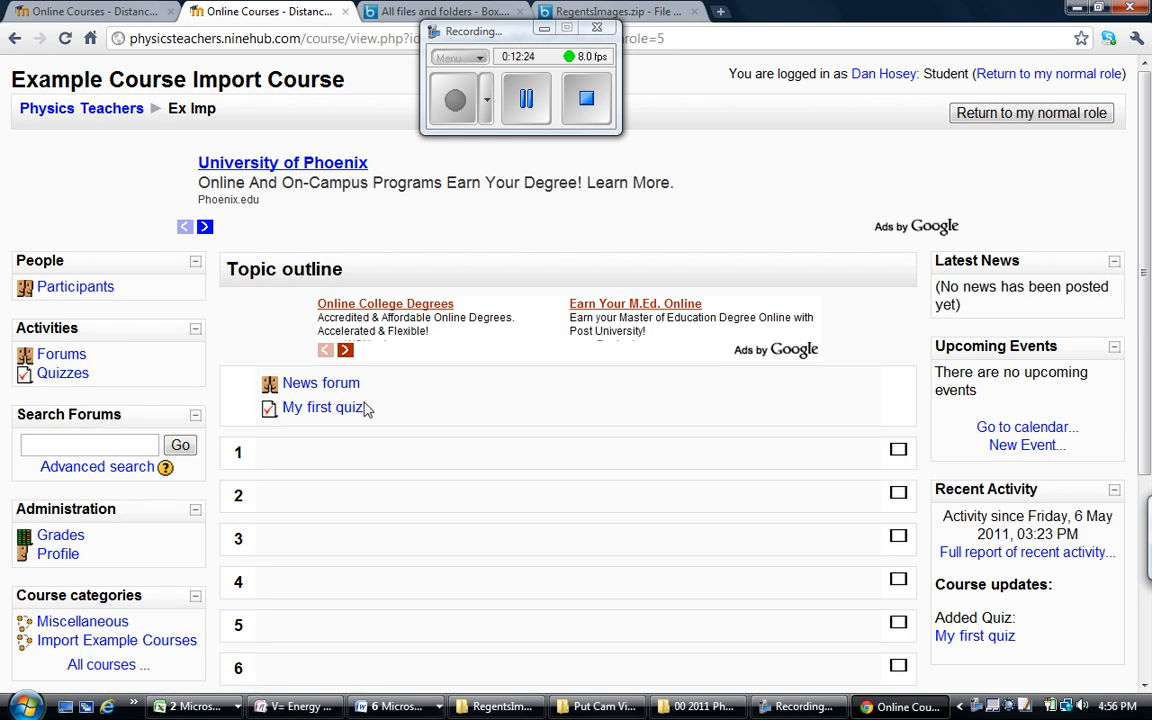
left_click(322, 408)
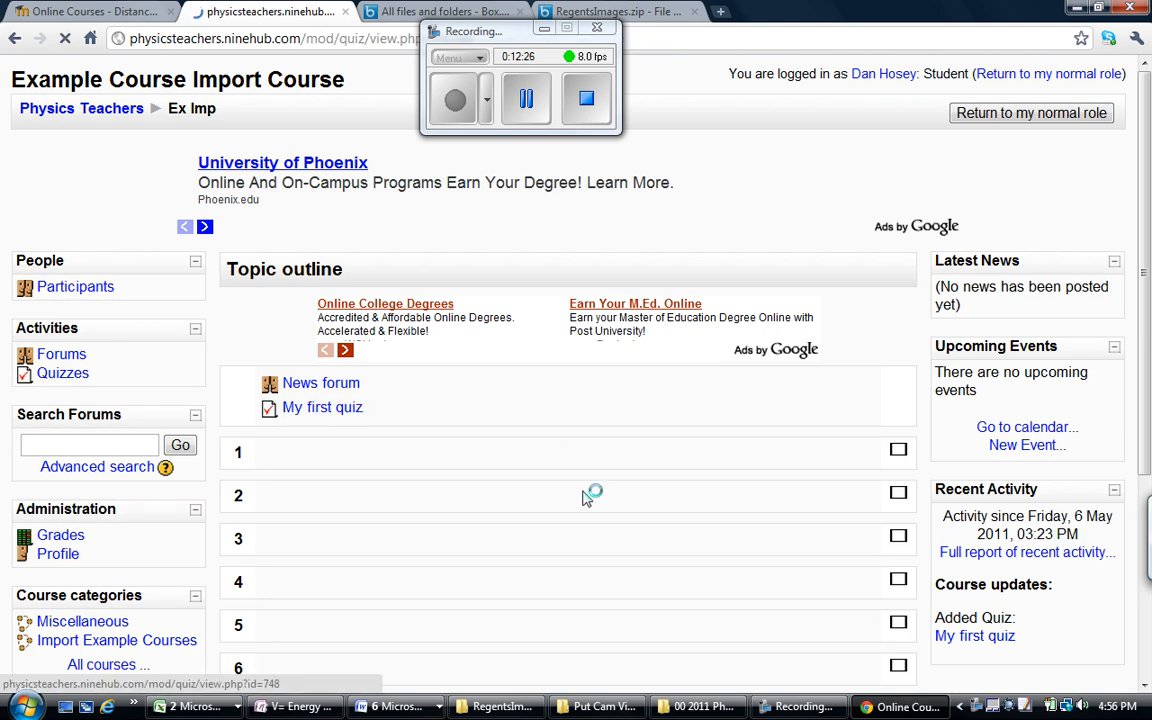
left_click(322, 408)
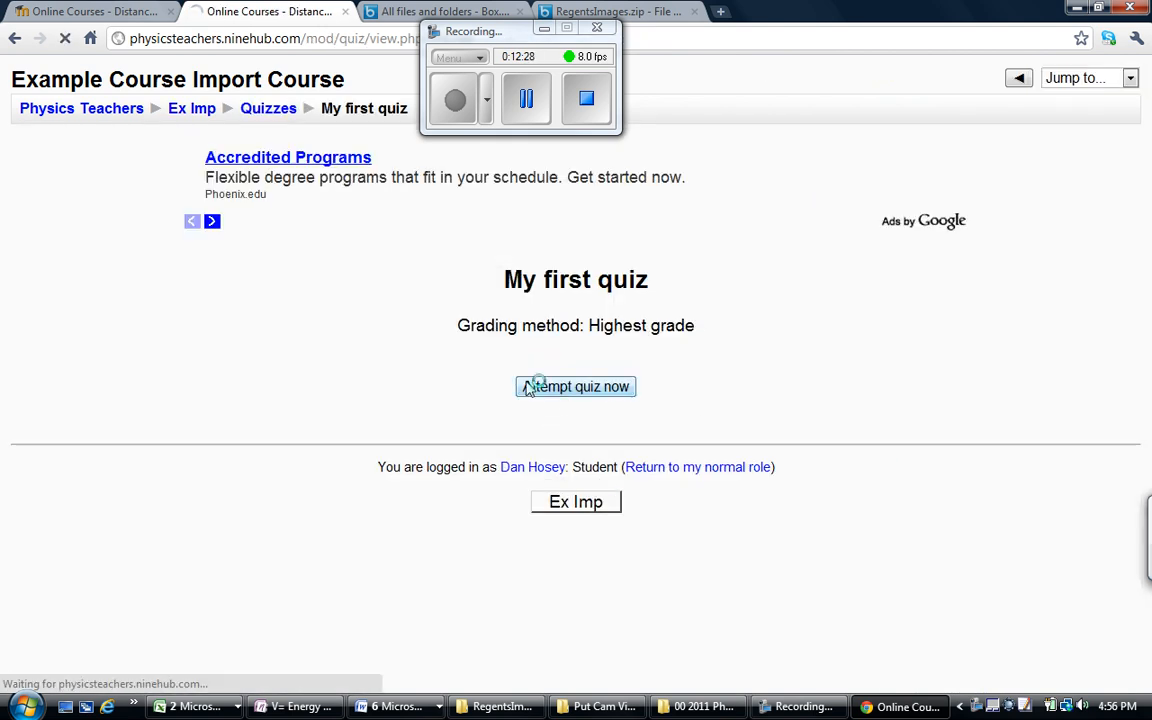
Attempt the quiz as a student and look over the first DC circuit resistor question.
left_click(576, 388)
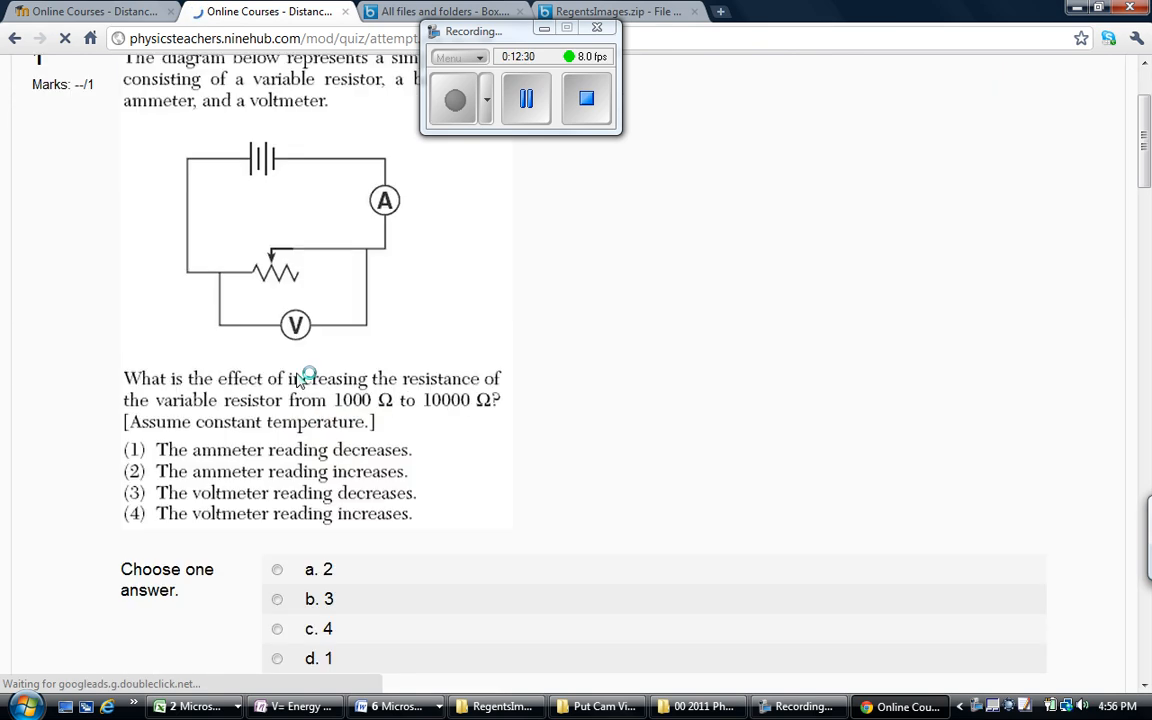
mouse_move(432, 560)
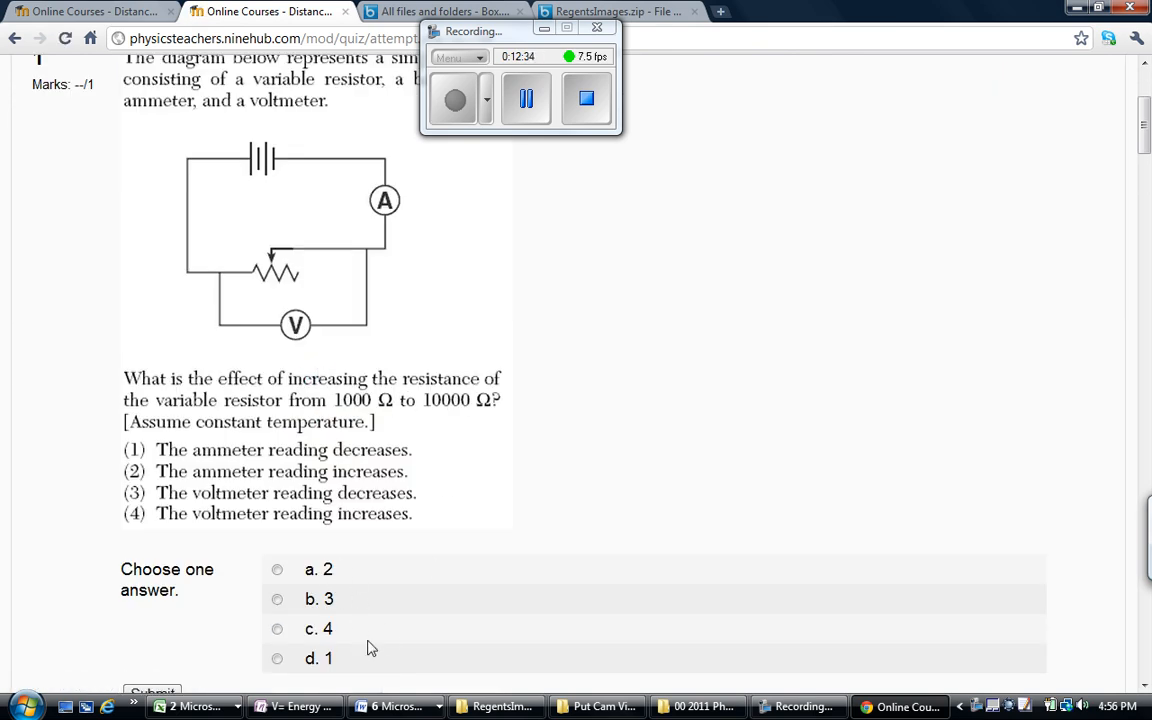
mouse_move(370, 604)
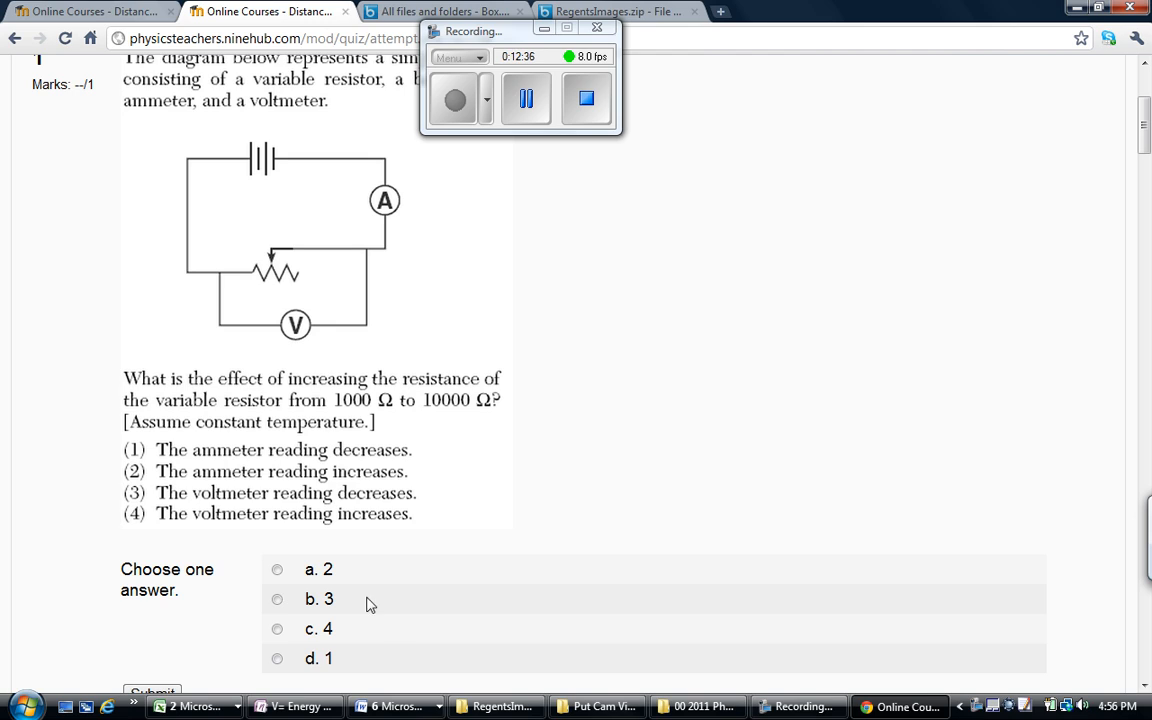
mouse_move(318, 368)
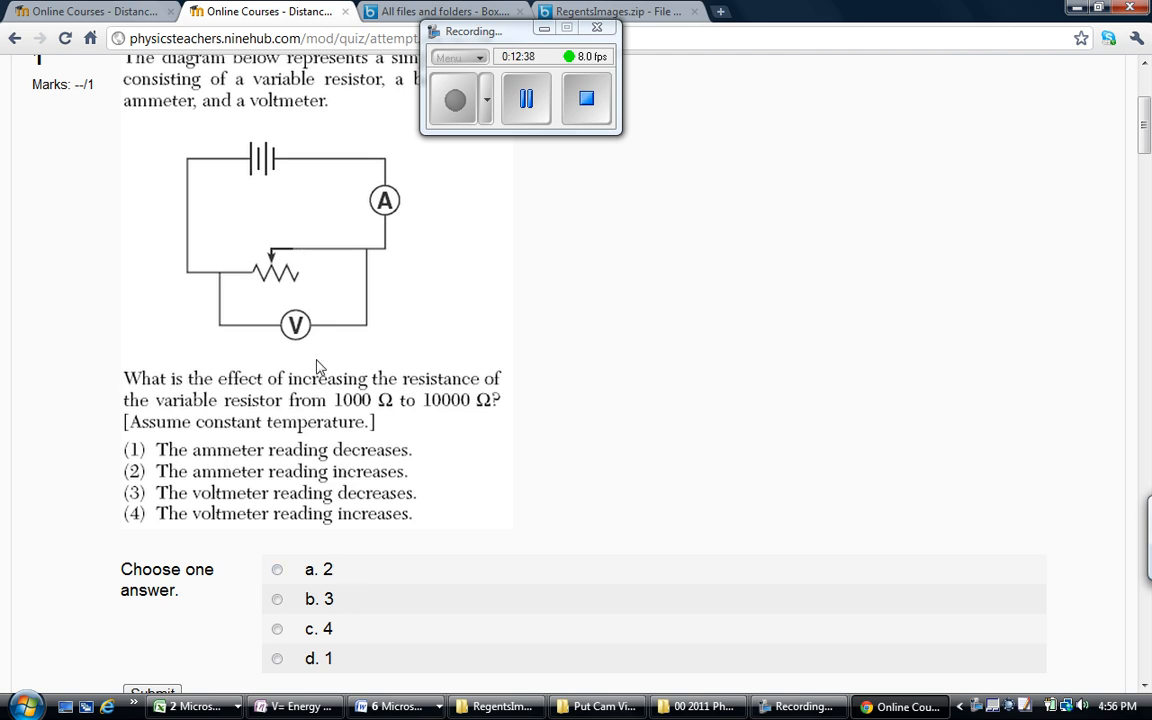
scroll("down", 3)
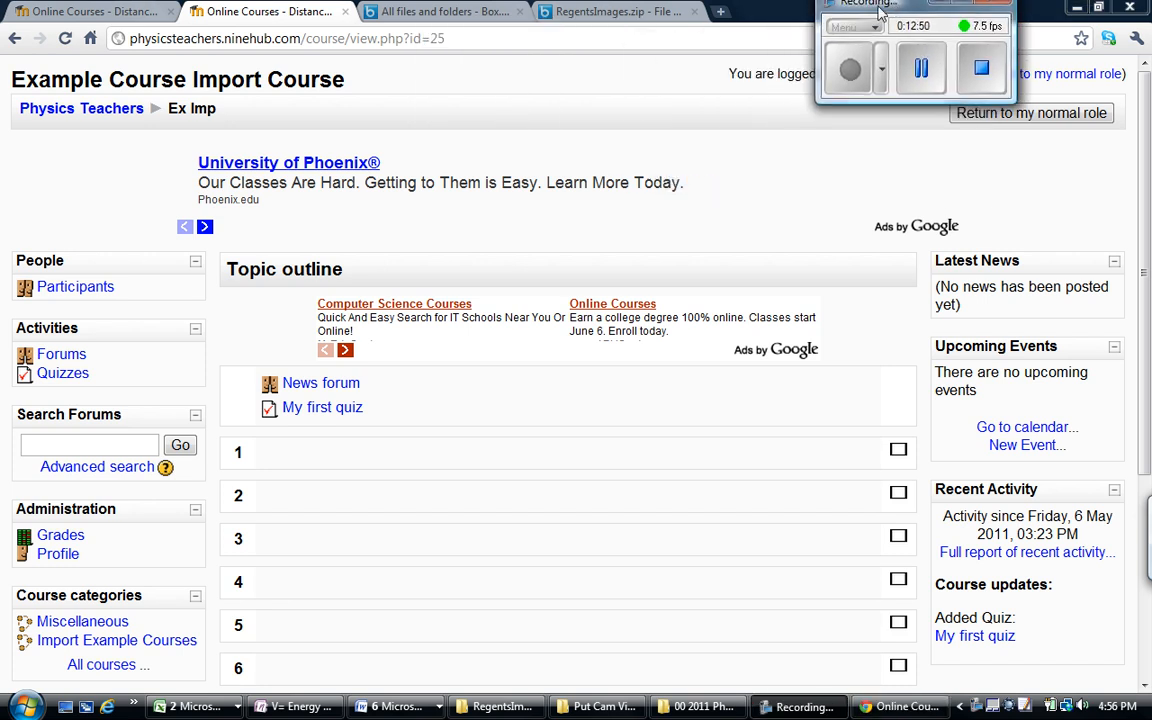
mouse_move(558, 164)
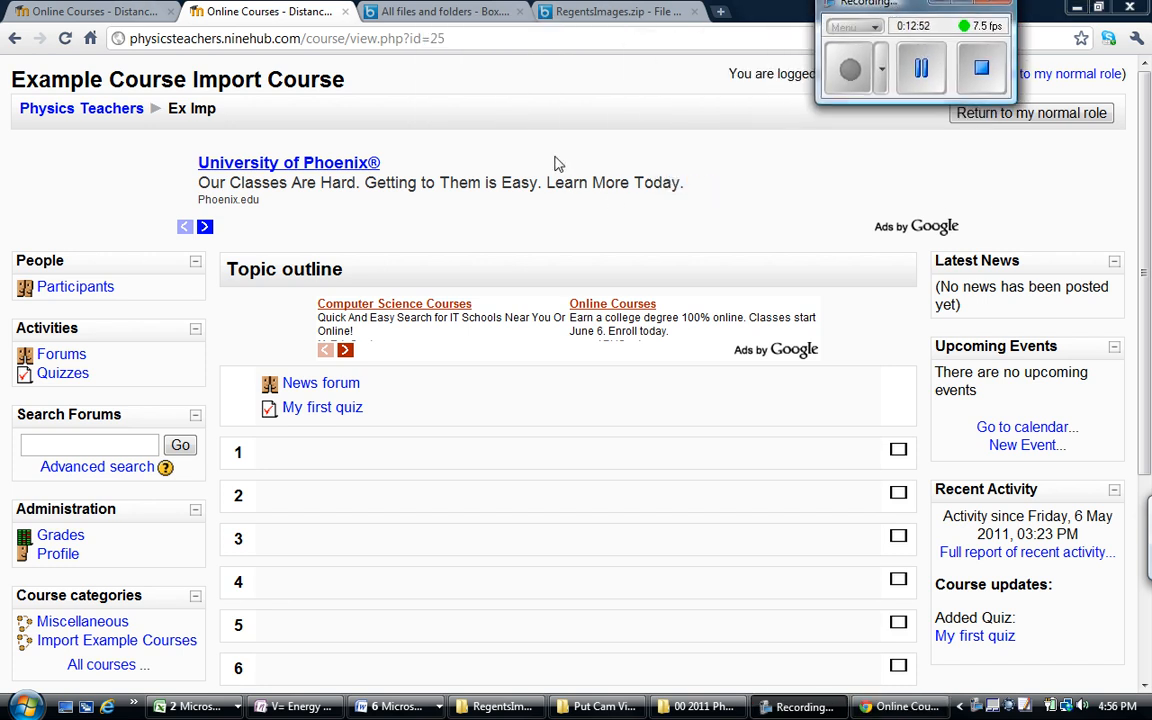
mouse_move(732, 204)
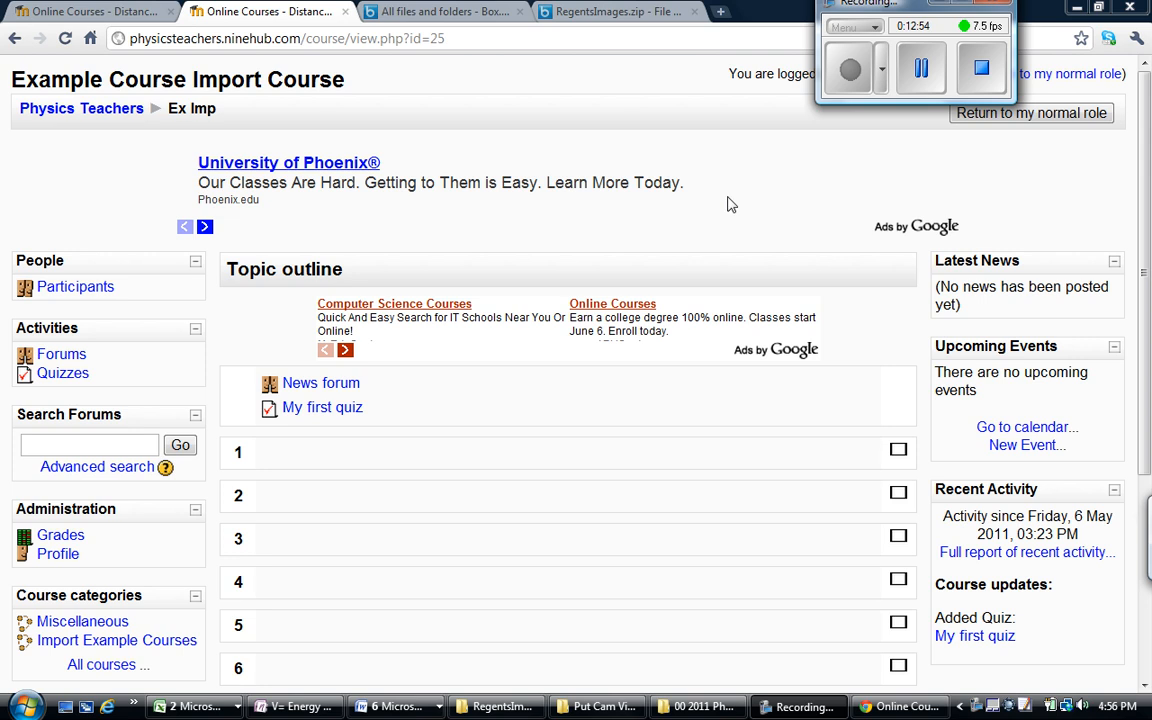
mouse_move(728, 200)
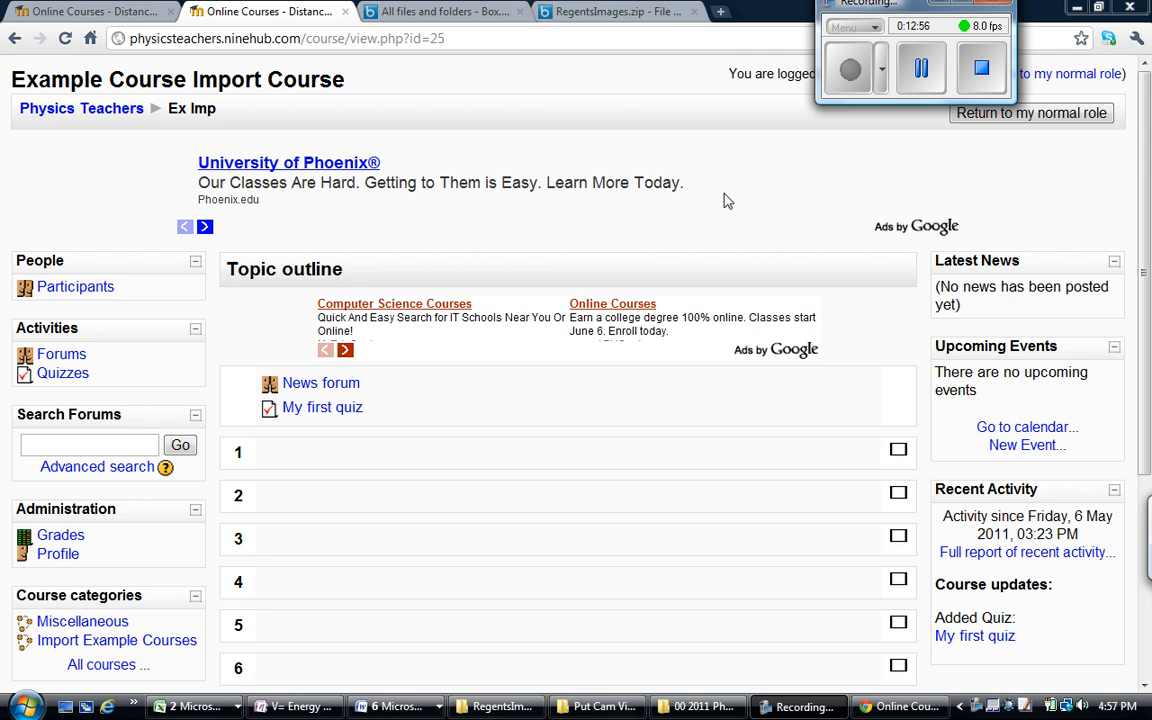